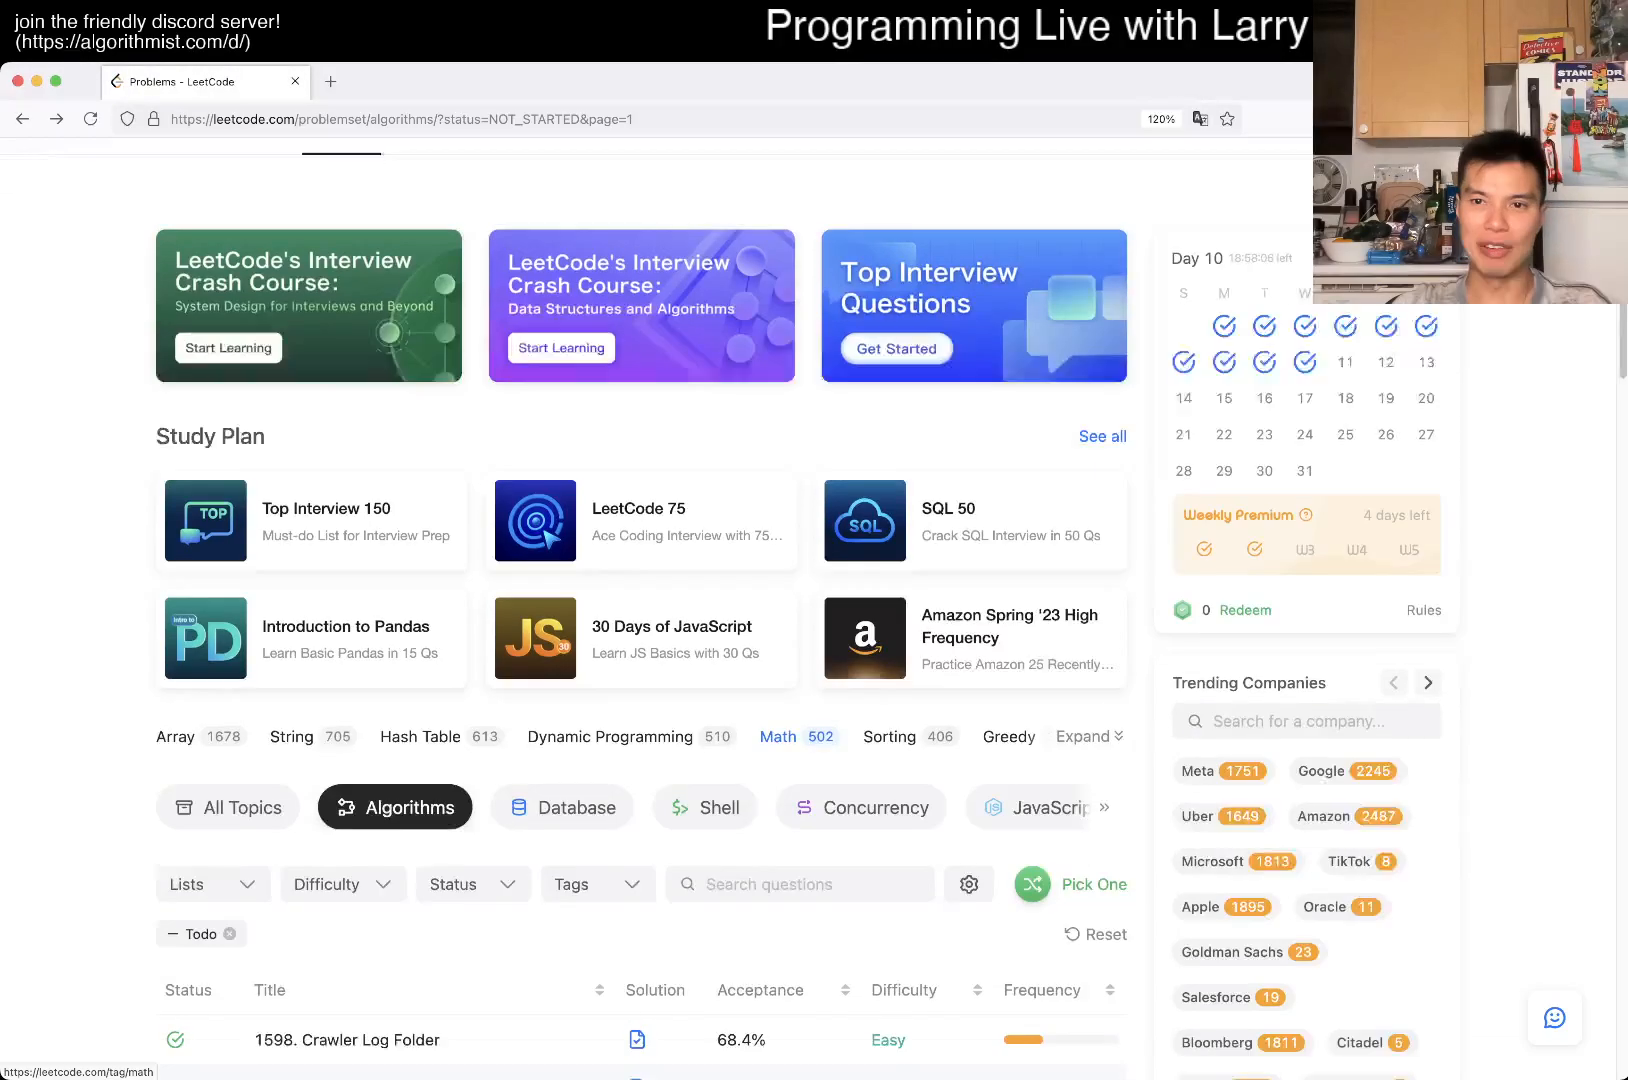
- Open problem 794 Valid Tic-Tac-Toe State from the filtered list and show its layout settings
scroll(down, 3)
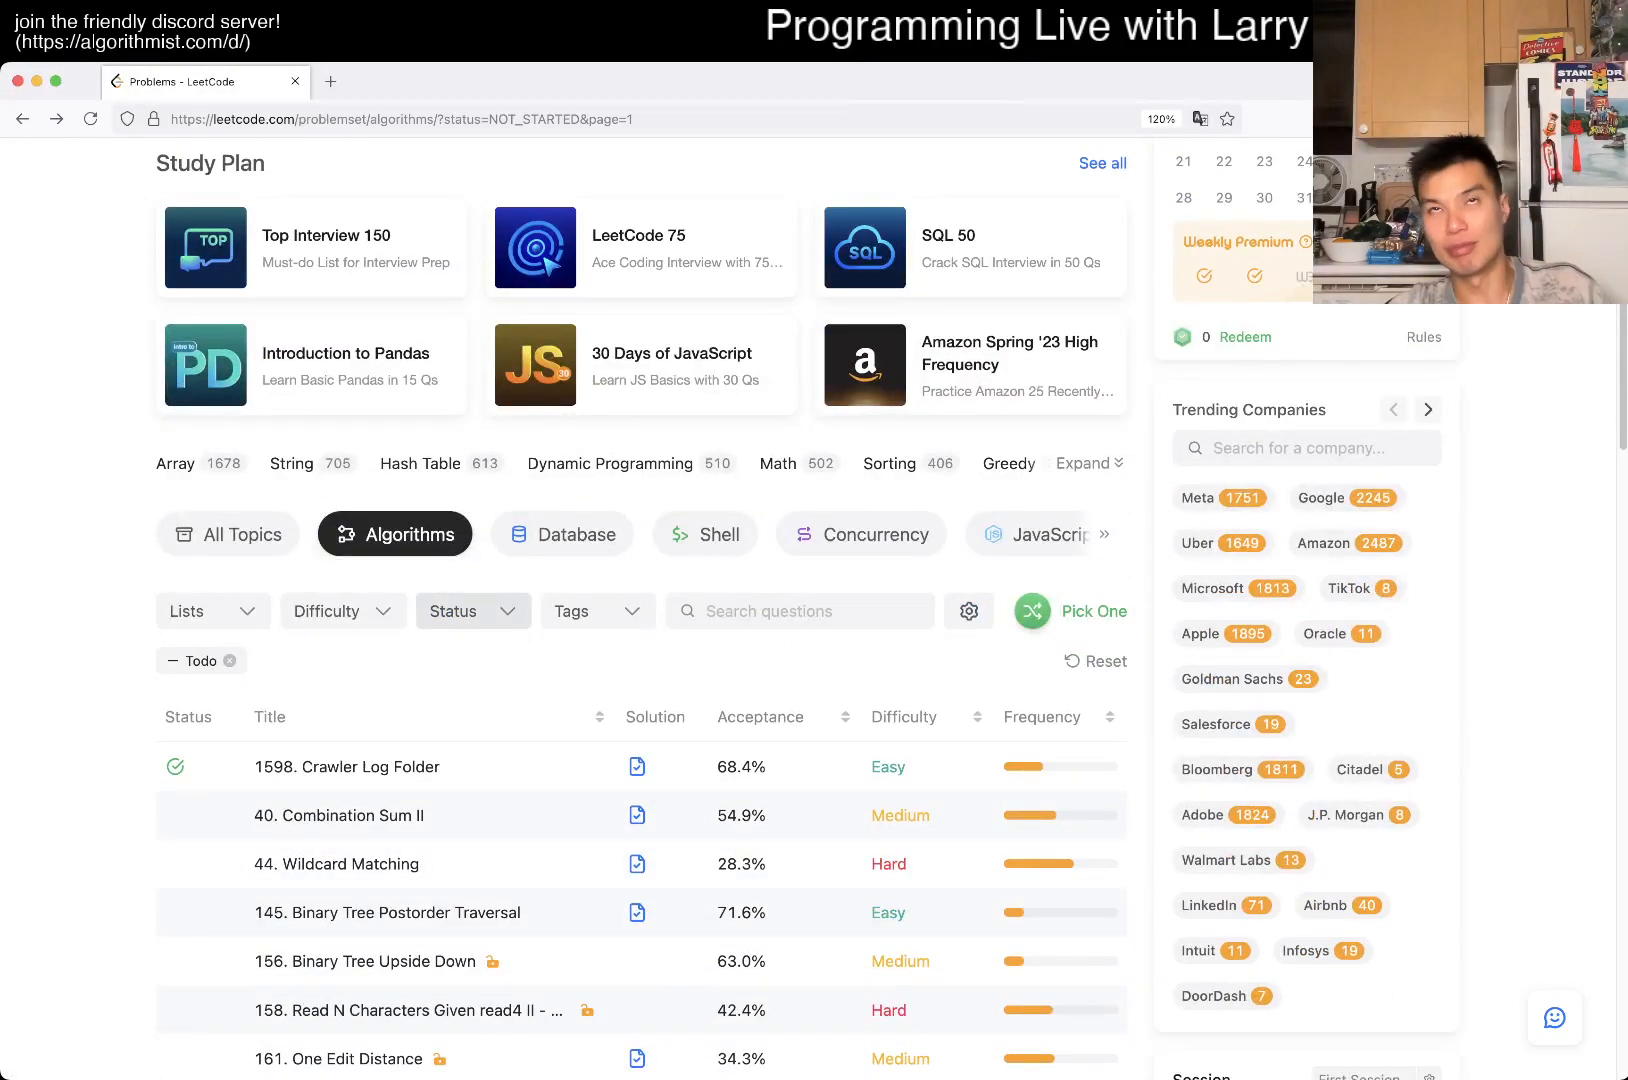
click(472, 612)
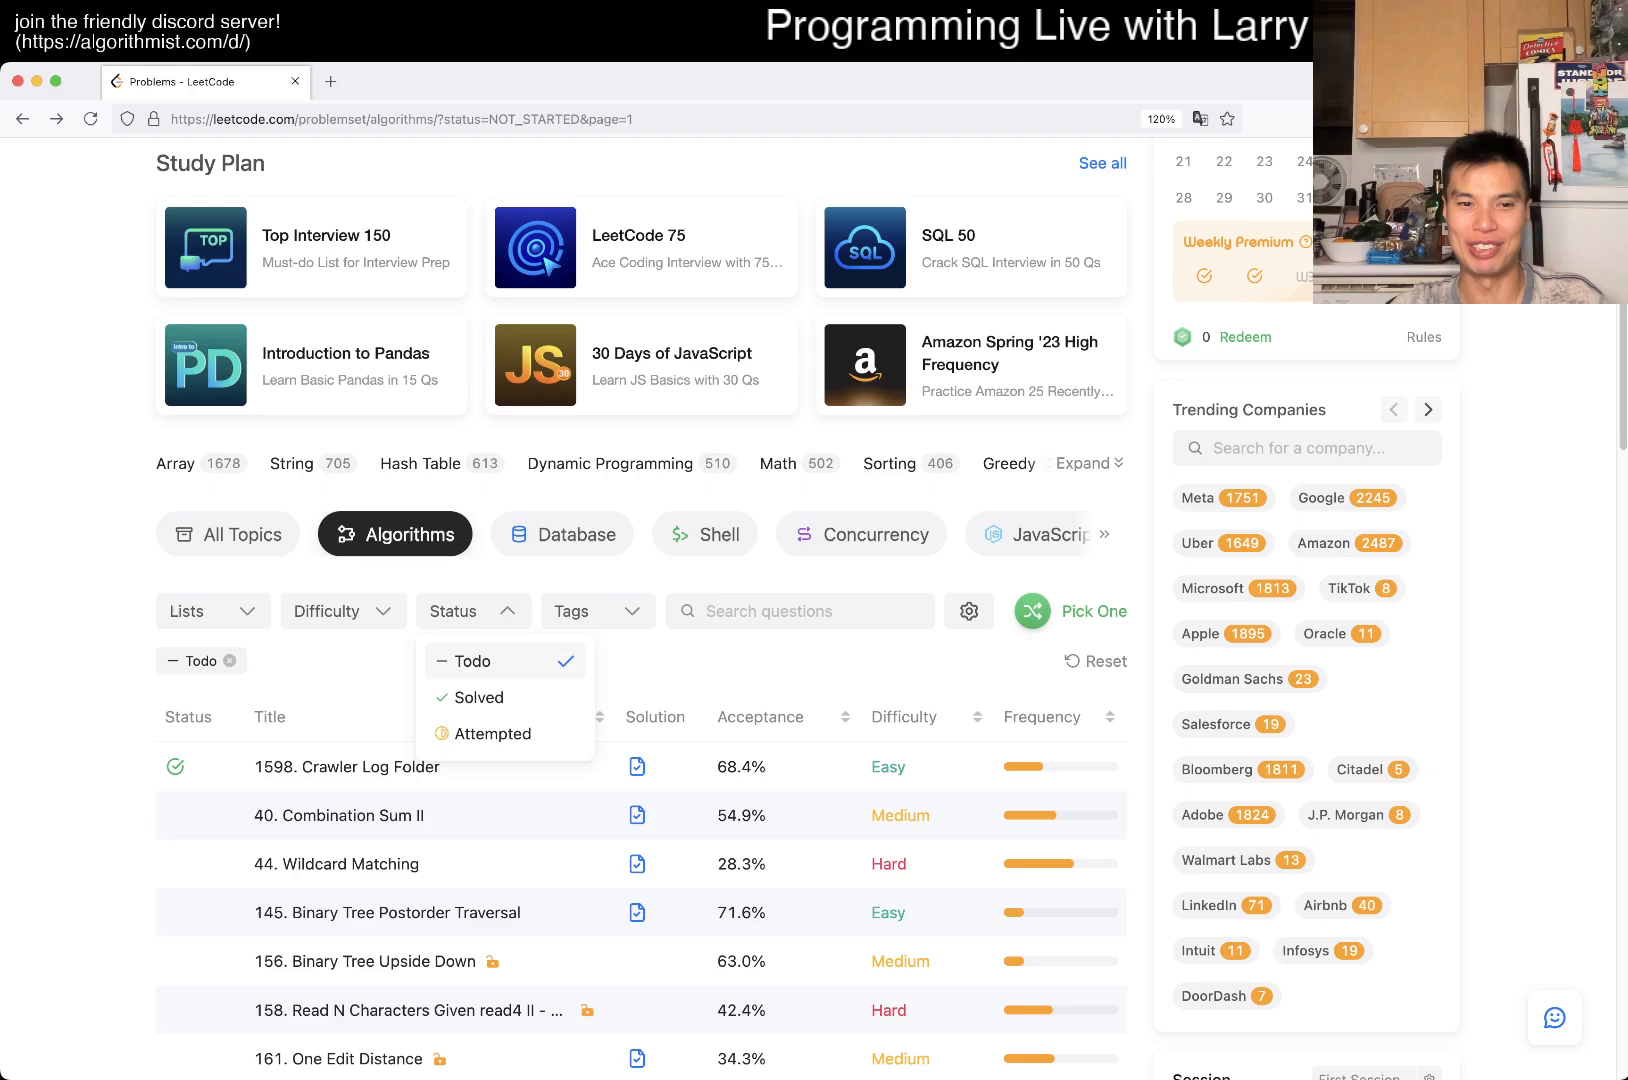
click(474, 612)
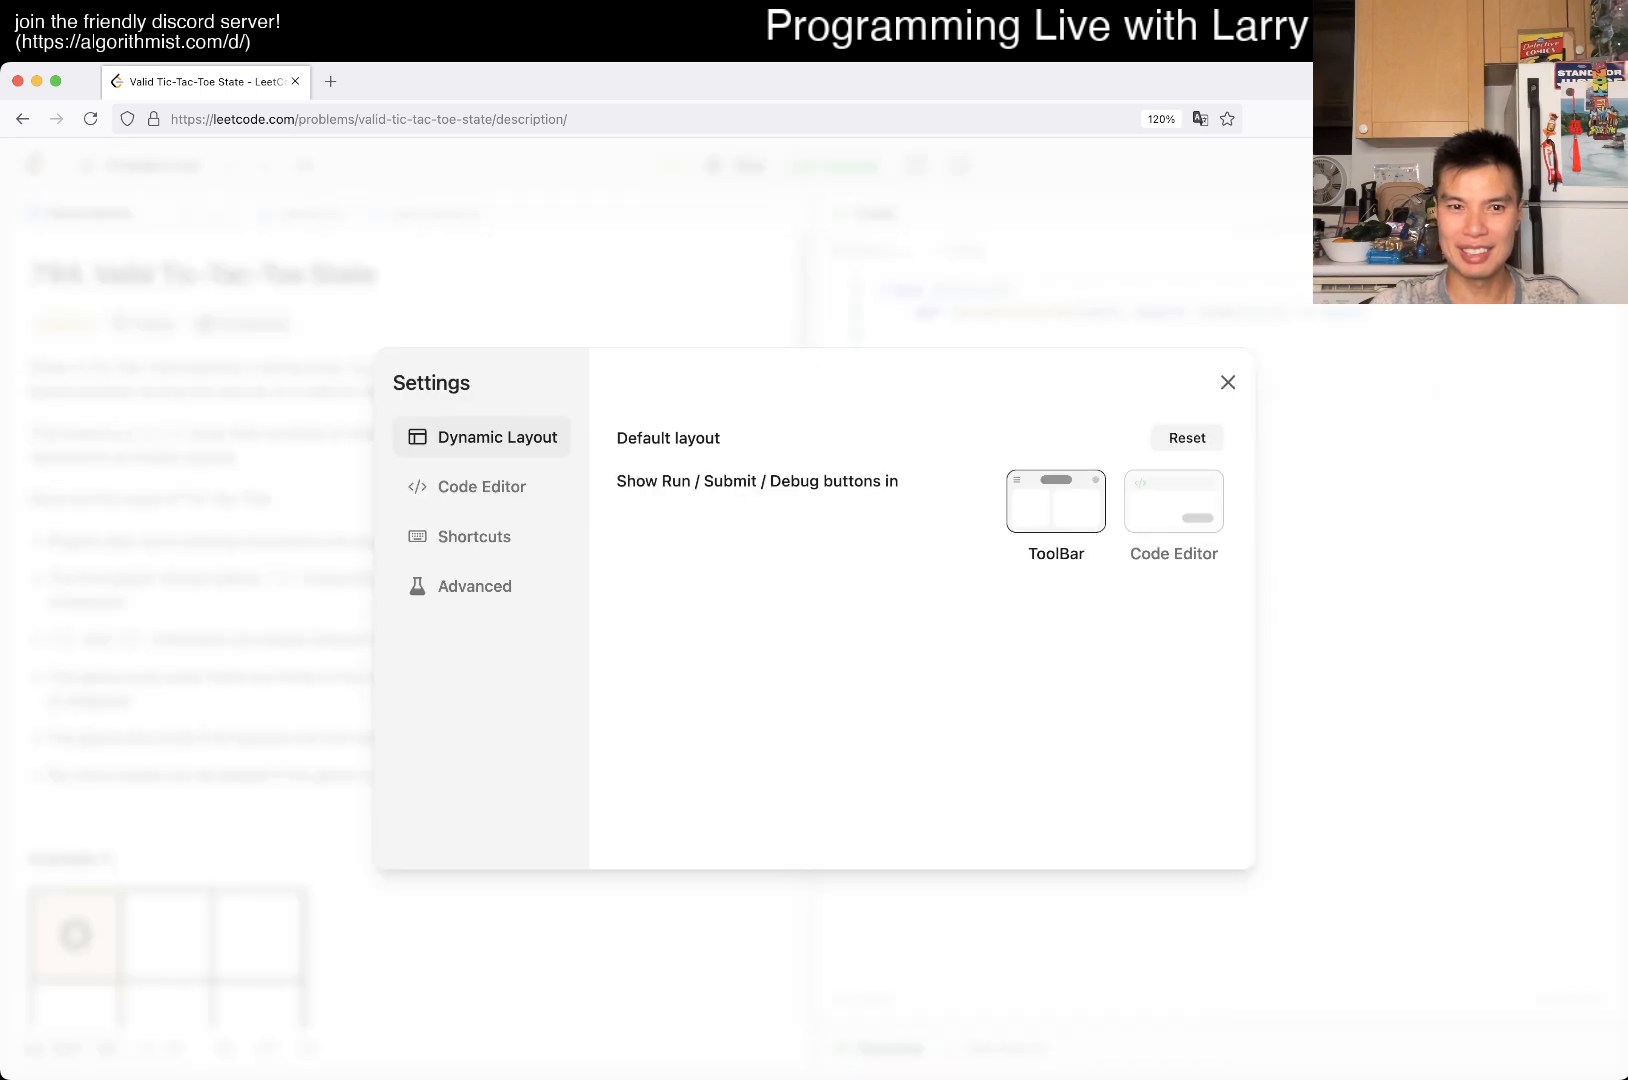
- Turn off Real-time resizing under Advanced settings and close the dialog
click(474, 586)
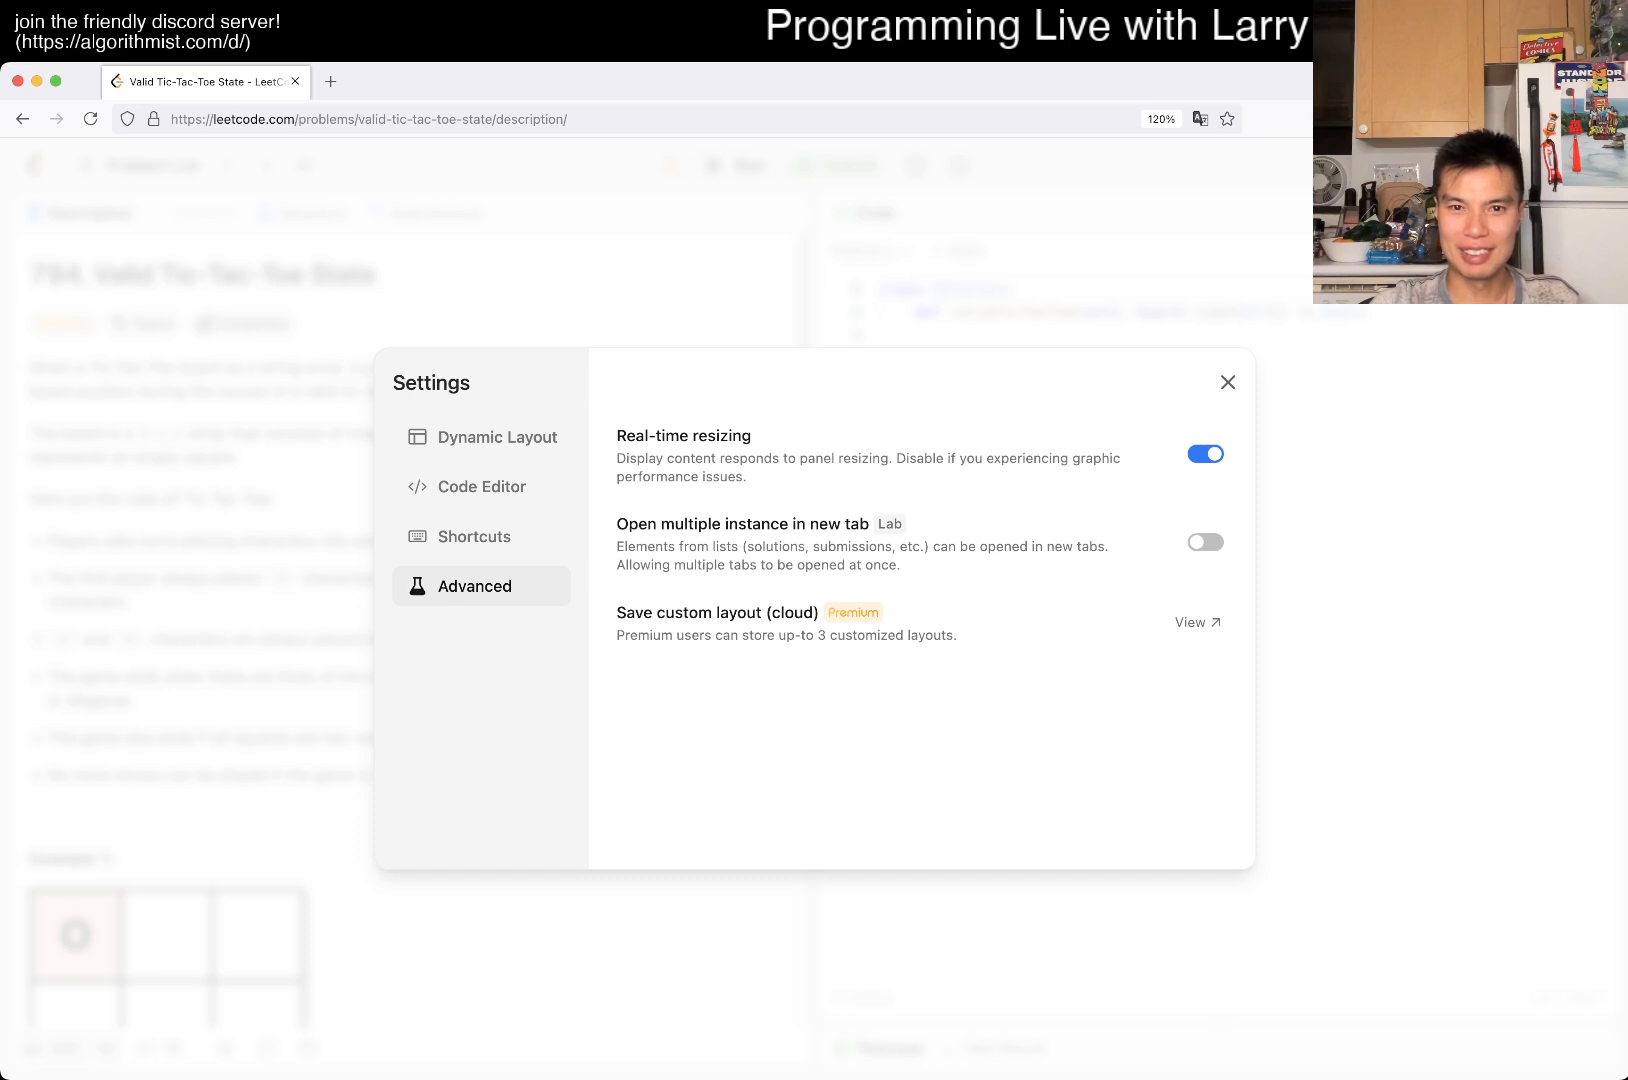
click(1204, 454)
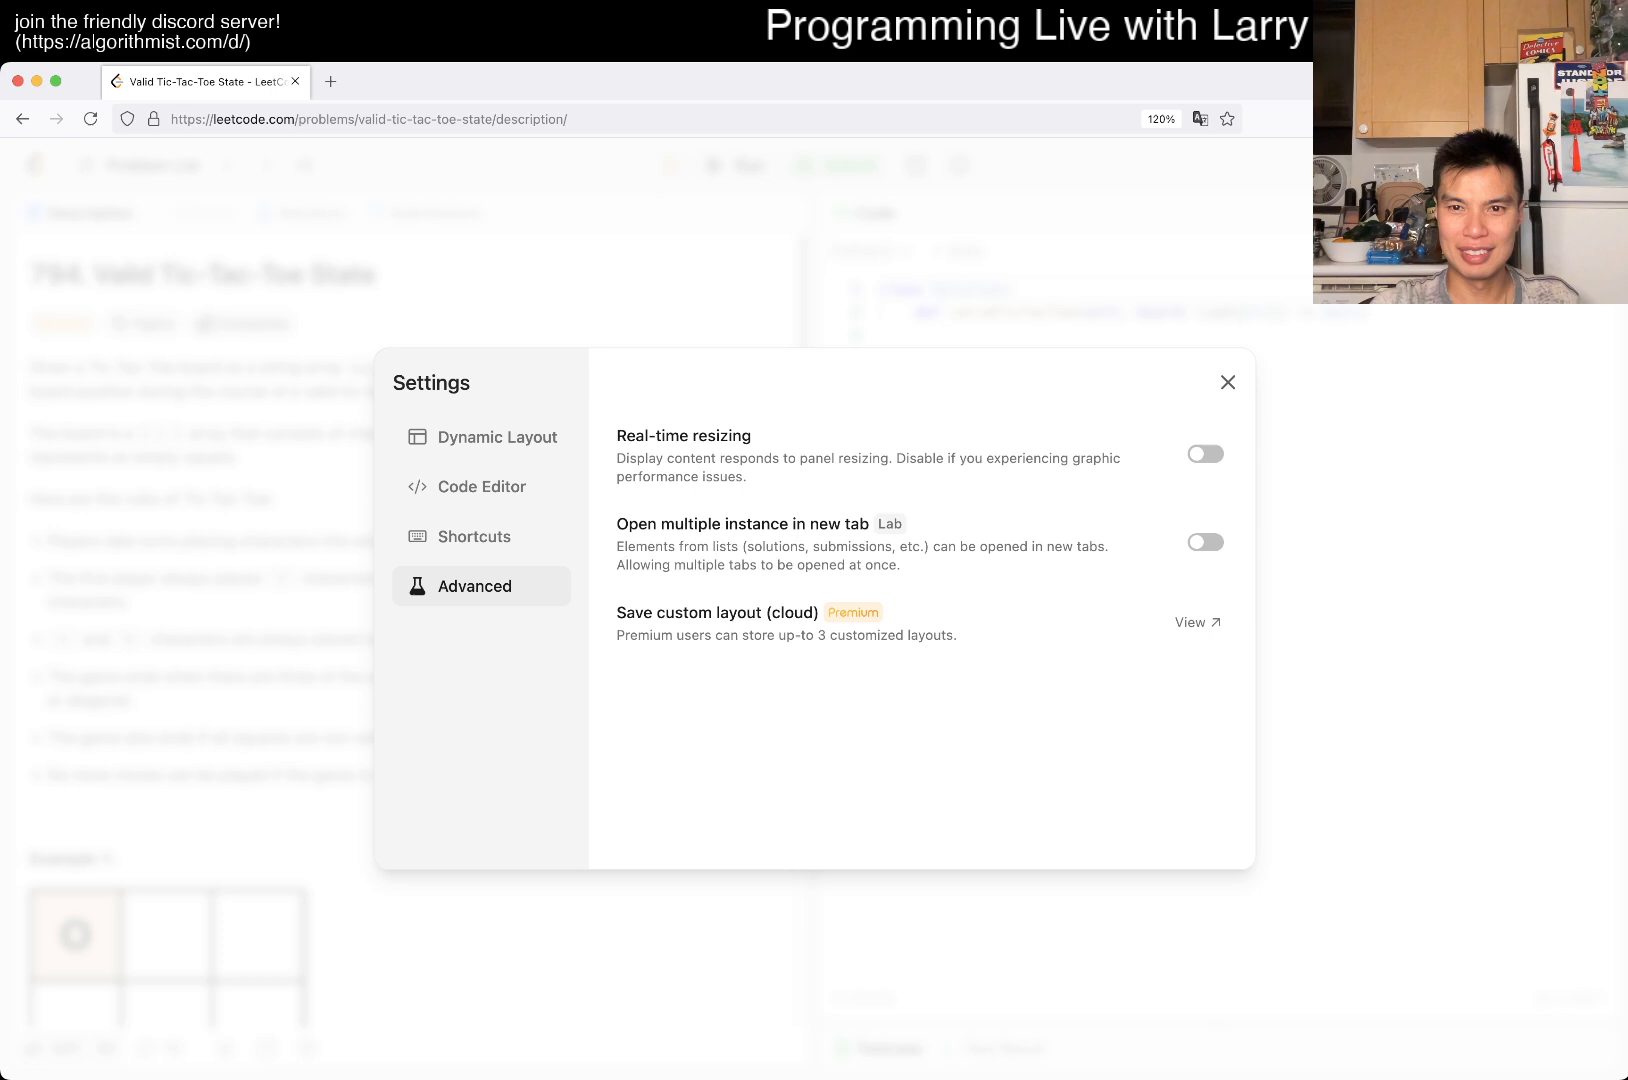
click(1228, 382)
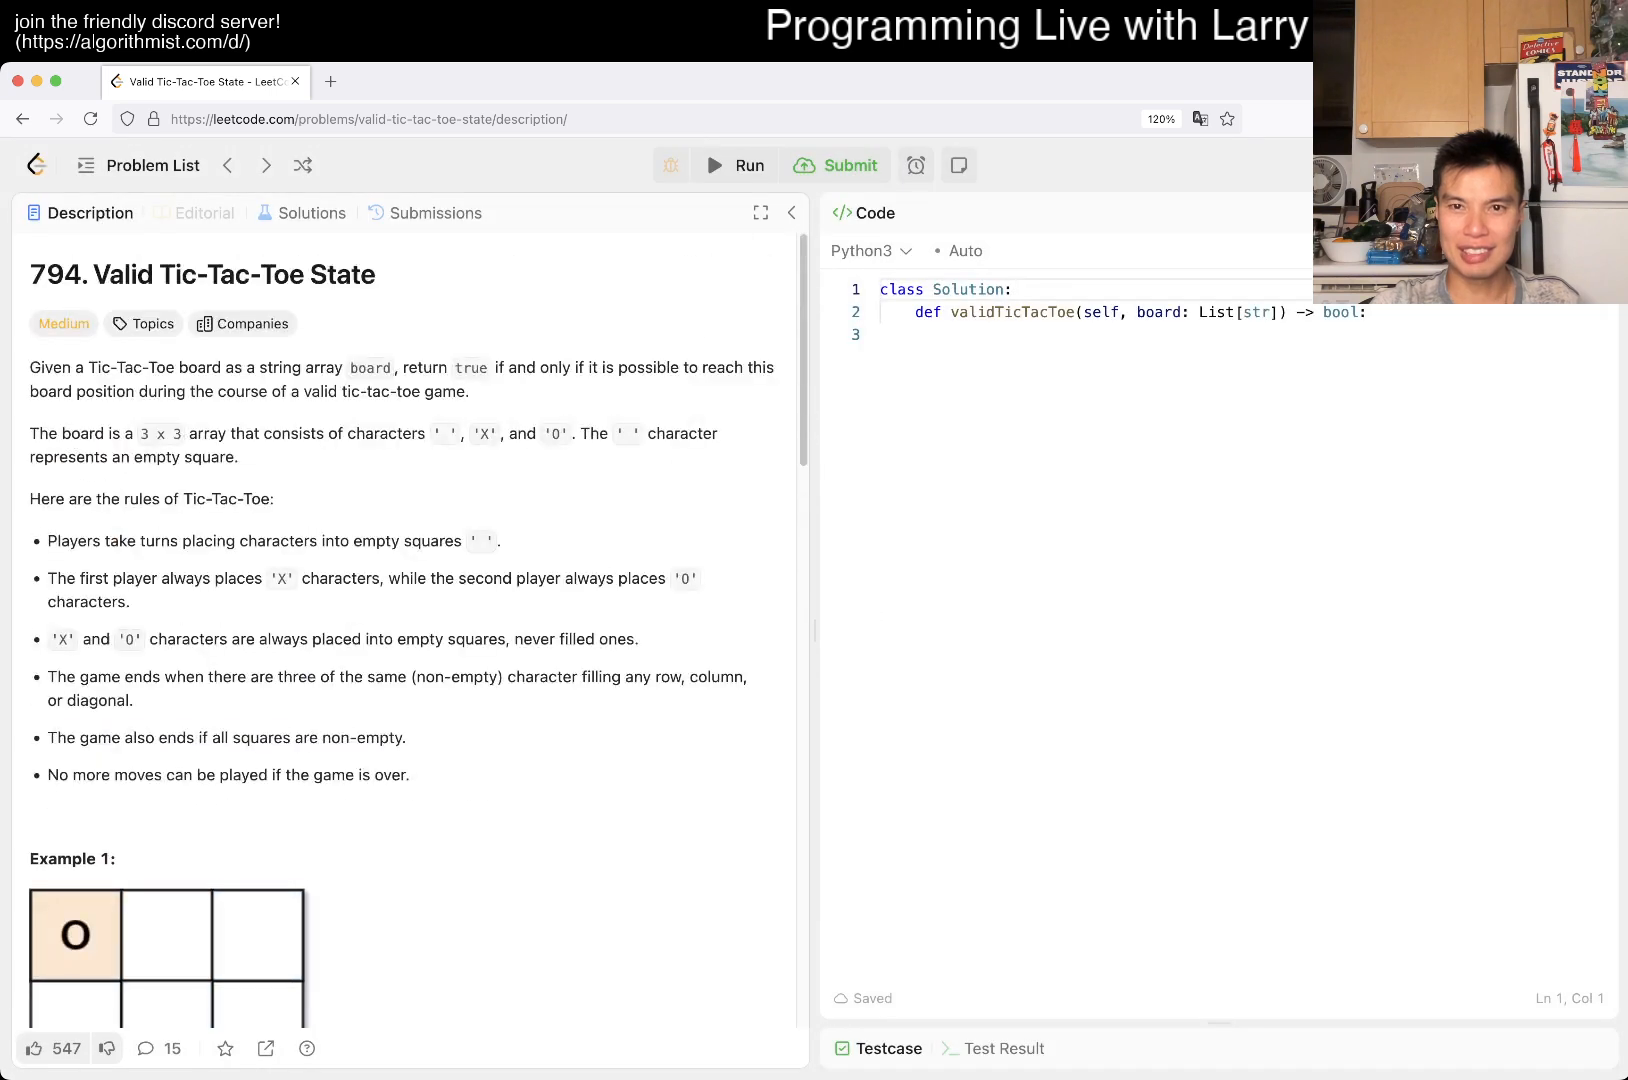
mouse_move(734, 166)
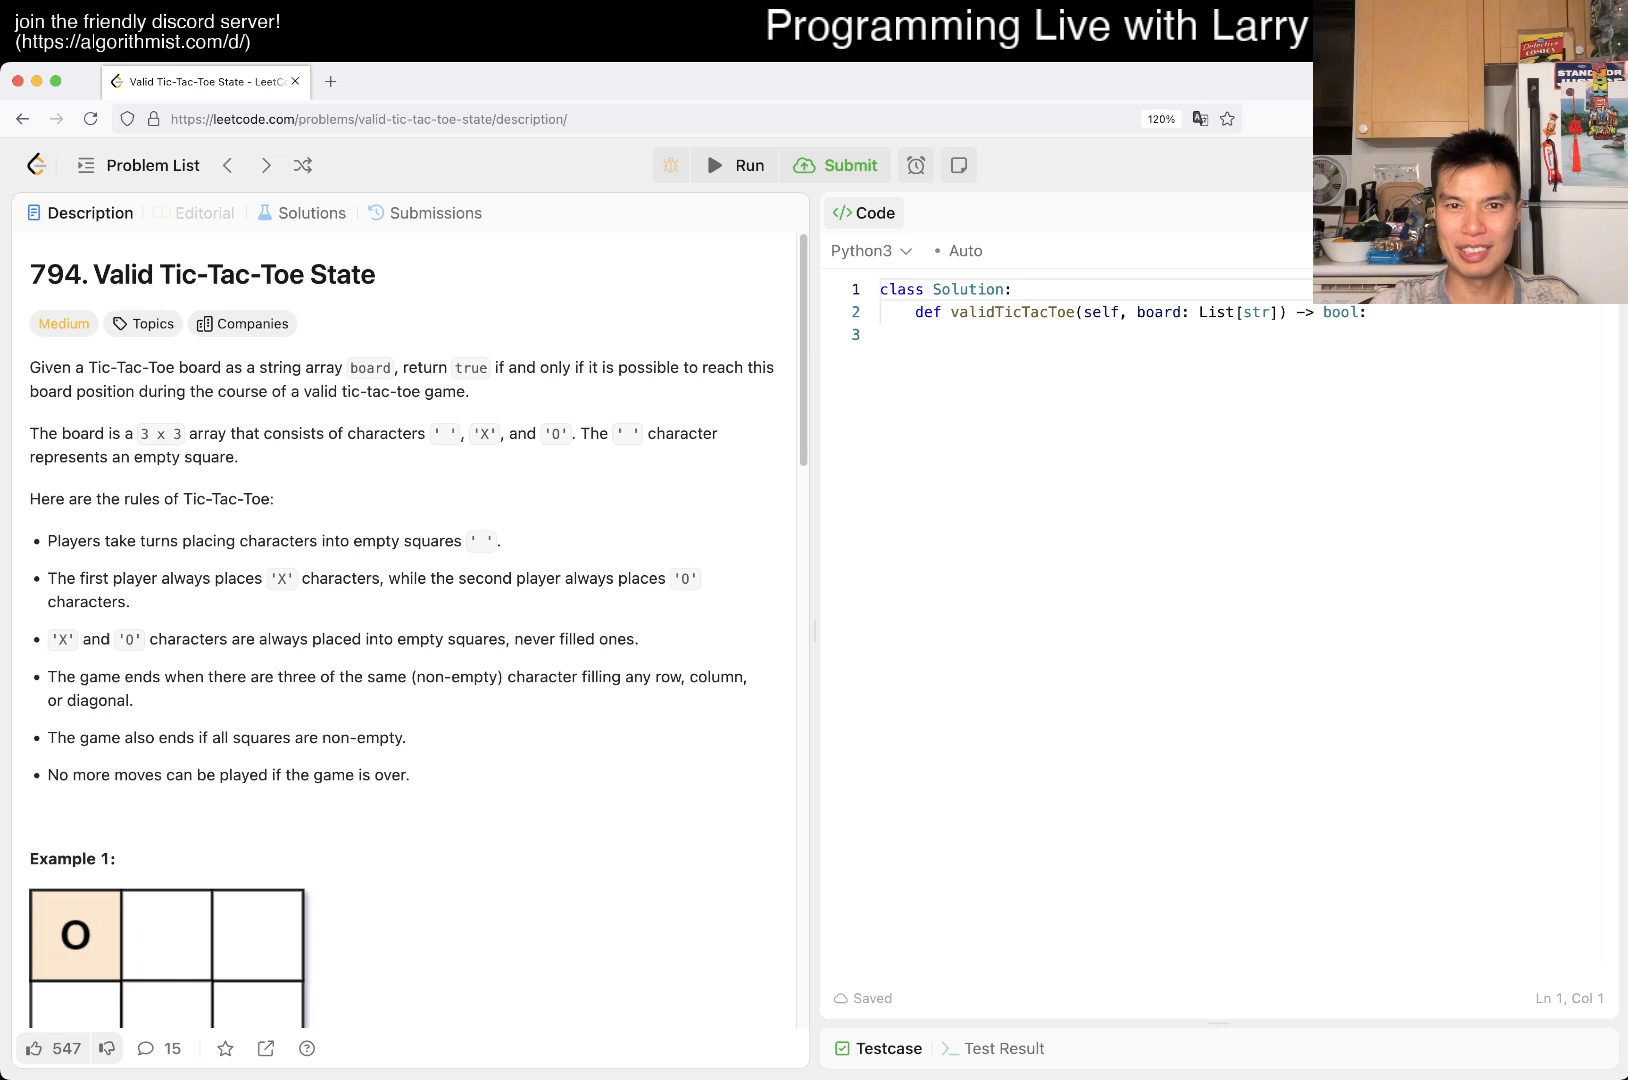
mouse_move(852, 166)
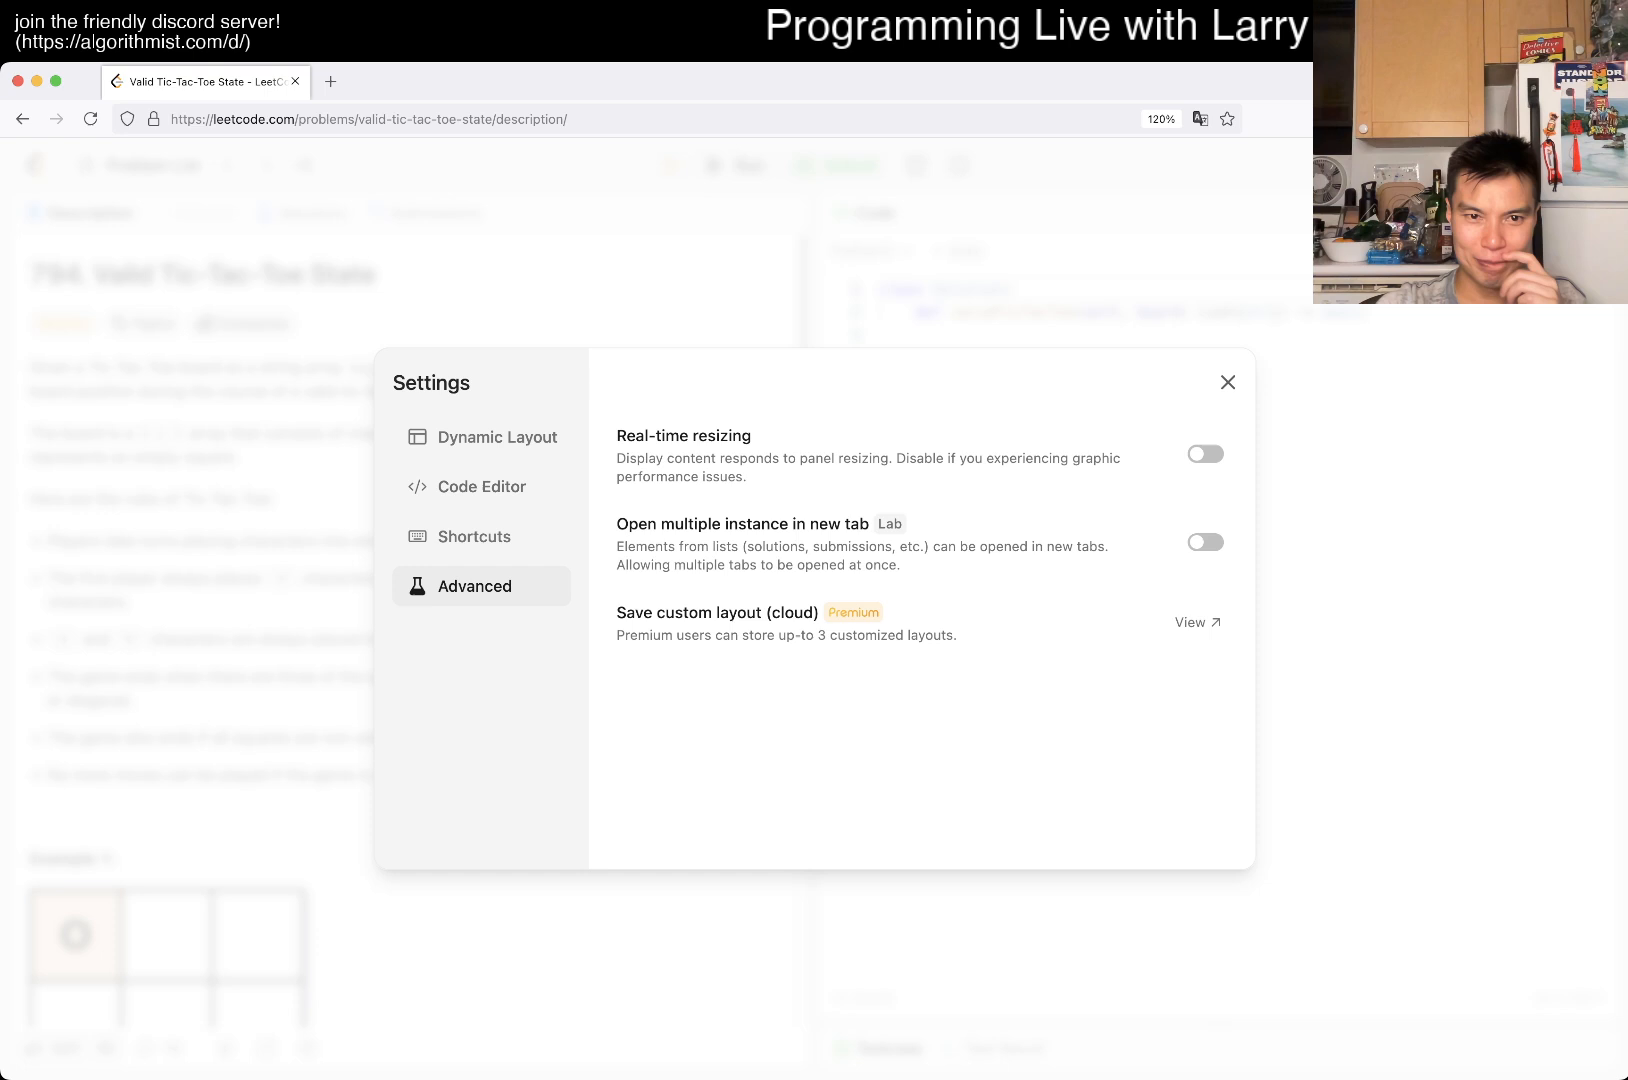
- Turn off the Run code and Submit shortcuts under Shortcuts and close the dialog
click(474, 536)
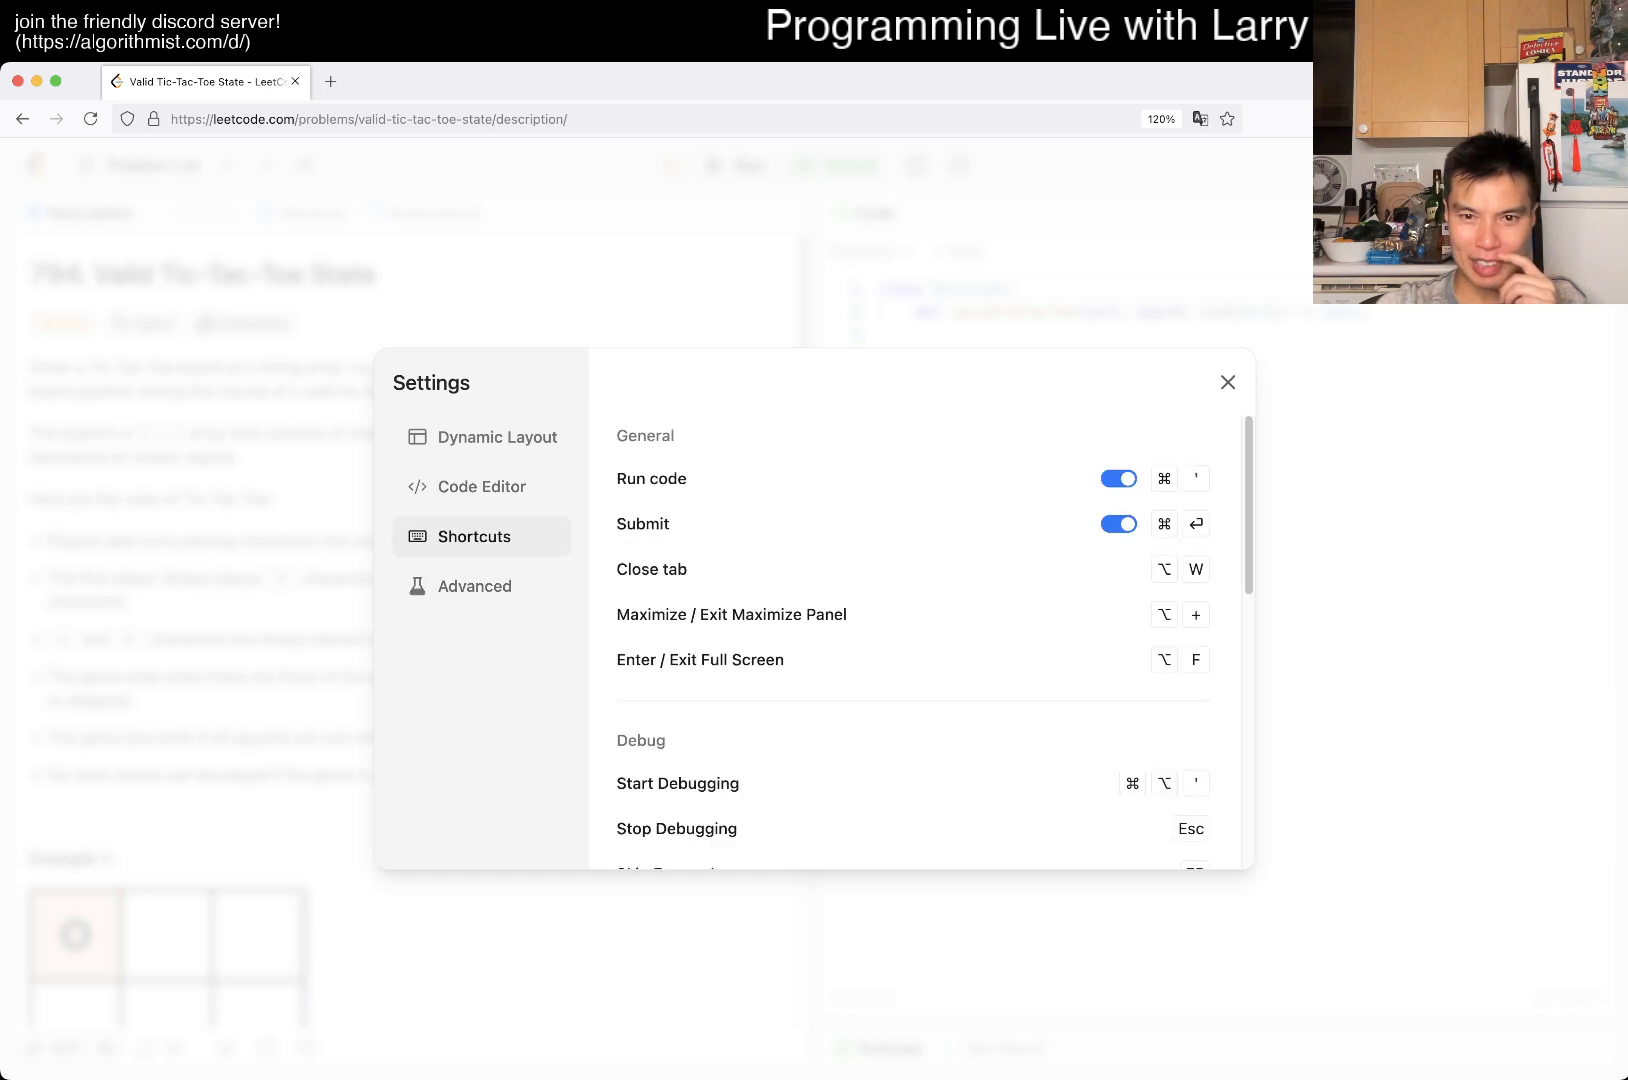
scroll(down, 3)
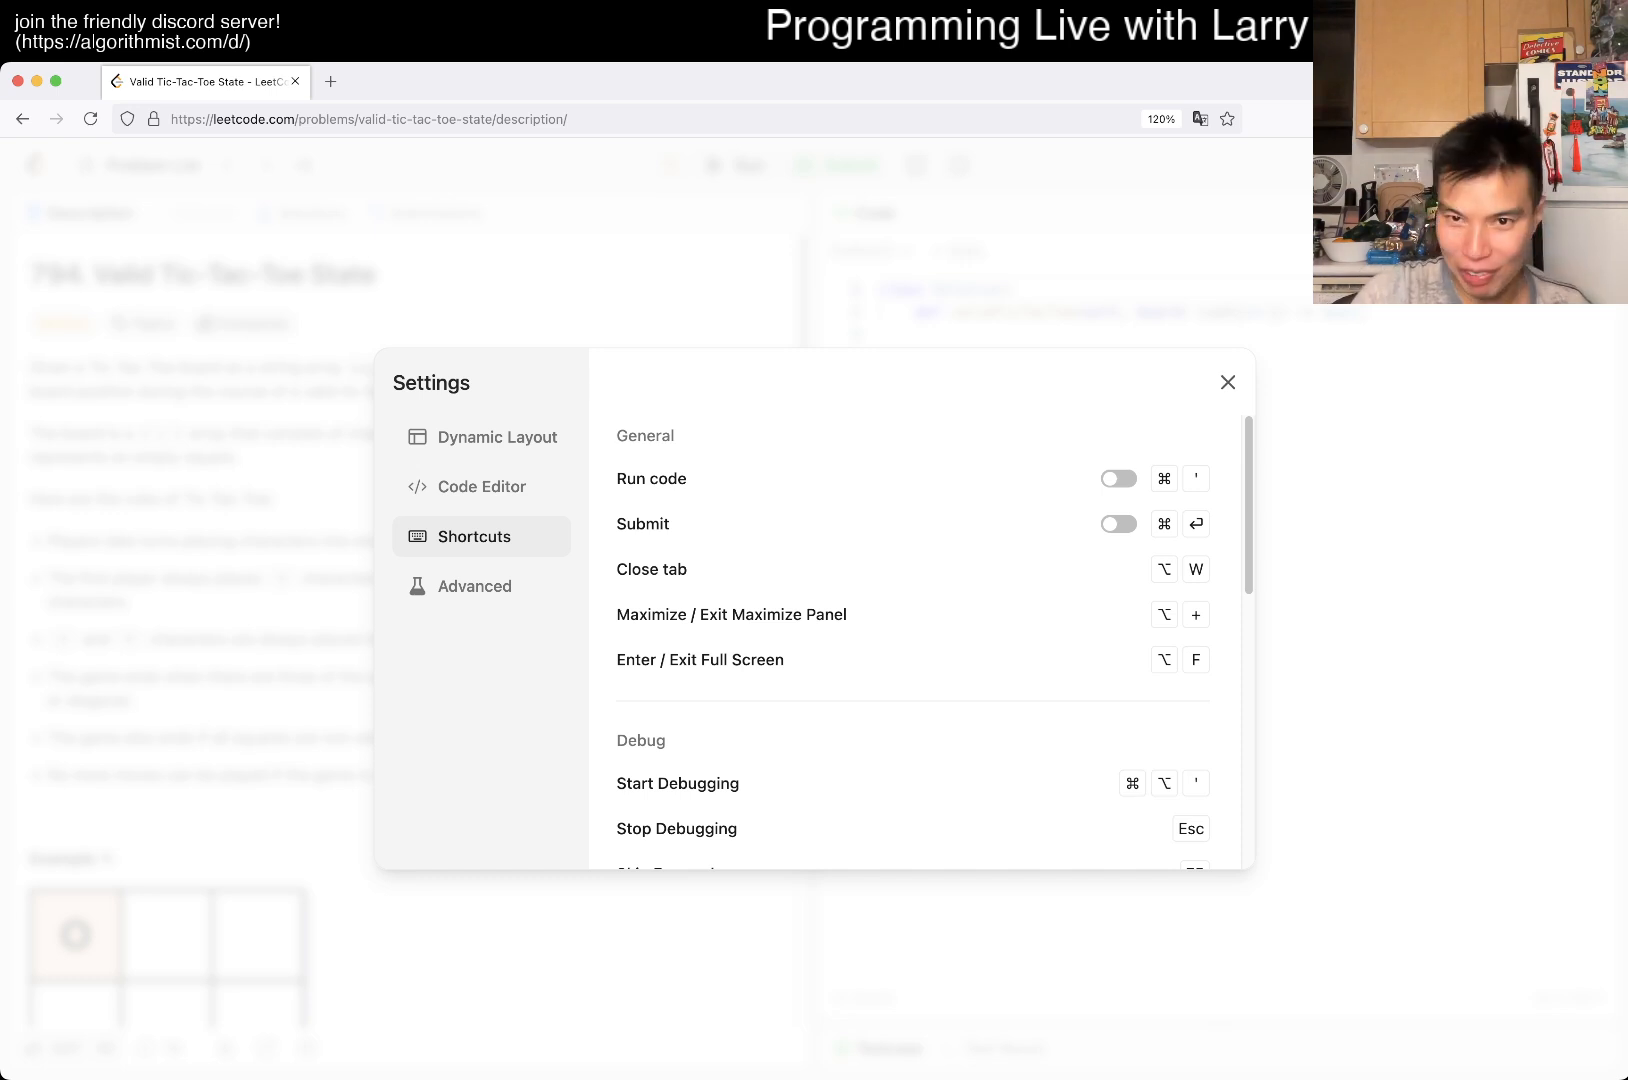
click(1228, 382)
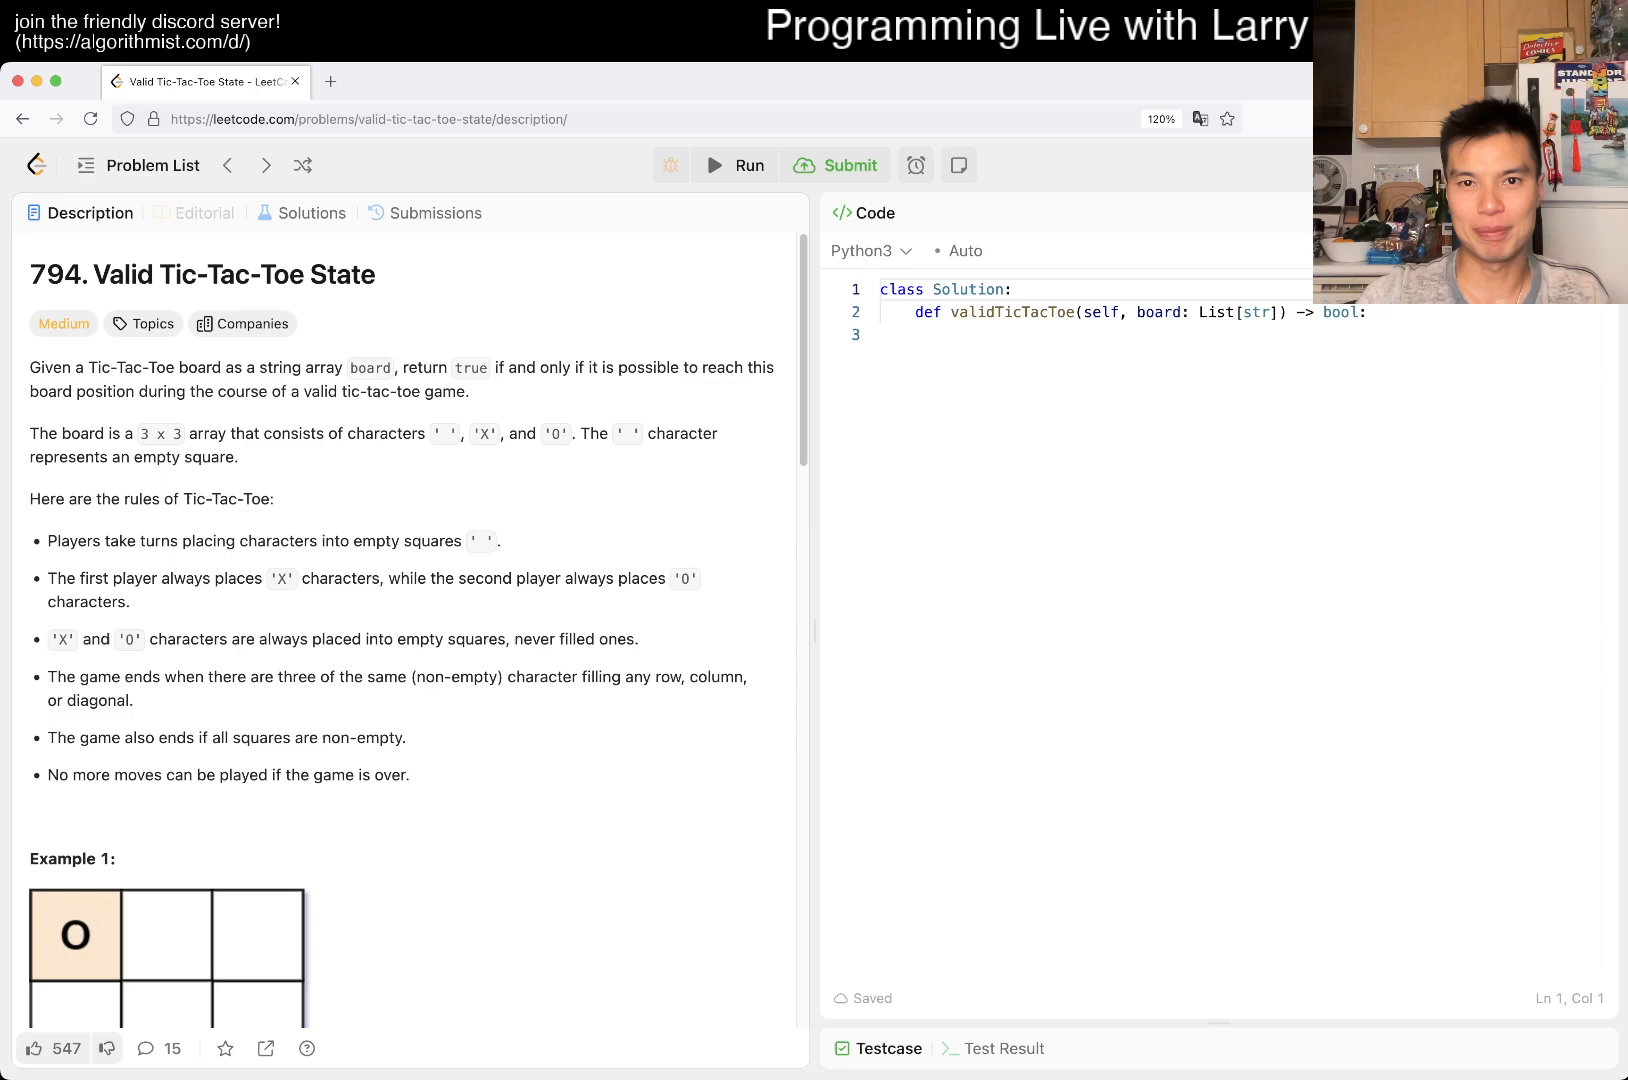
- Switch the problem page to the classic layout with the description beside the empty Python editor
scroll(down, 3)
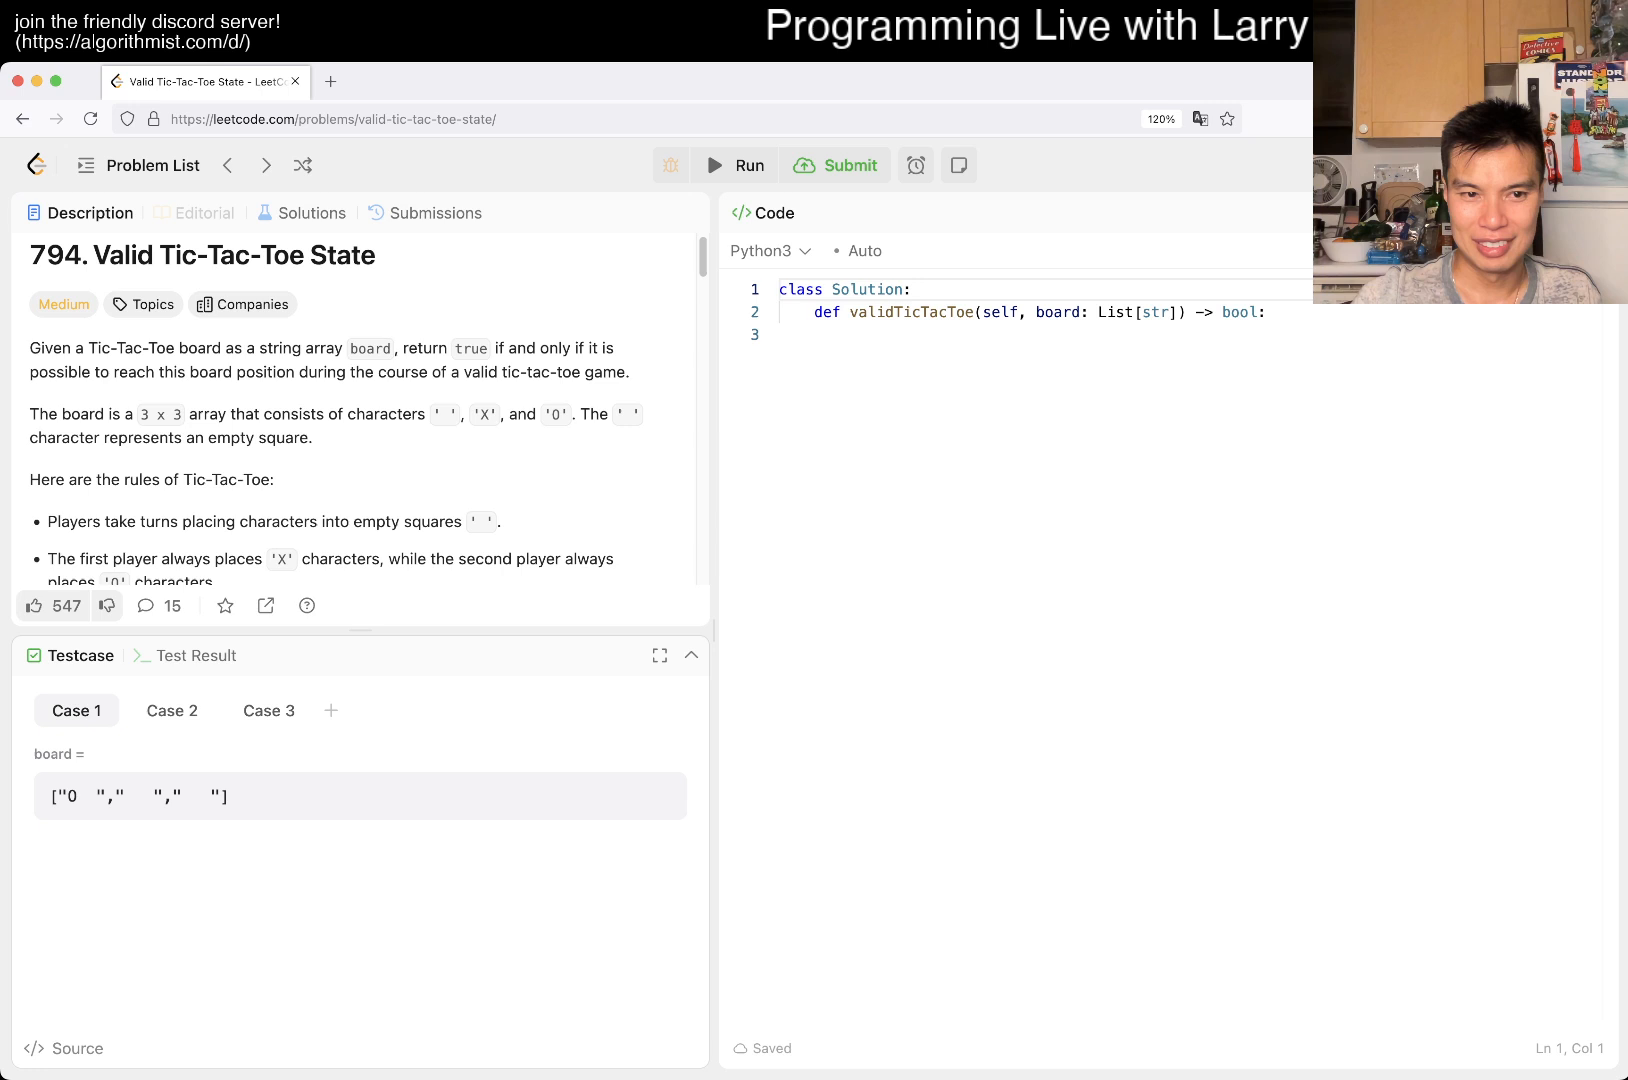
scroll(down, 3)
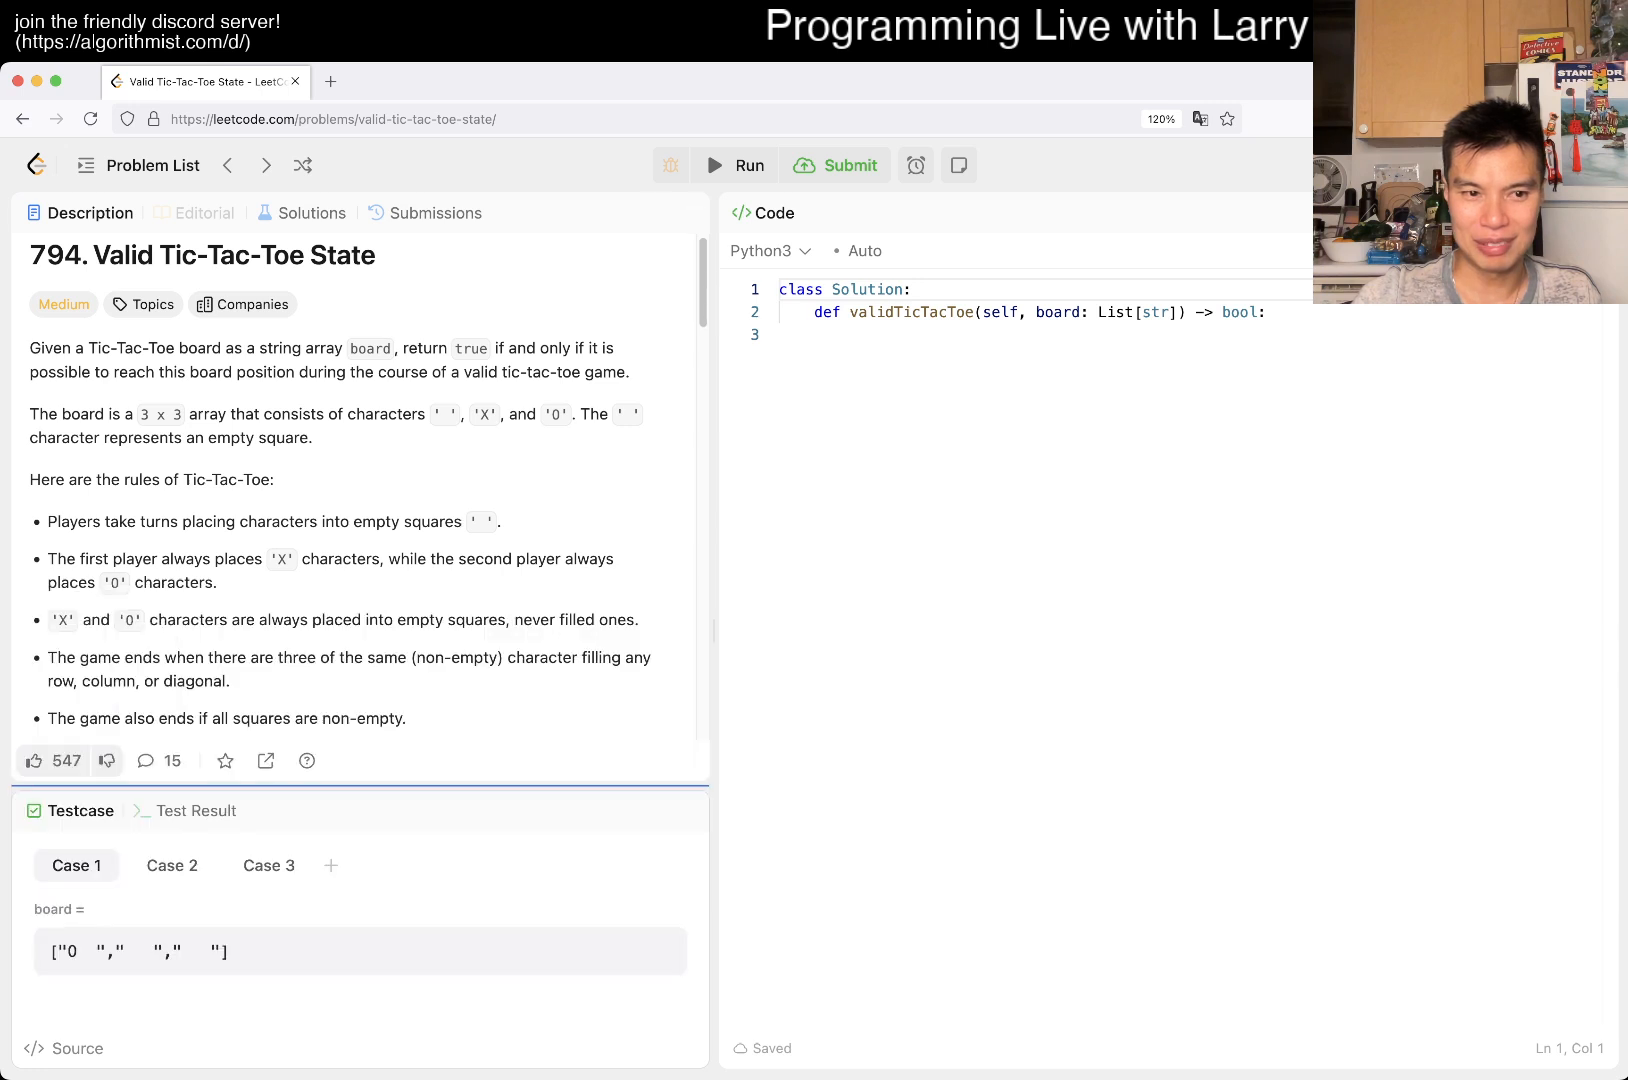
scroll(down, 3)
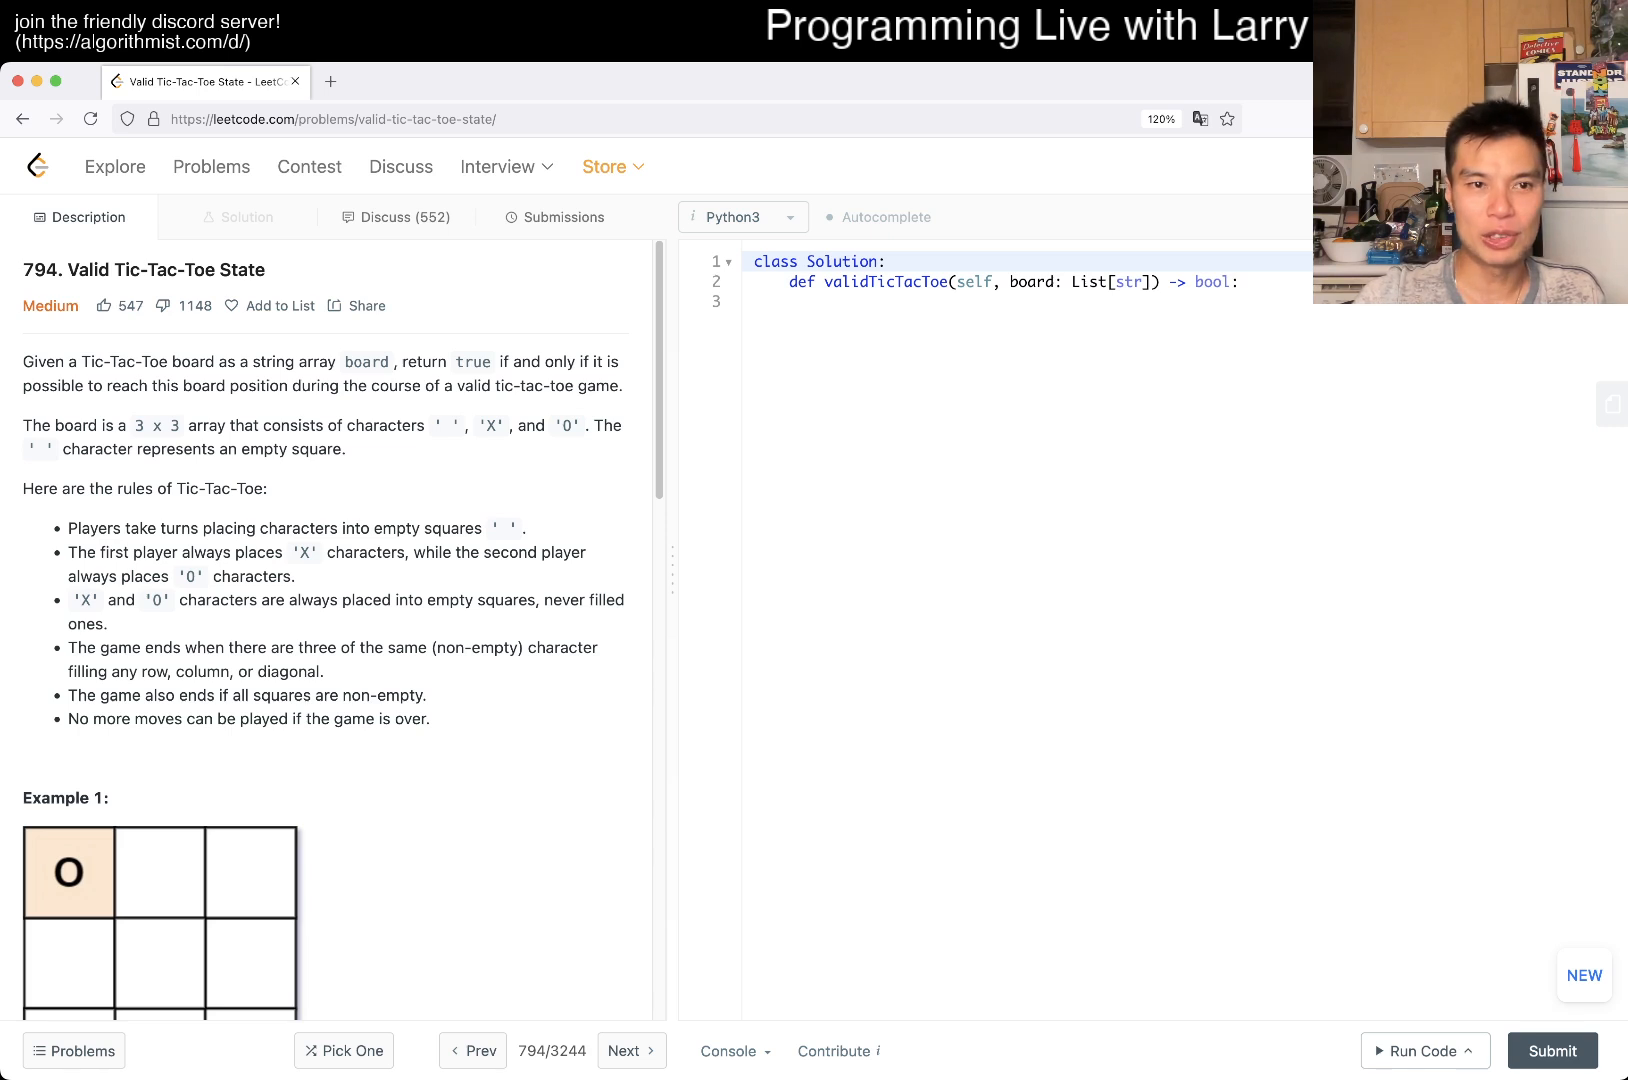
scroll(down, 3)
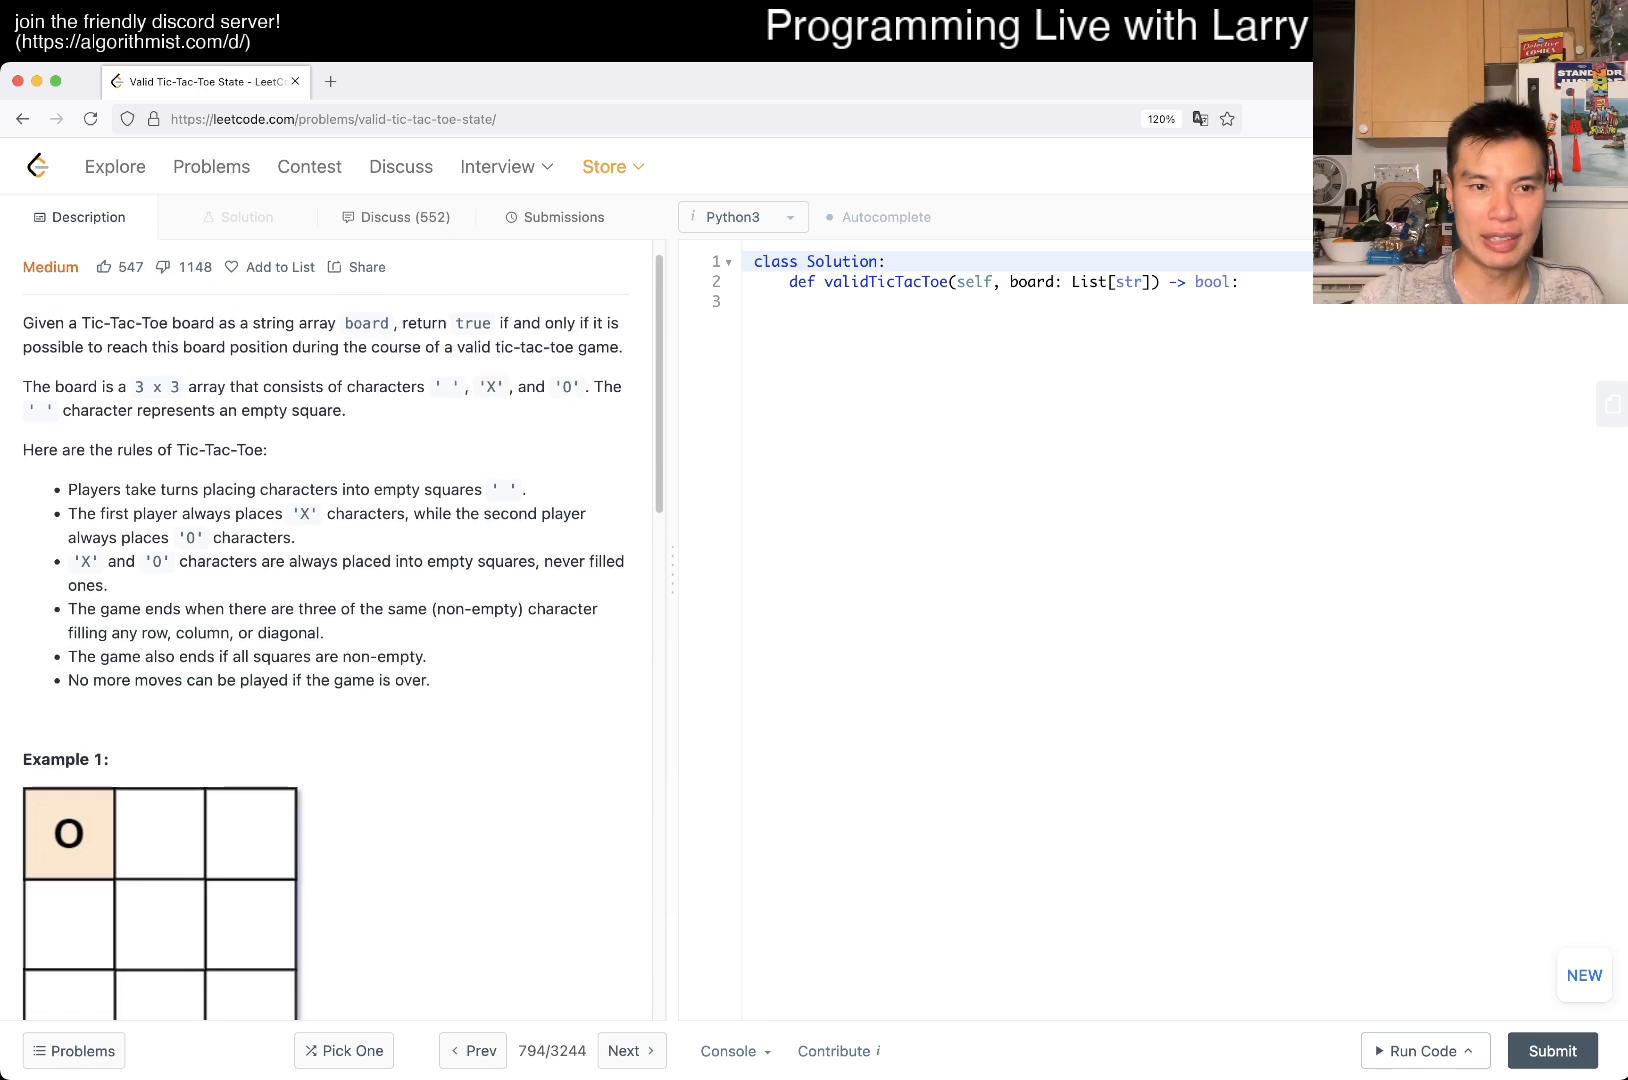
scroll(down, 3)
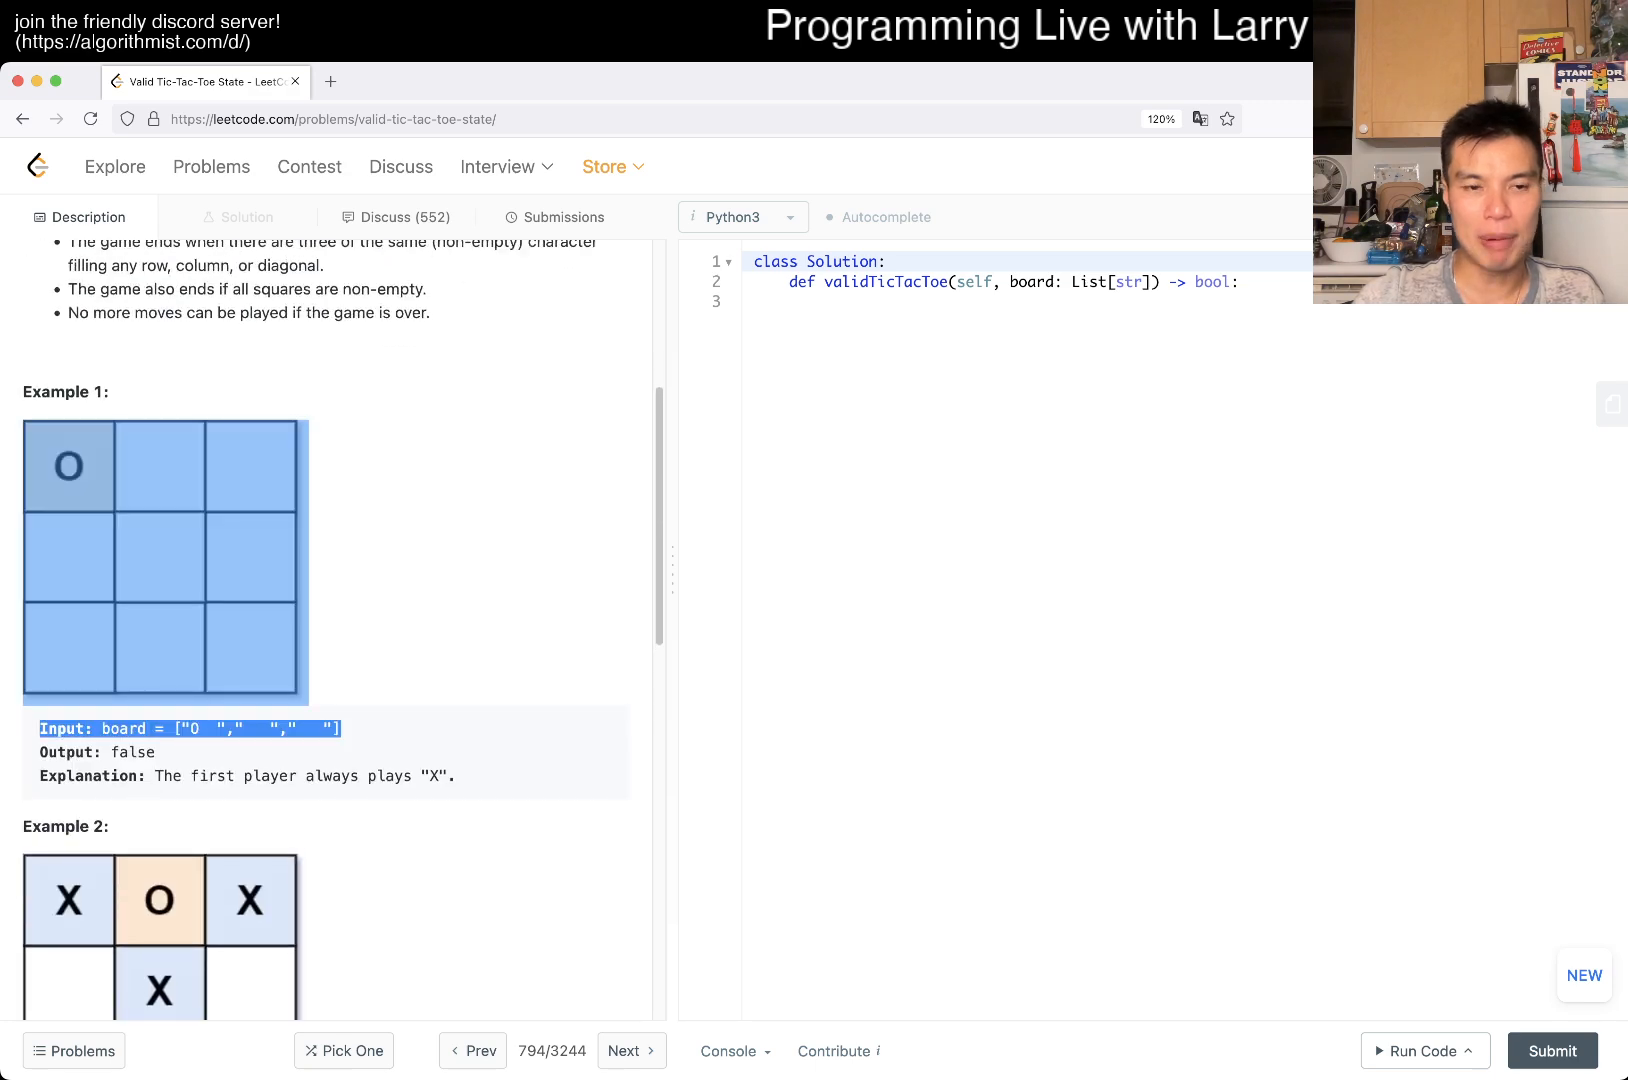
scroll(down, 3)
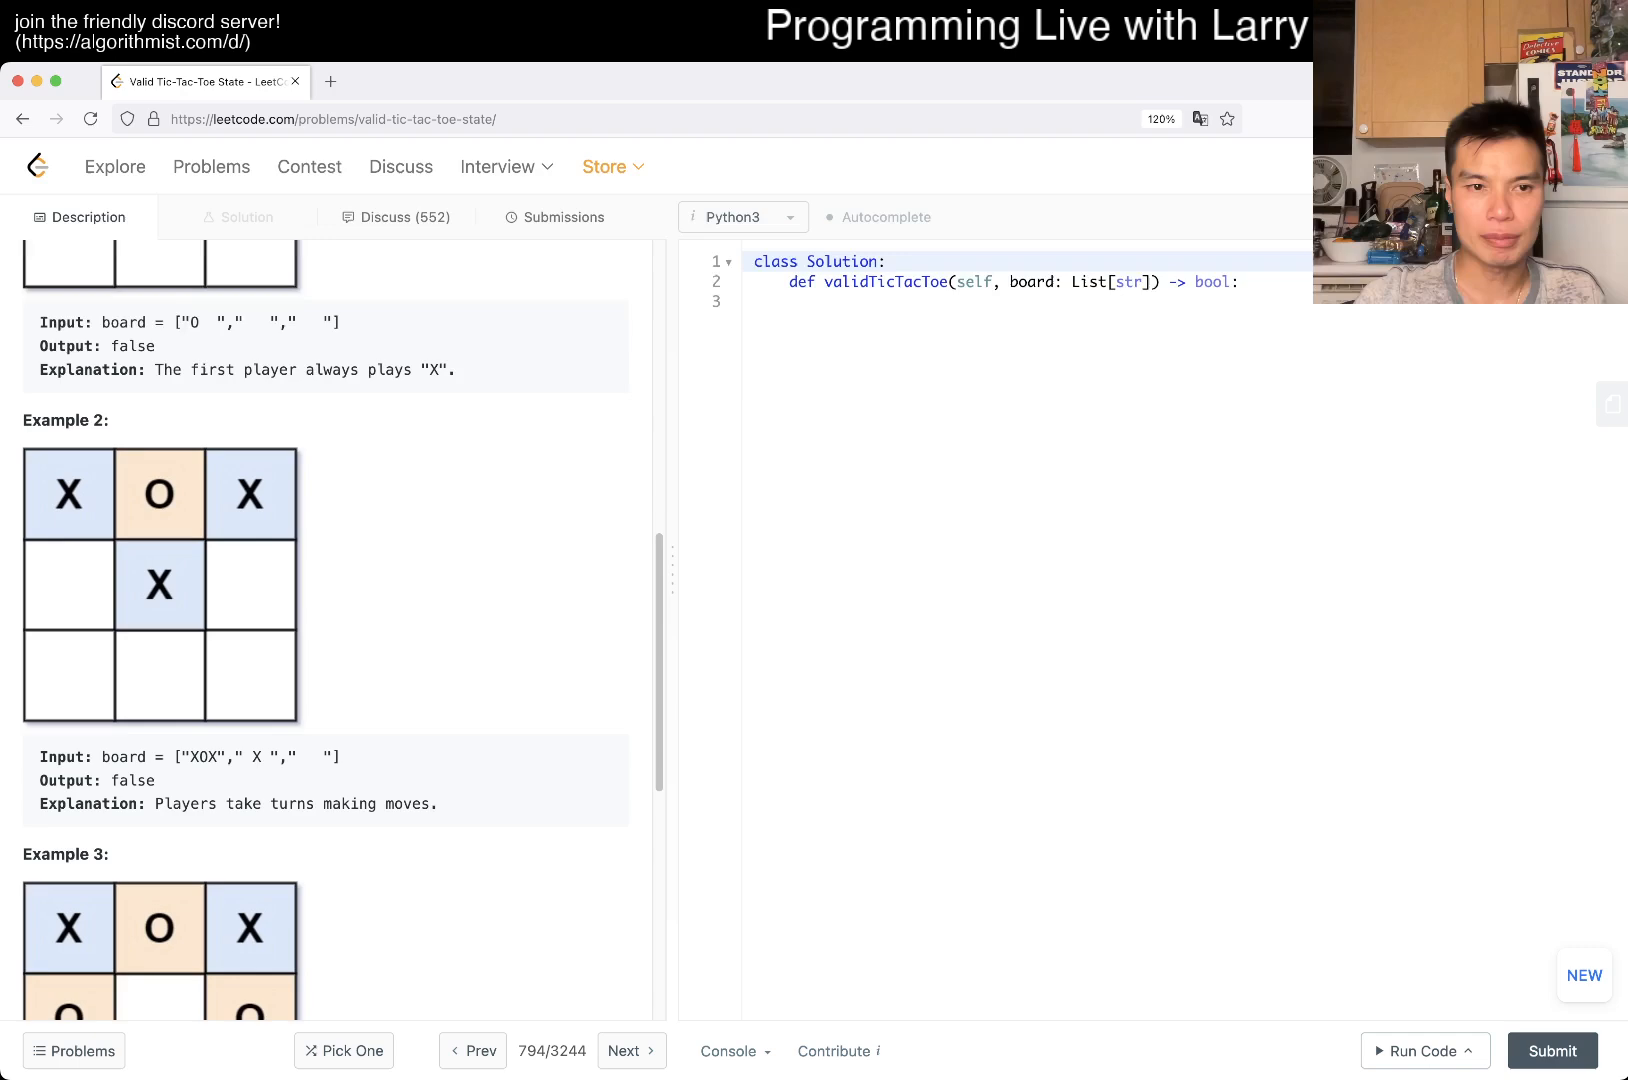
scroll(down, 3)
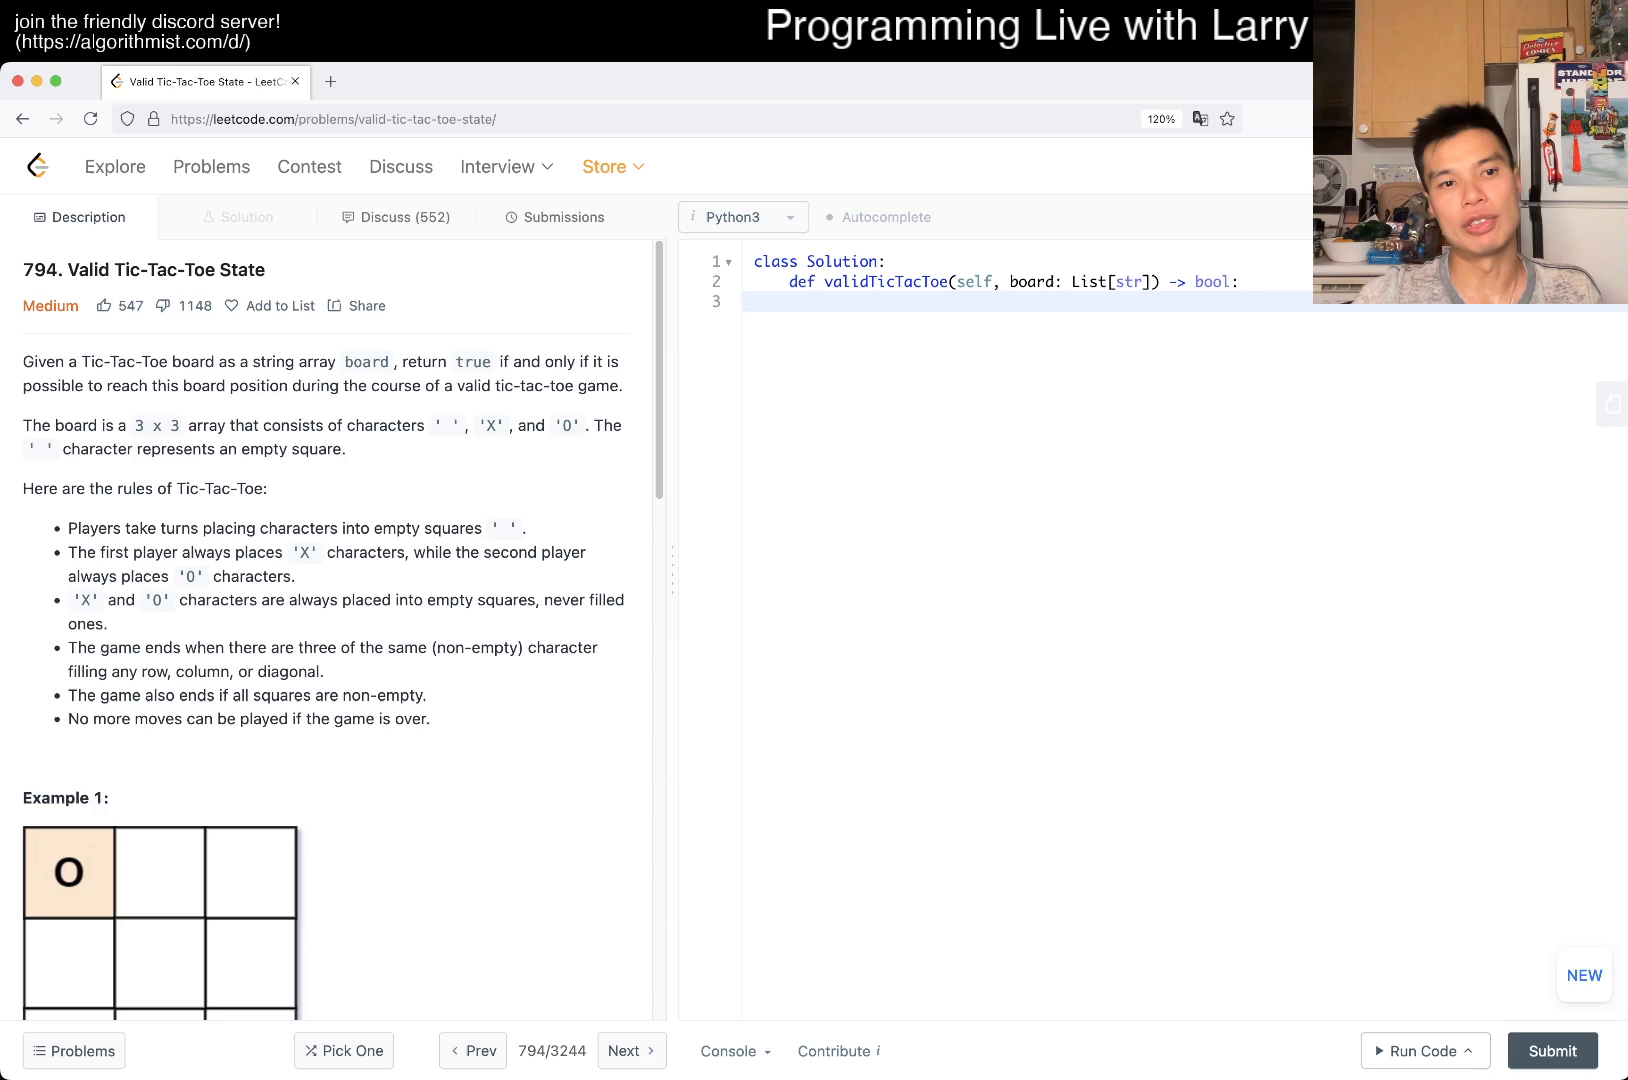
scroll(down, 3)
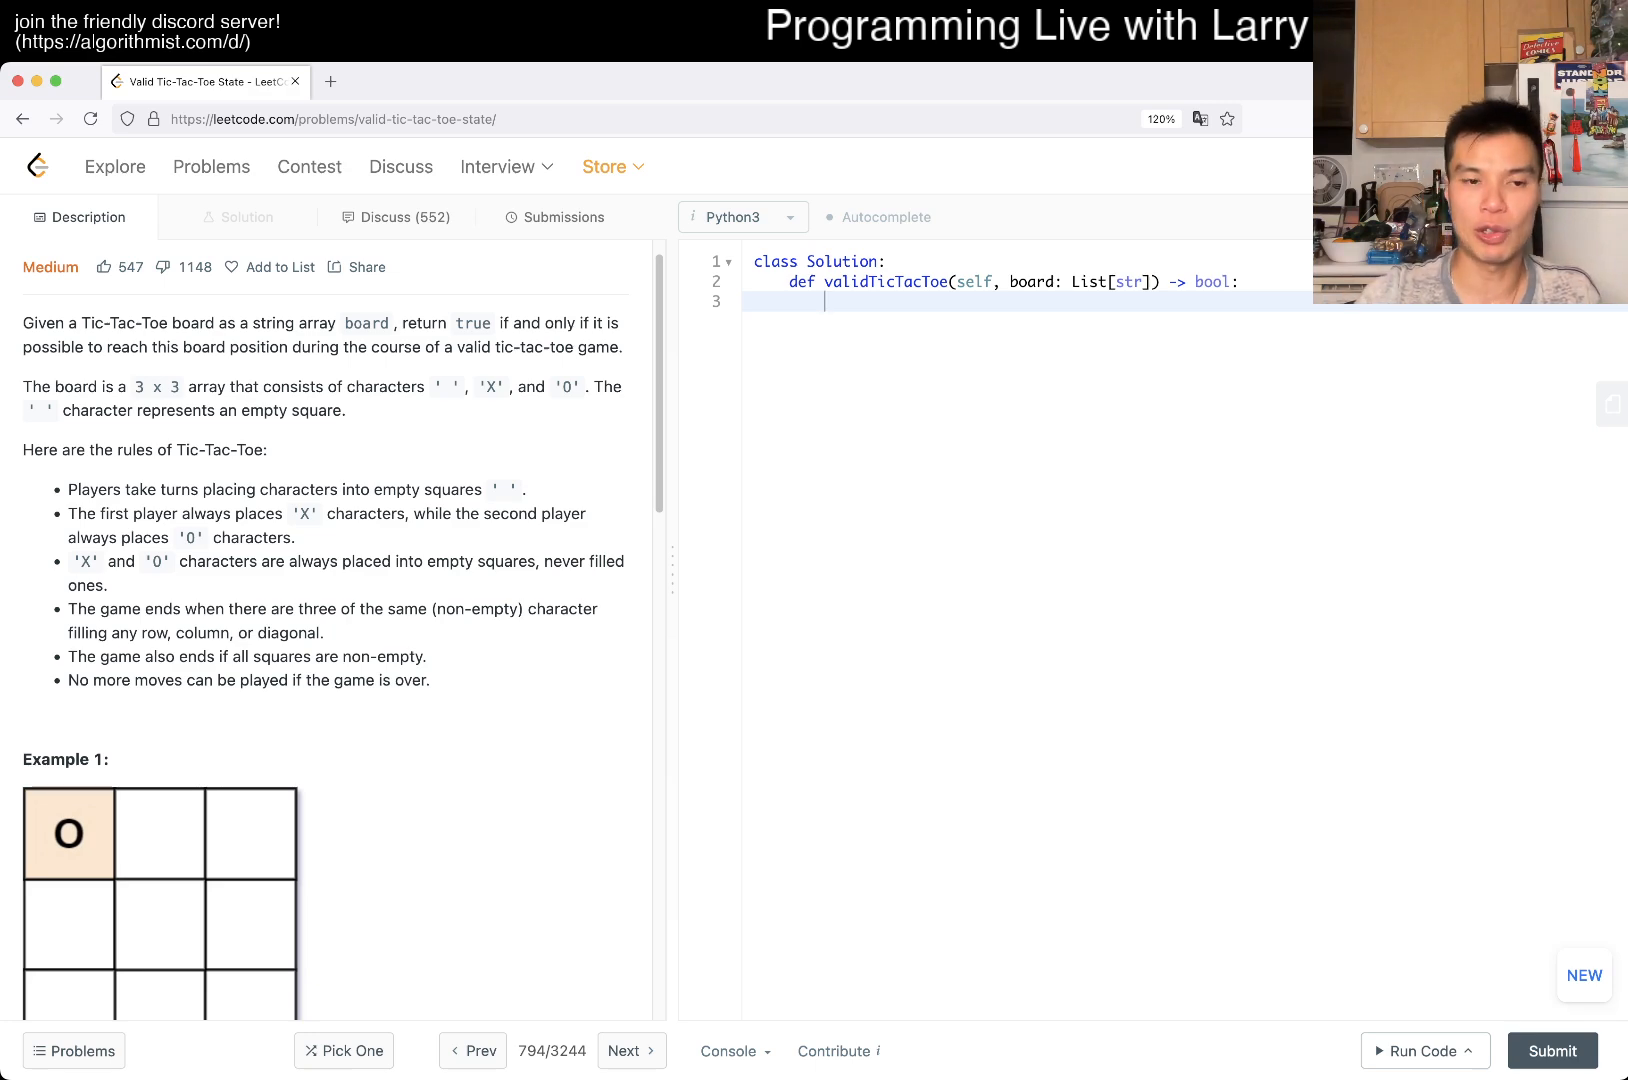
scroll(down, 3)
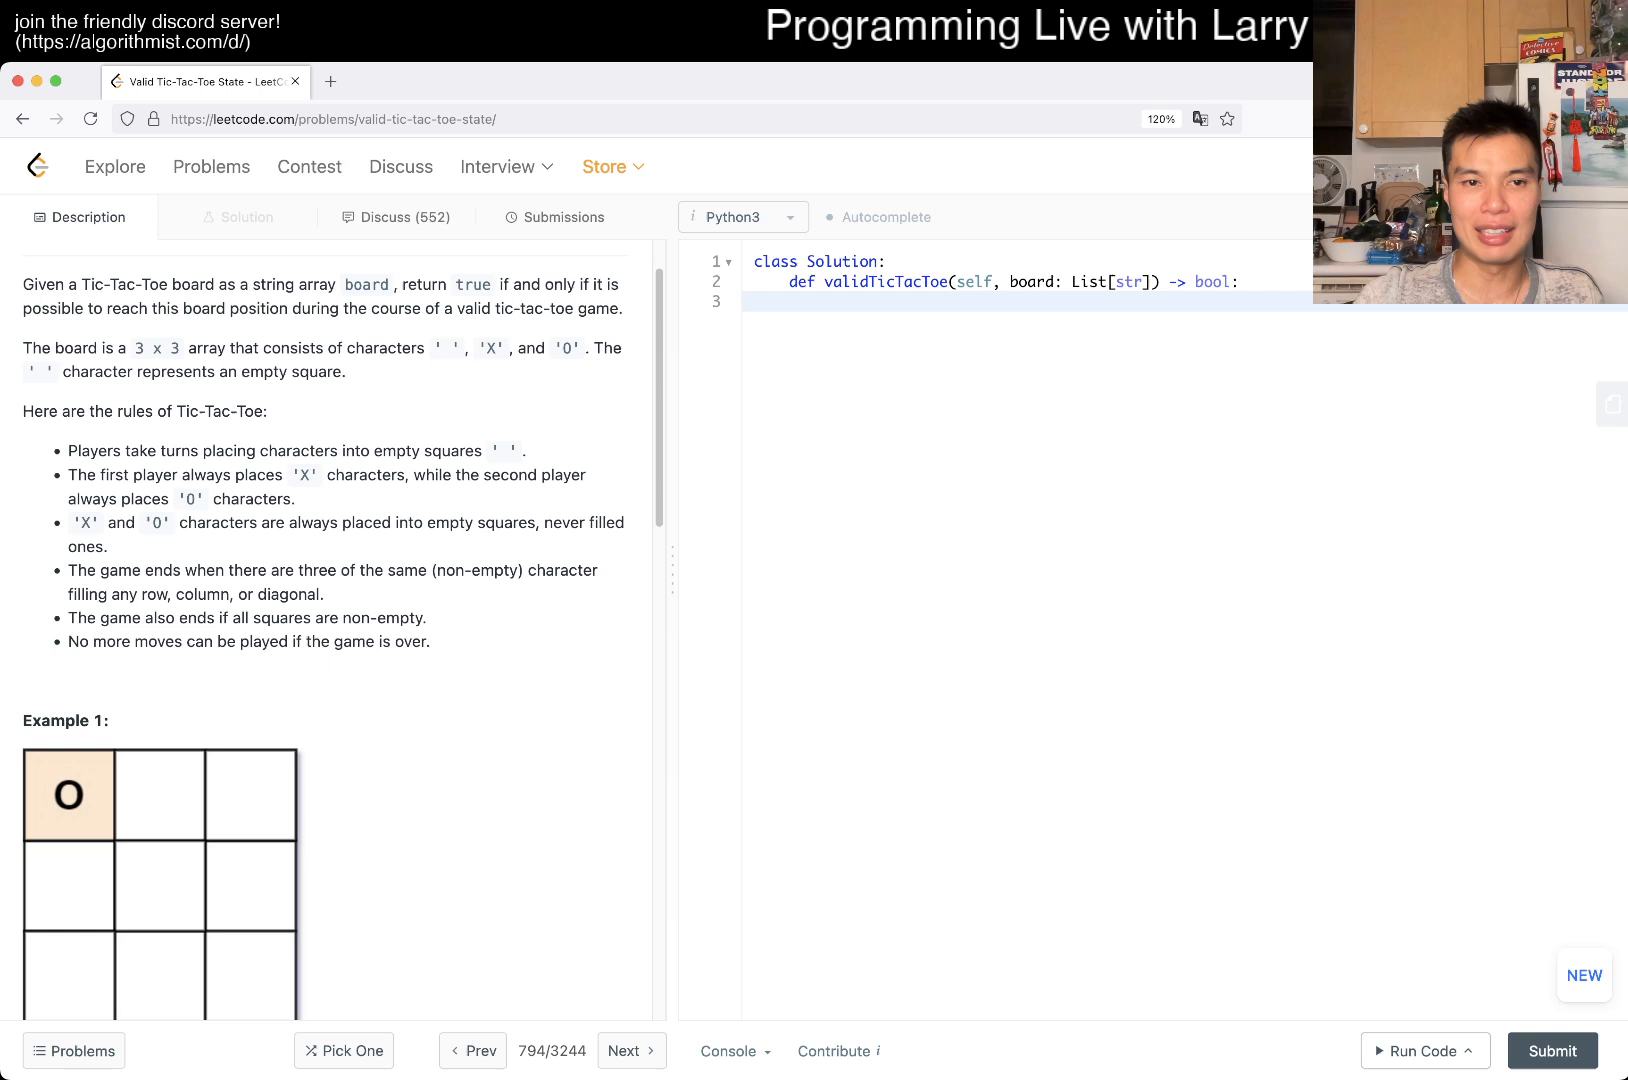
- Initialize x = 0, set N = 3 and write nested loops over i and j in range(N)
double_click(304, 476)
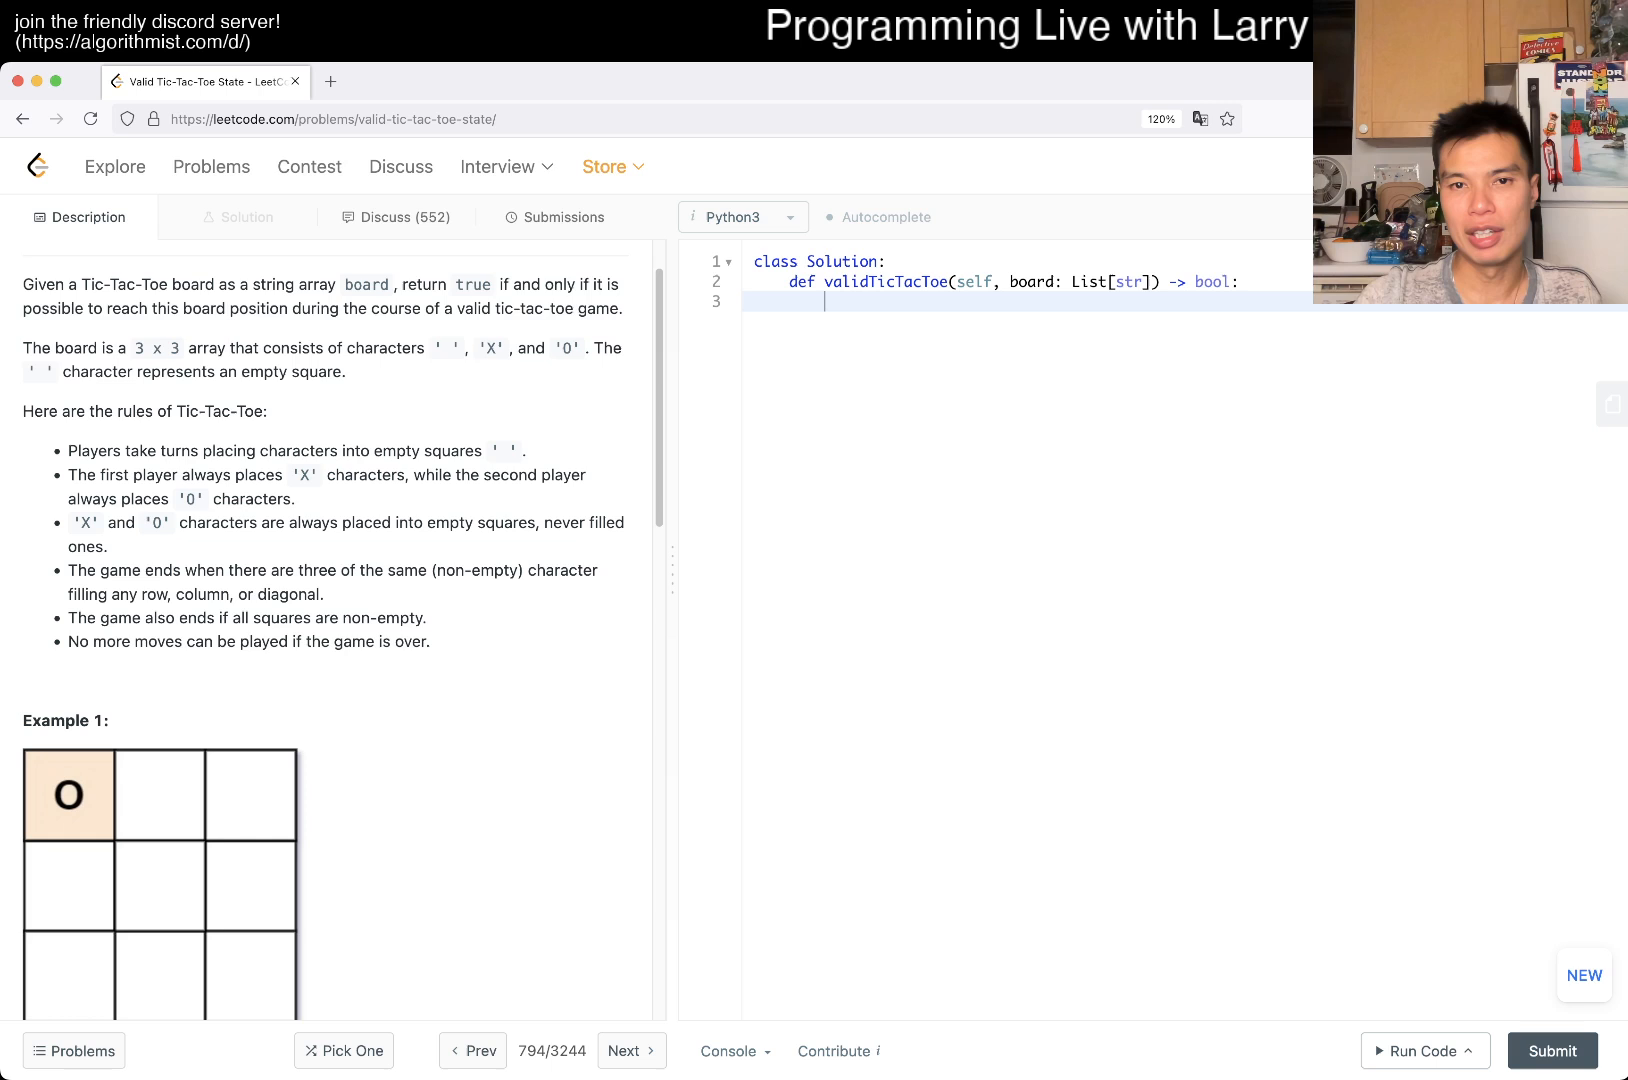
text(x =)
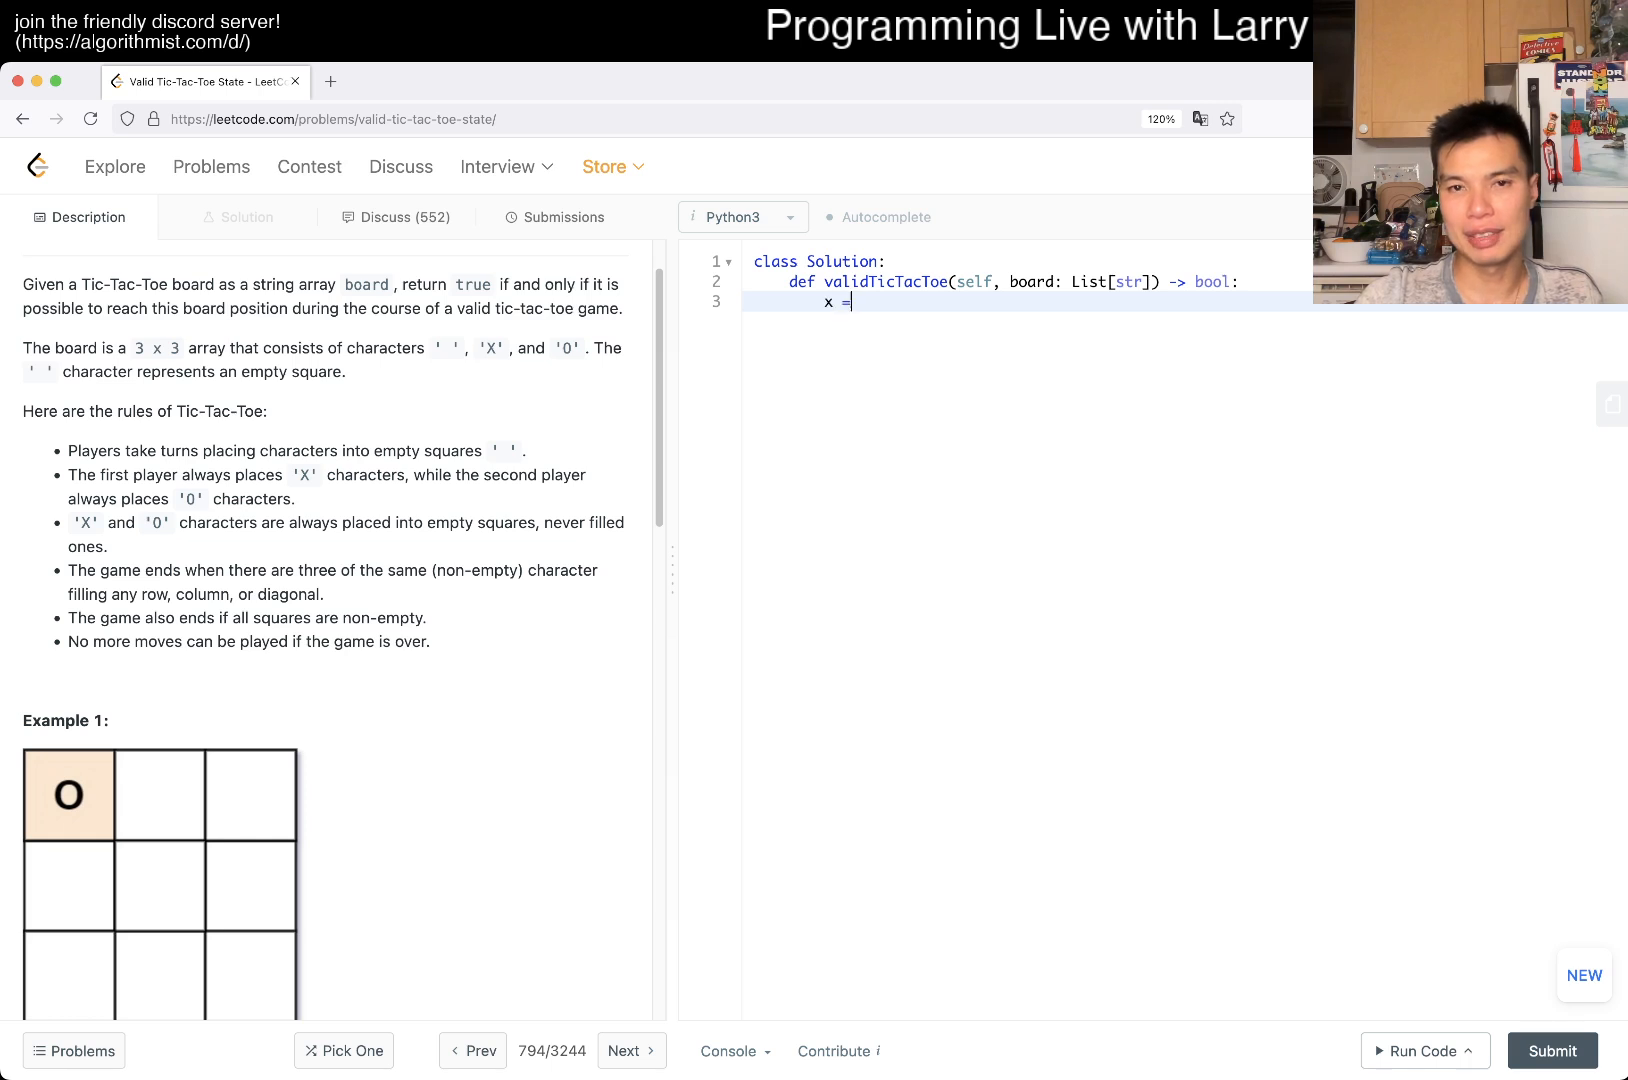
text(0)
text(for)
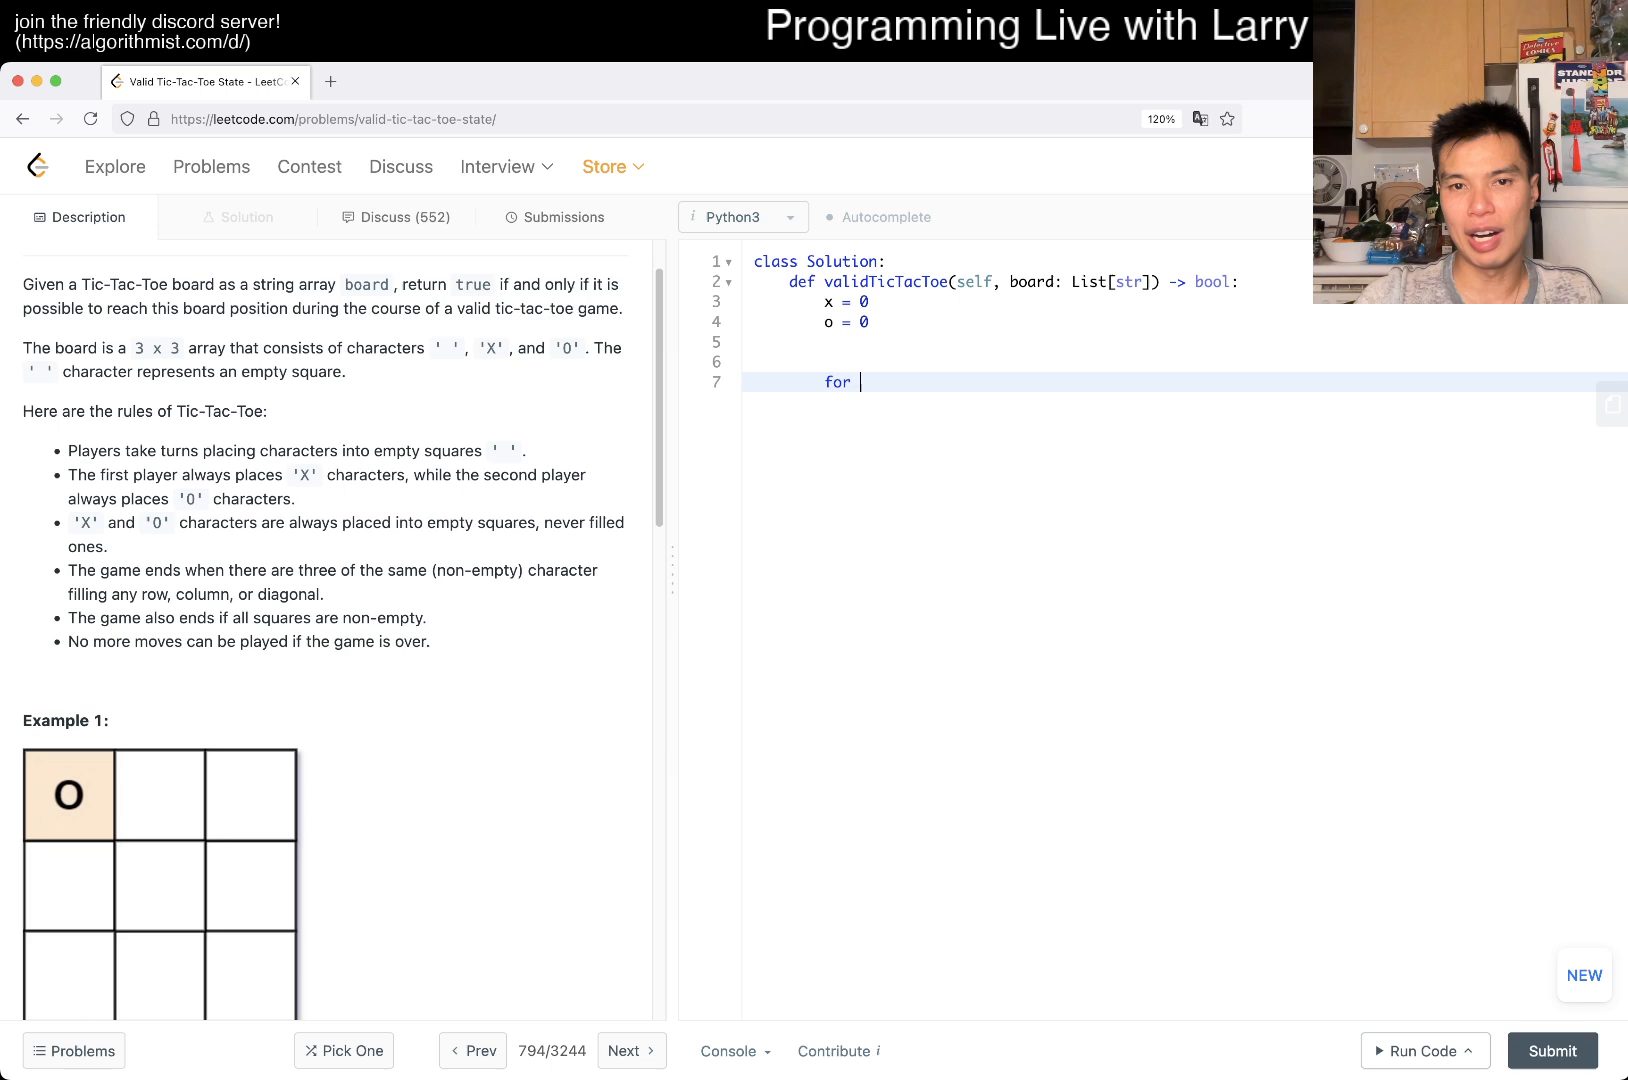
text(i in range(3):)
text(f)
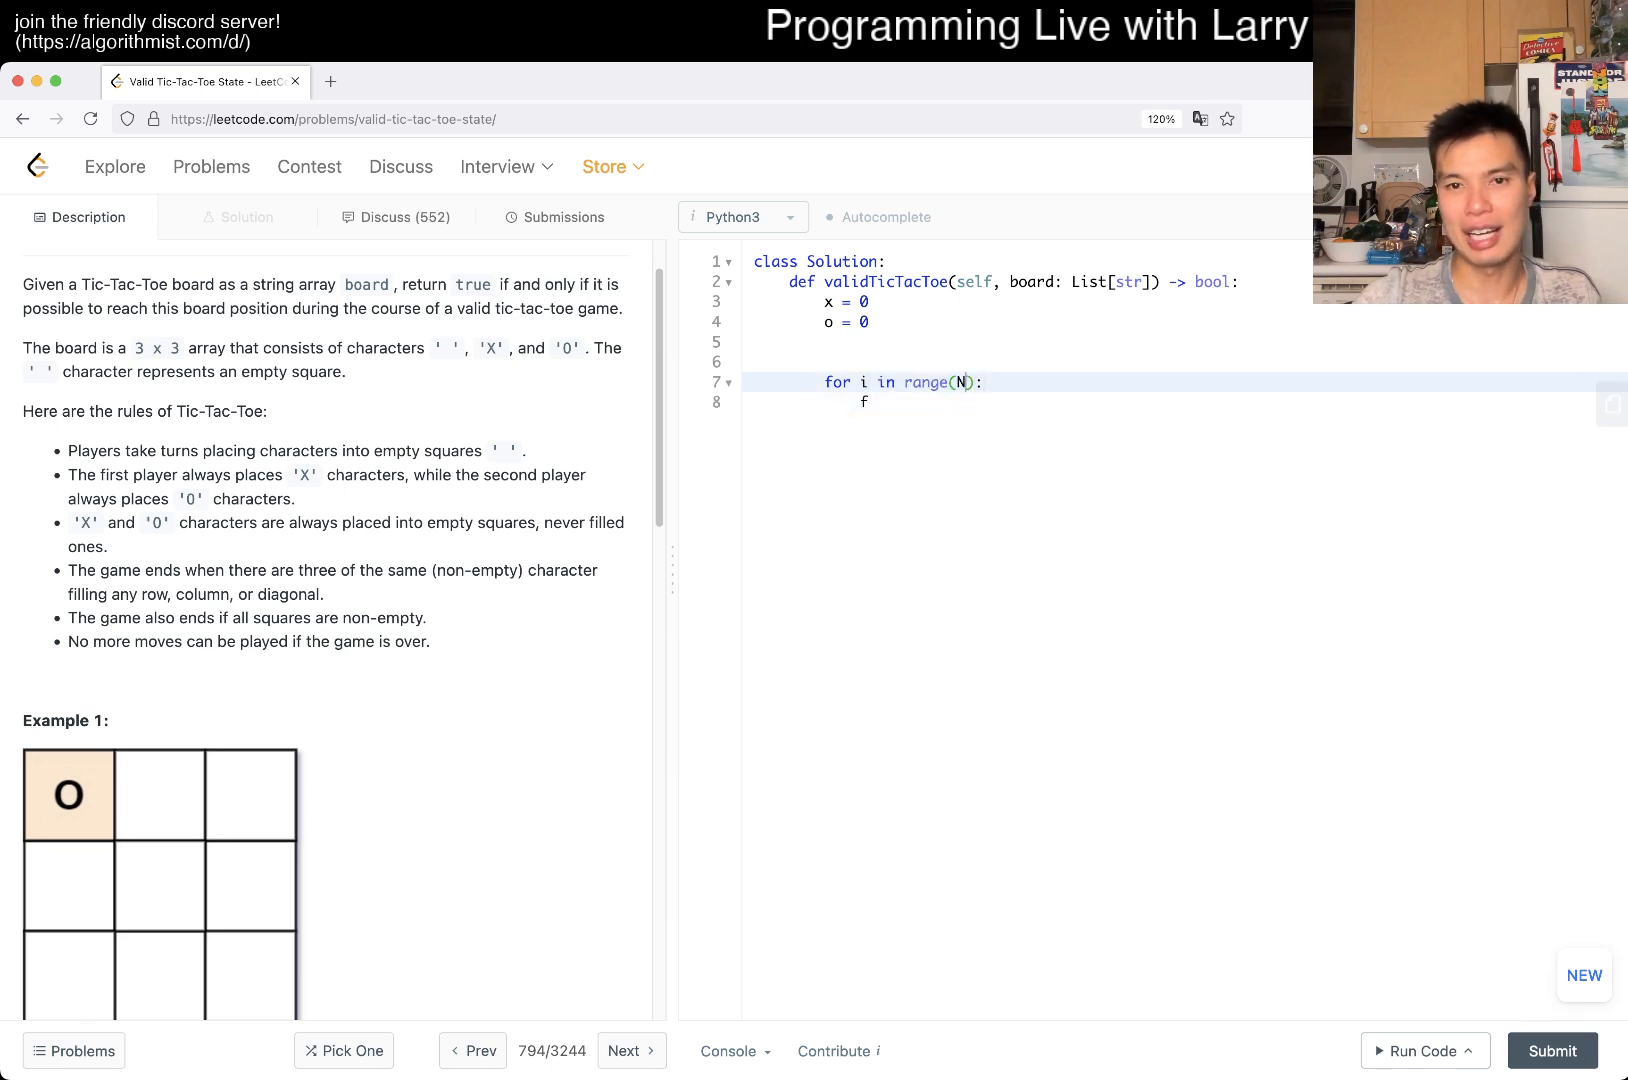
text(N = 3)
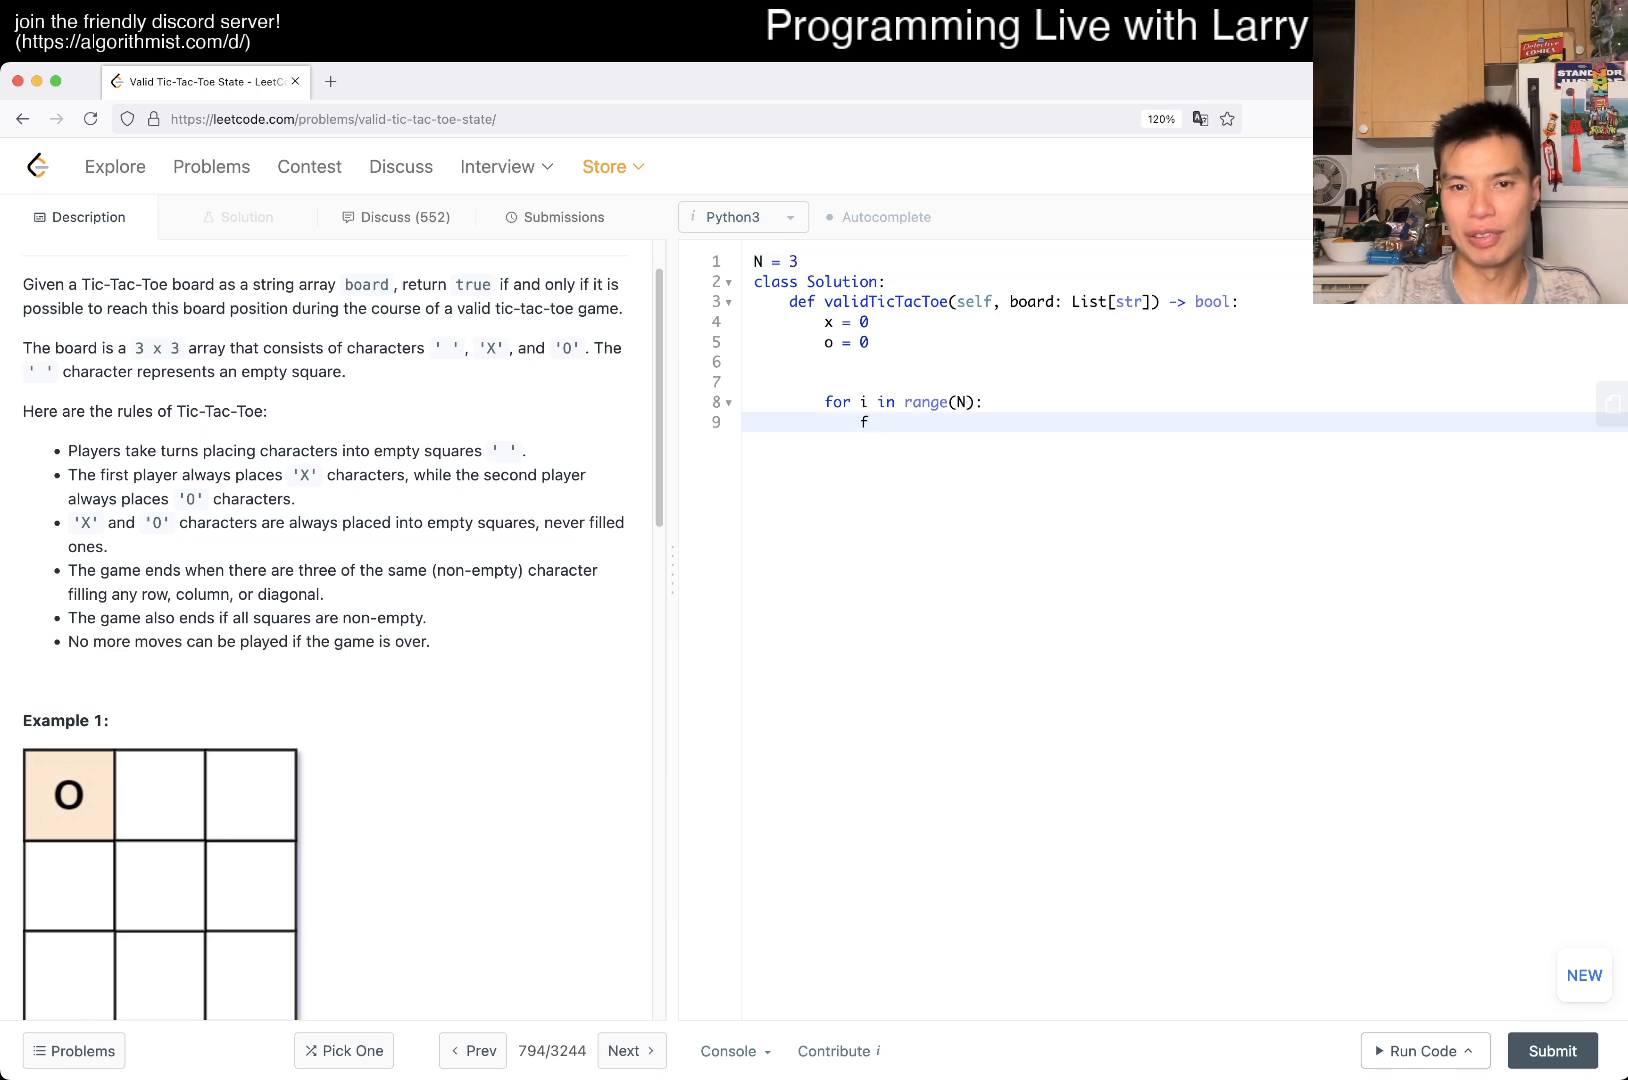
text(or j in ra)
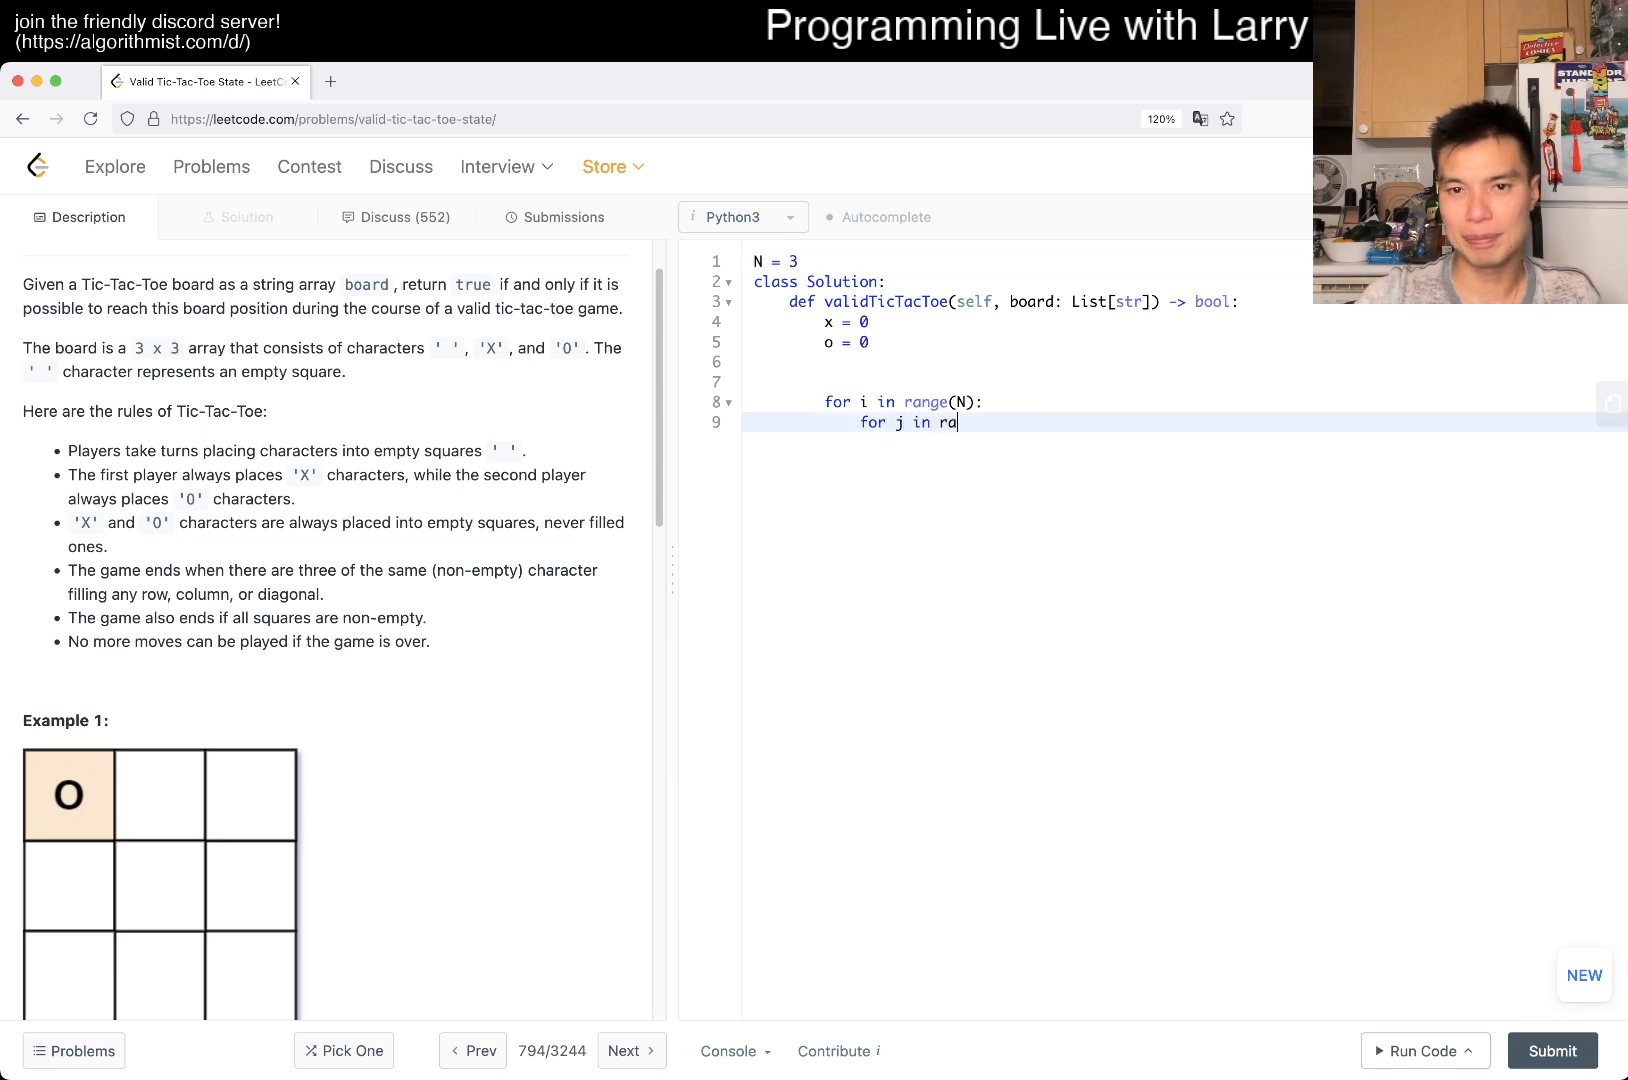
text(nge(N):)
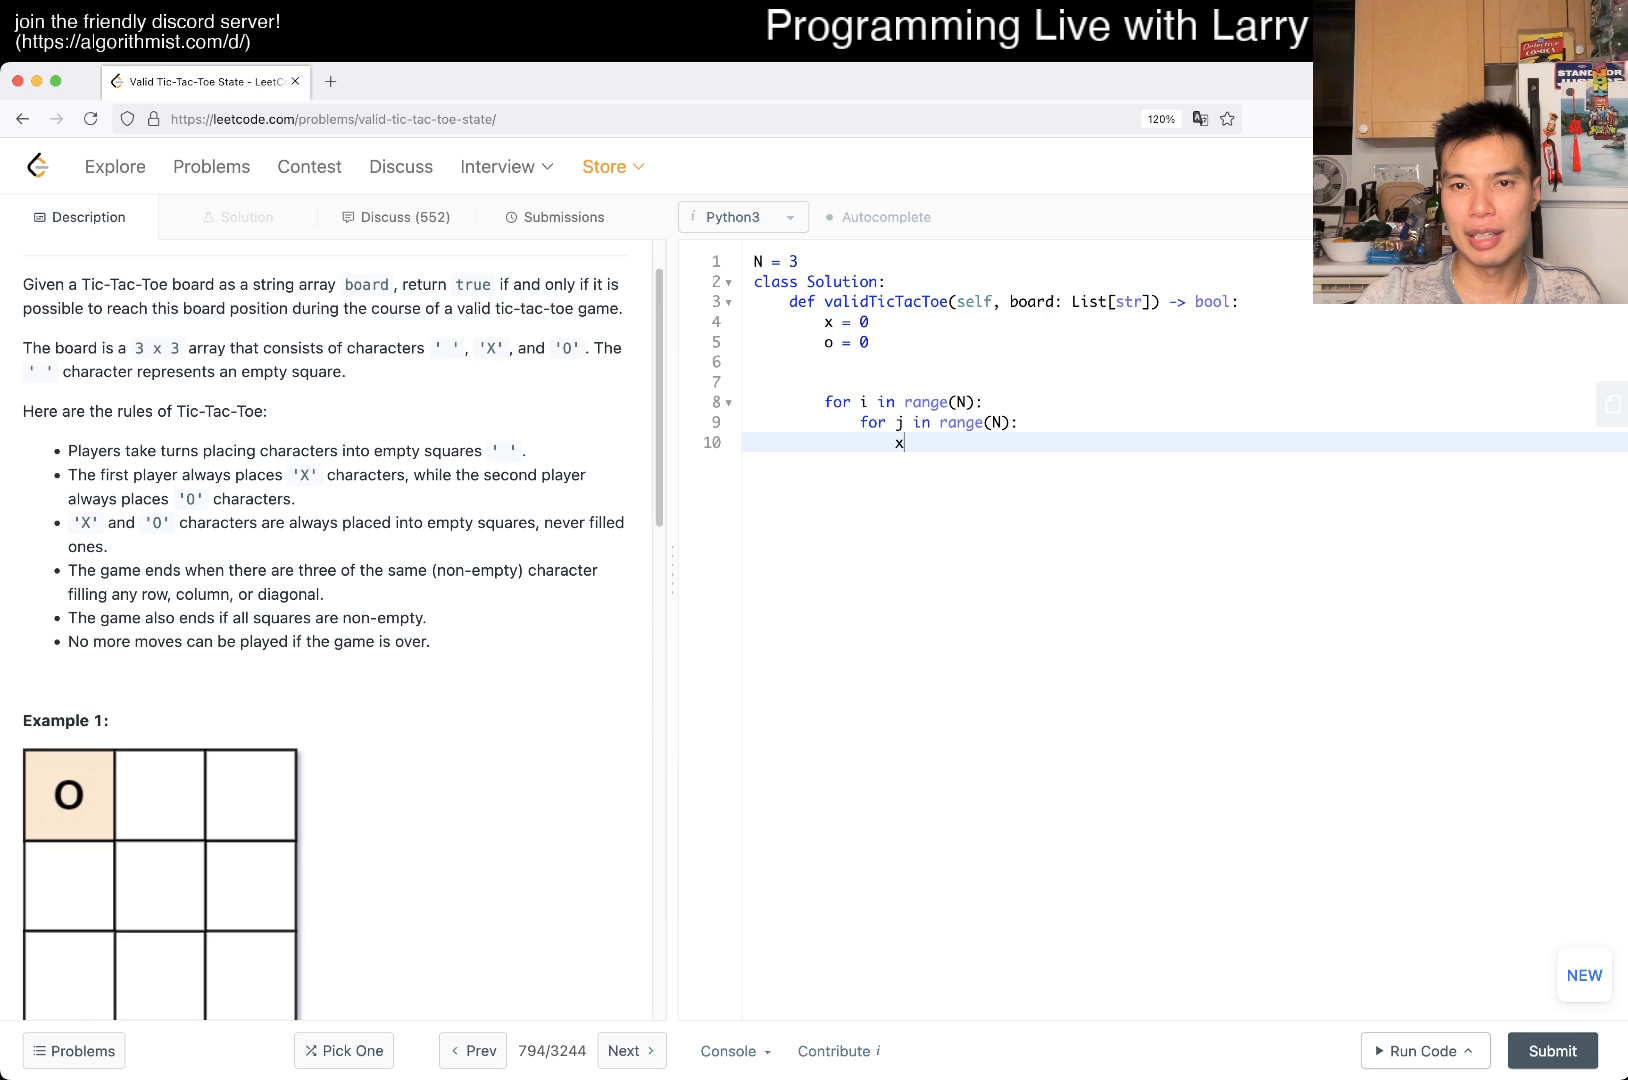
- Increment x when board[i][j] == "X" and o when board[i][j] == "O"
text(if board[i][j] =)
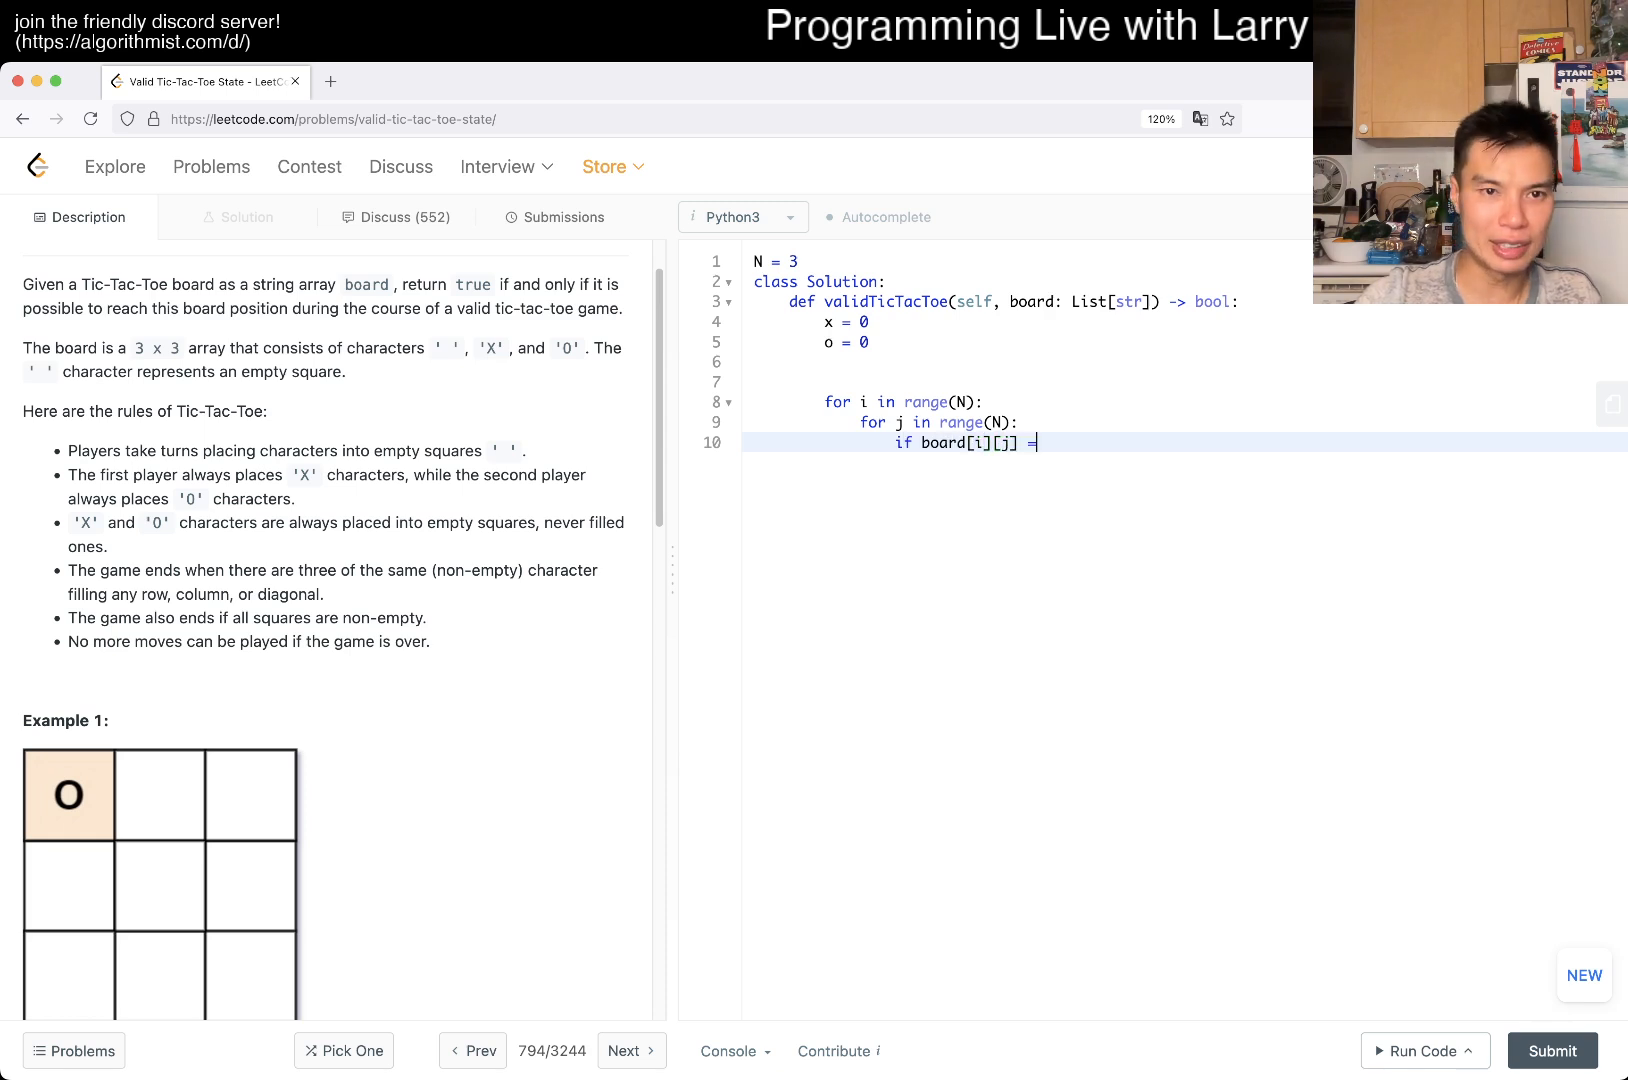
text(= "X":)
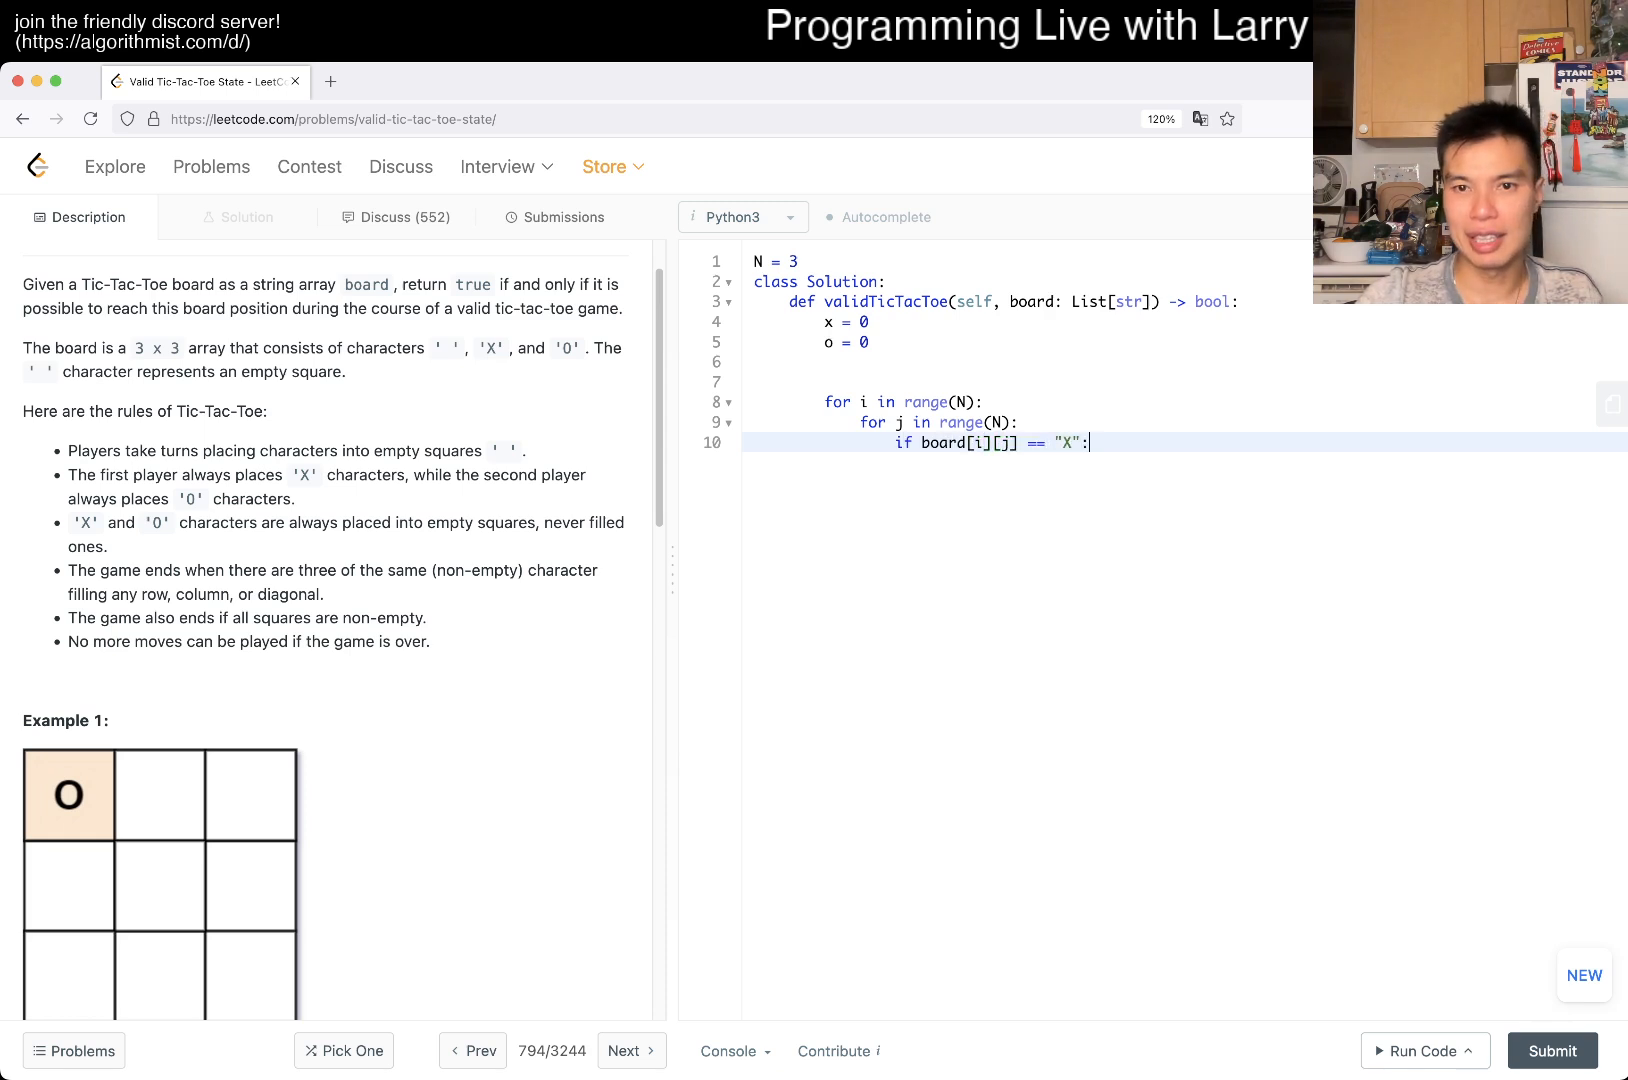
text(x += 1)
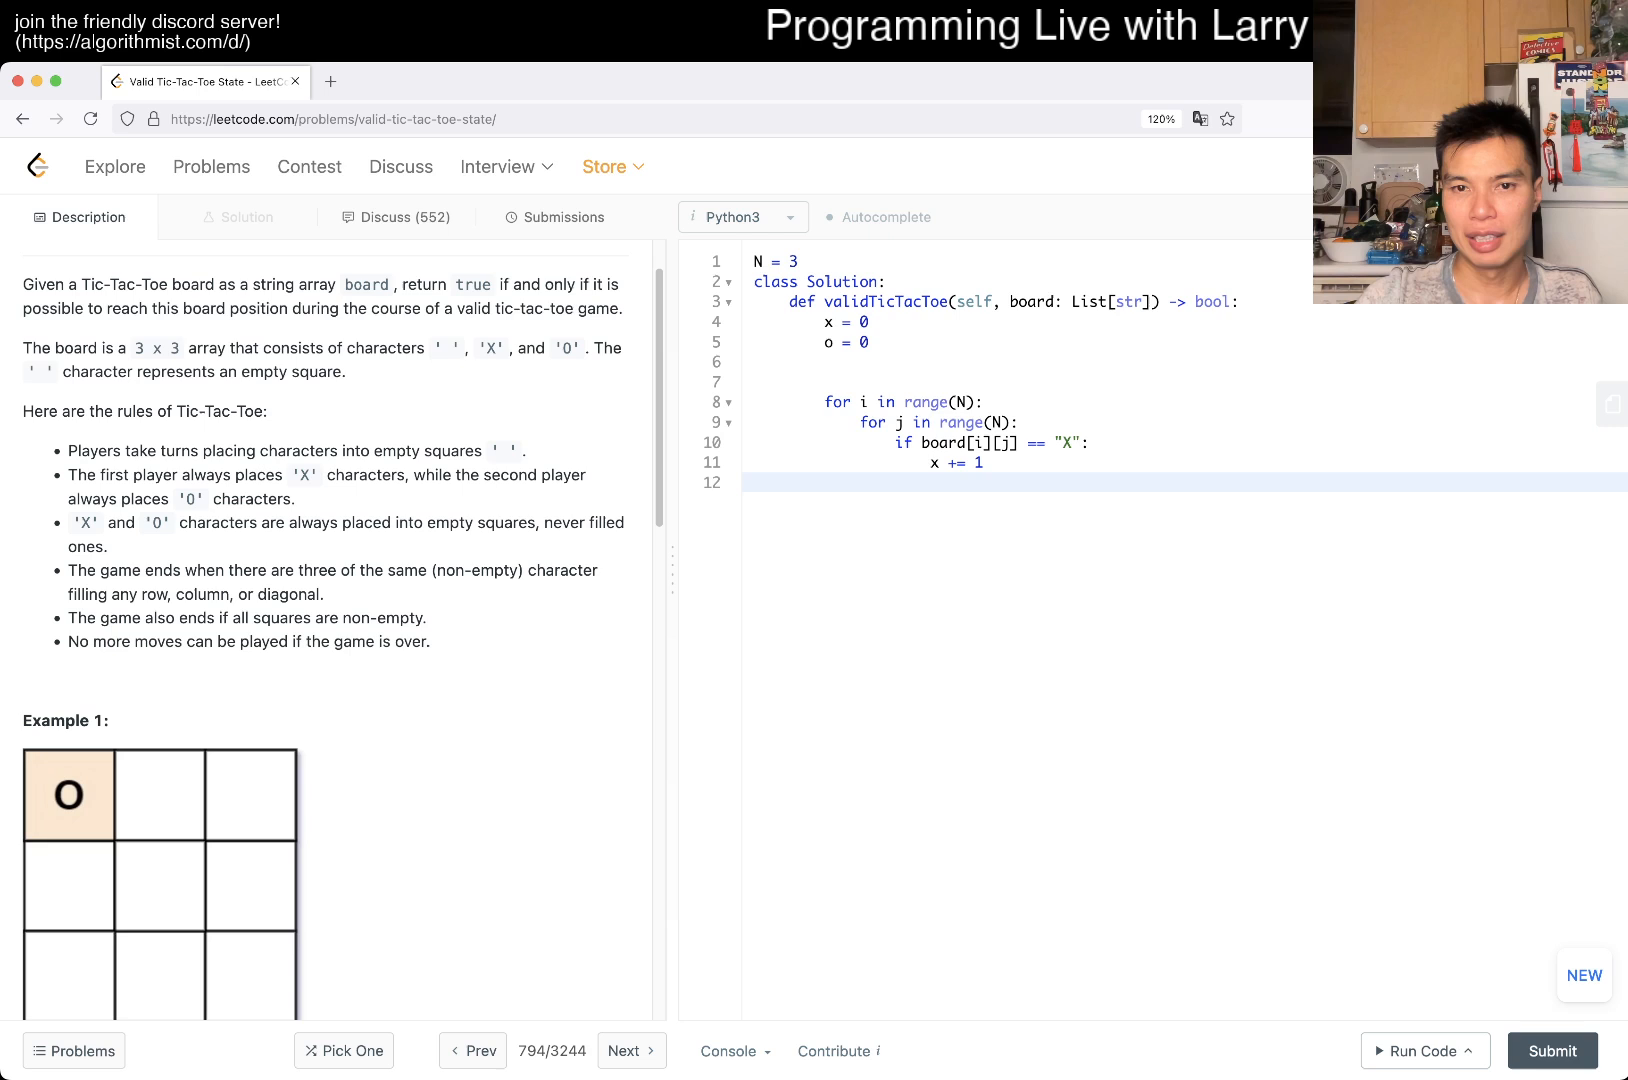
text(elif board[i][j])
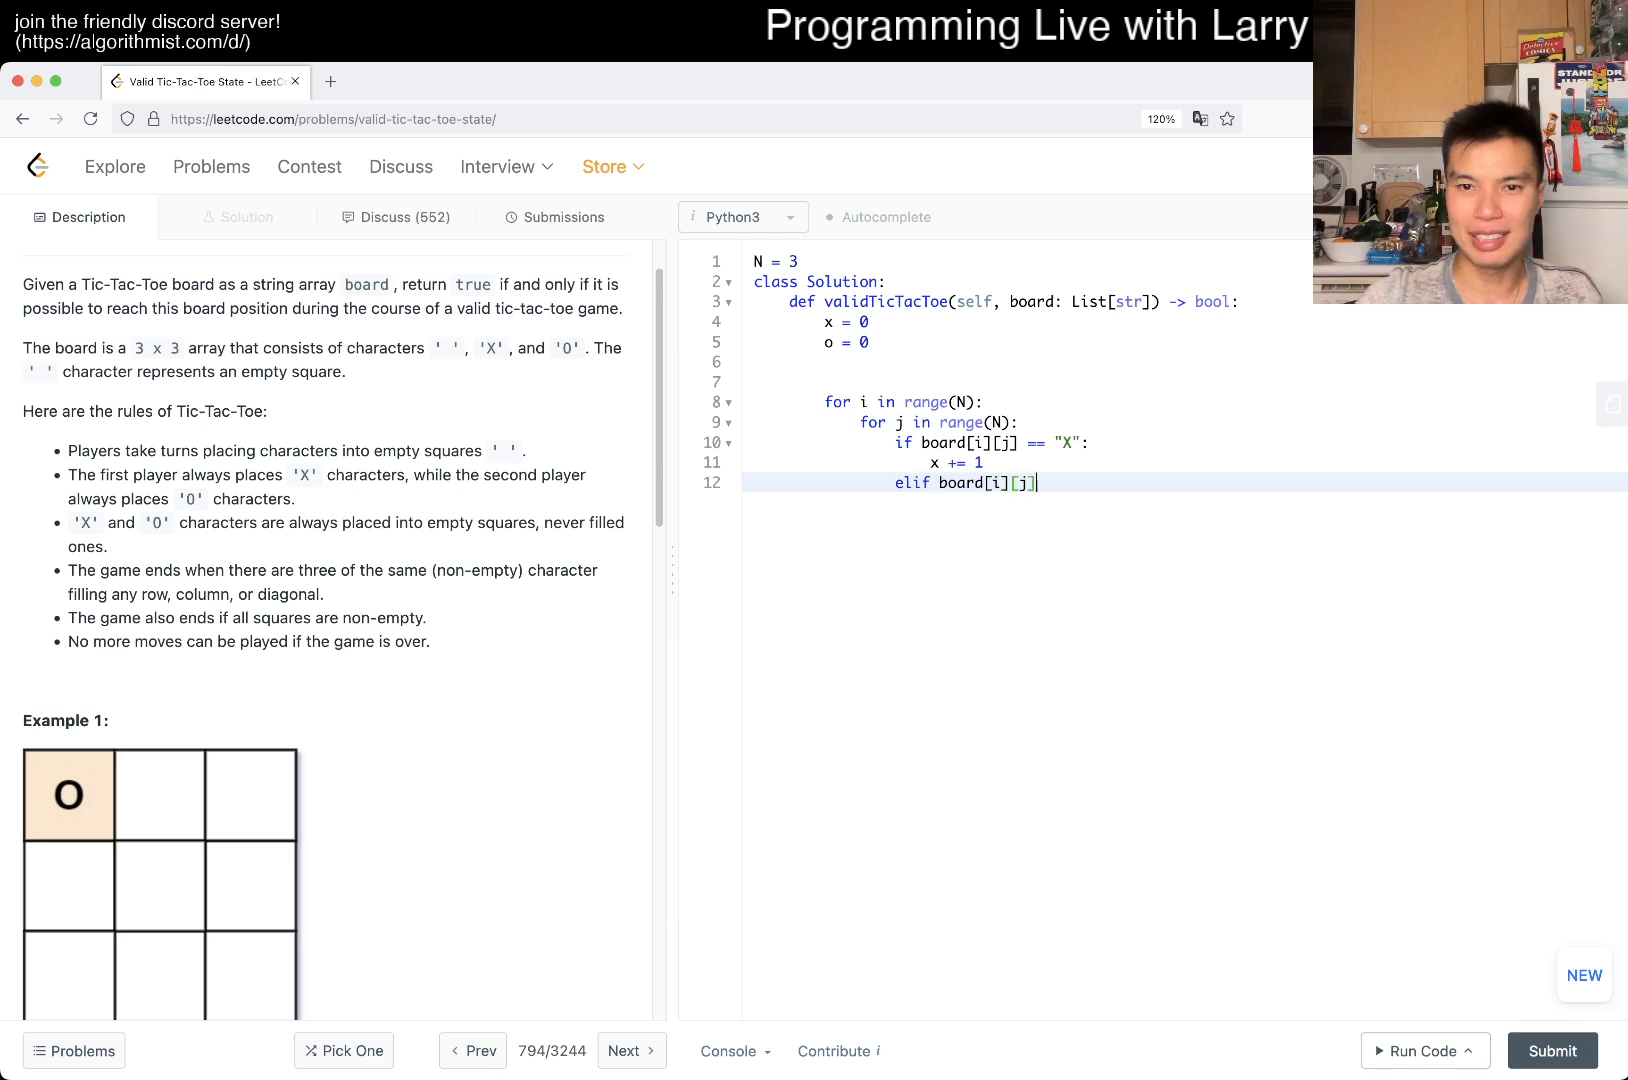
text(== "O":)
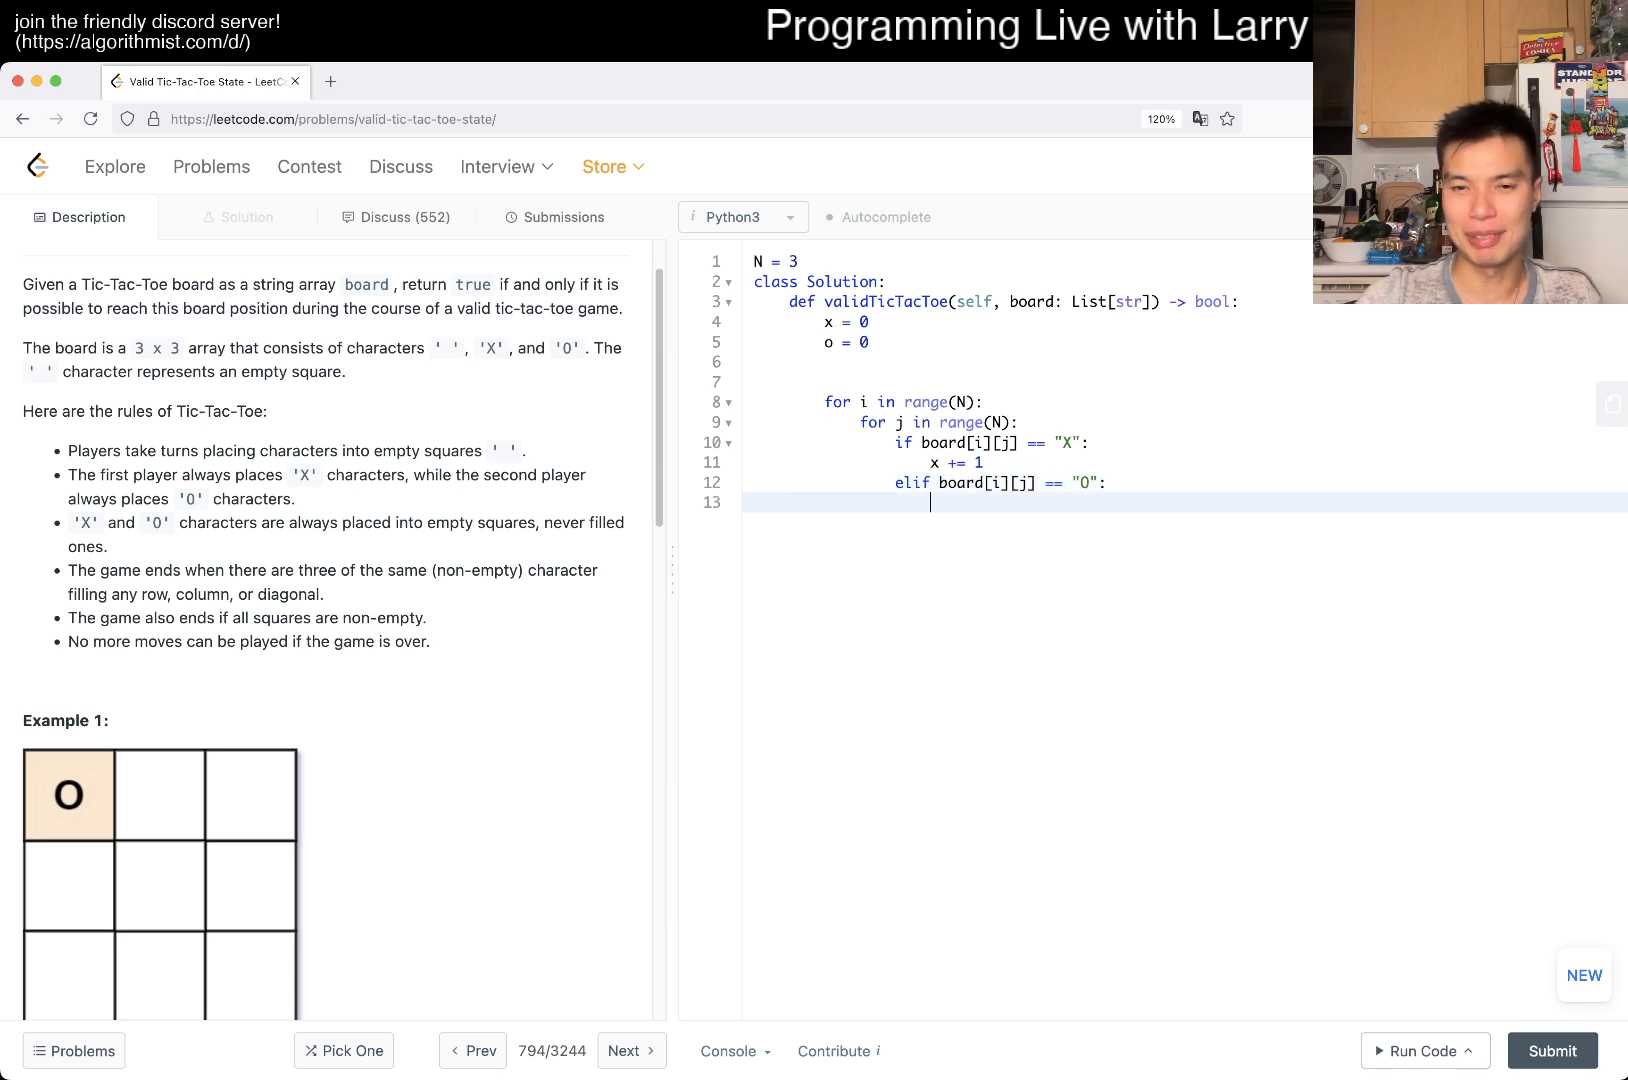
text(o += 1)
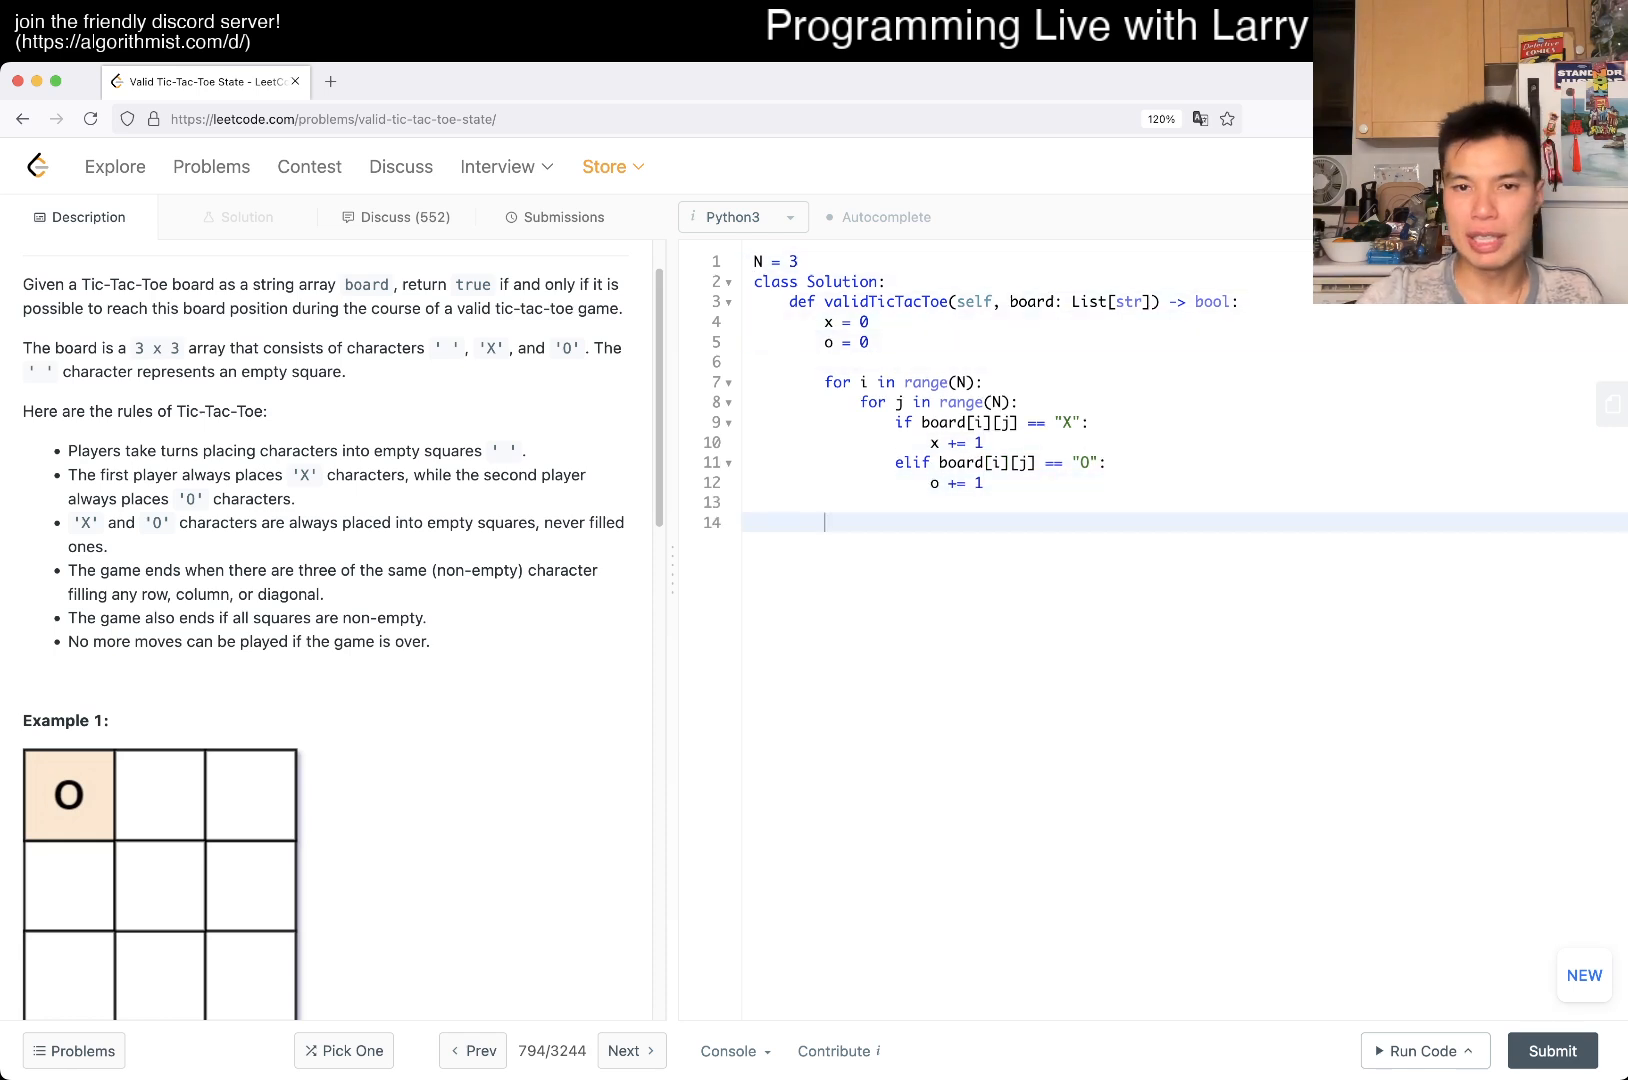
- Return False when o > x or x > o + 1
text(if)
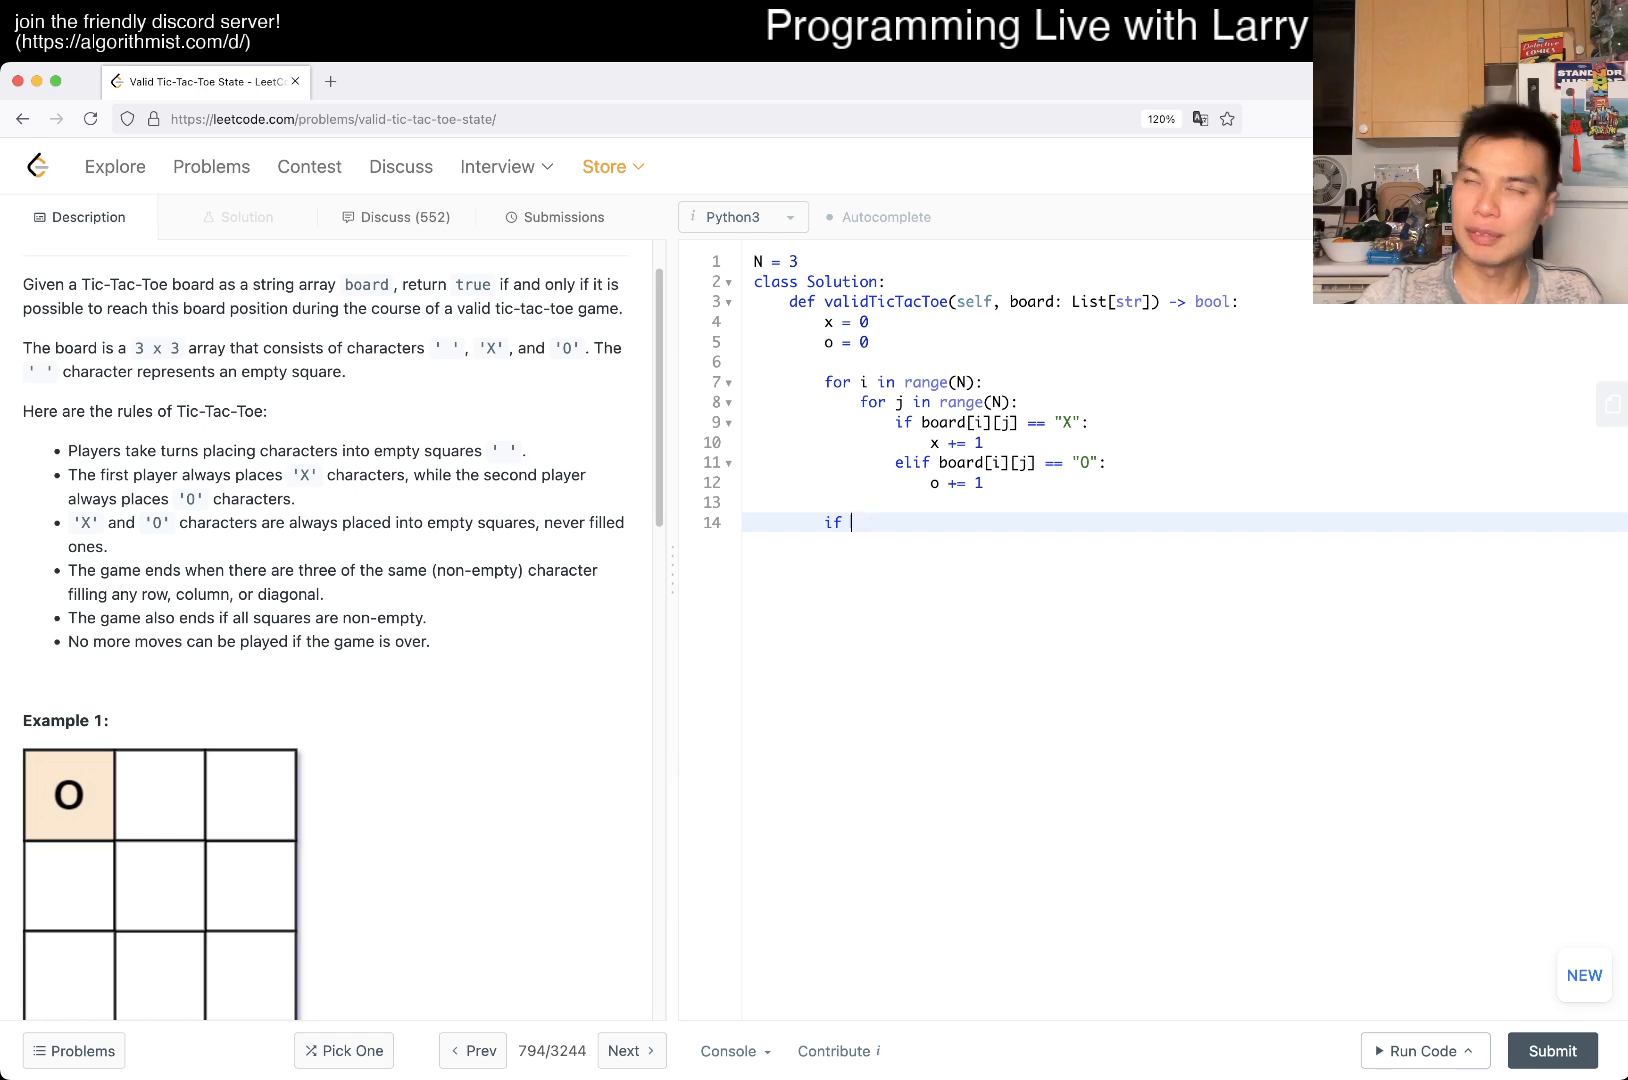
text(o >)
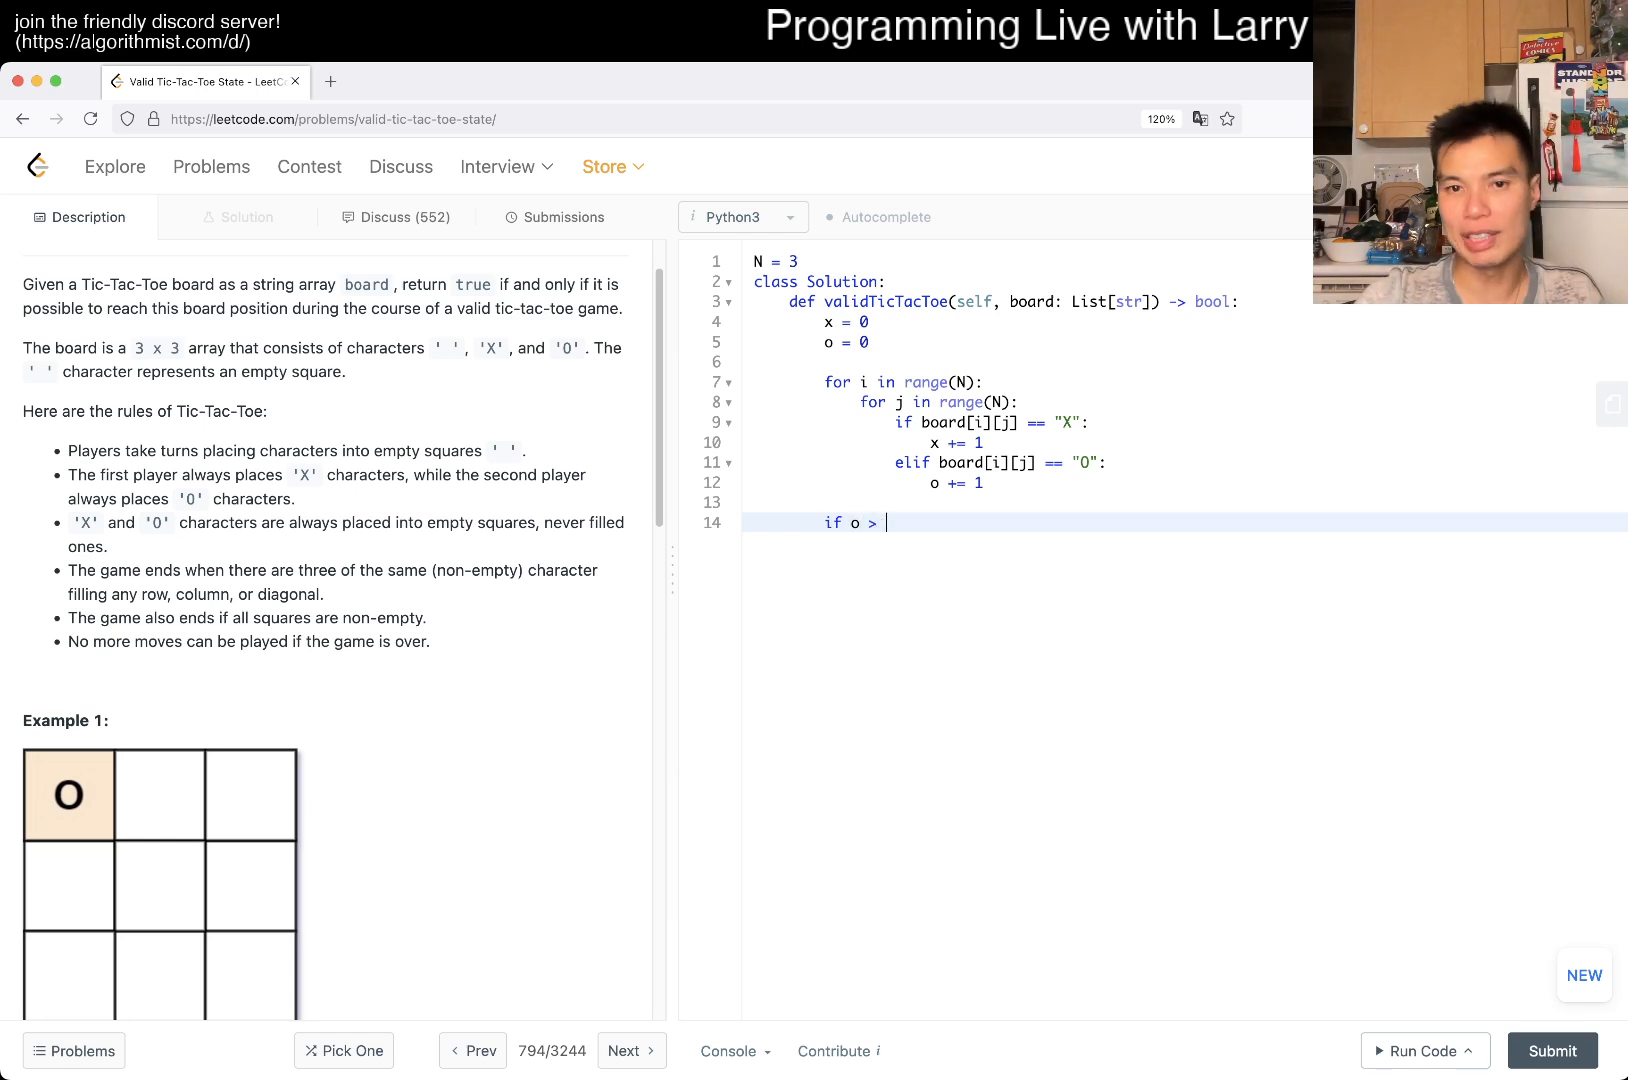
text(x or)
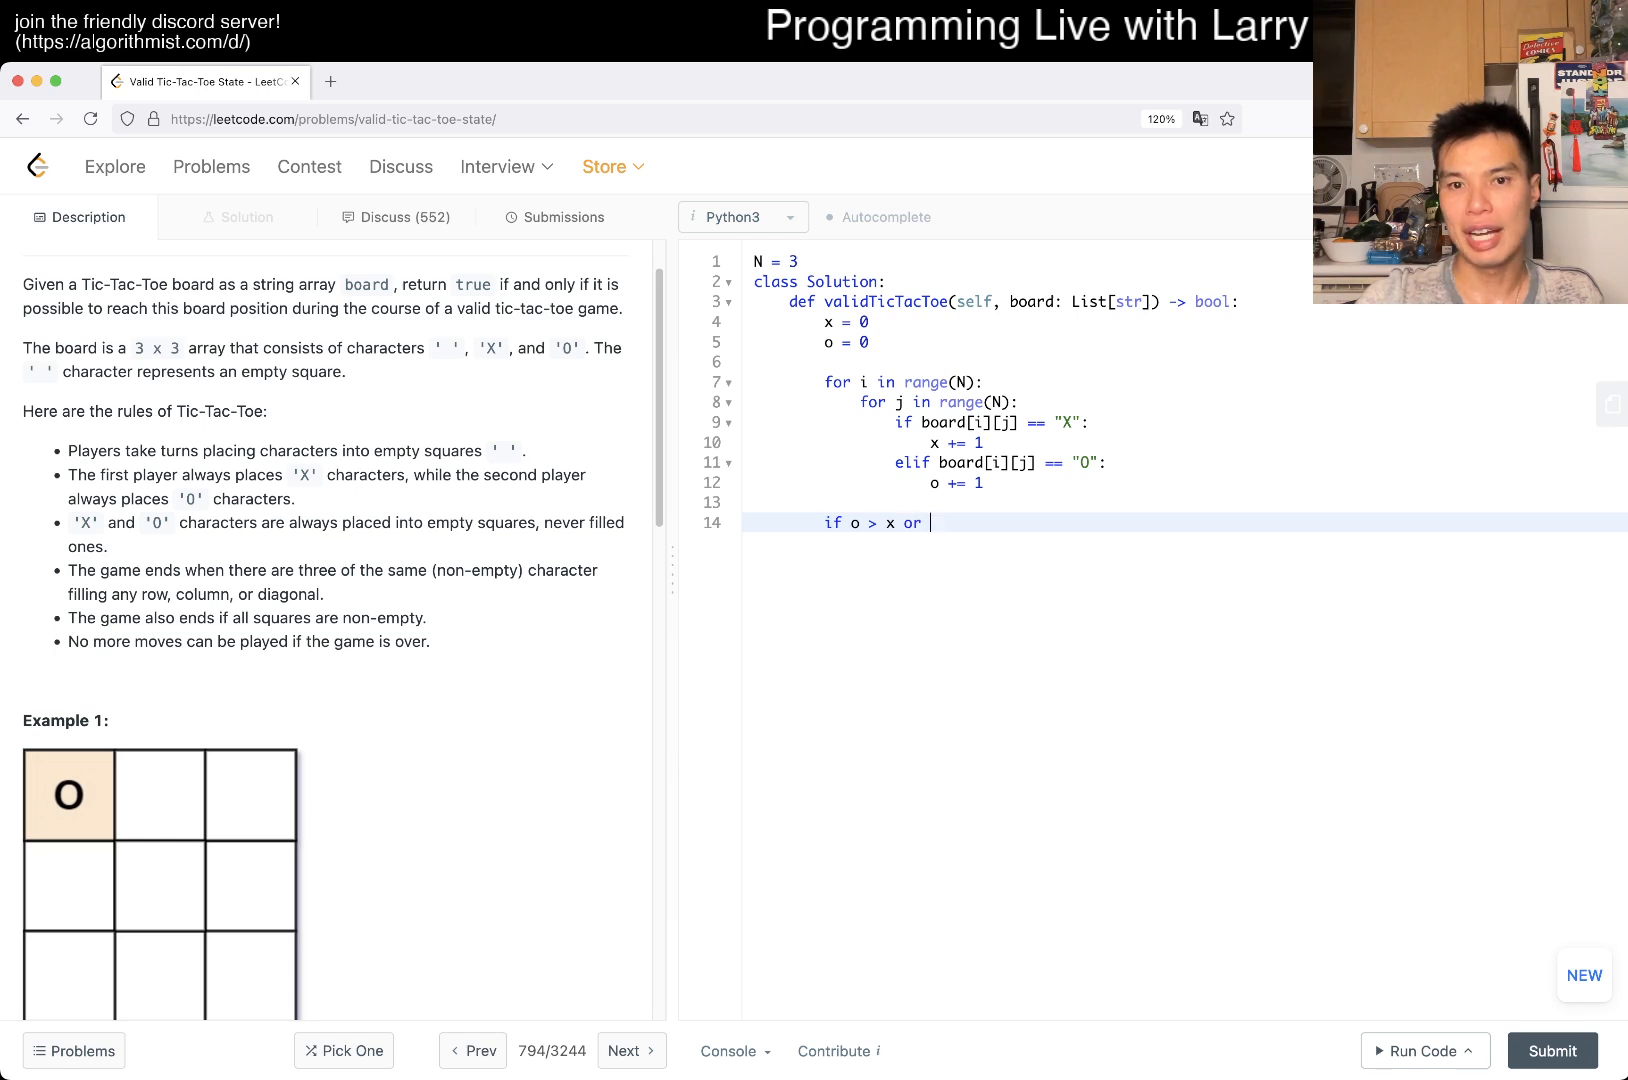
text(x)
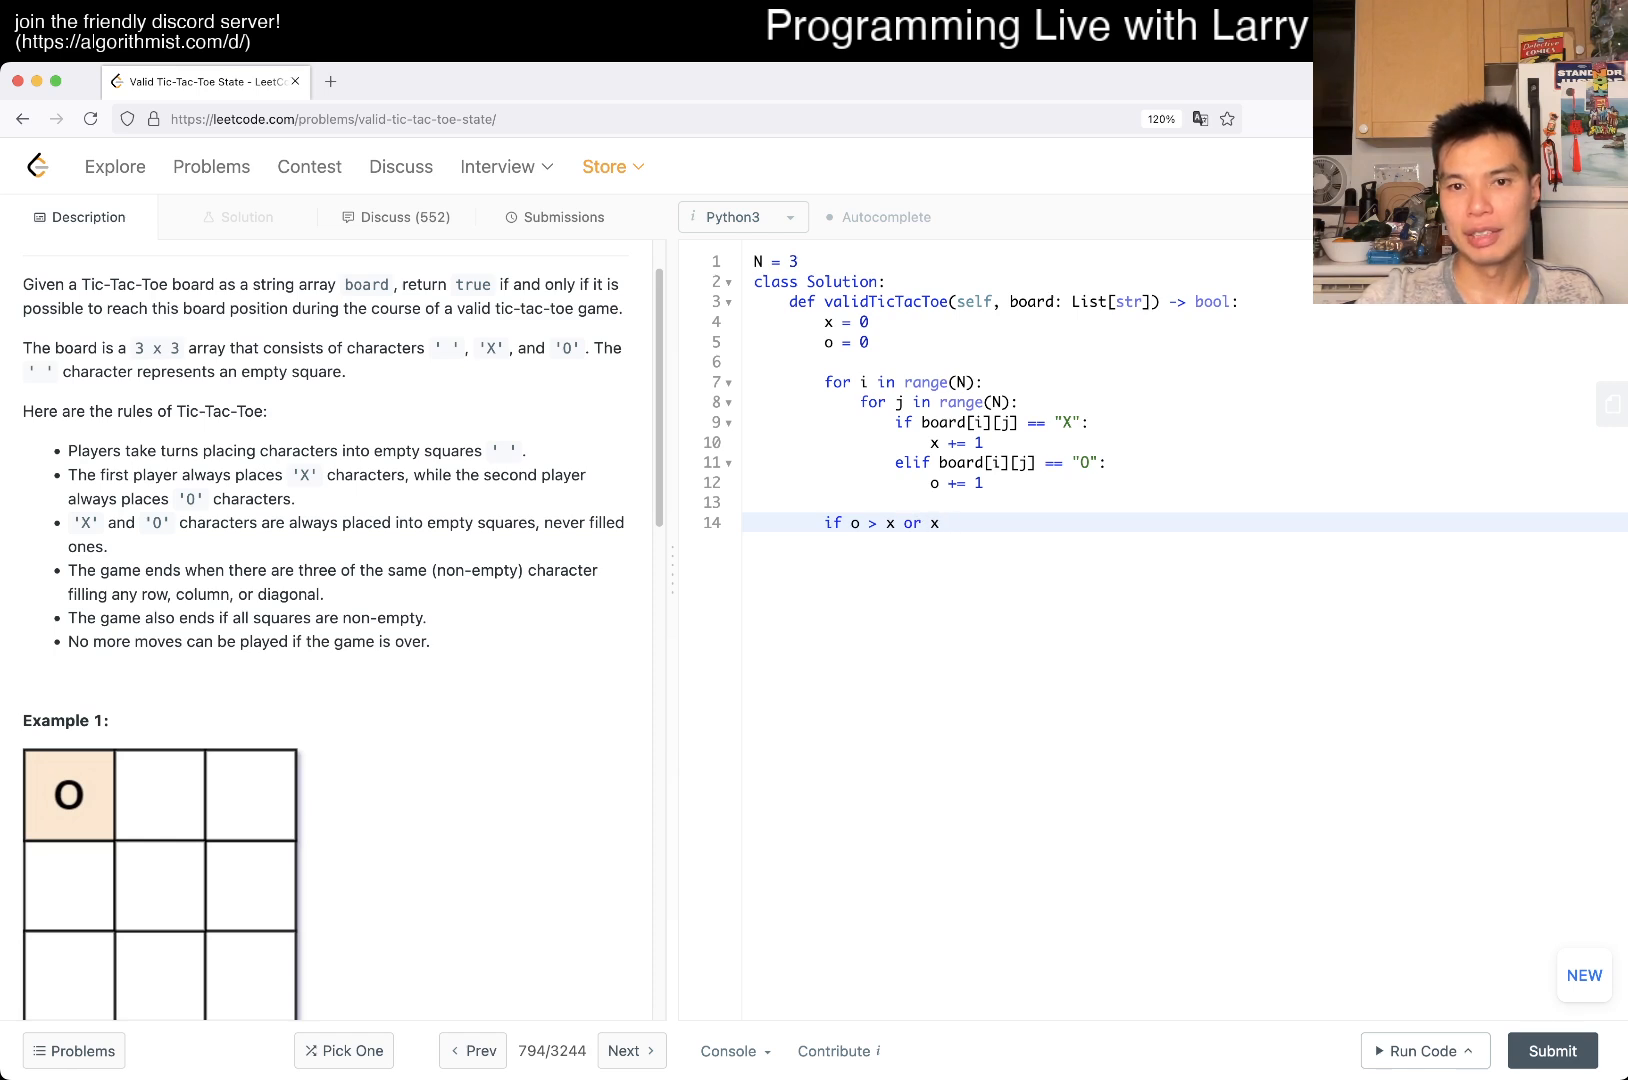
text(> o + 1:)
text(return False)
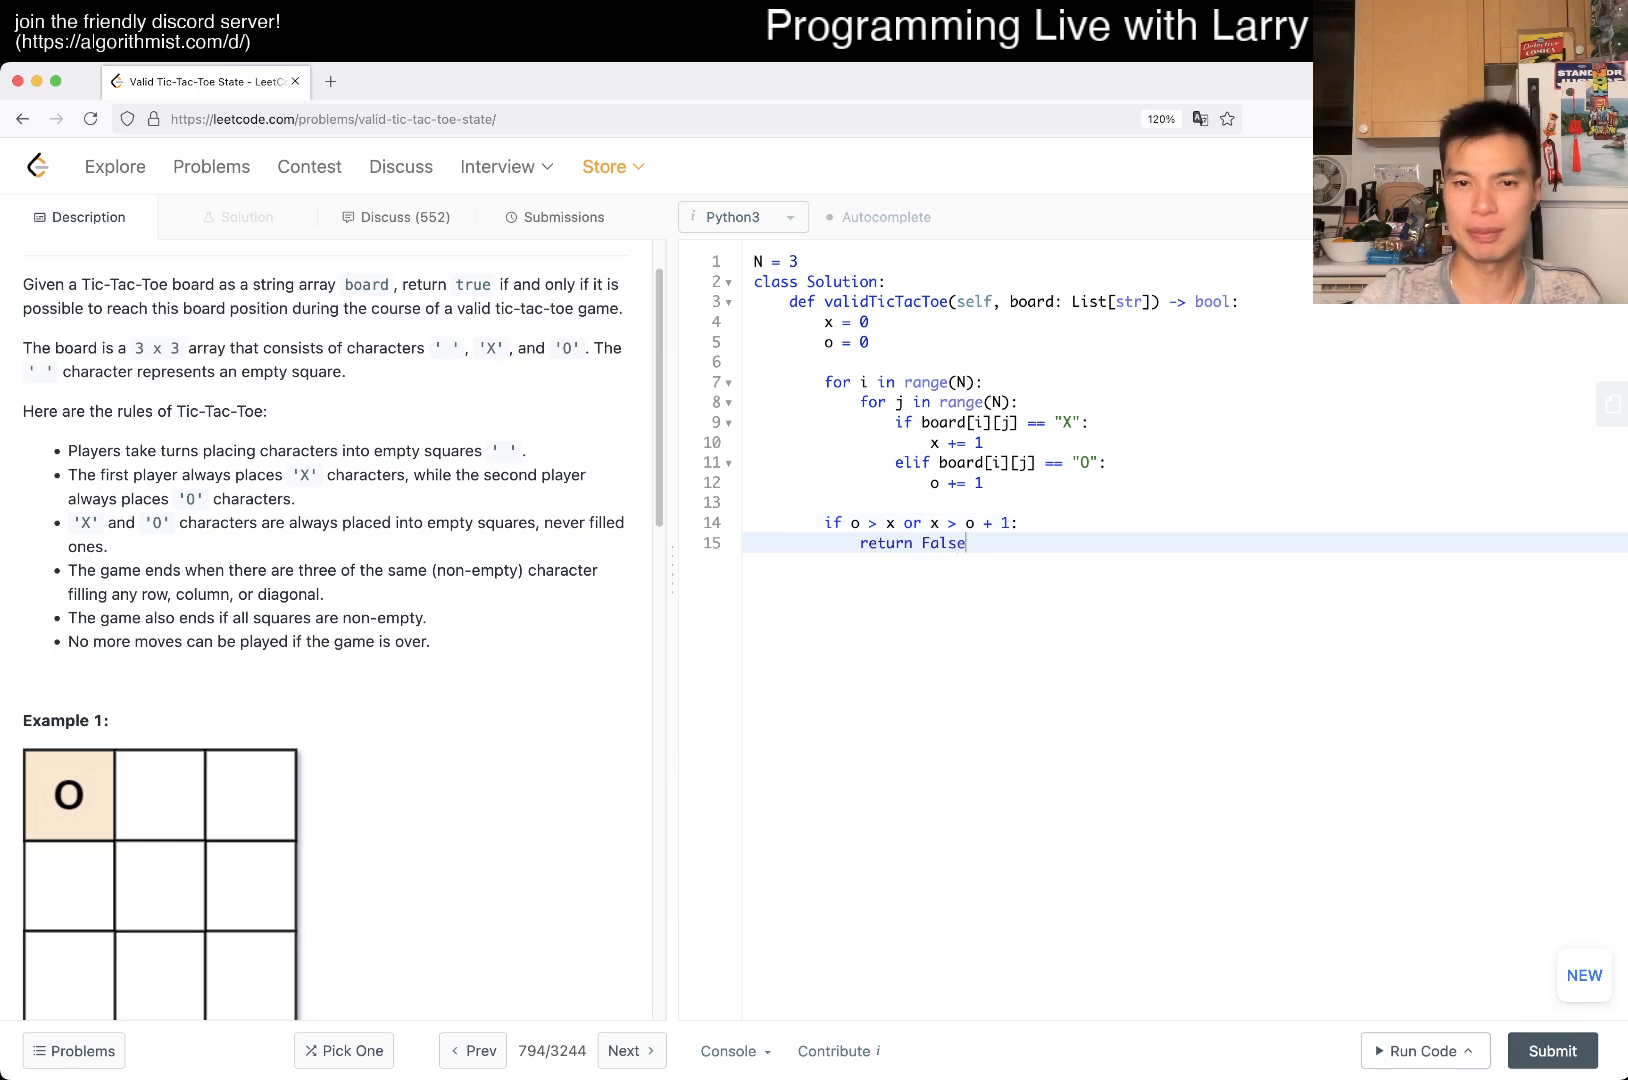
- Add xwin = False and owin = False on new lines after the count check
key(Enter)
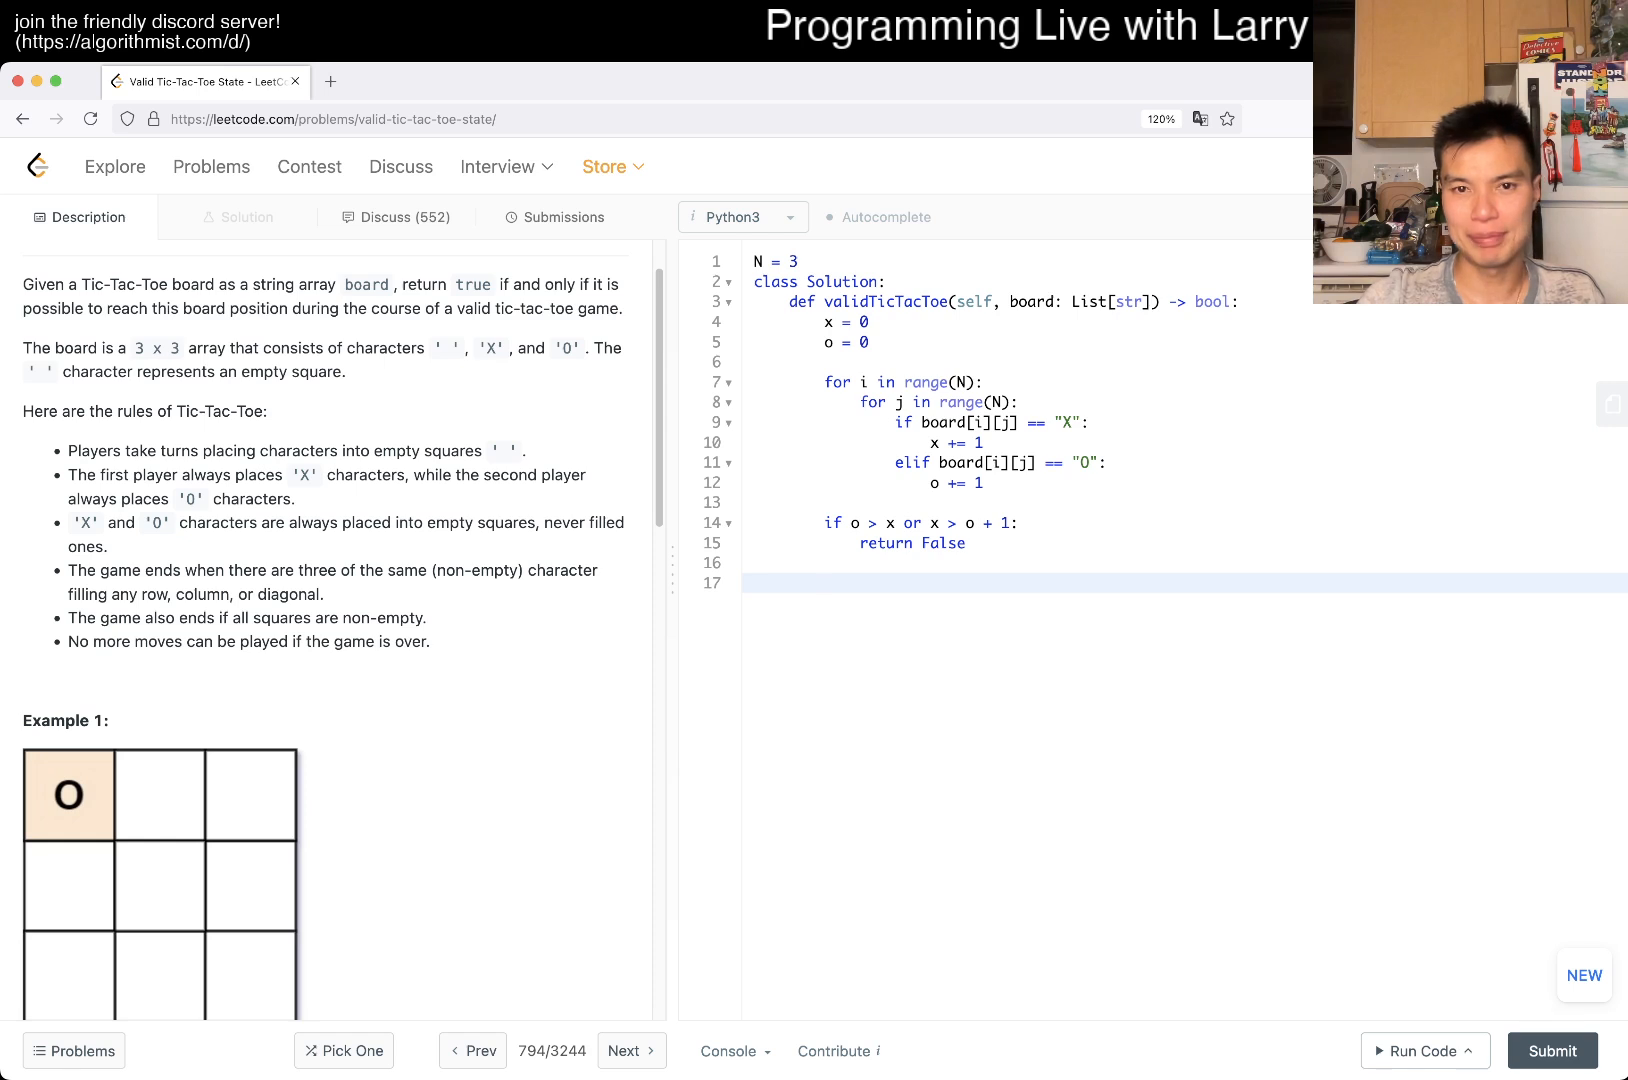
text(xwin = False)
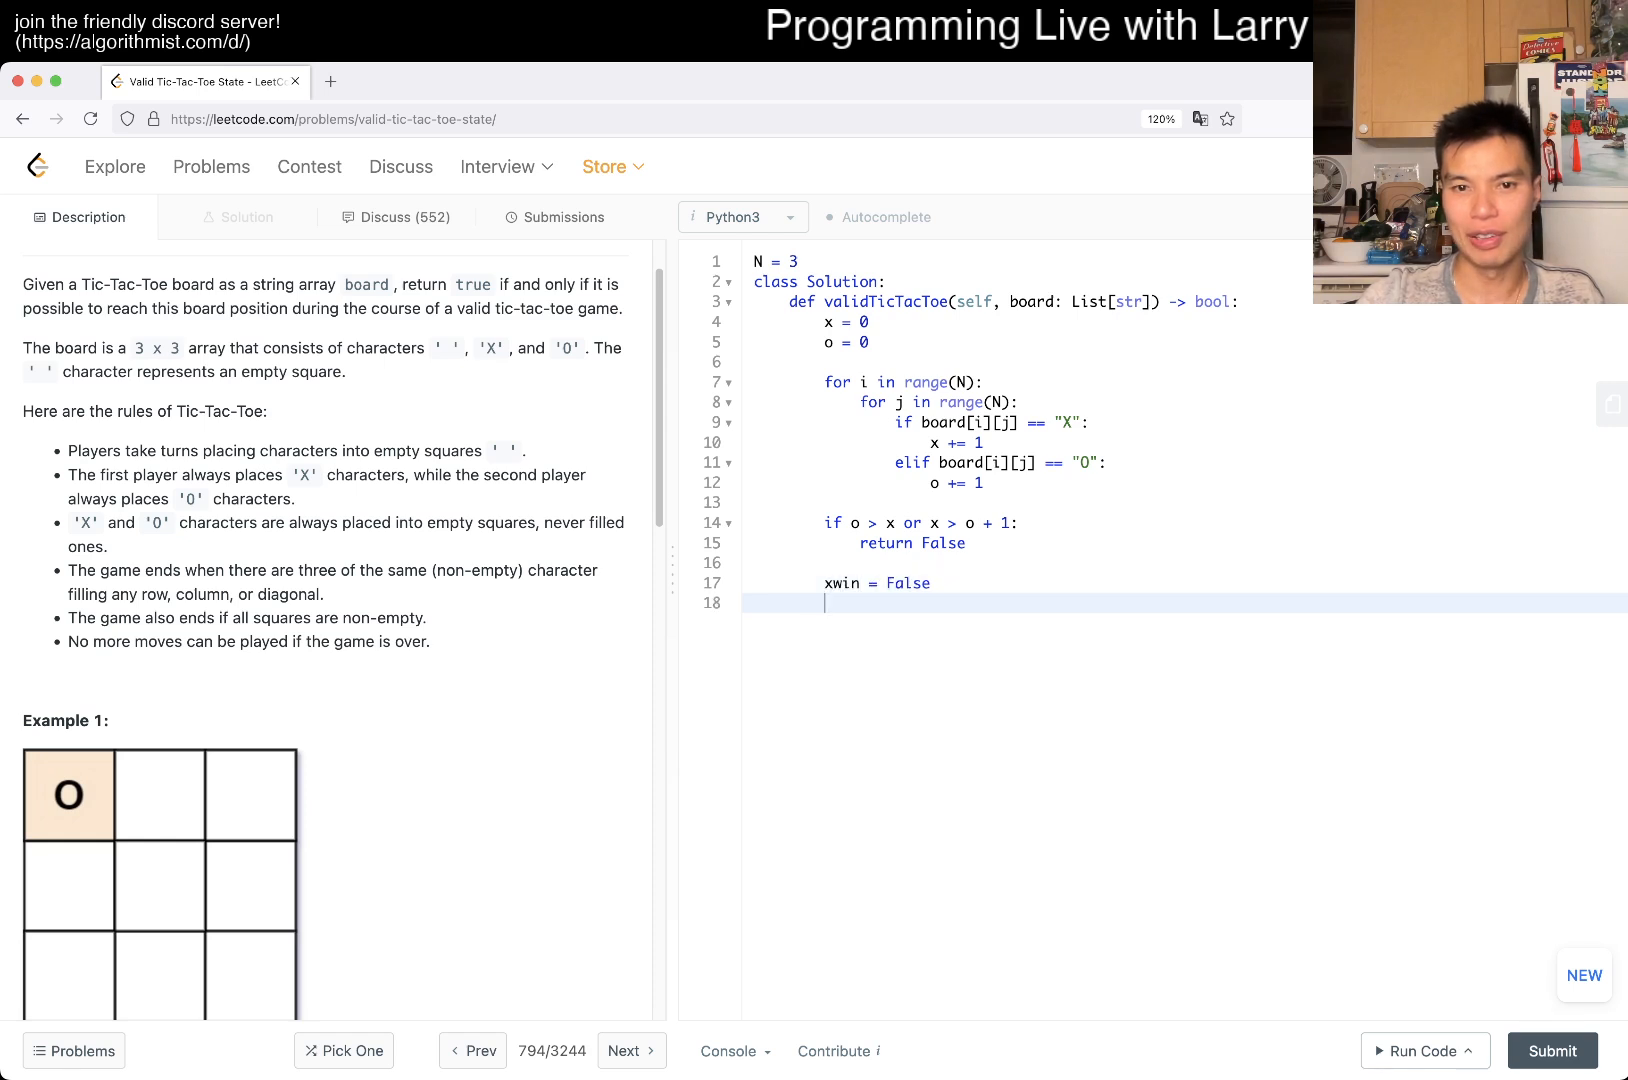
text(owin = False)
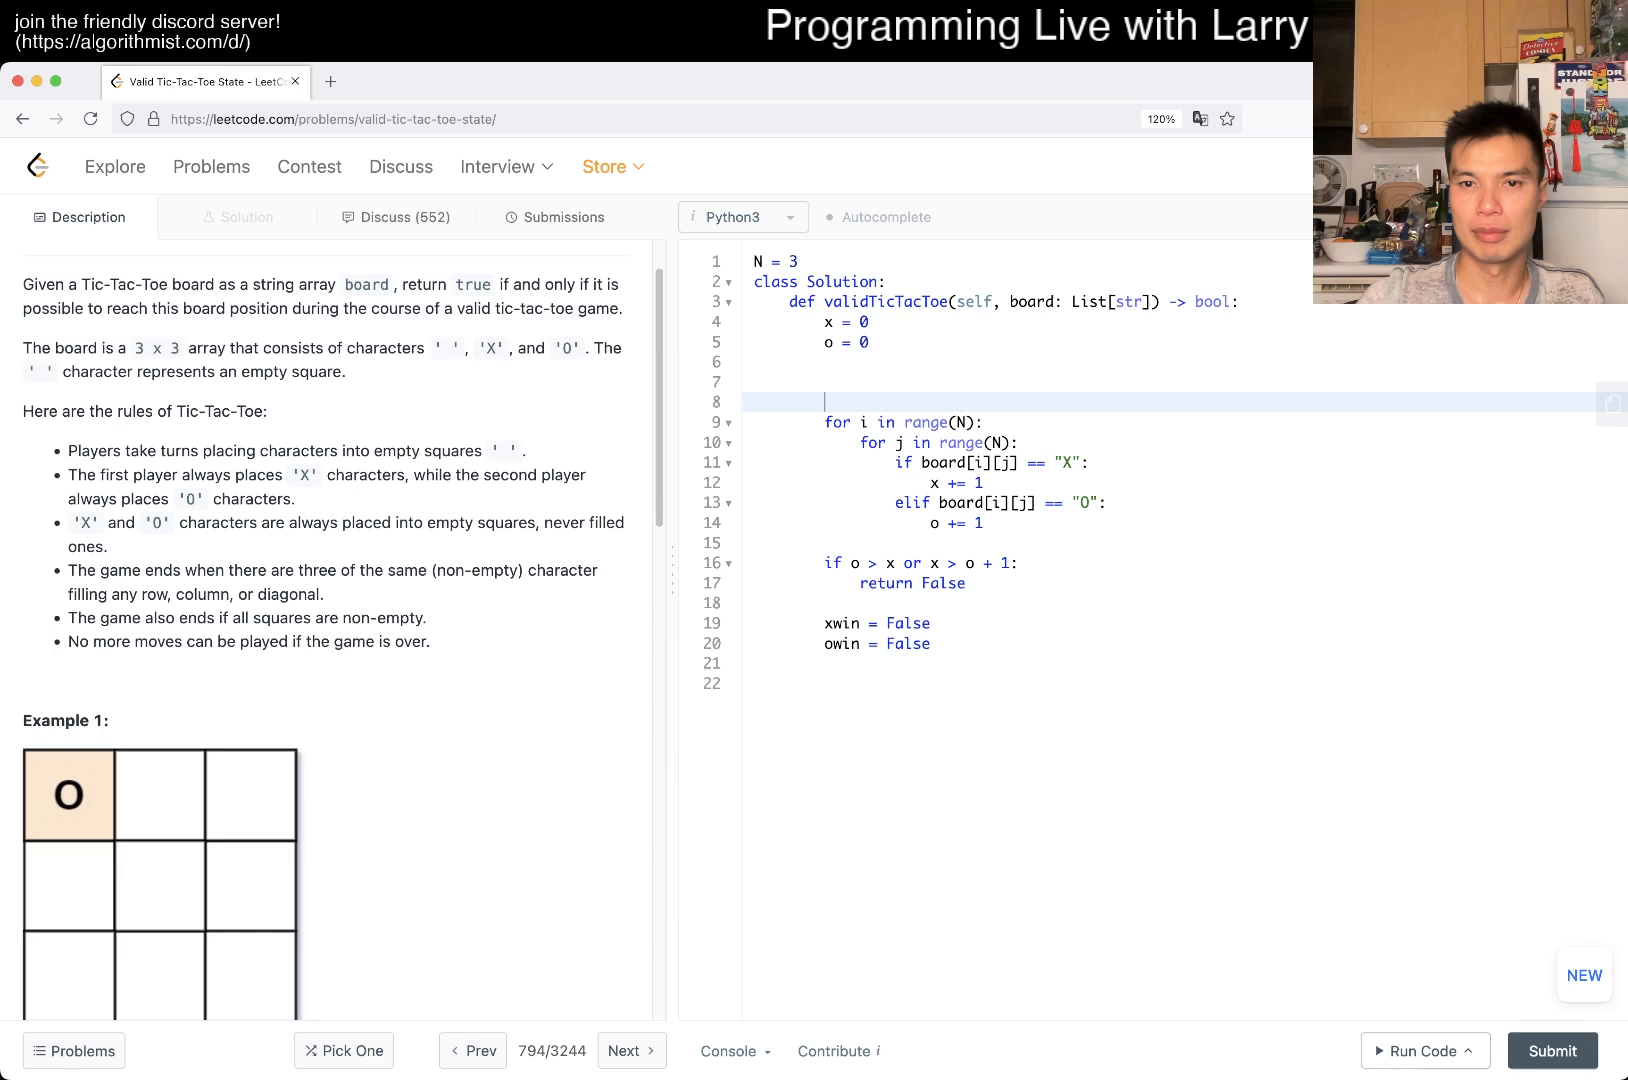
- Define a count(c) helper that starts count = 0 and returns the tally
text(def)
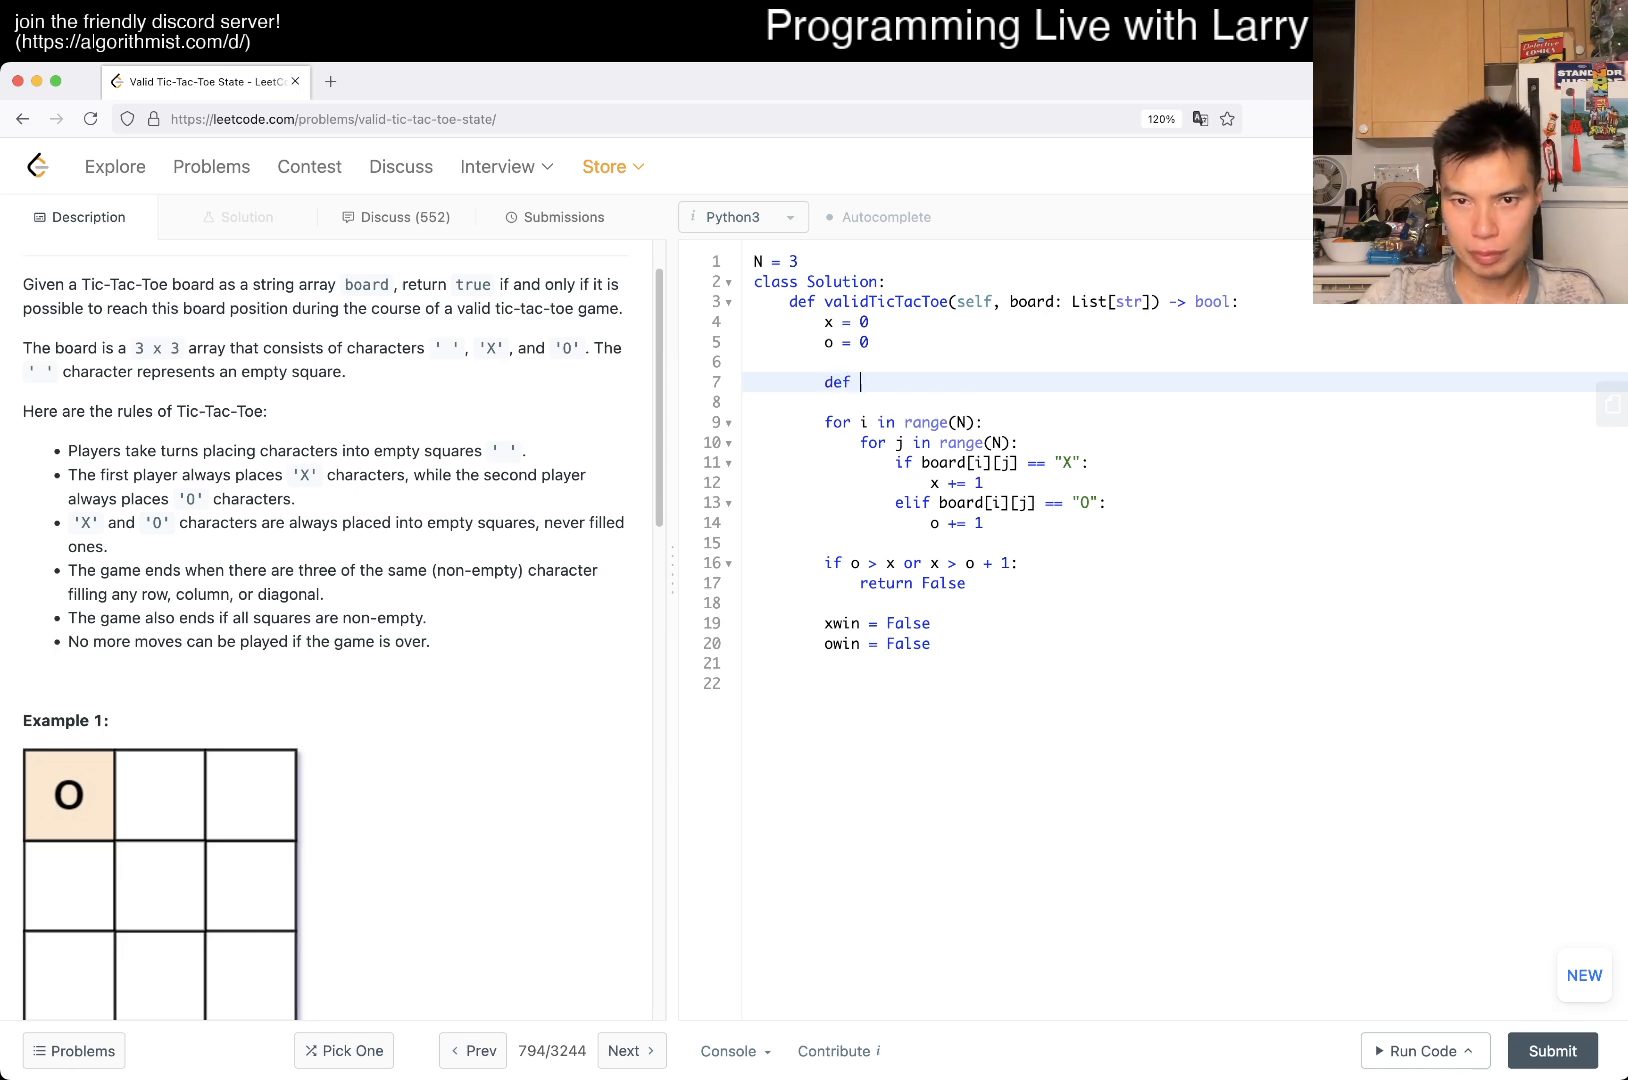
text(count())
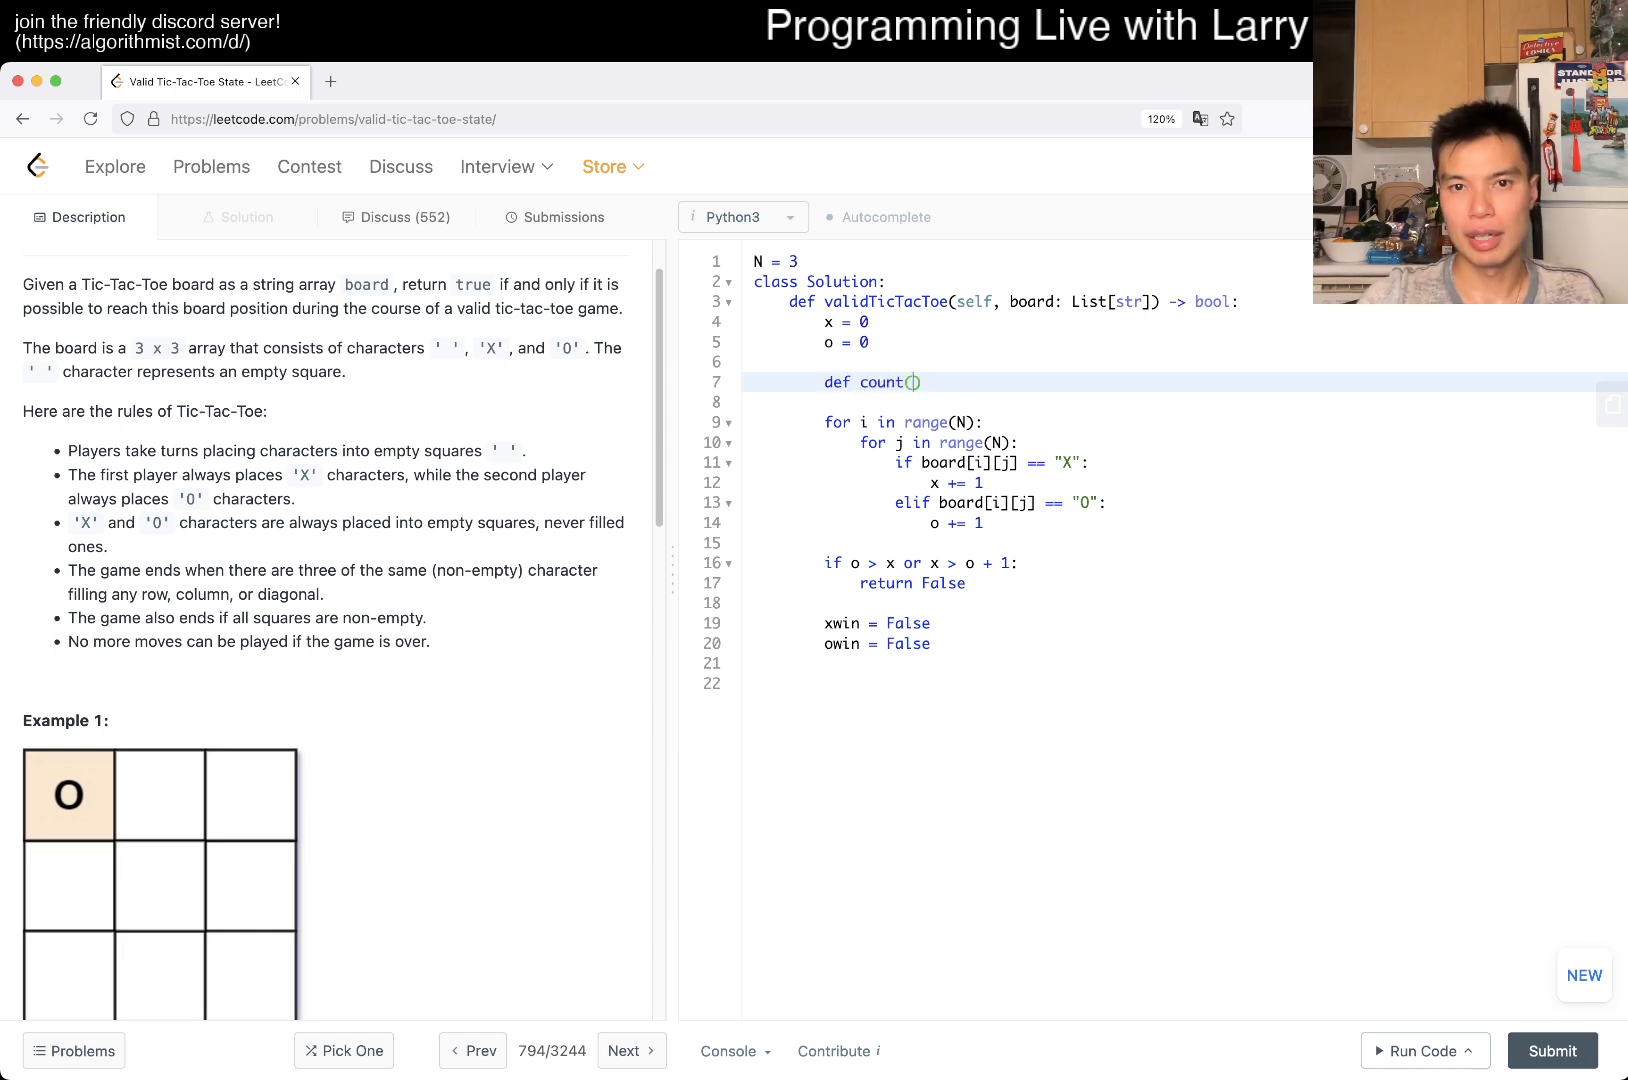
text(c)
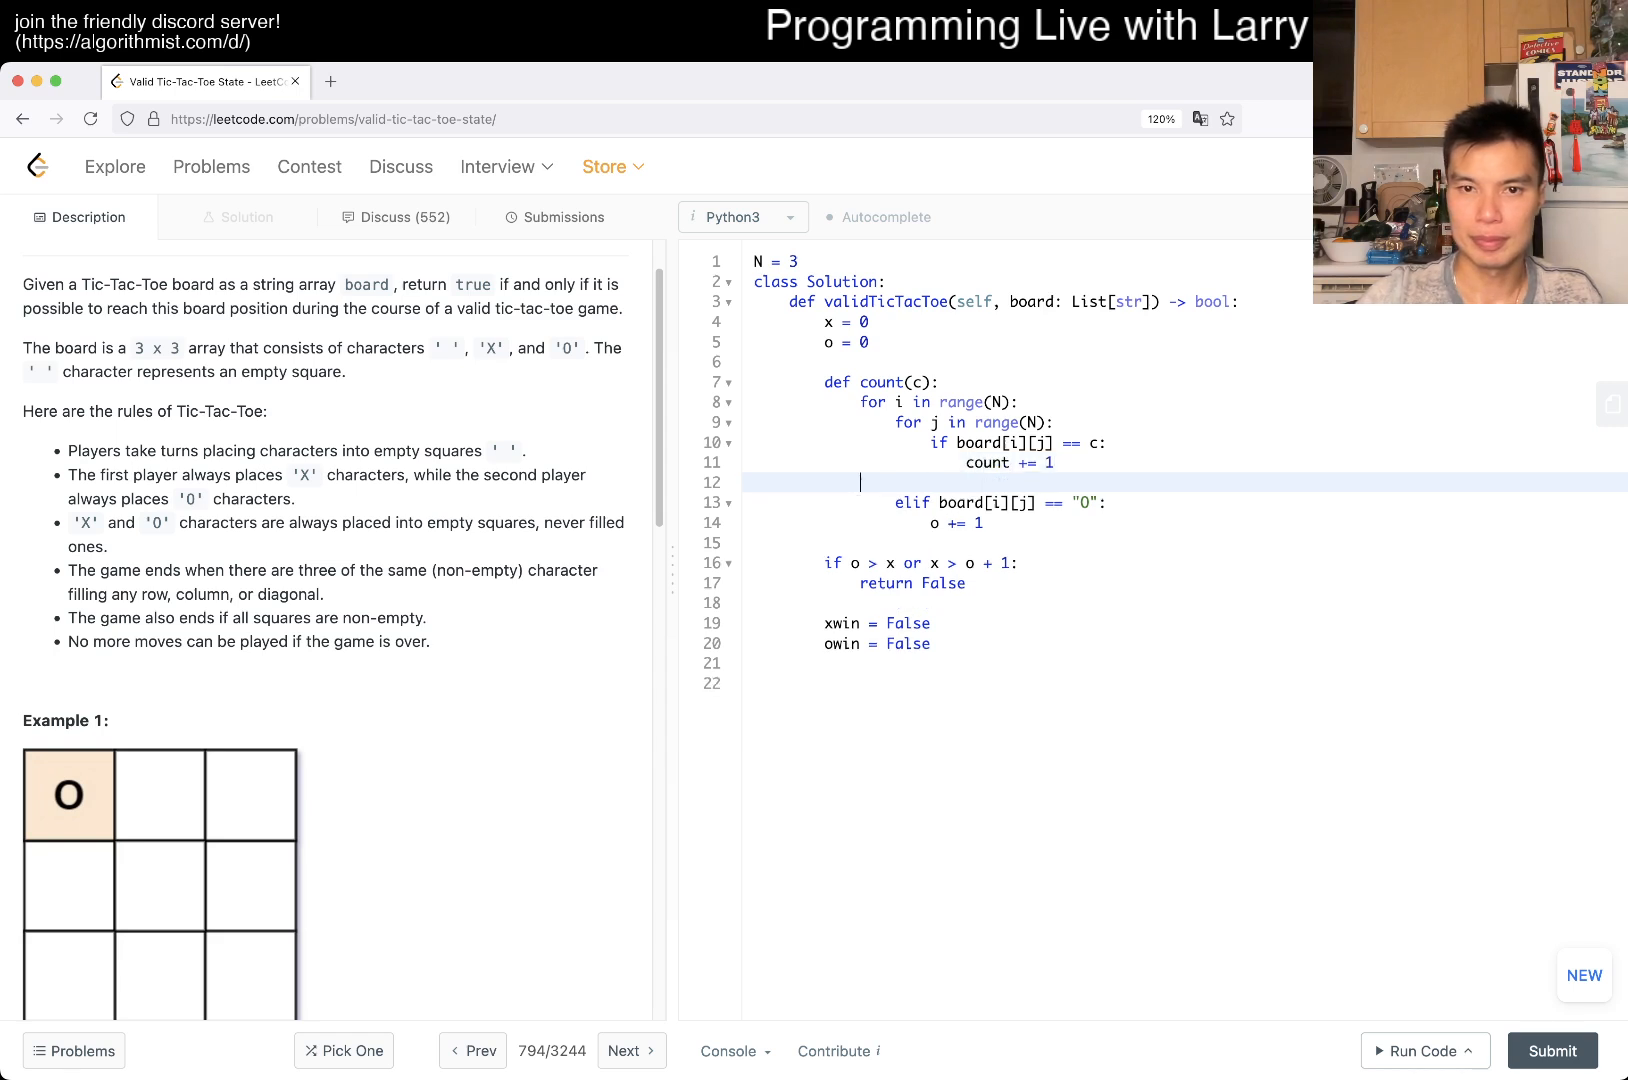
text(return count)
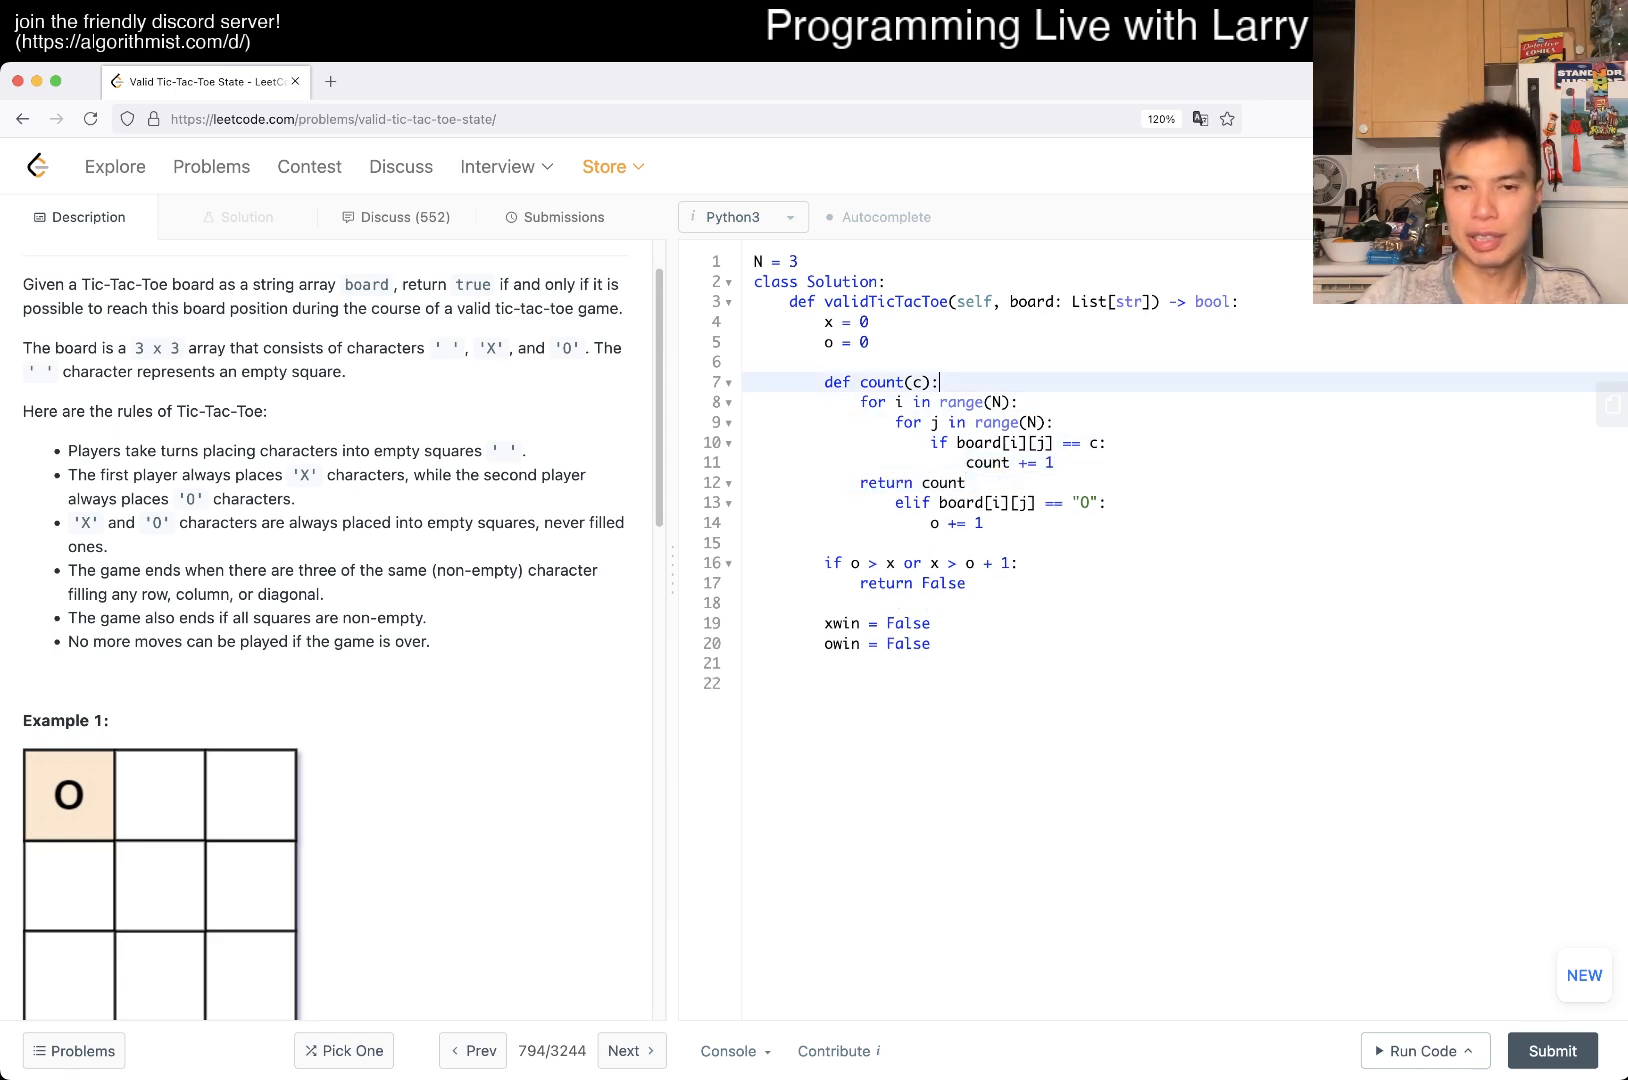
text(count = 0)
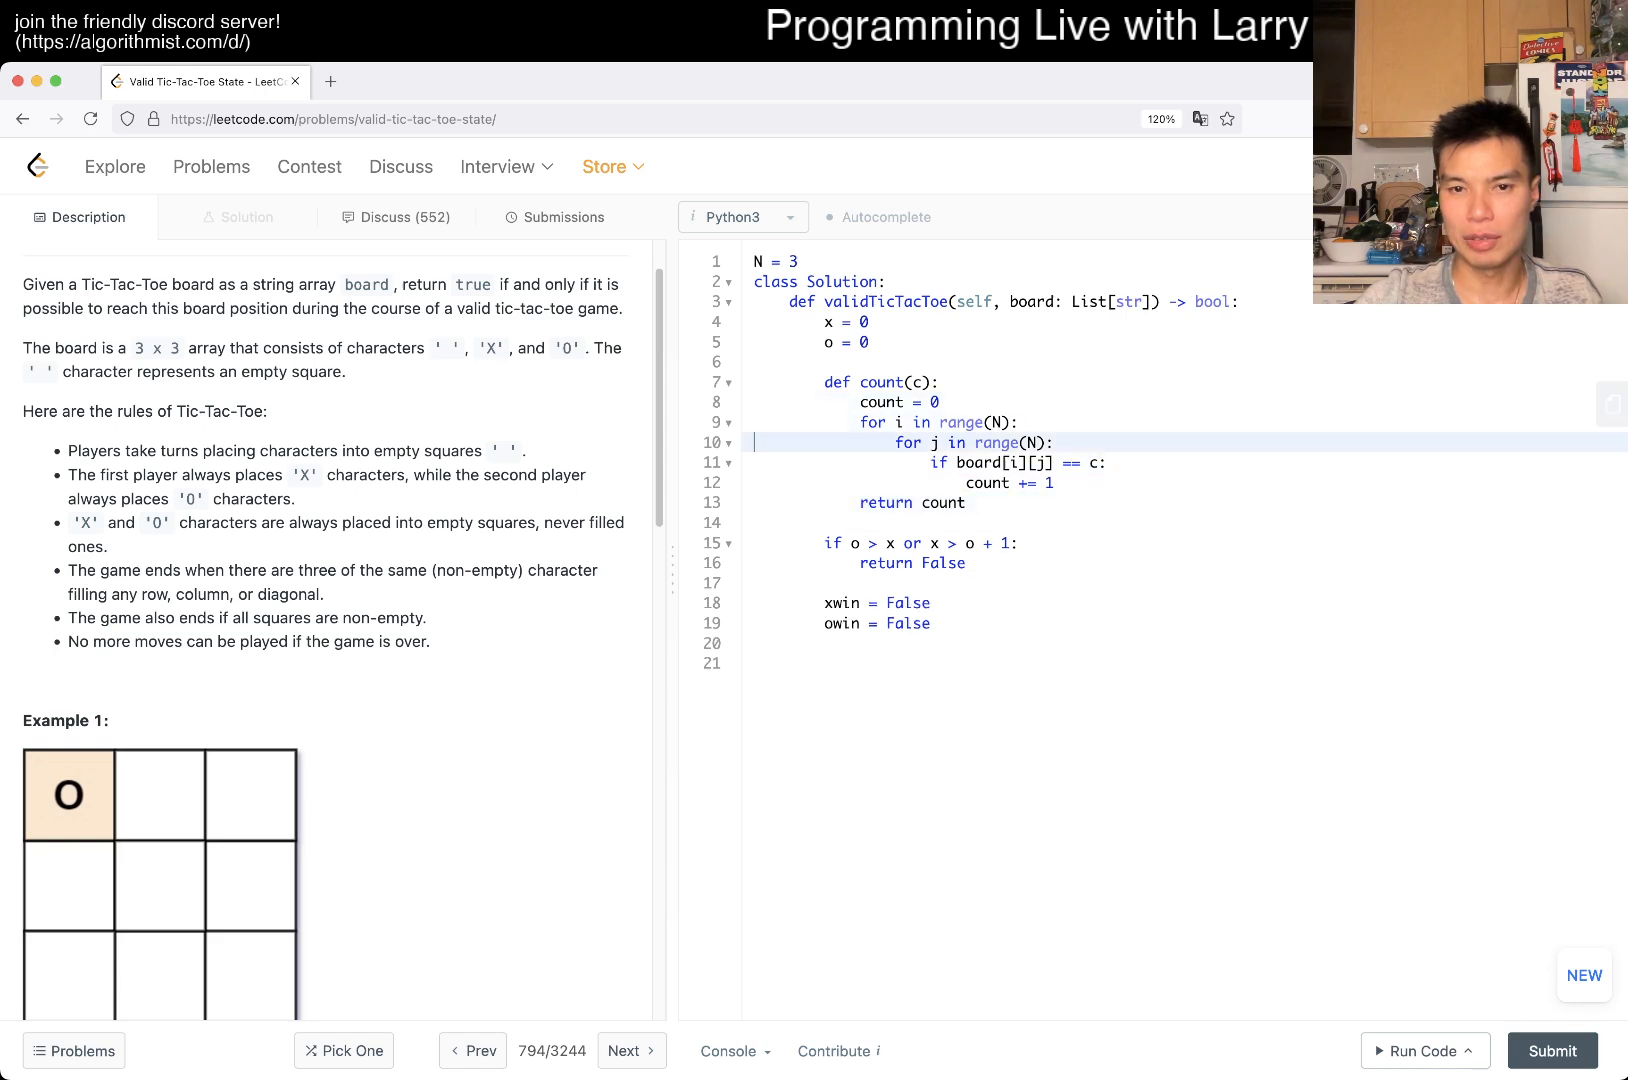
- Replace the loops with x = count('X') and begin a def win(c) helper
text(x =)
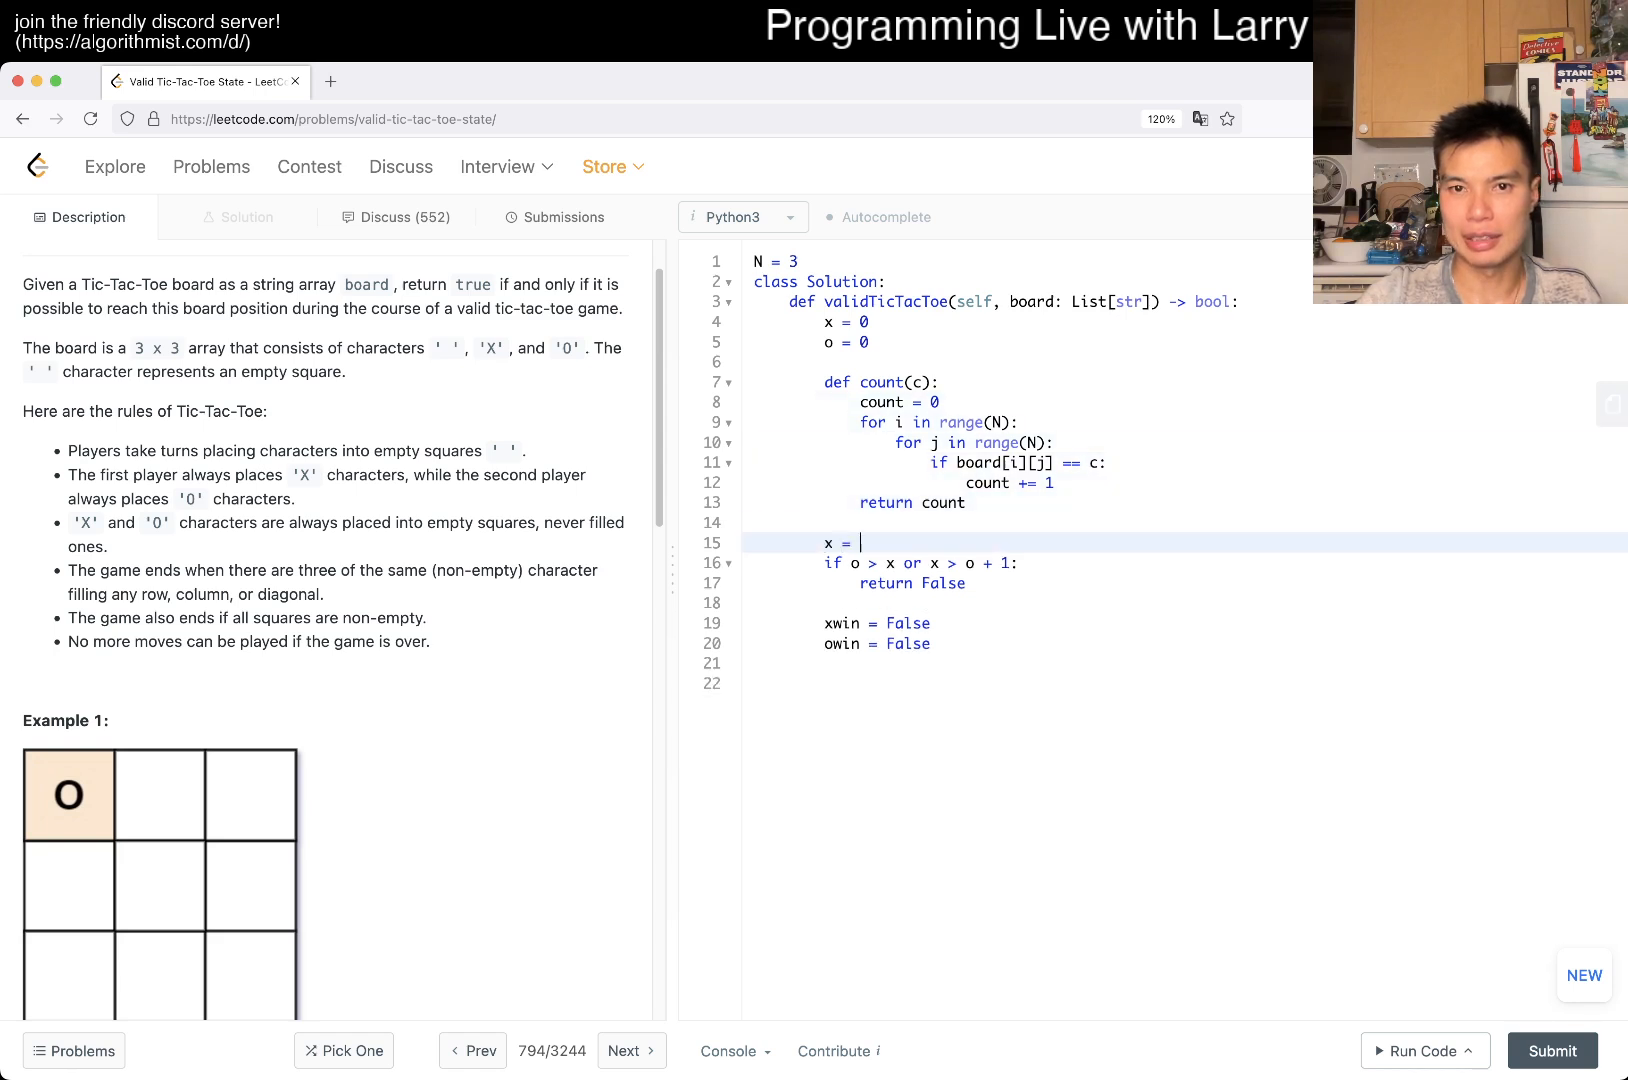
text(count('X'))
text(o = count('O)
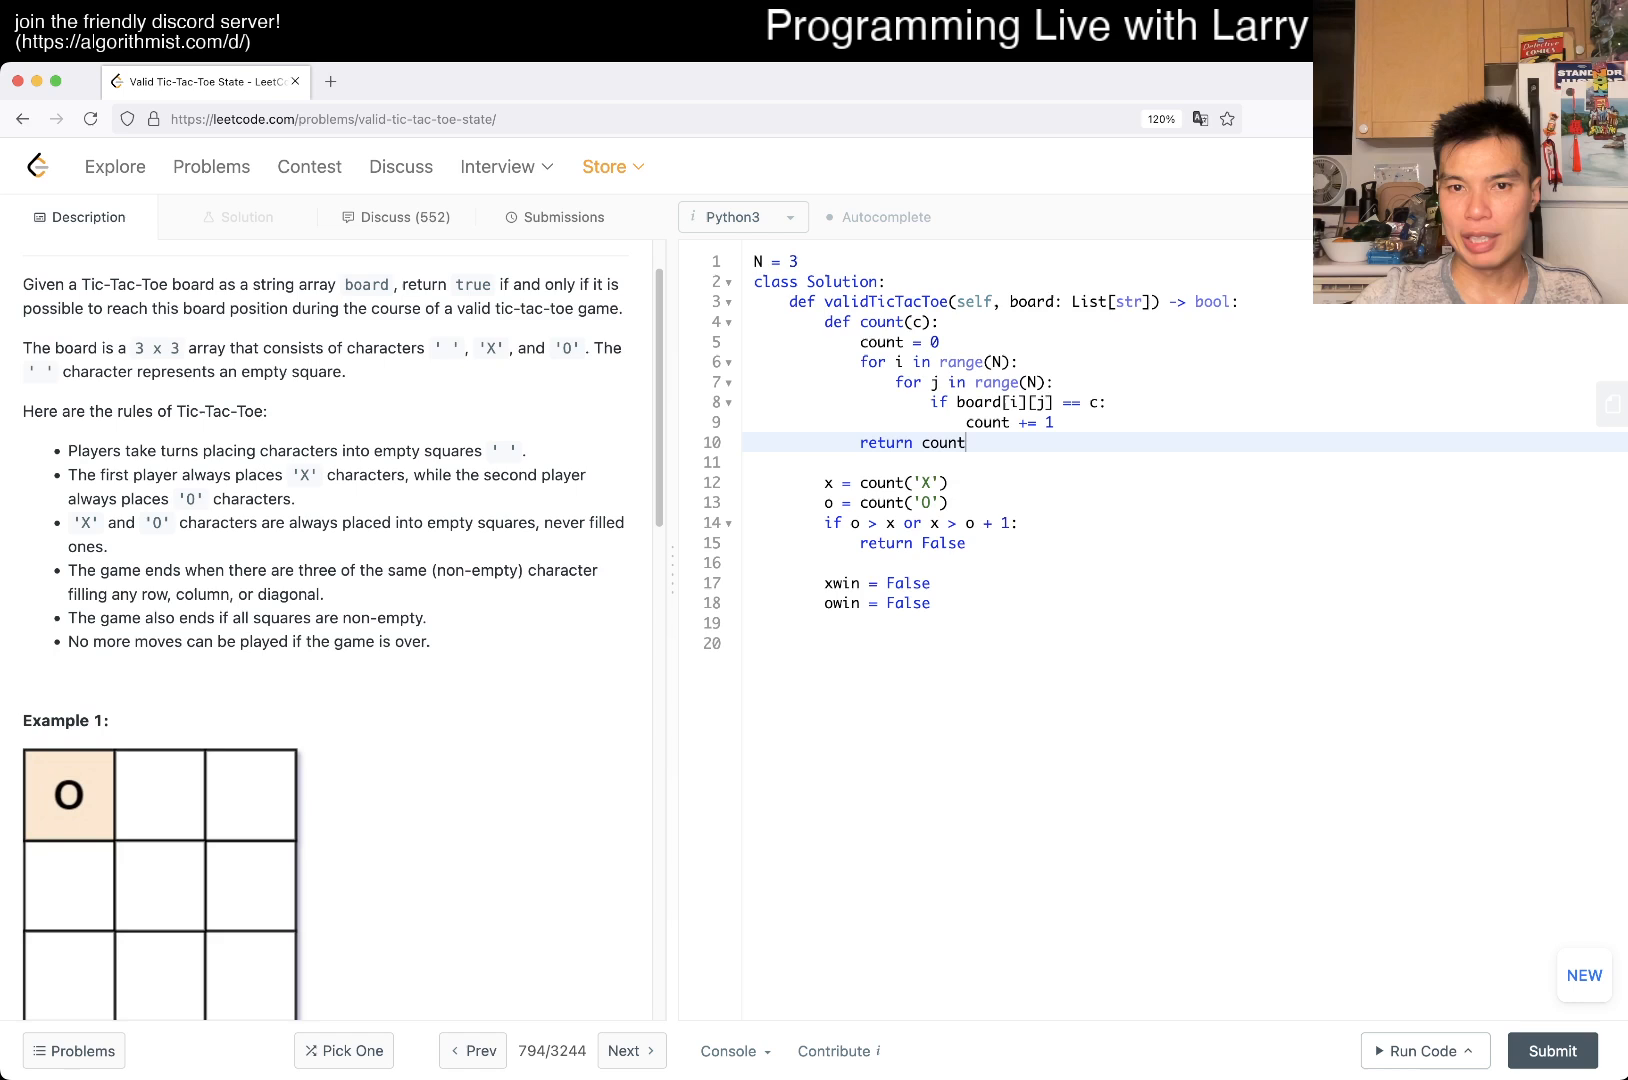
text(def win(c))
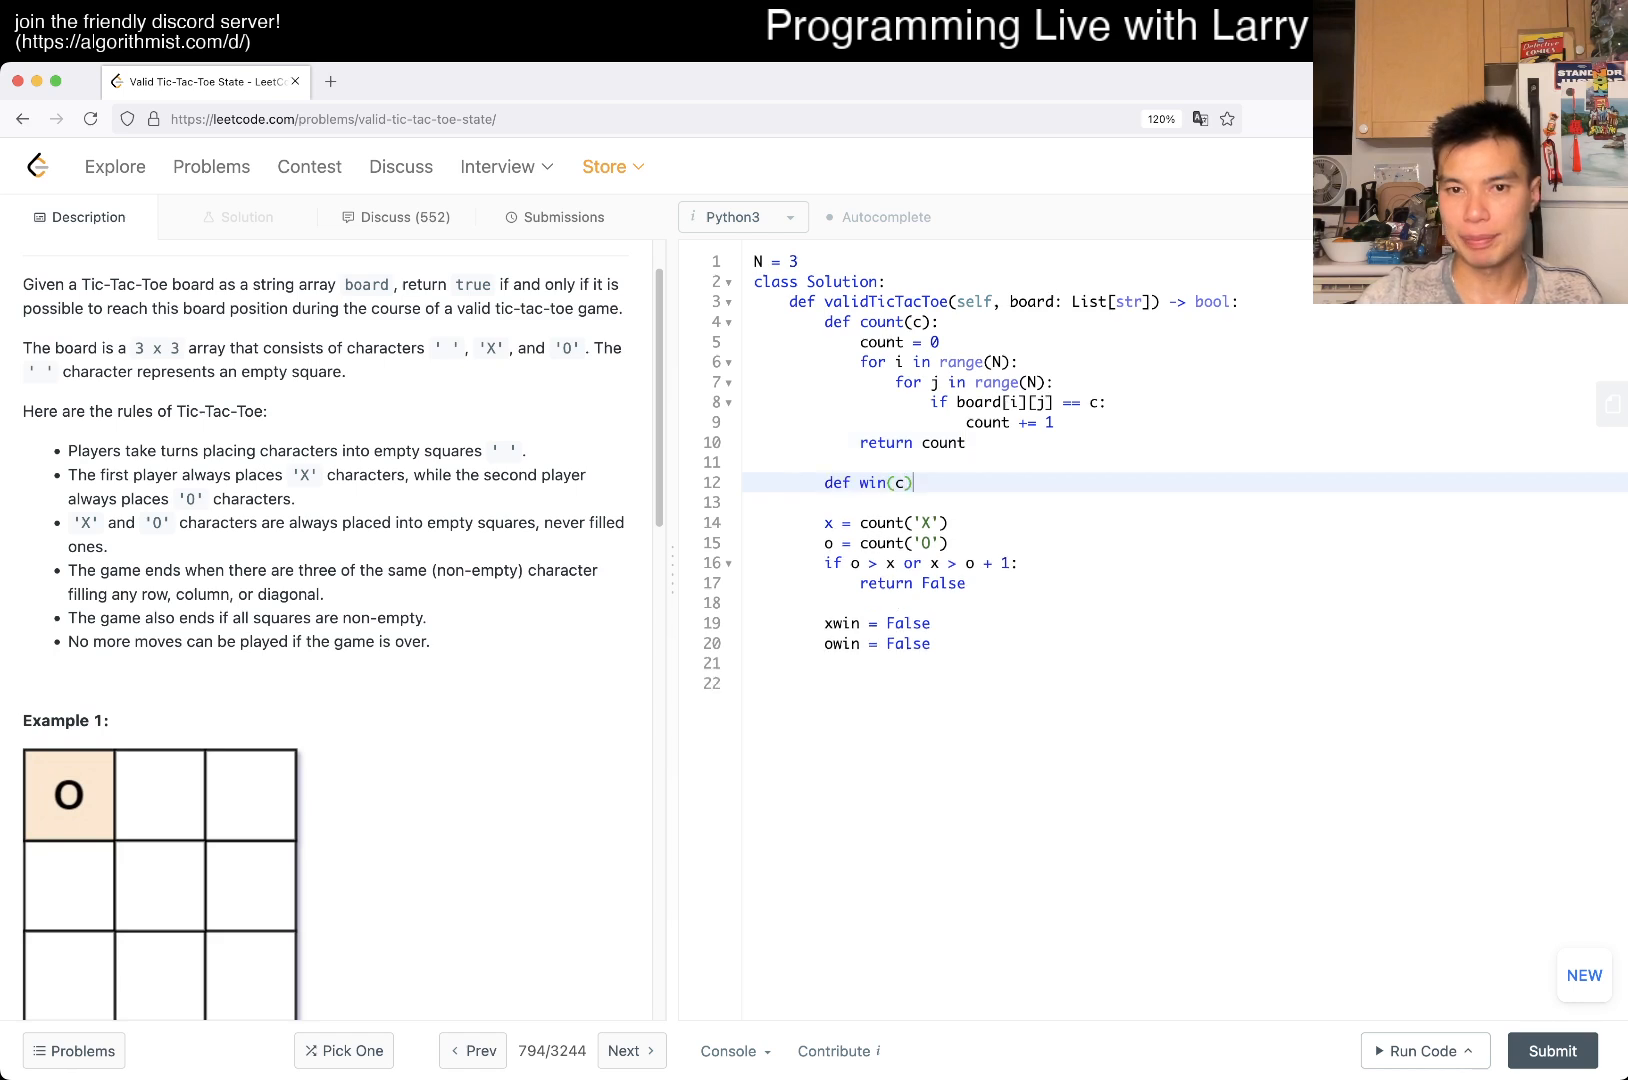
- In win(c), loop i over range(N) checking all(board...) for j in range(N), else return False
text(:)
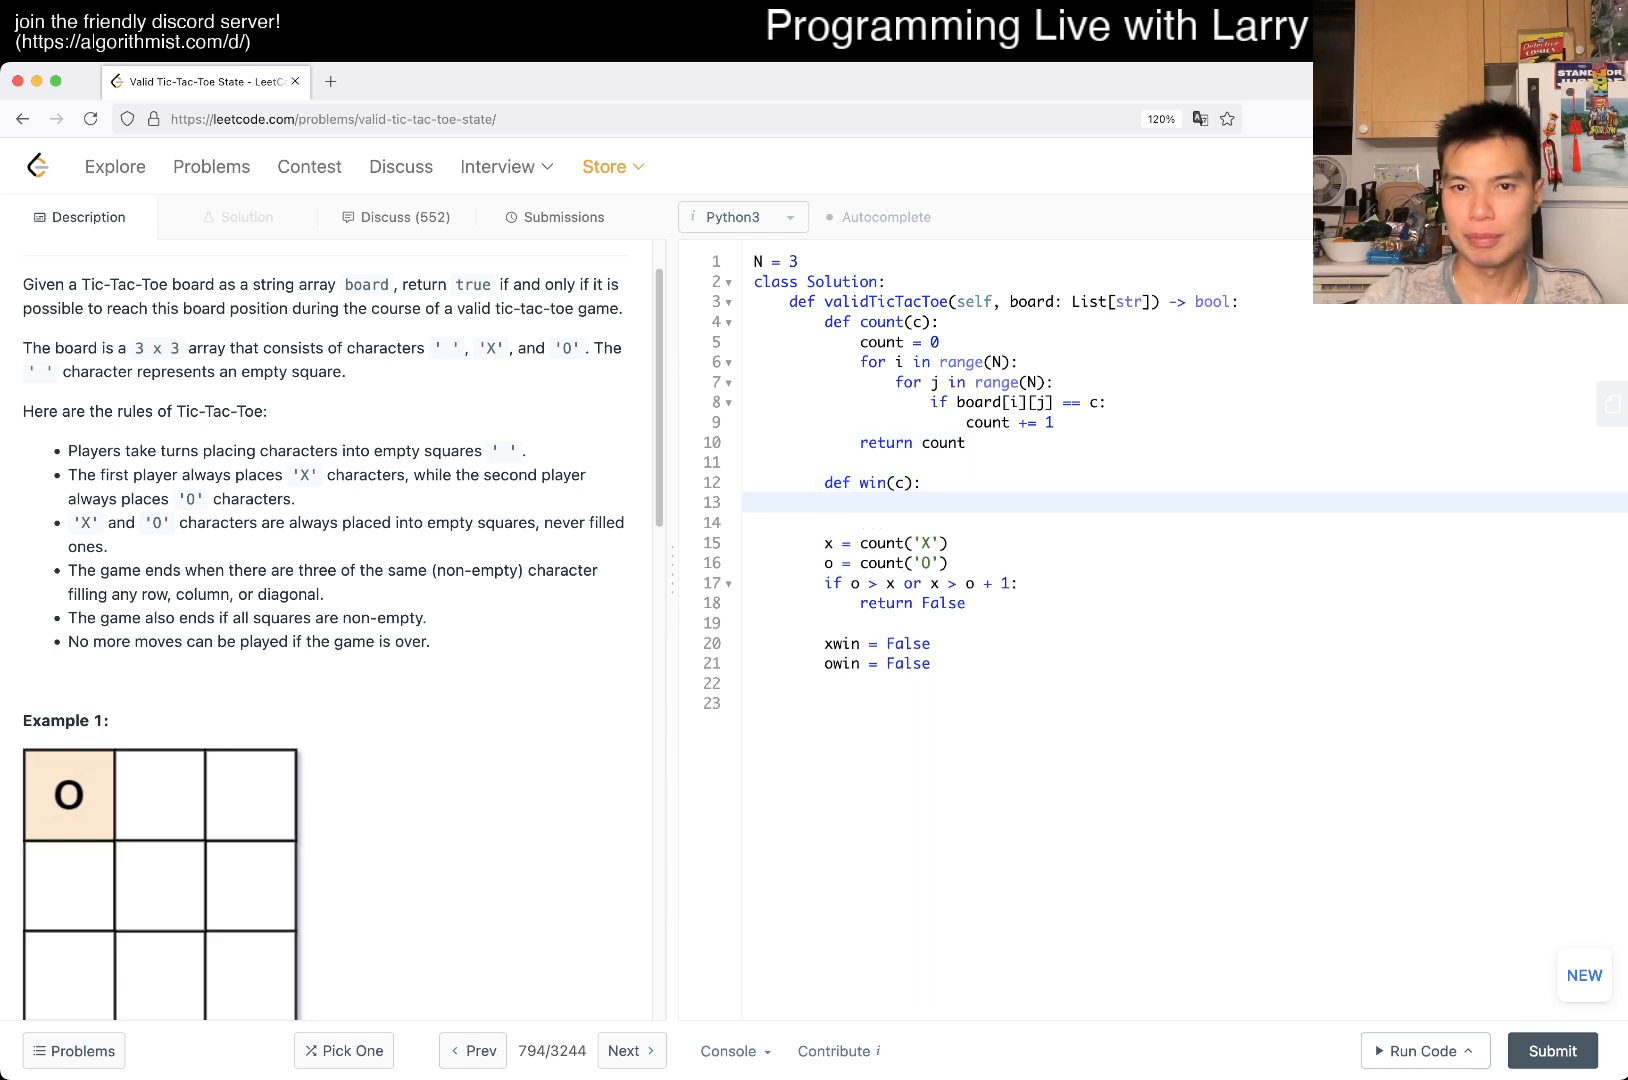
text(for i in range(N):)
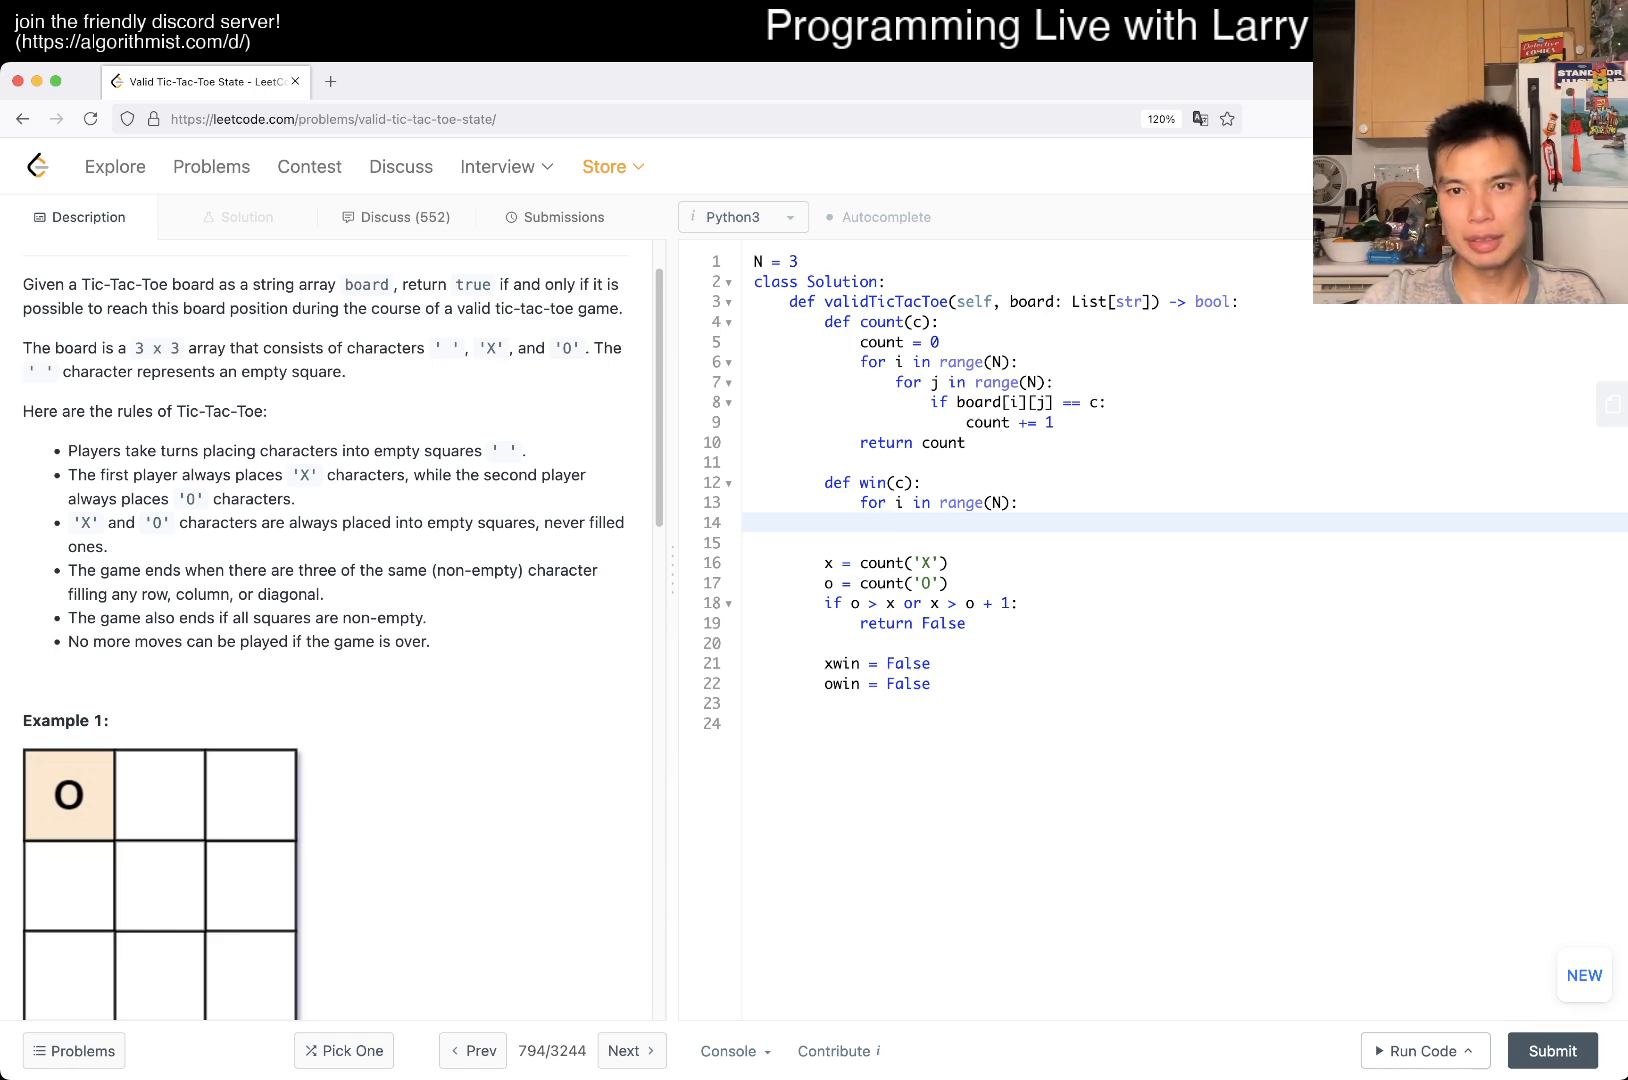
text(if)
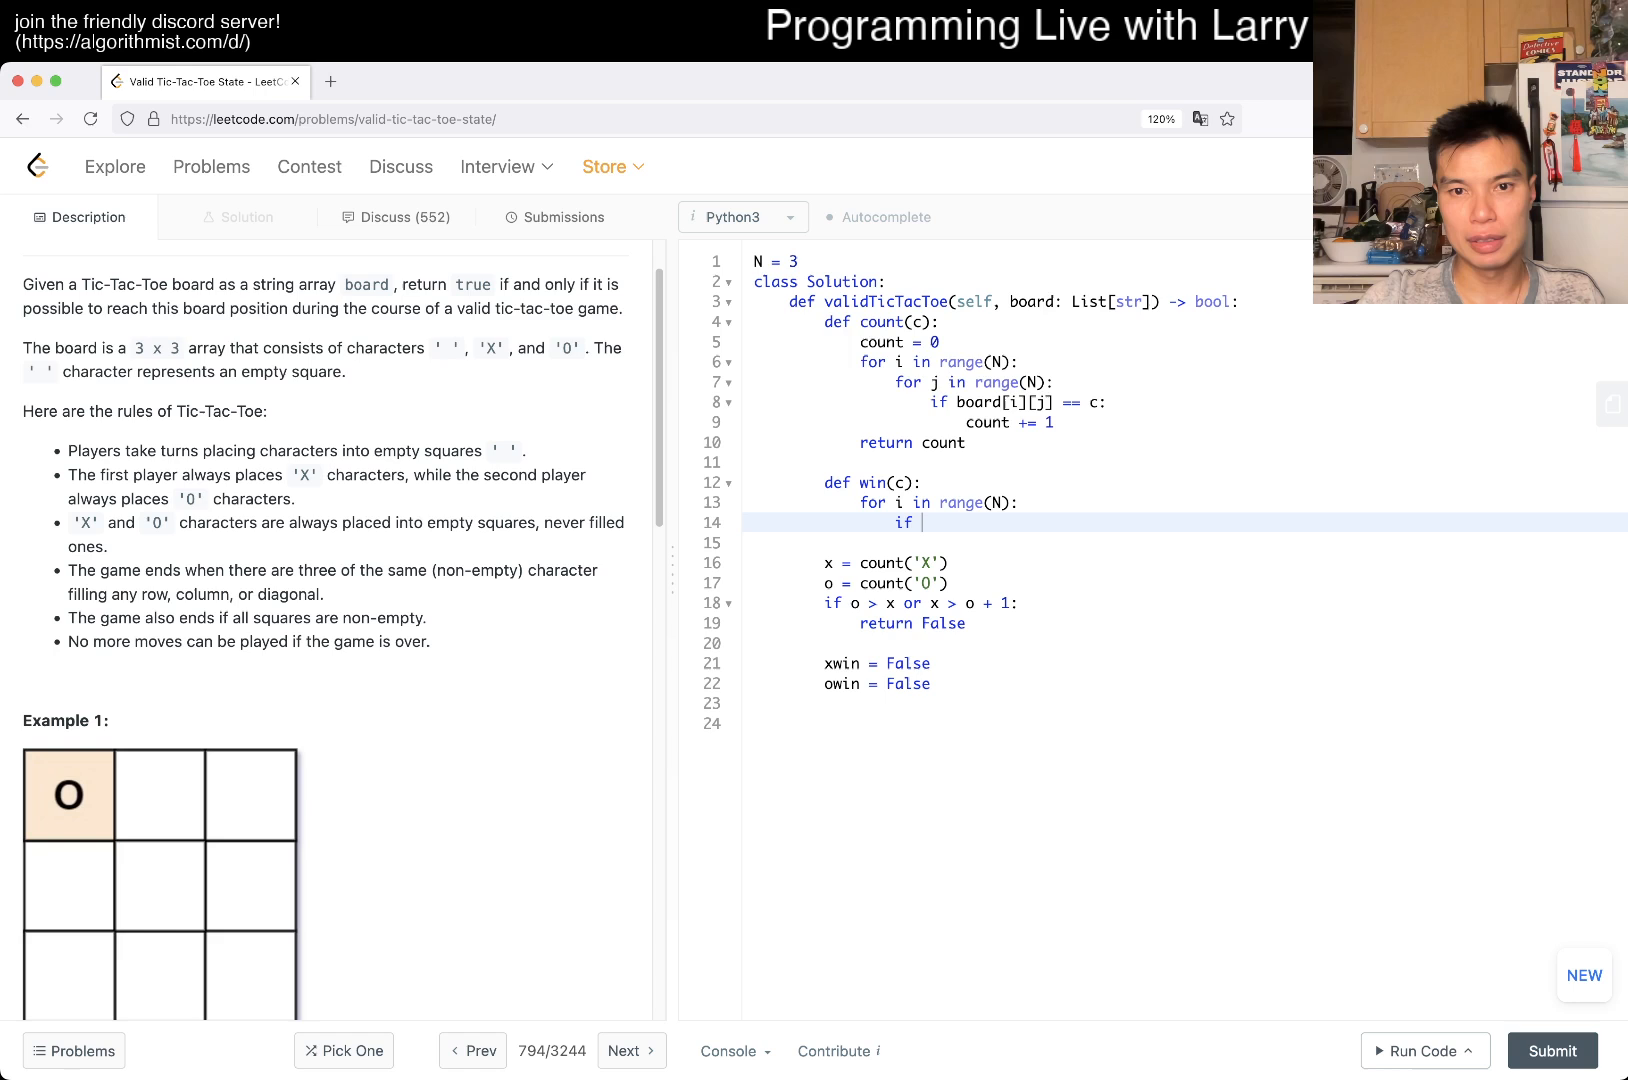
text(all())
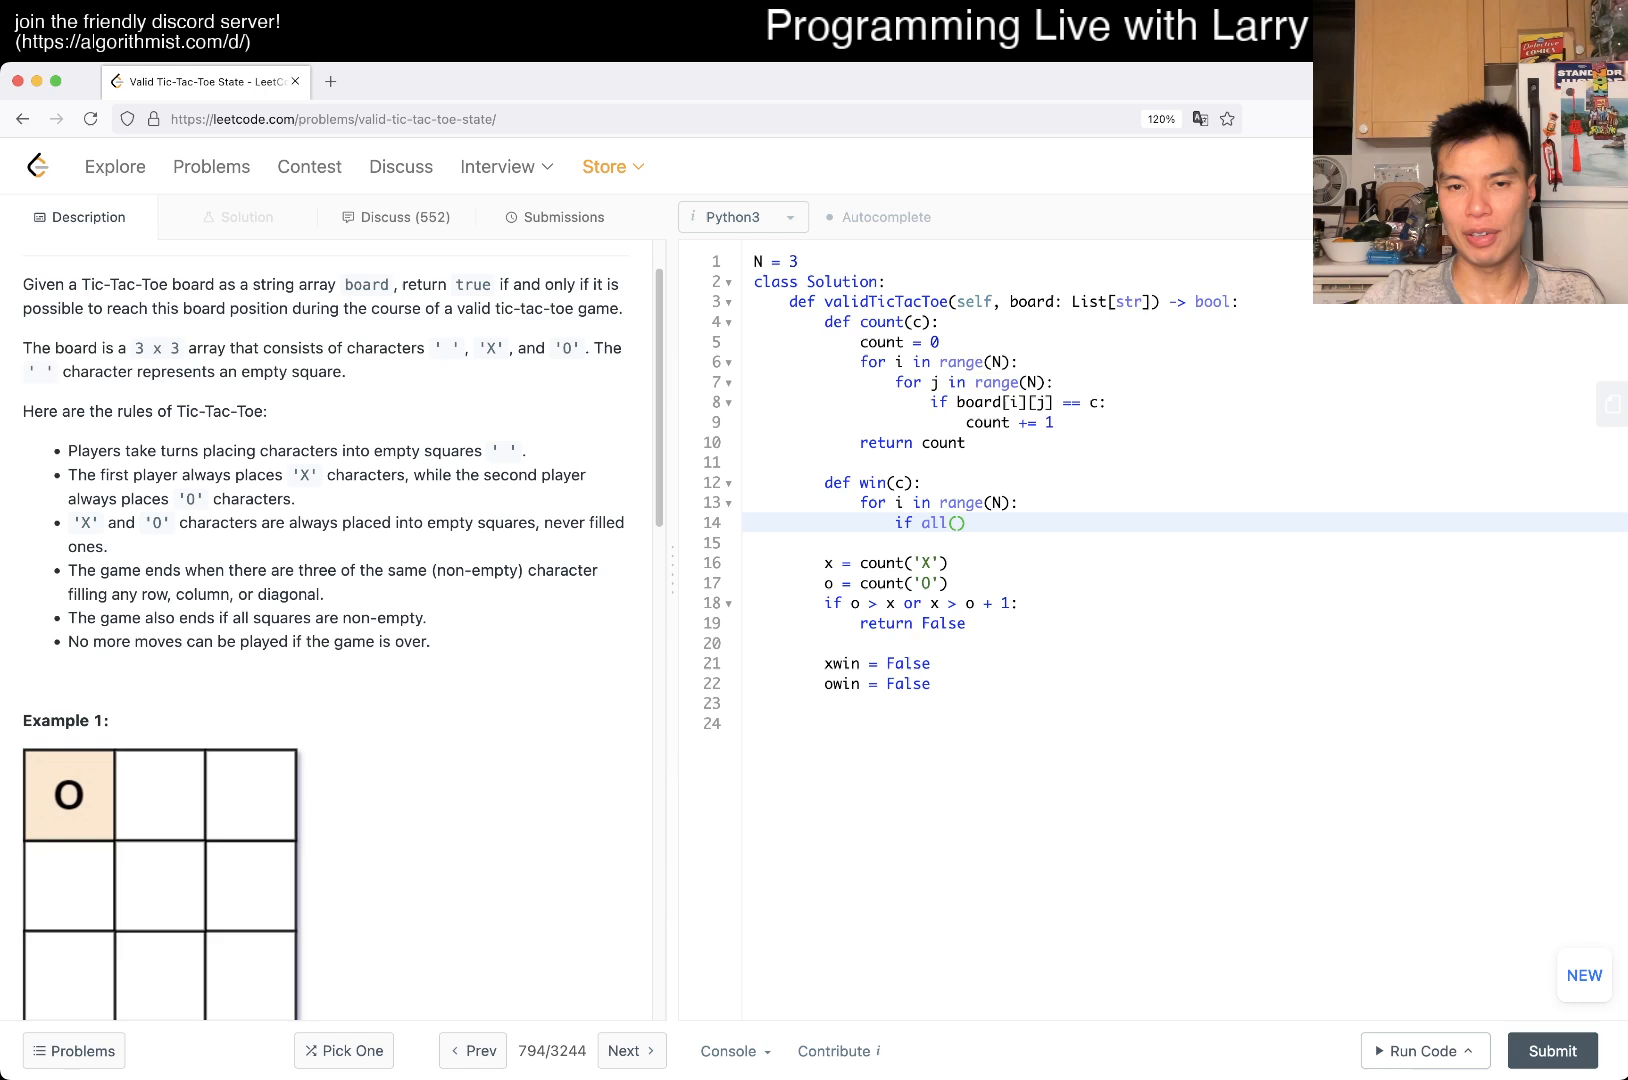
text(board[i][j] == c for)
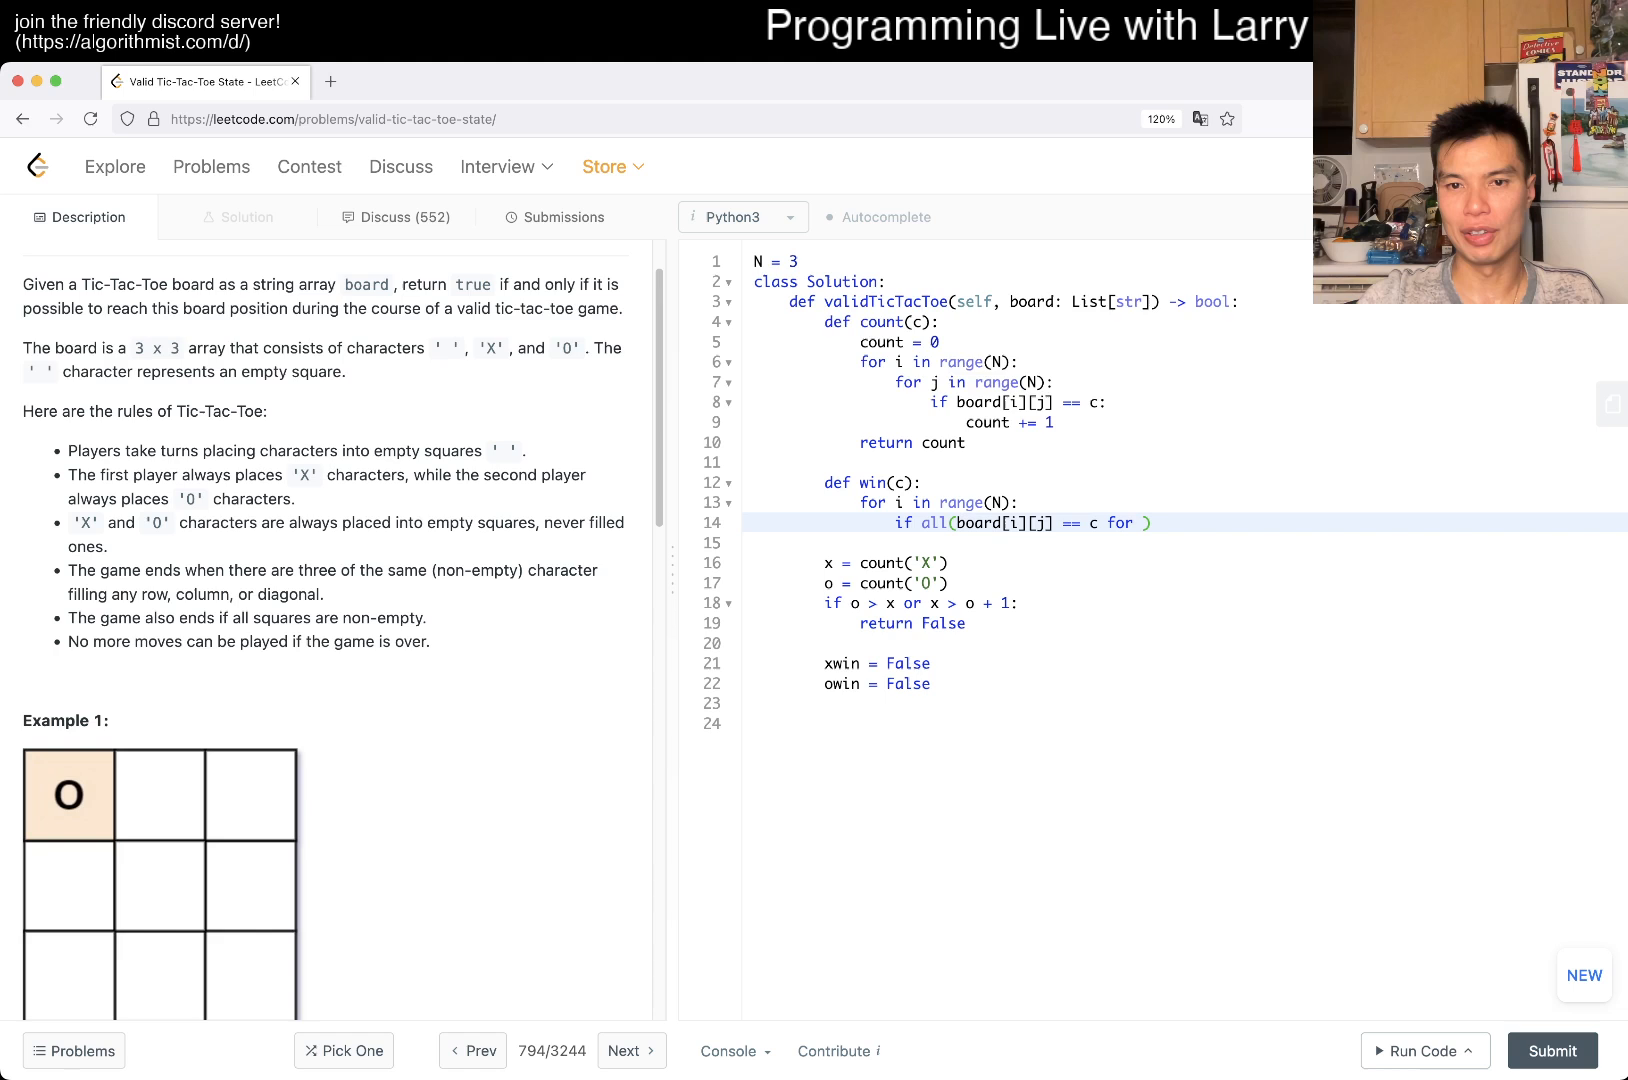
text(j in)
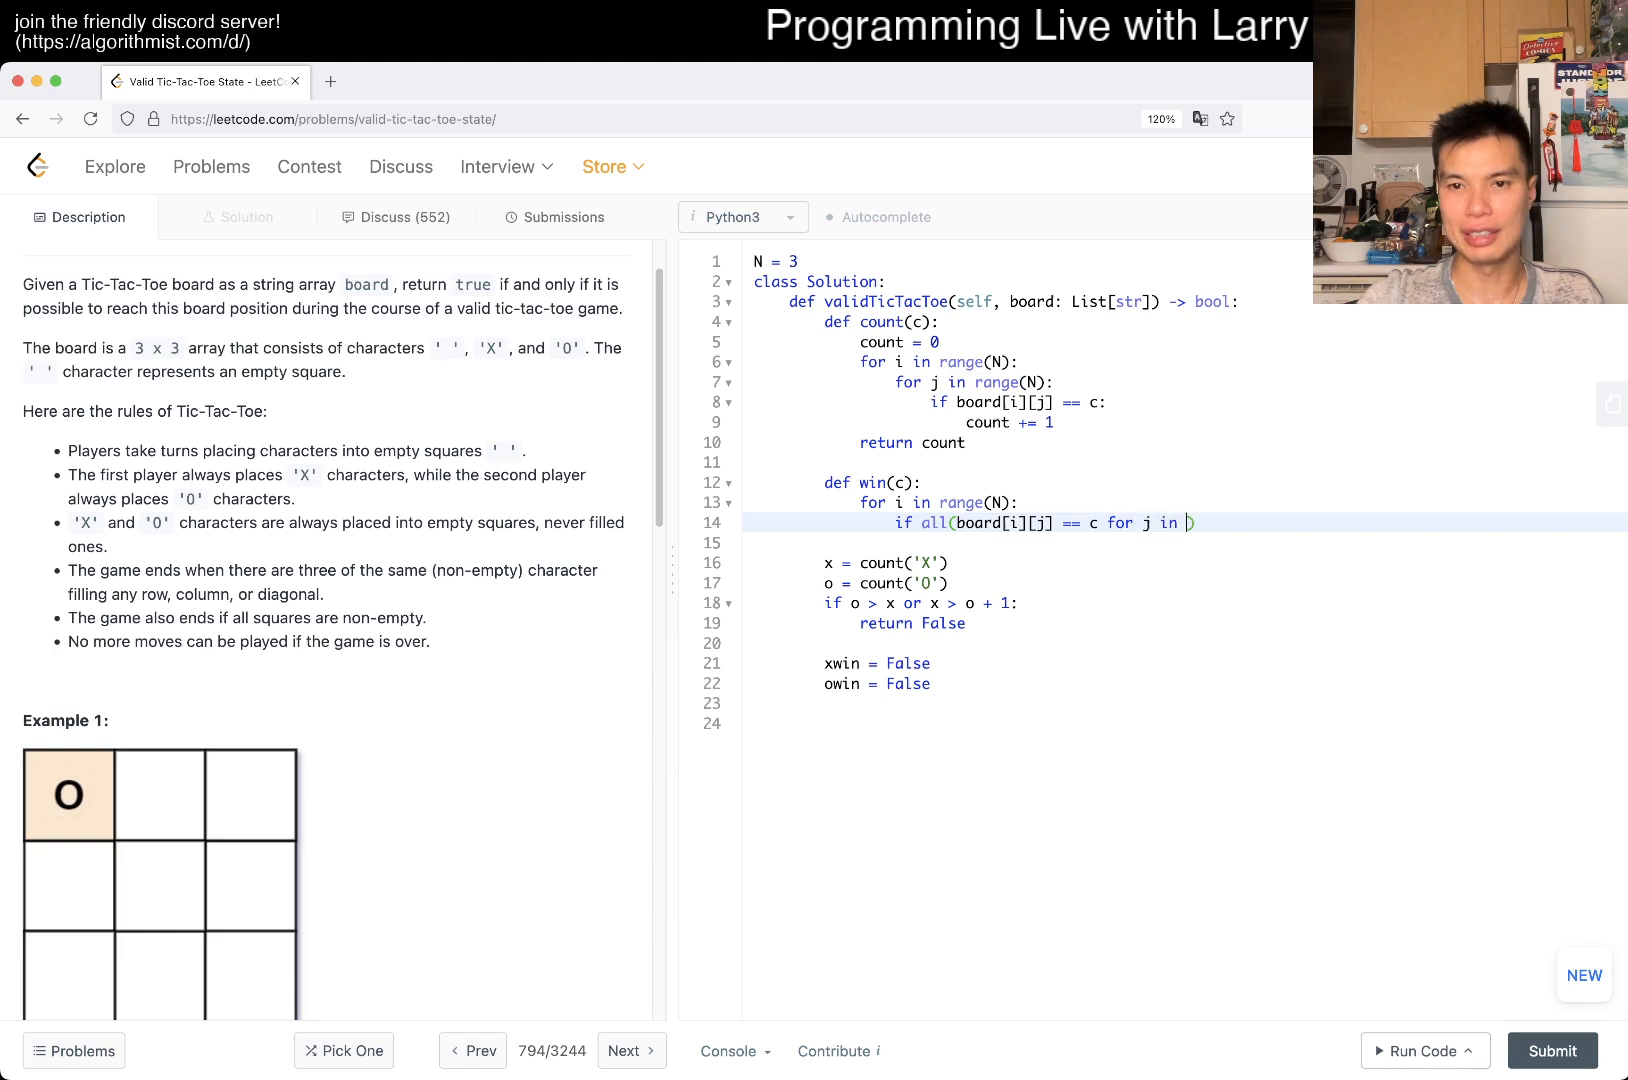
text(range(N)):)
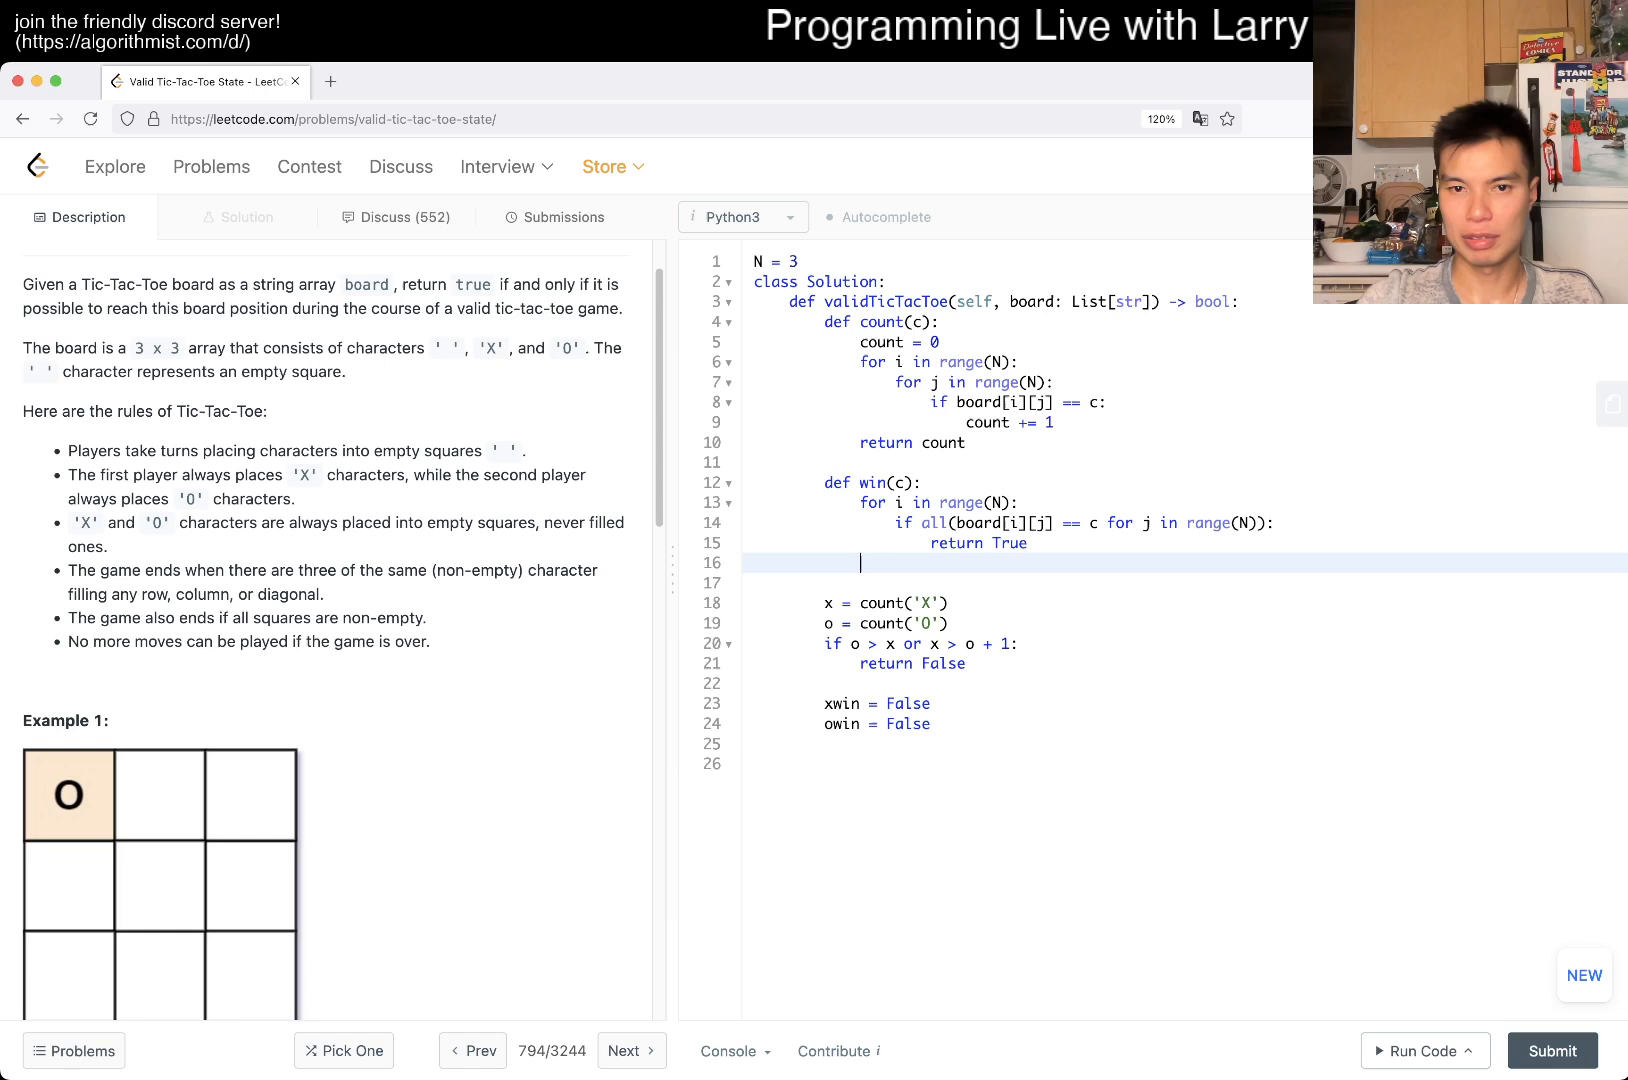
text(return False)
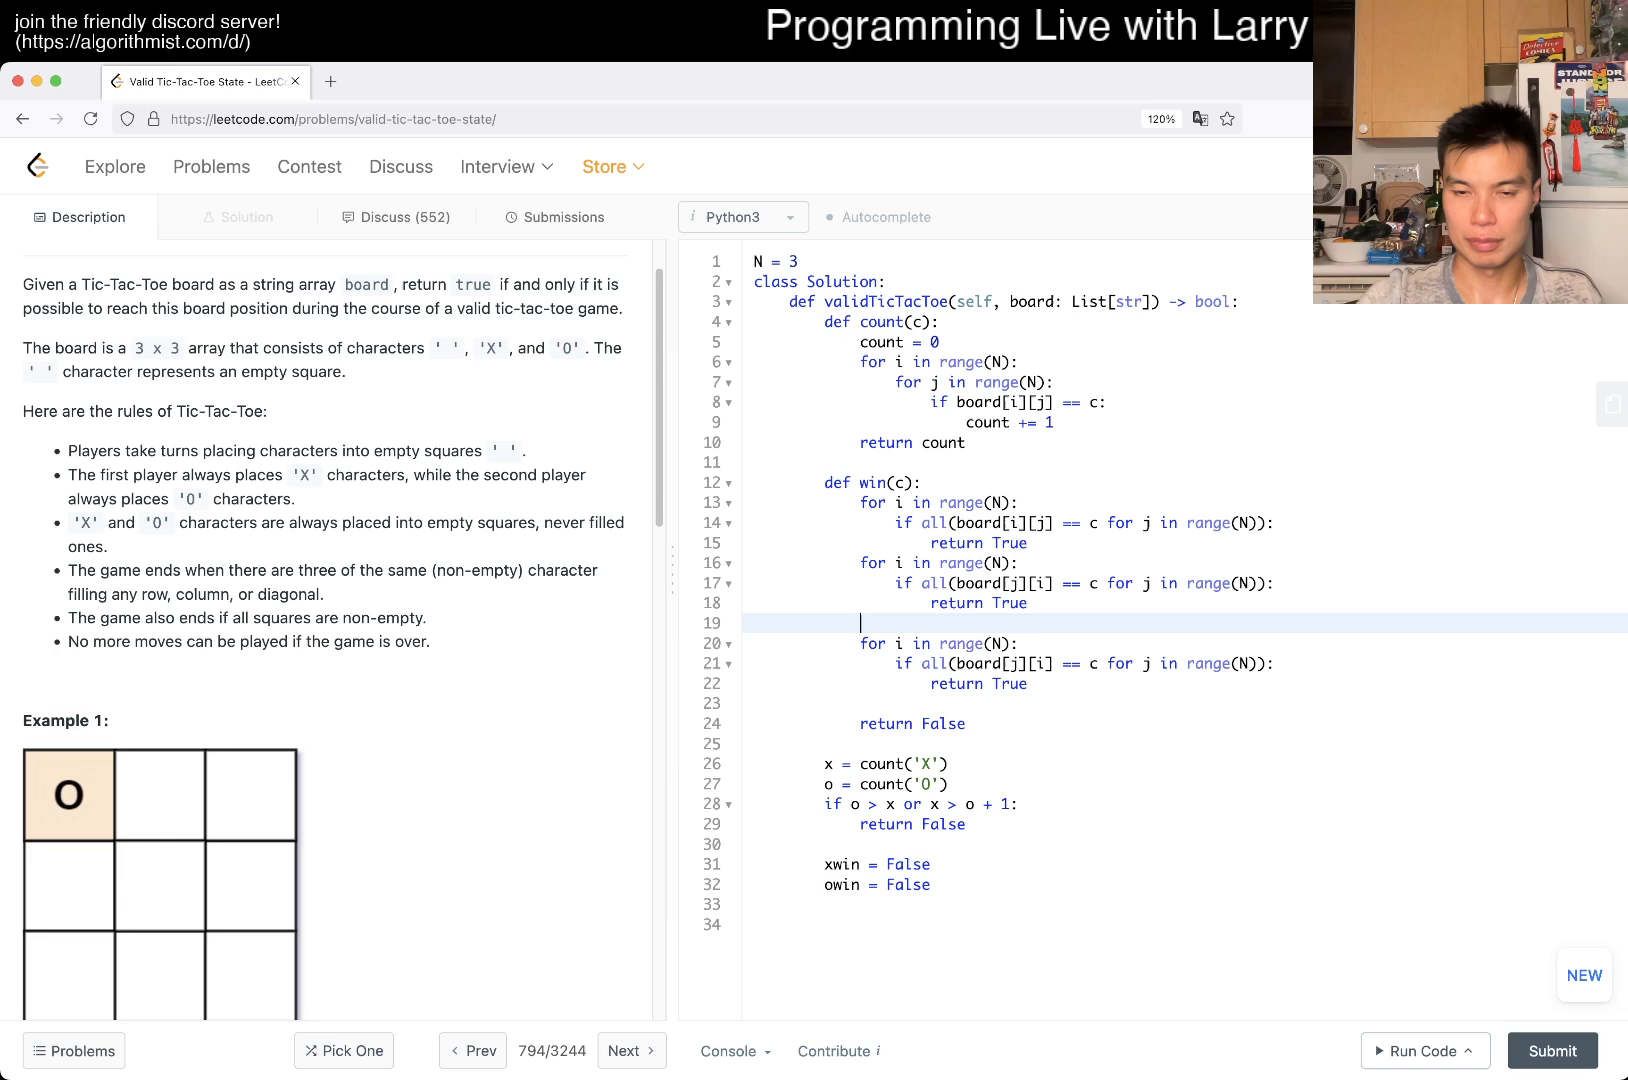
- Add the diagonal check if all(board[...]) using index N - i - 1
text(if all(board[])
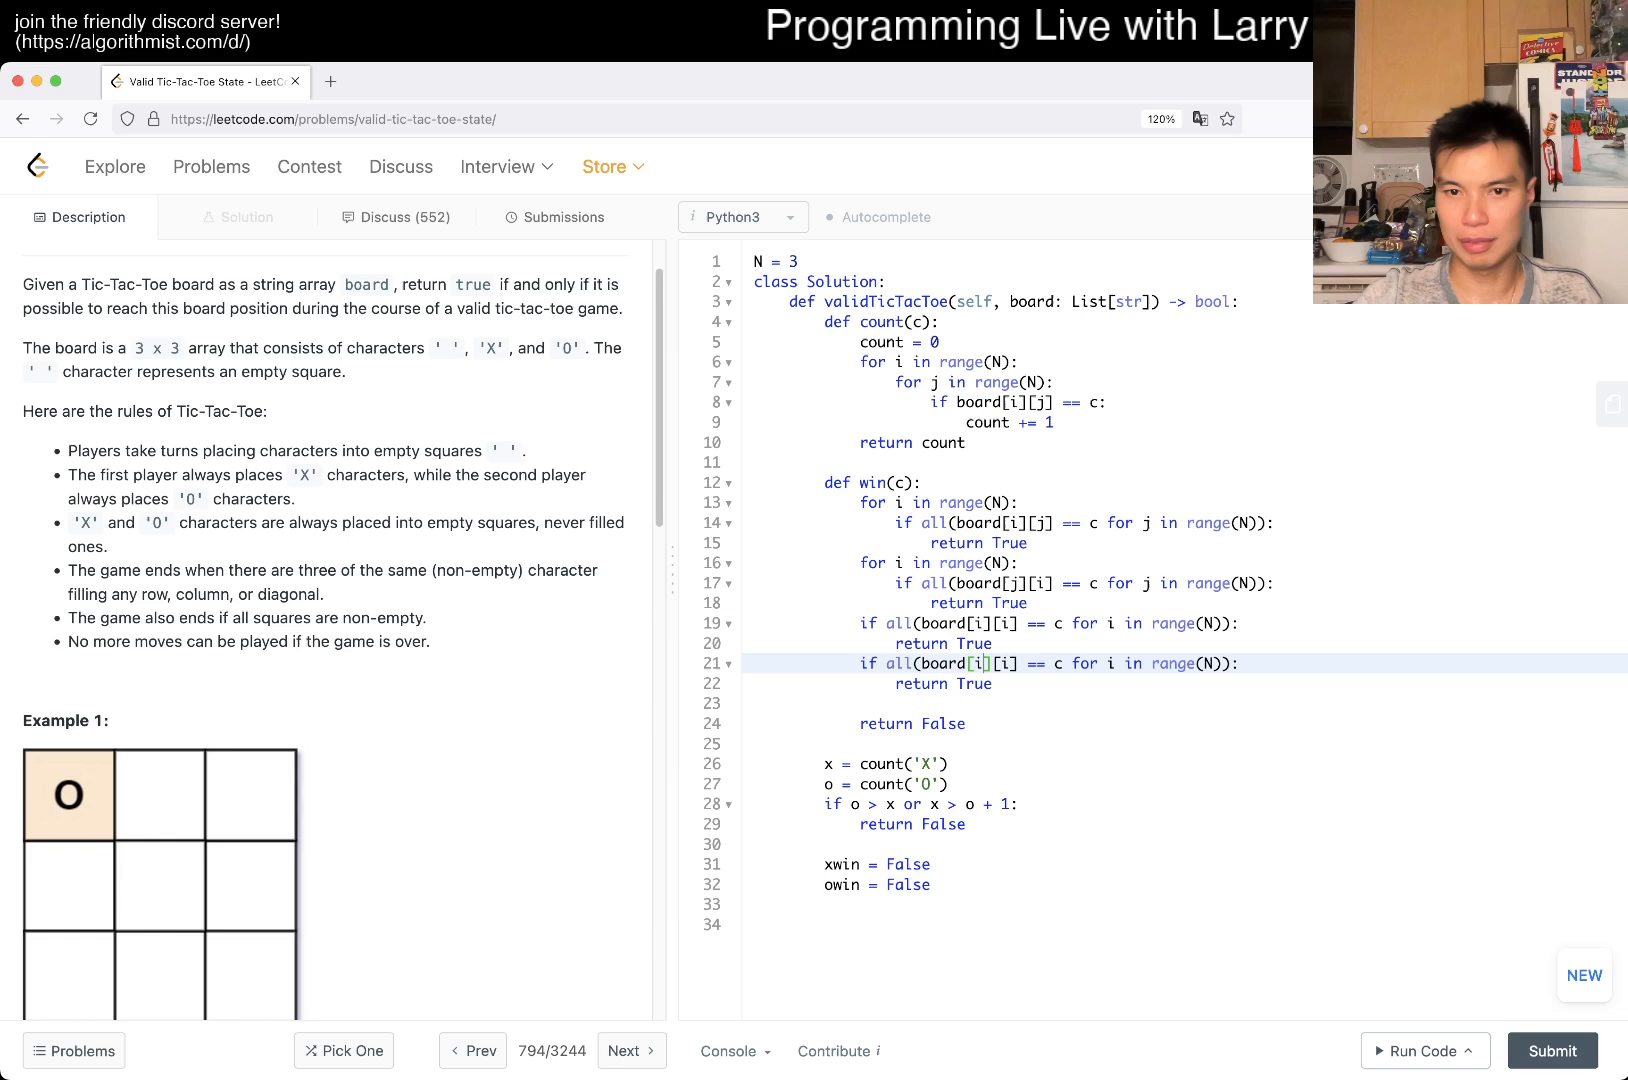
text(N - i - 1)
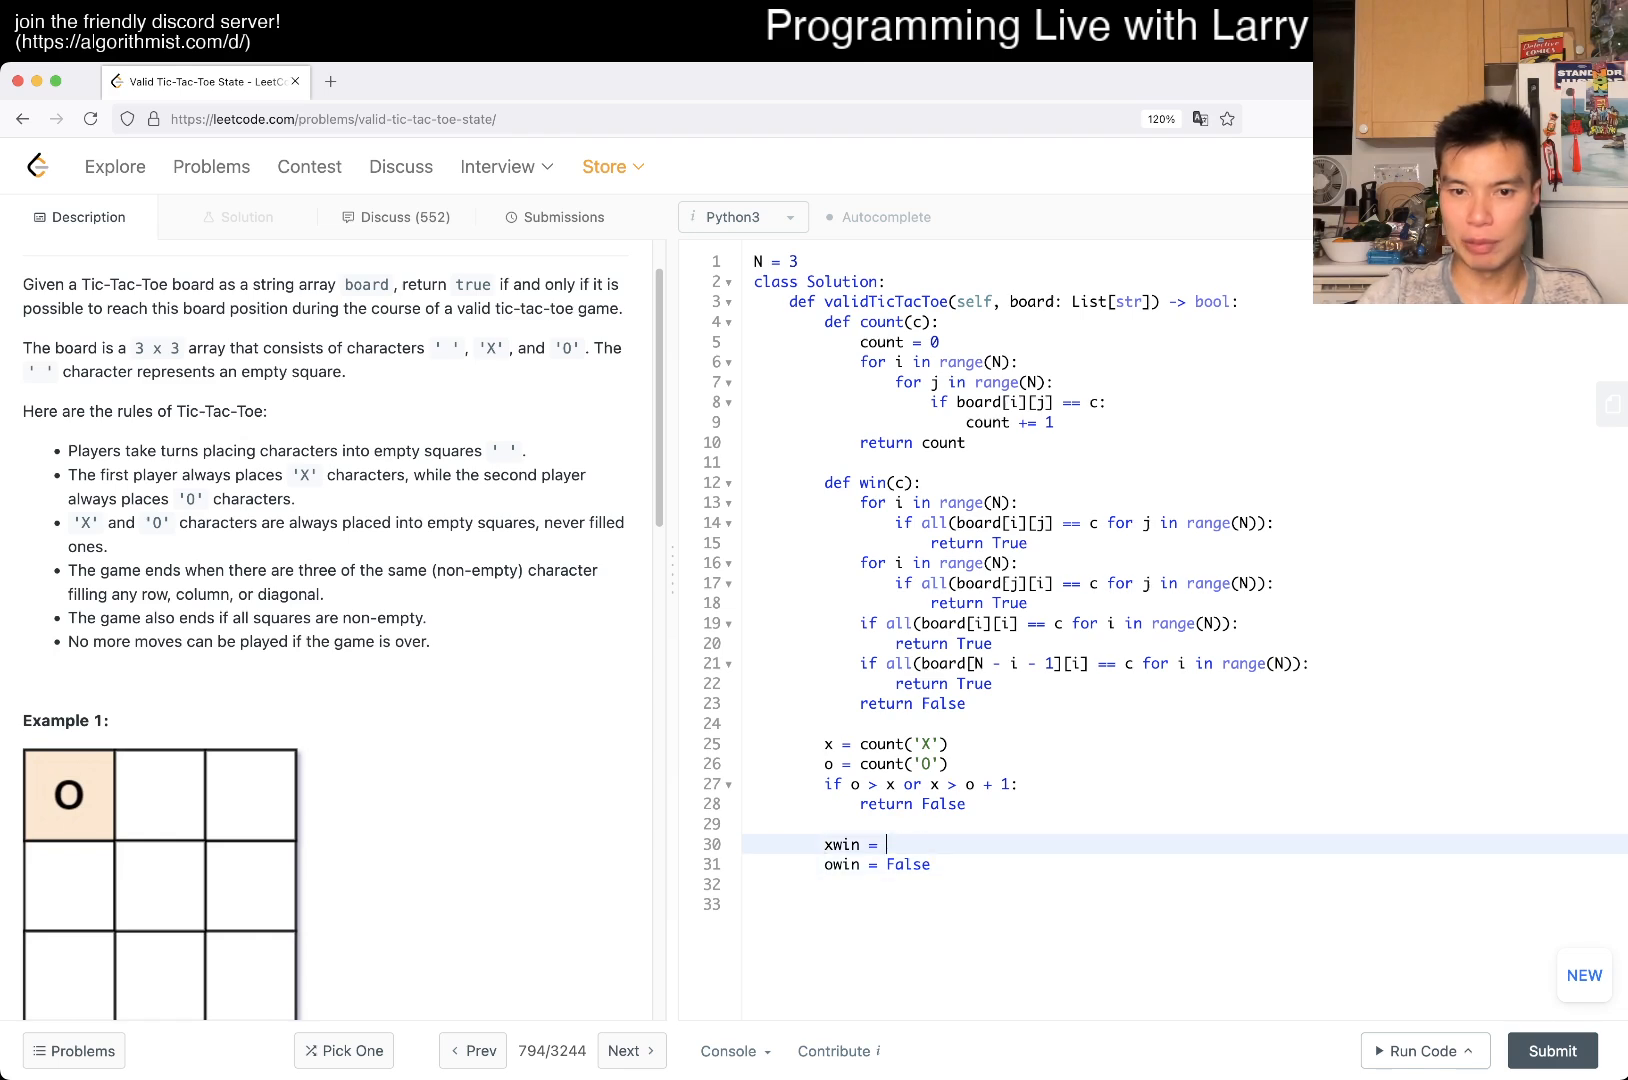
- Set xwin = win('X'), owin = win('O') and reject when xwin and owin
text(win('X'))
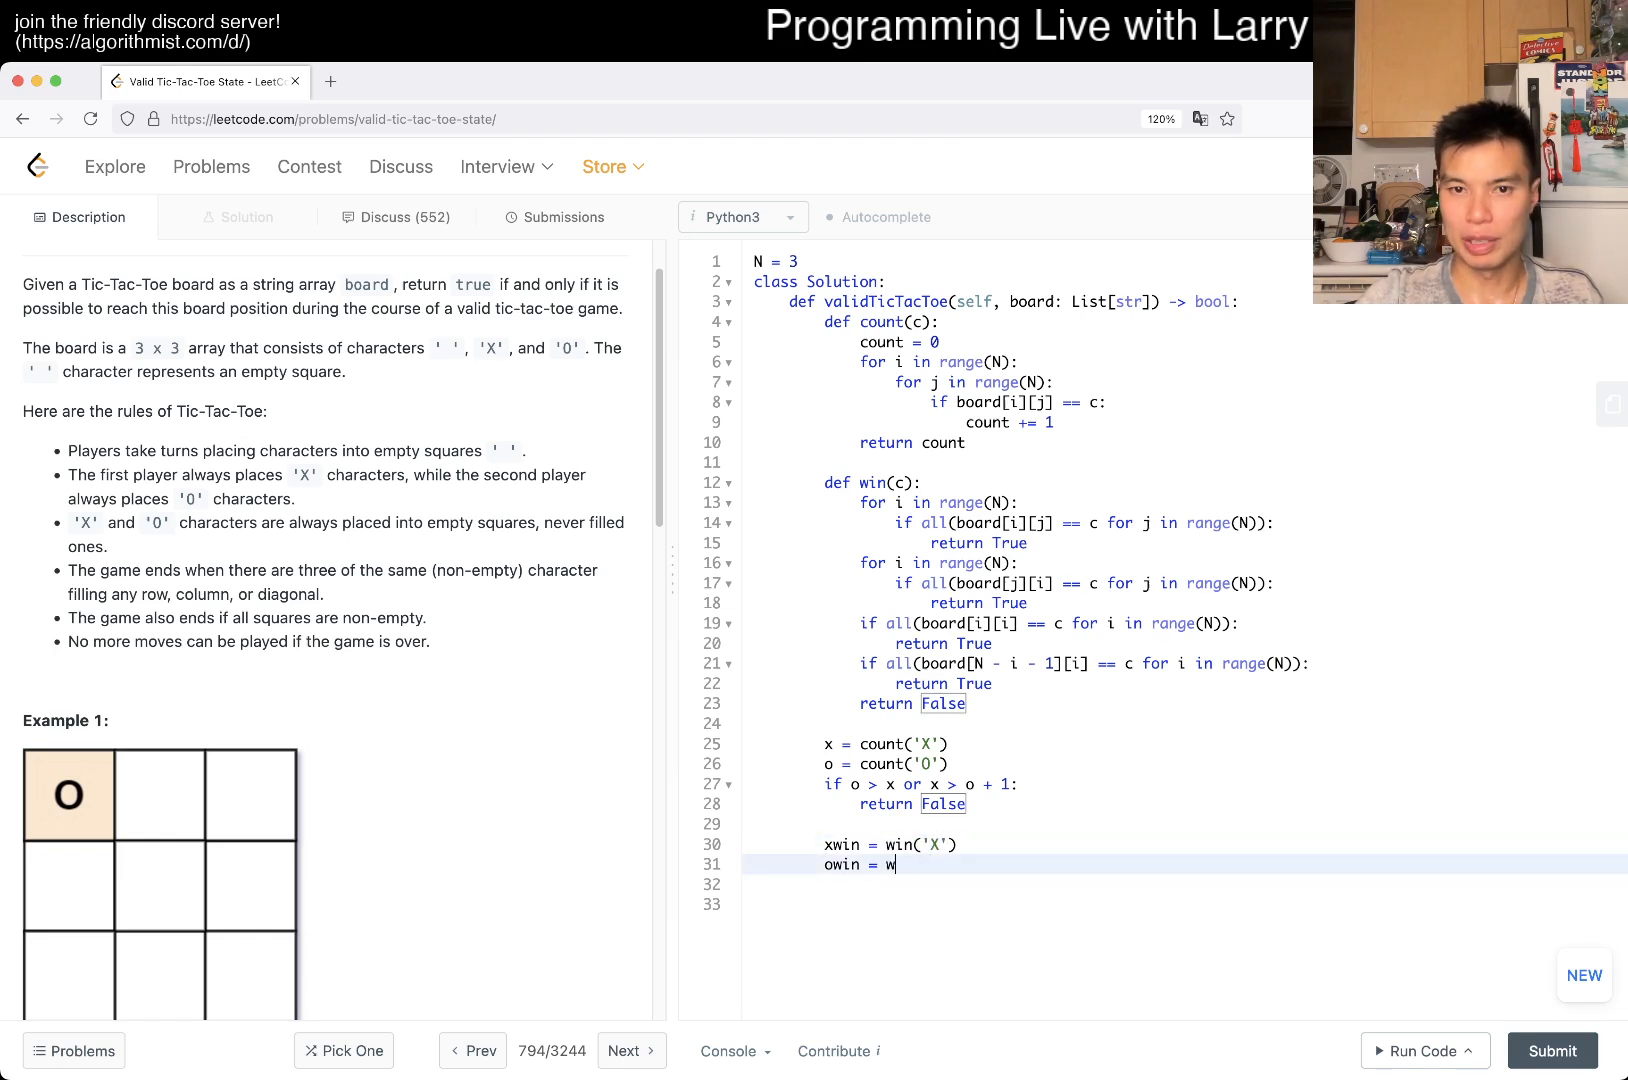
text(i)
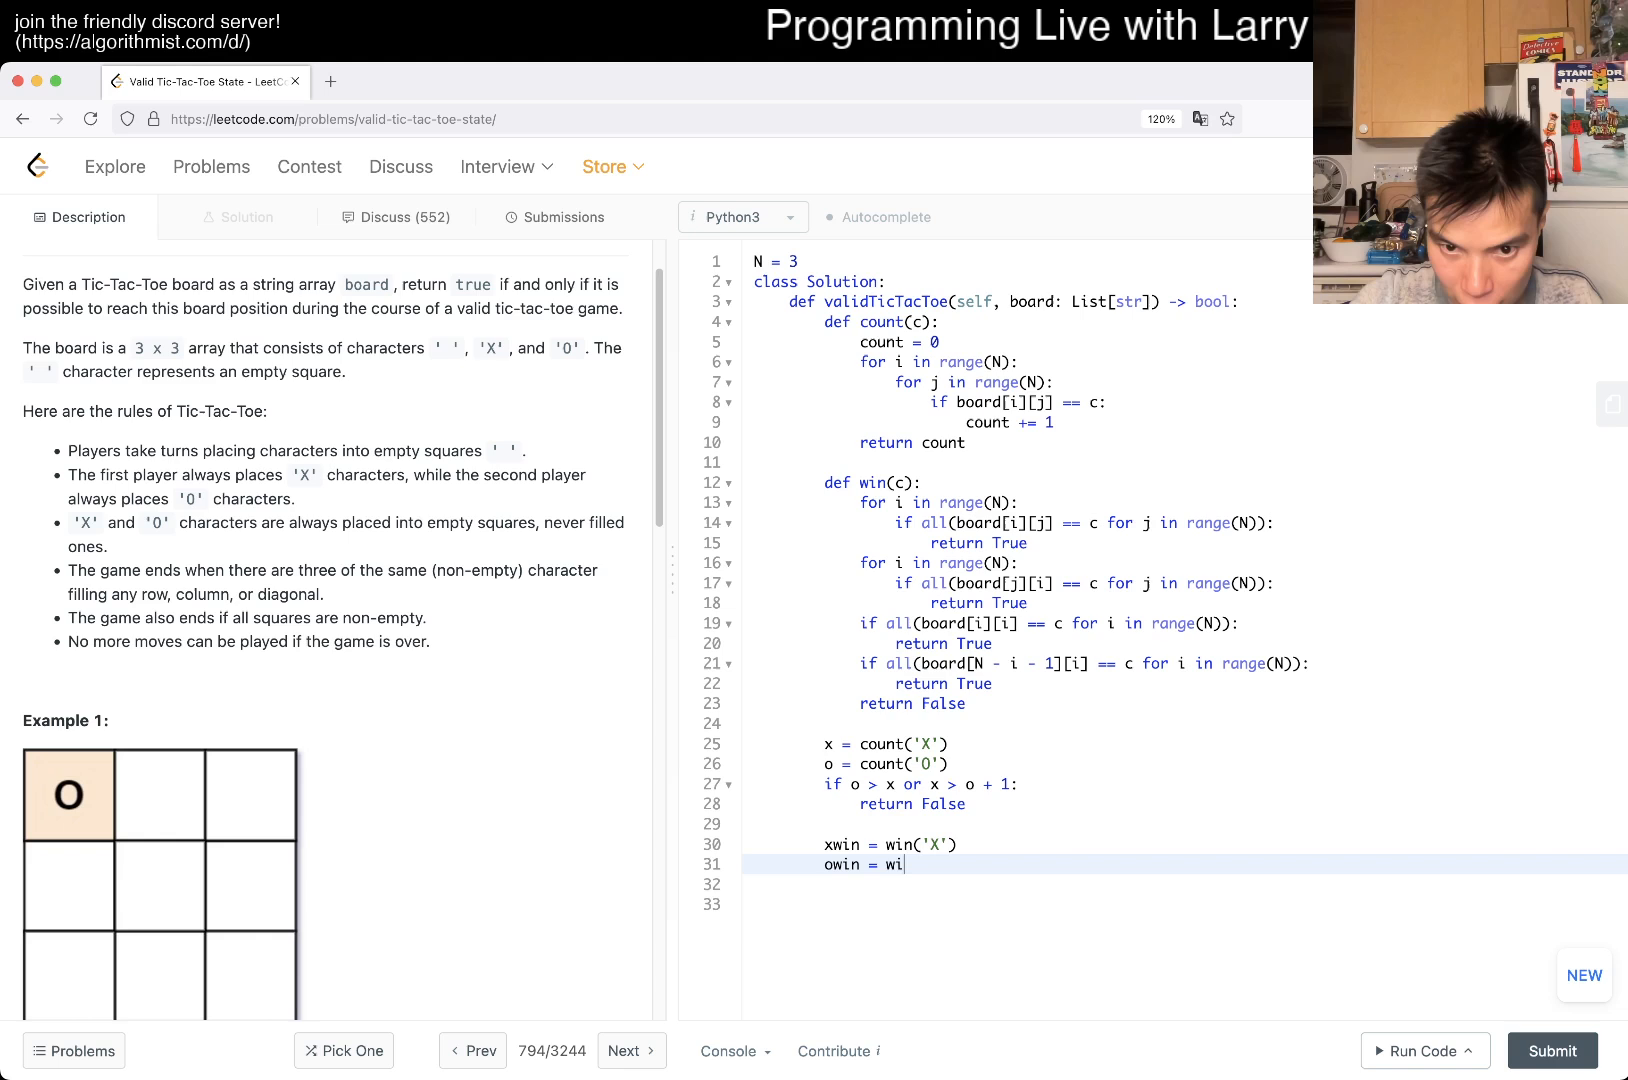
text(n('O'))
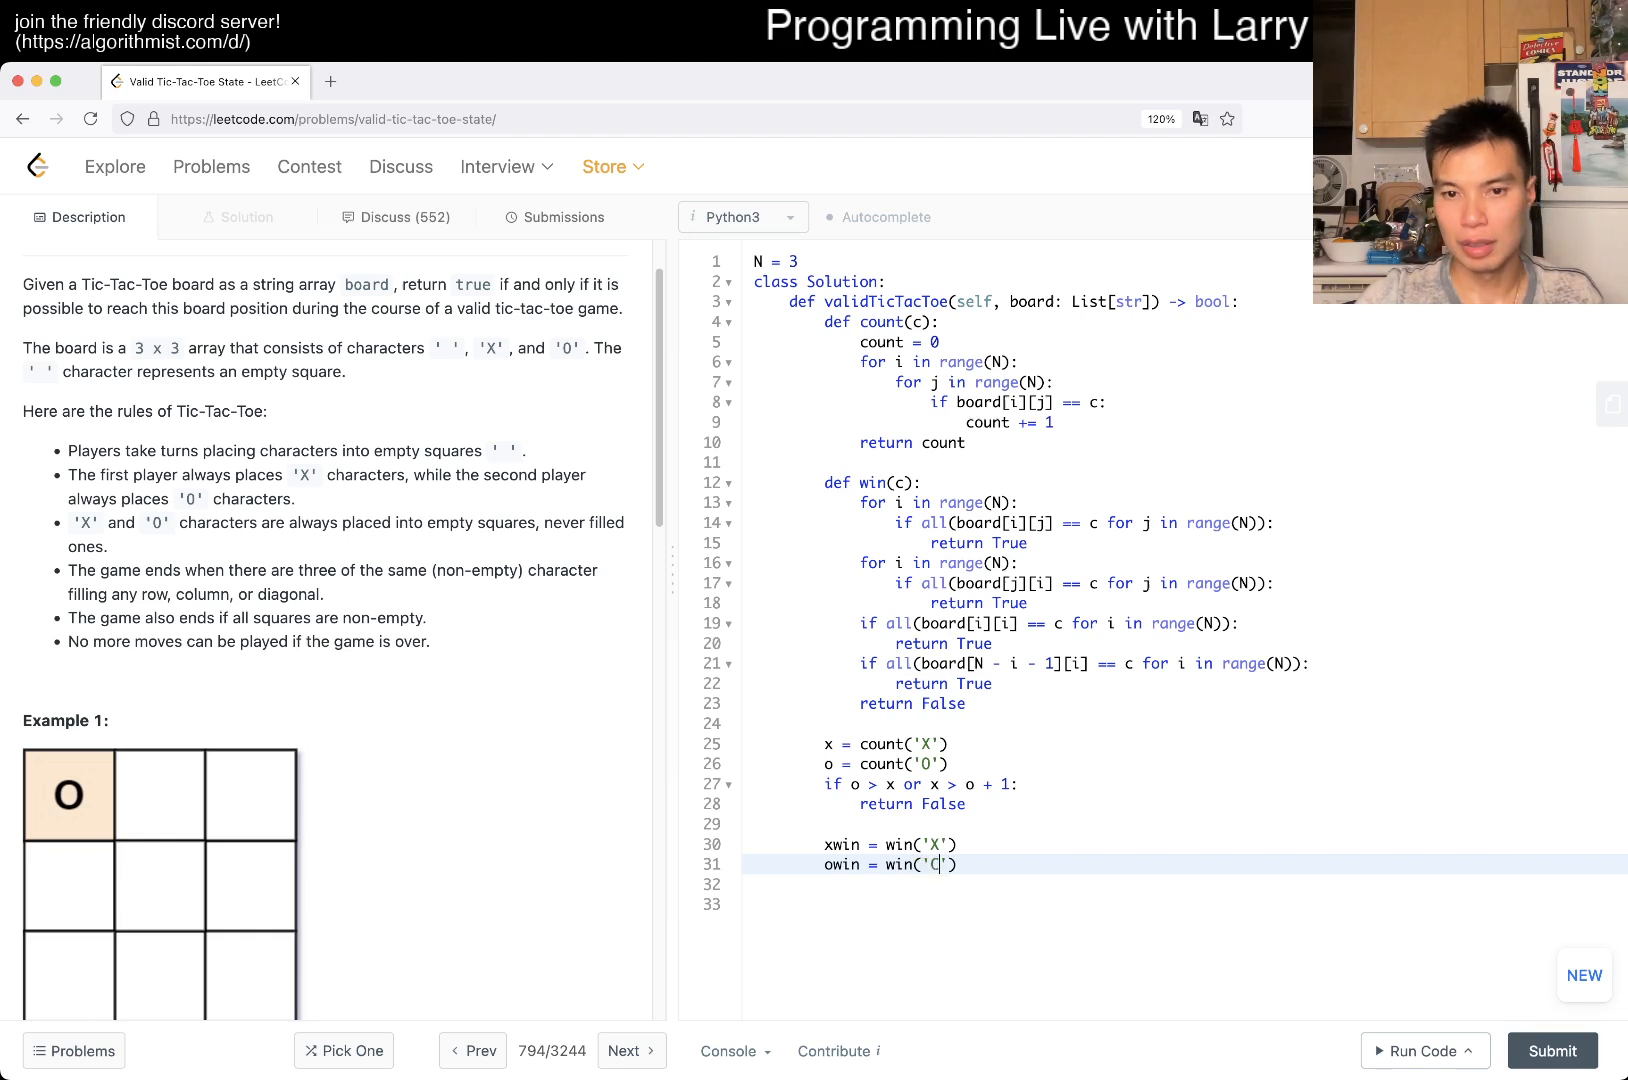
key(Enter)
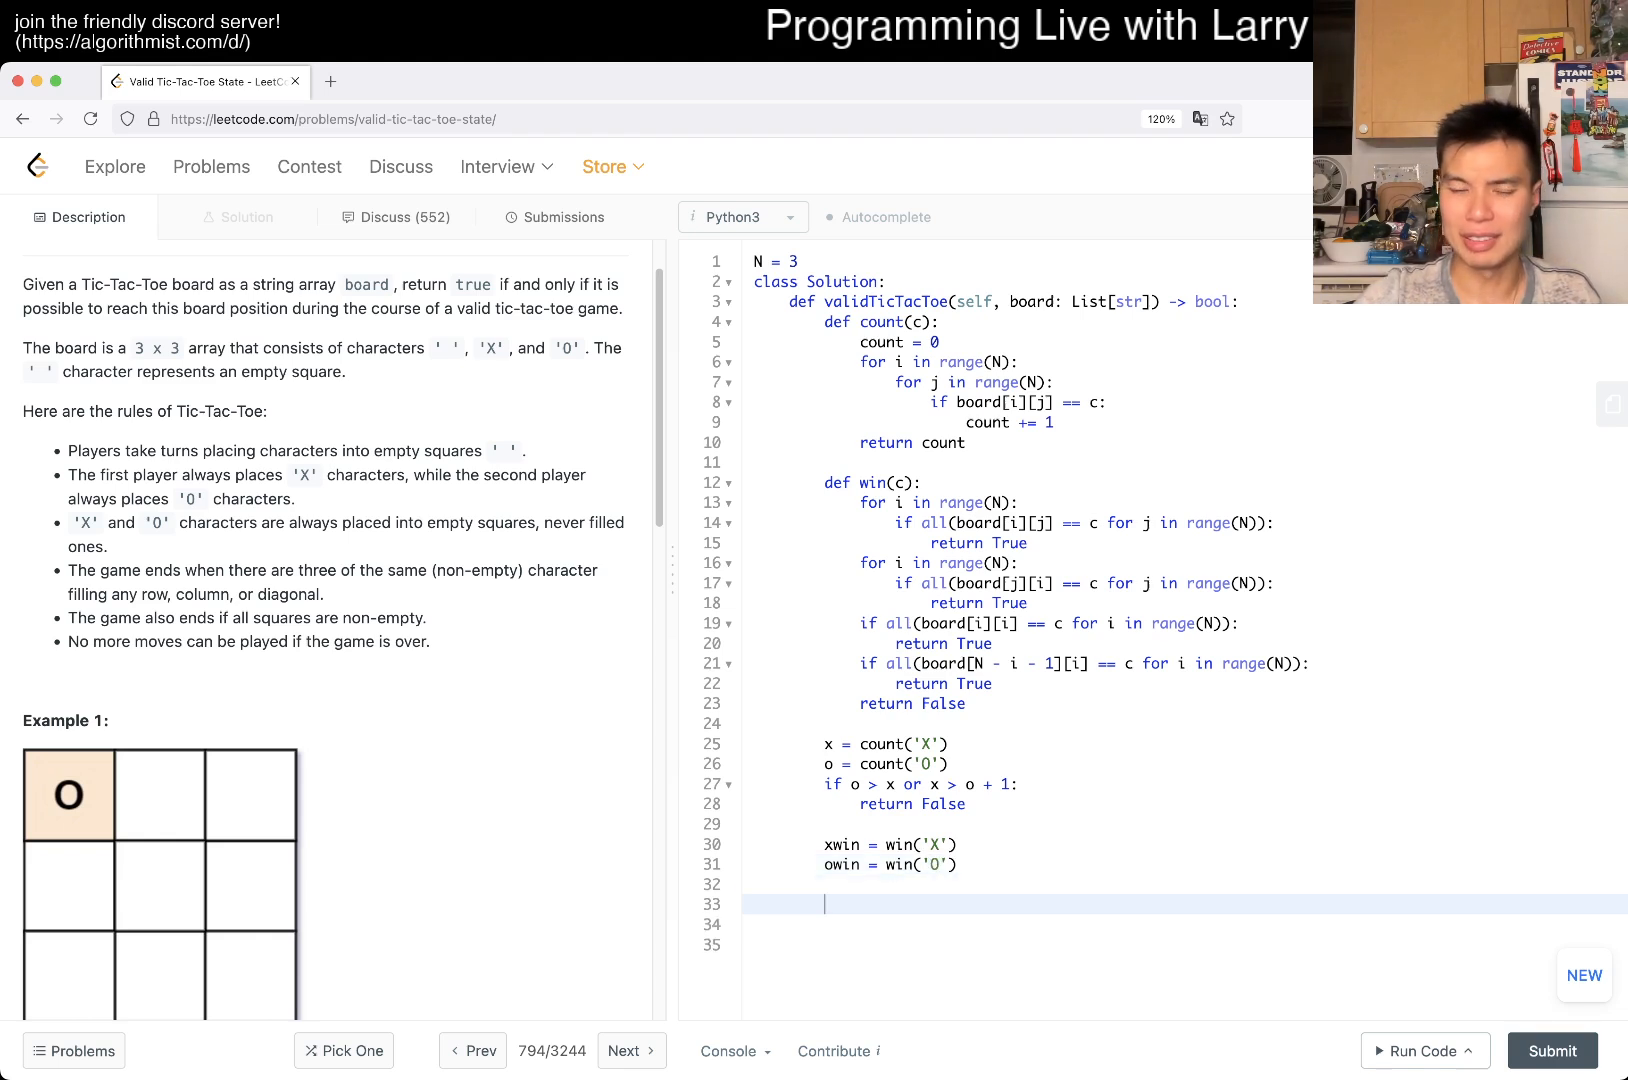
text(if xwin and o)
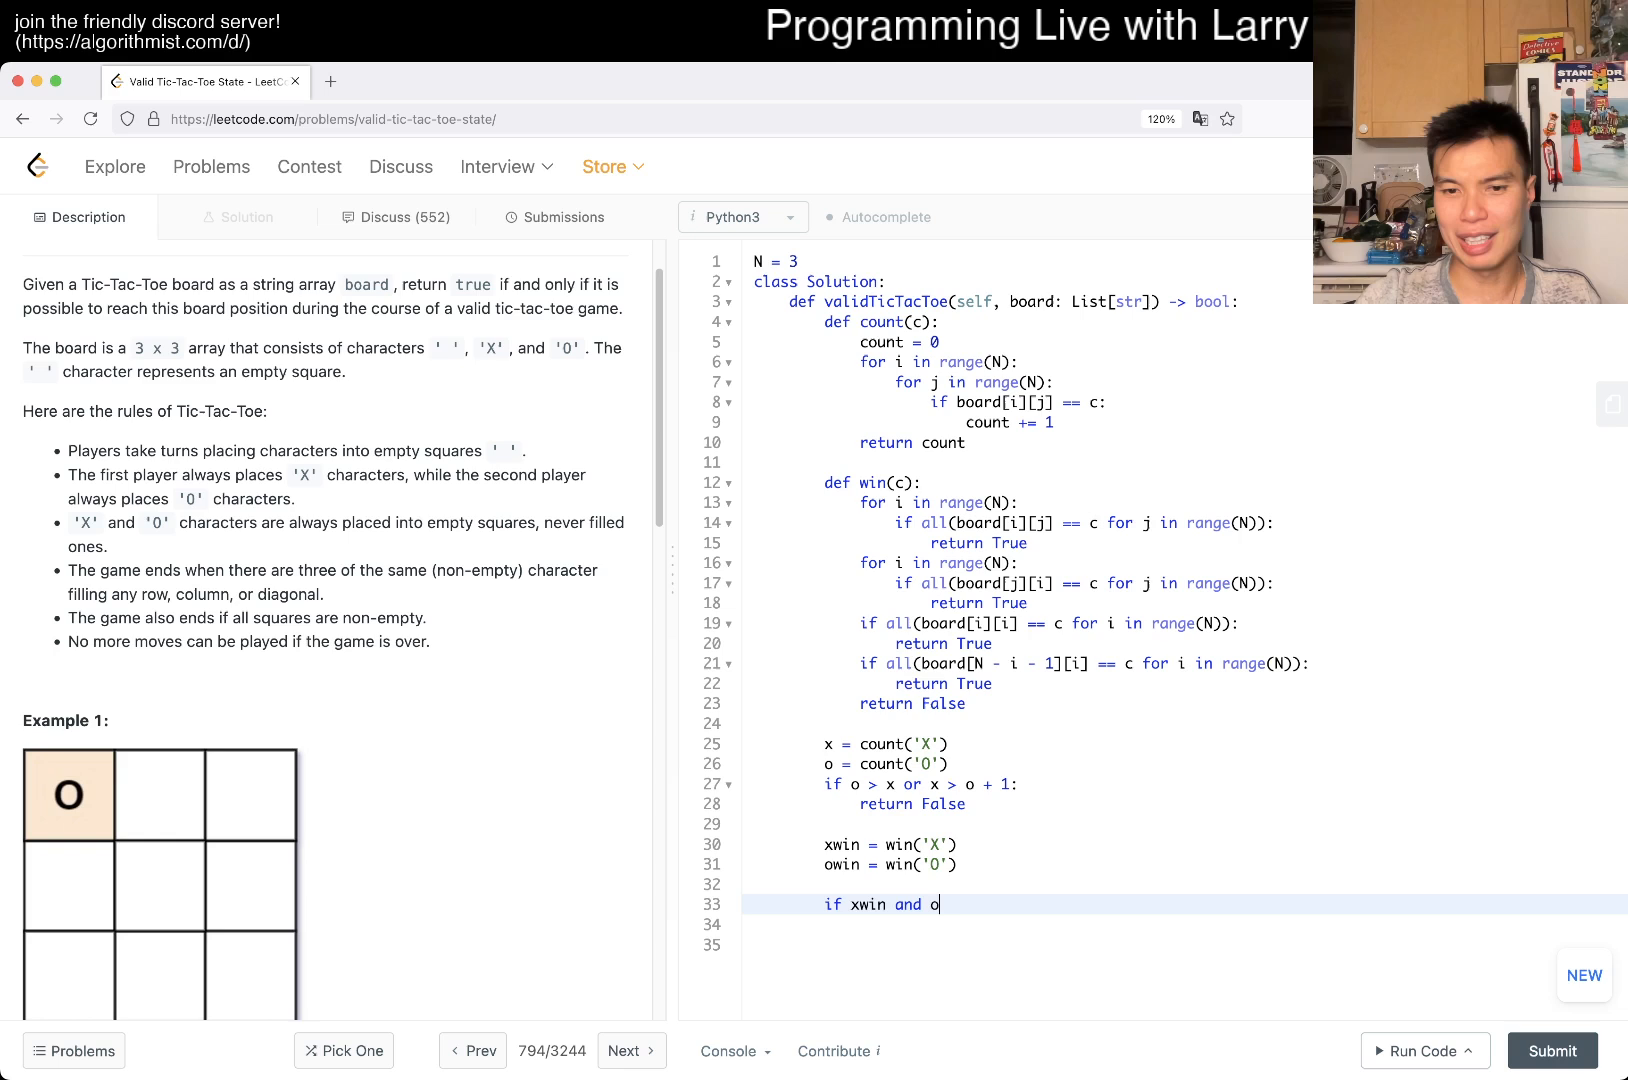
text(win:)
text(return False)
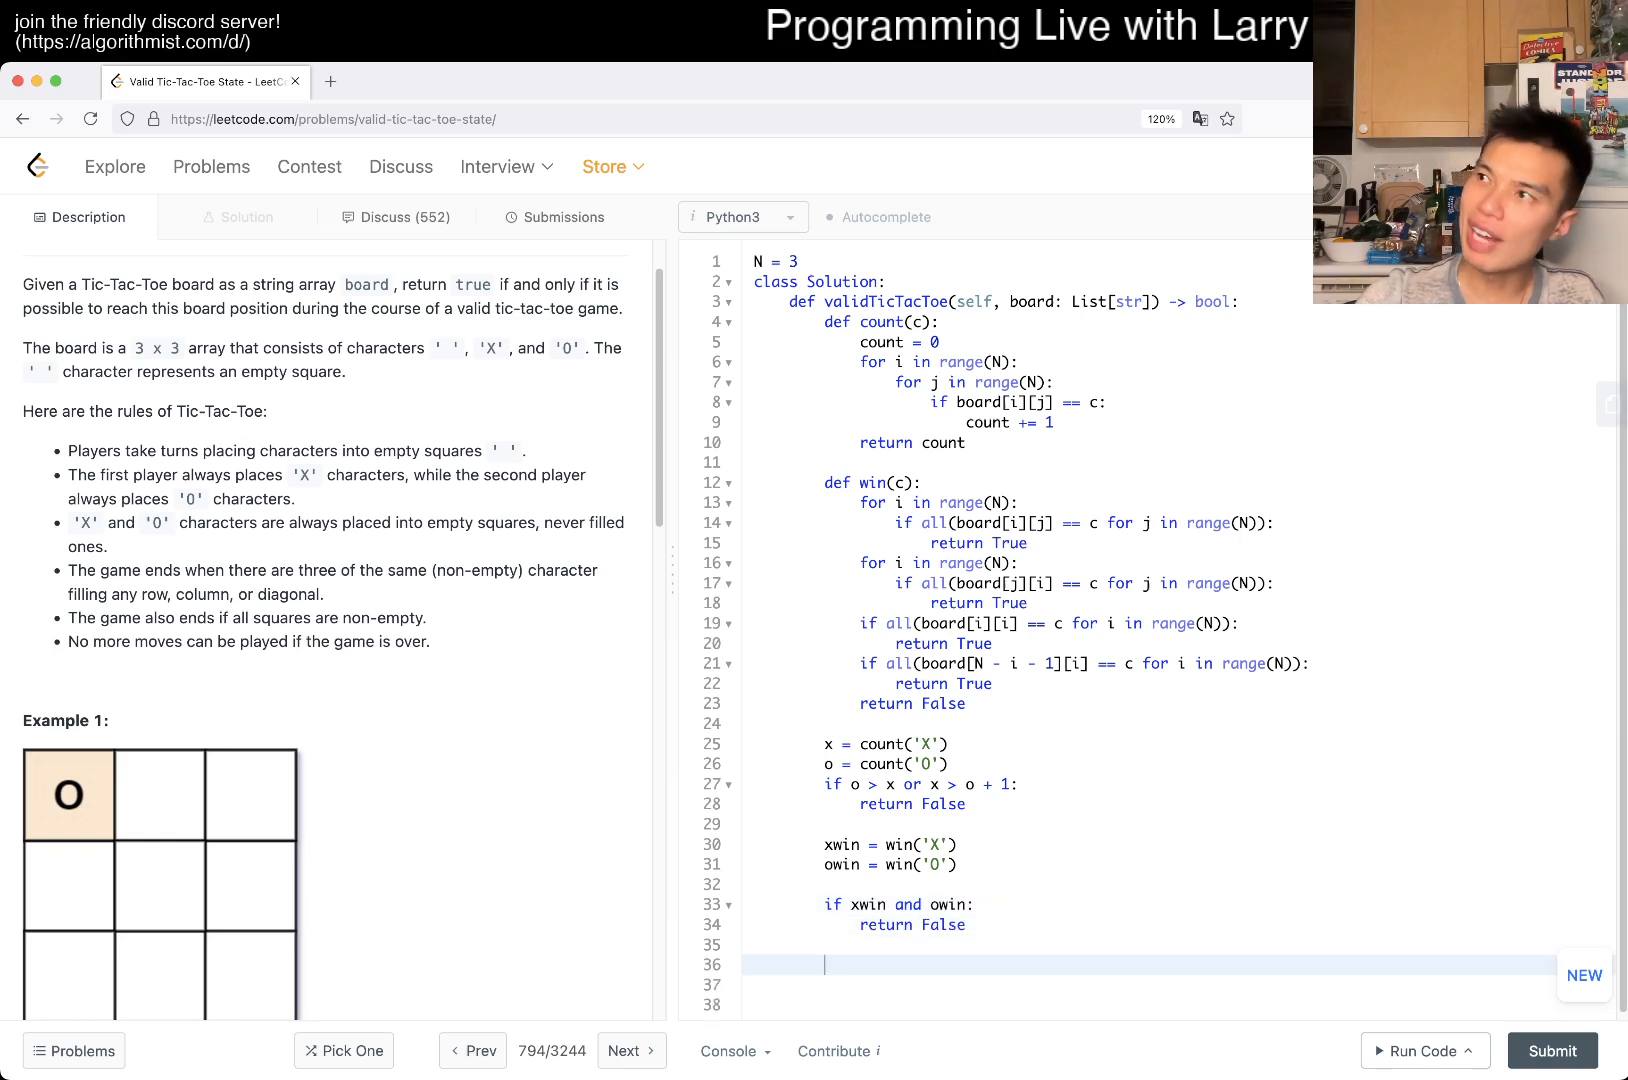
- Reject xwin unless x == o + 1 and owin unless counts equal, then return True
text(if xwin)
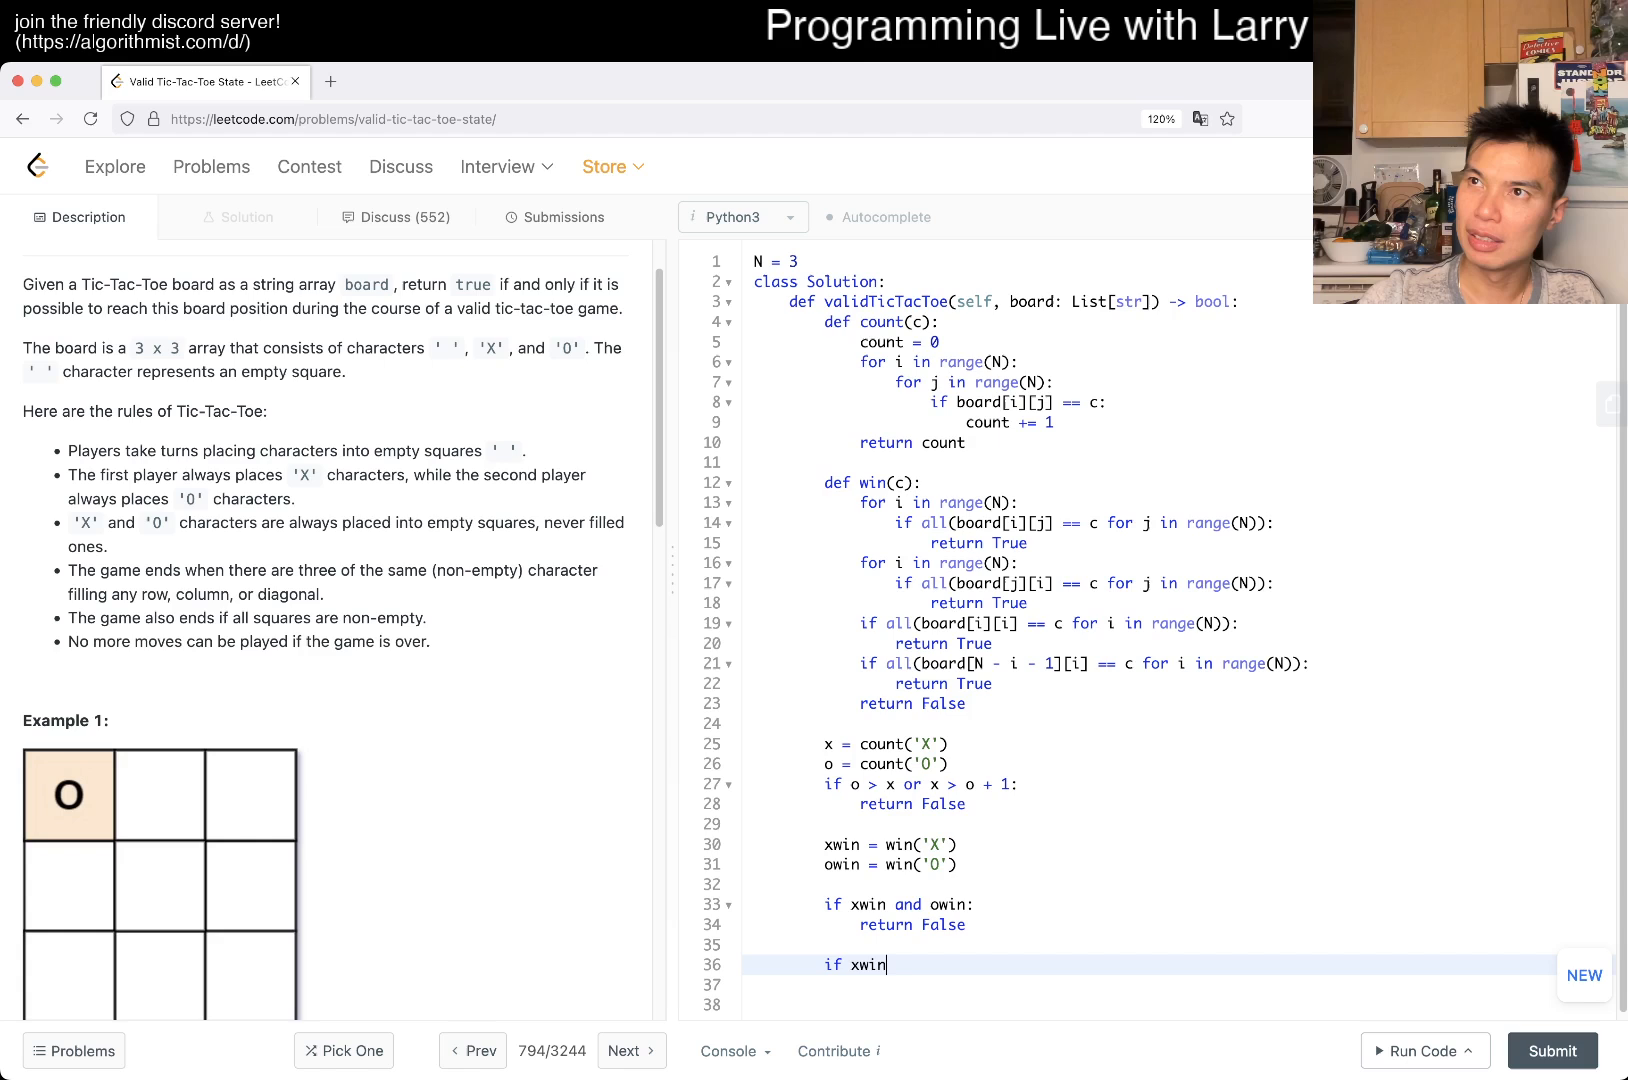
text(" ")
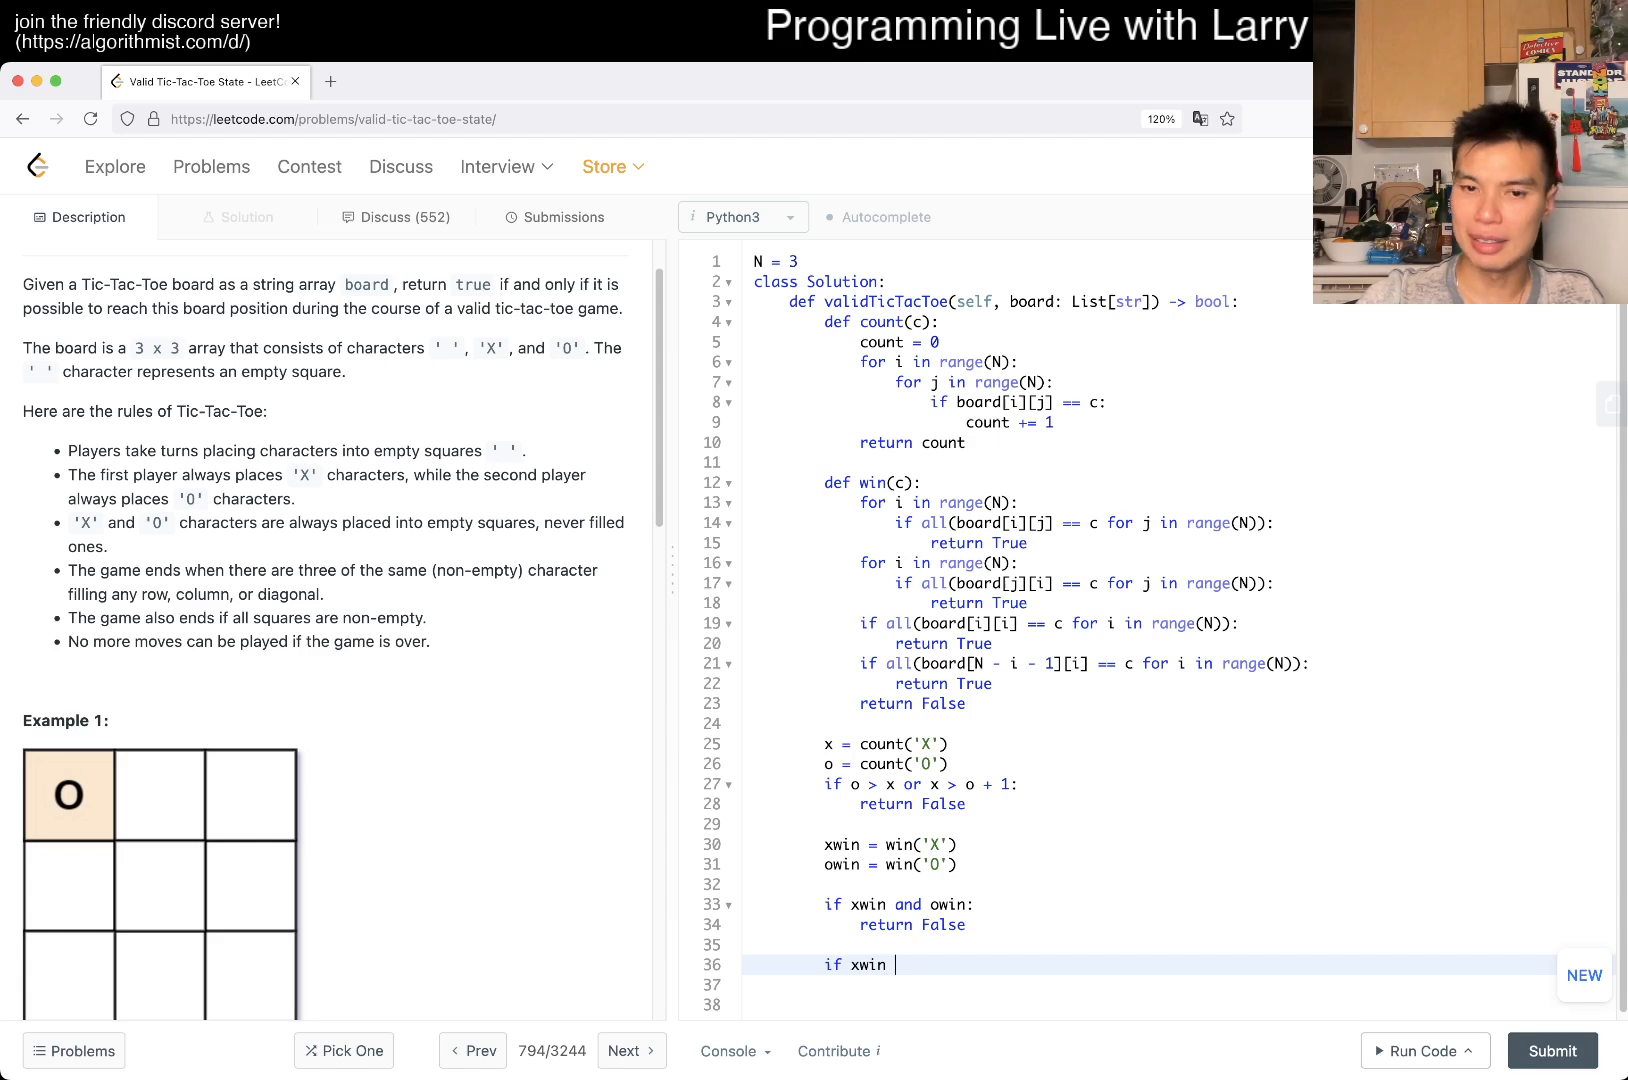
text(:)
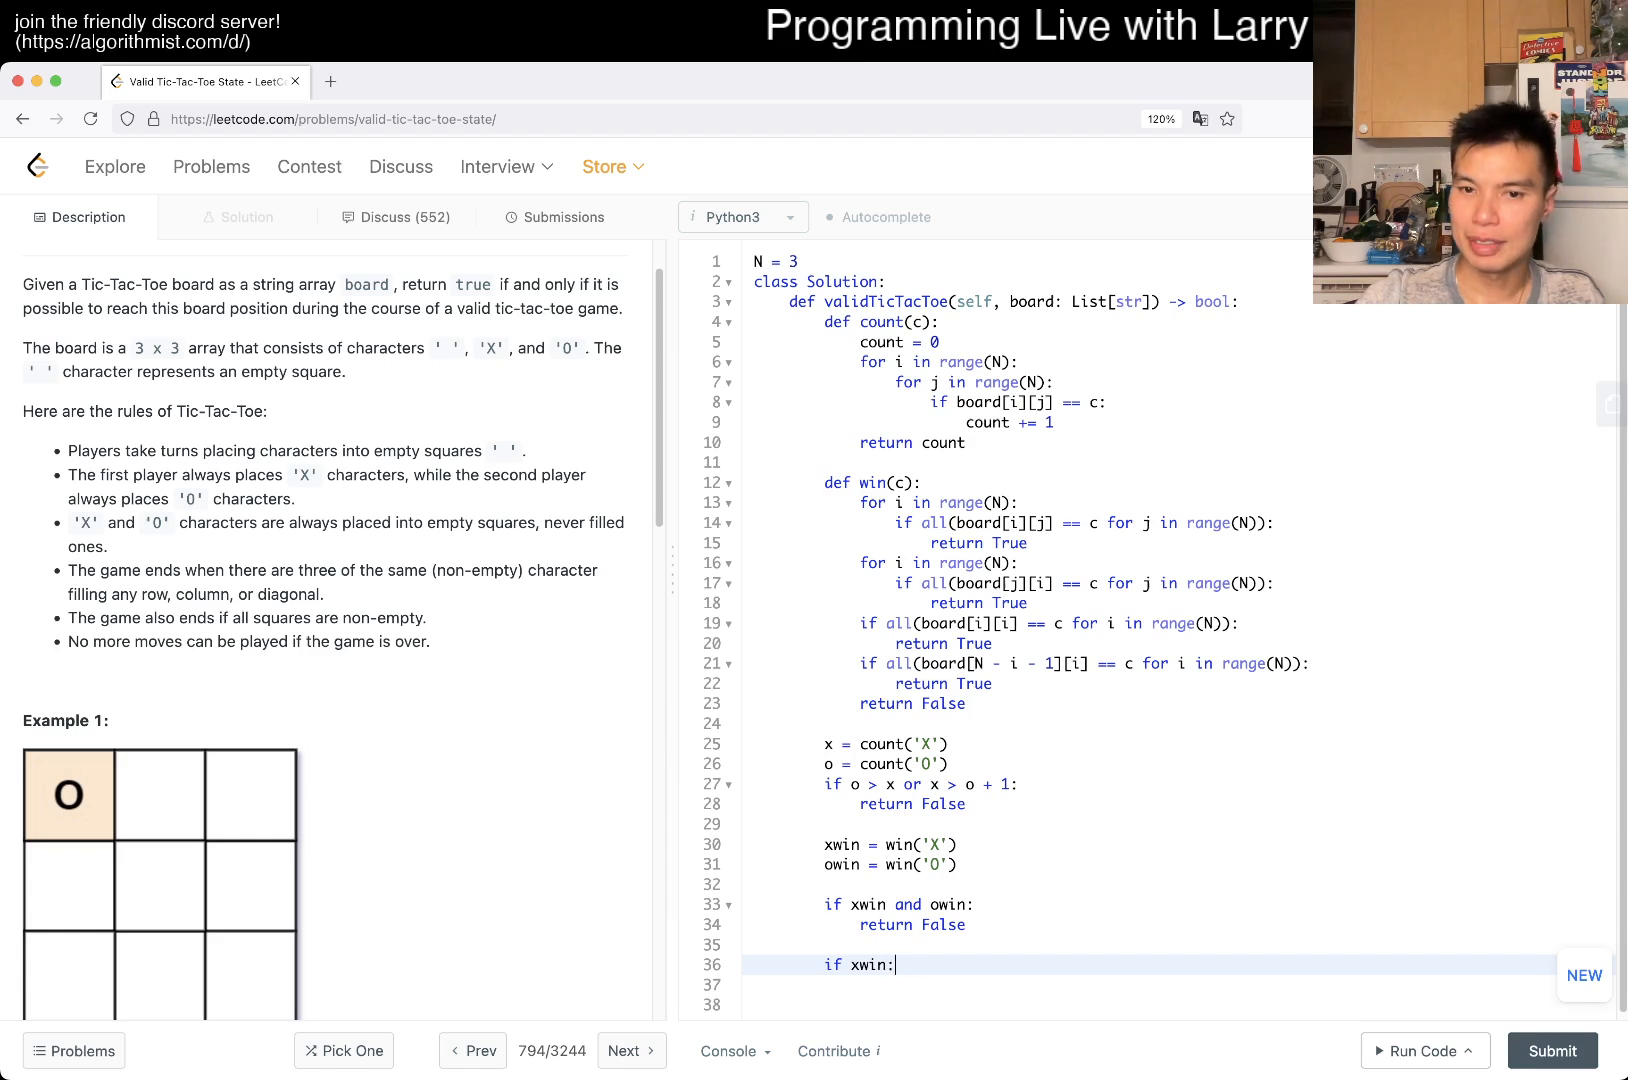
text(x)
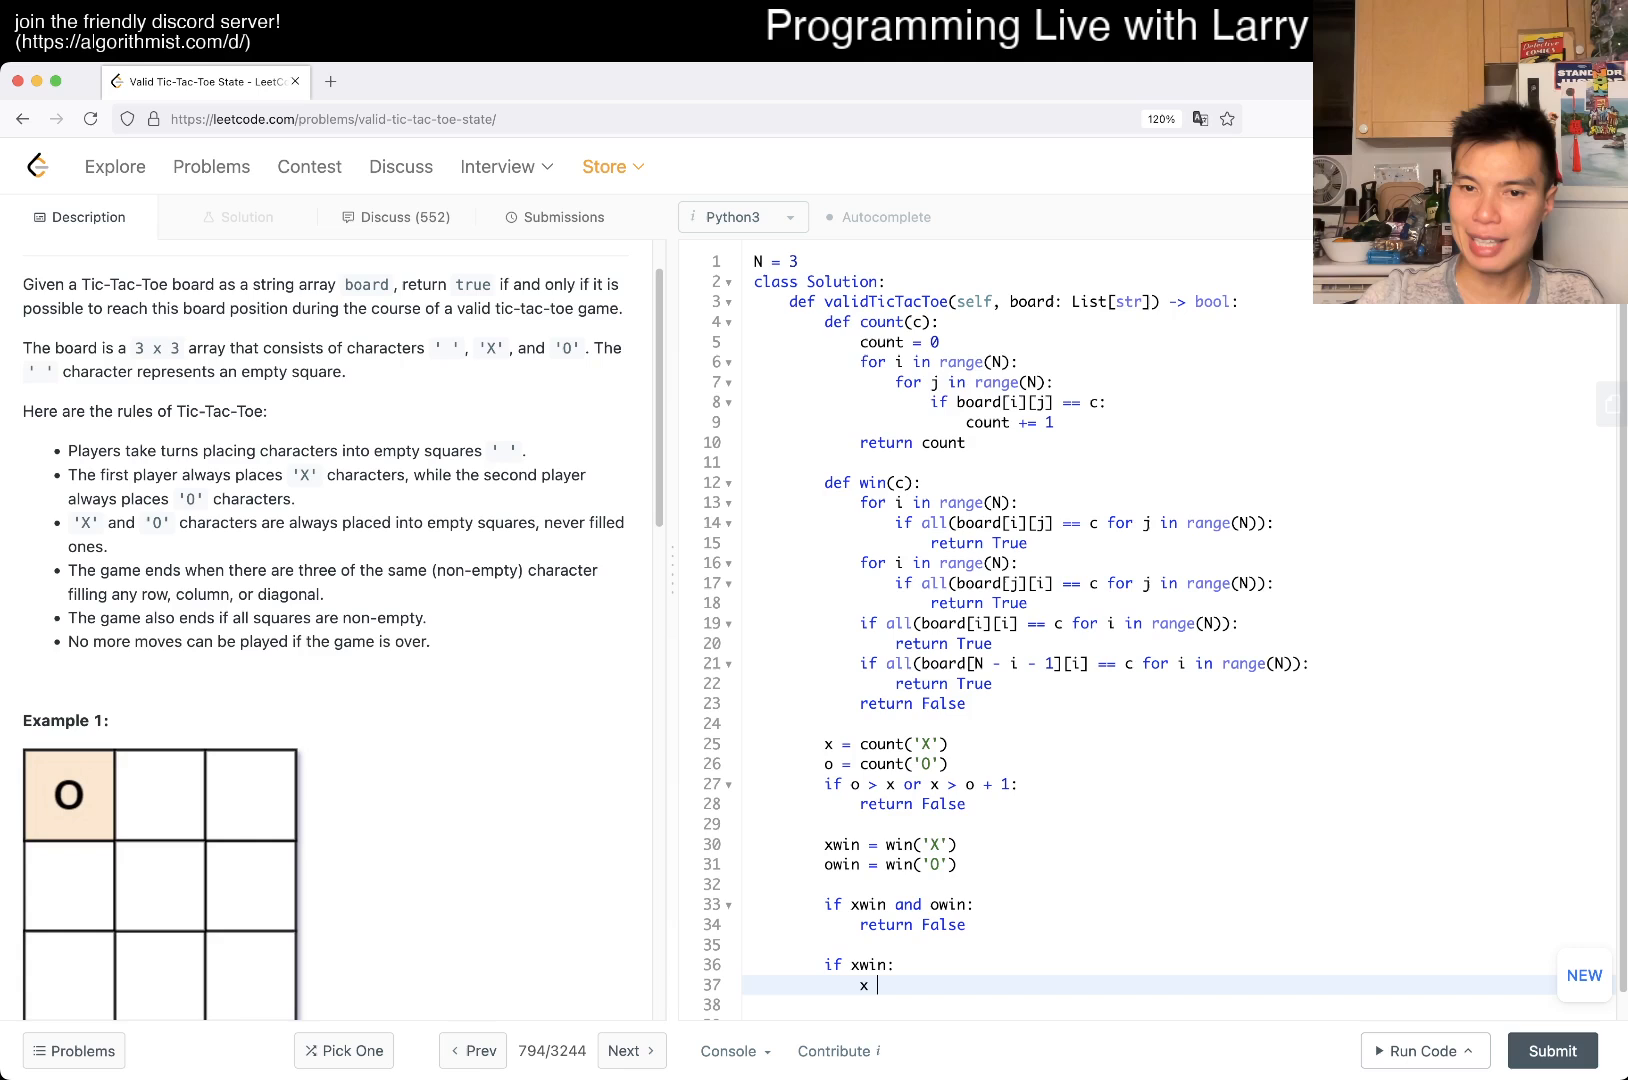
text(== o + 1)
click(1178, 1004)
text(re)
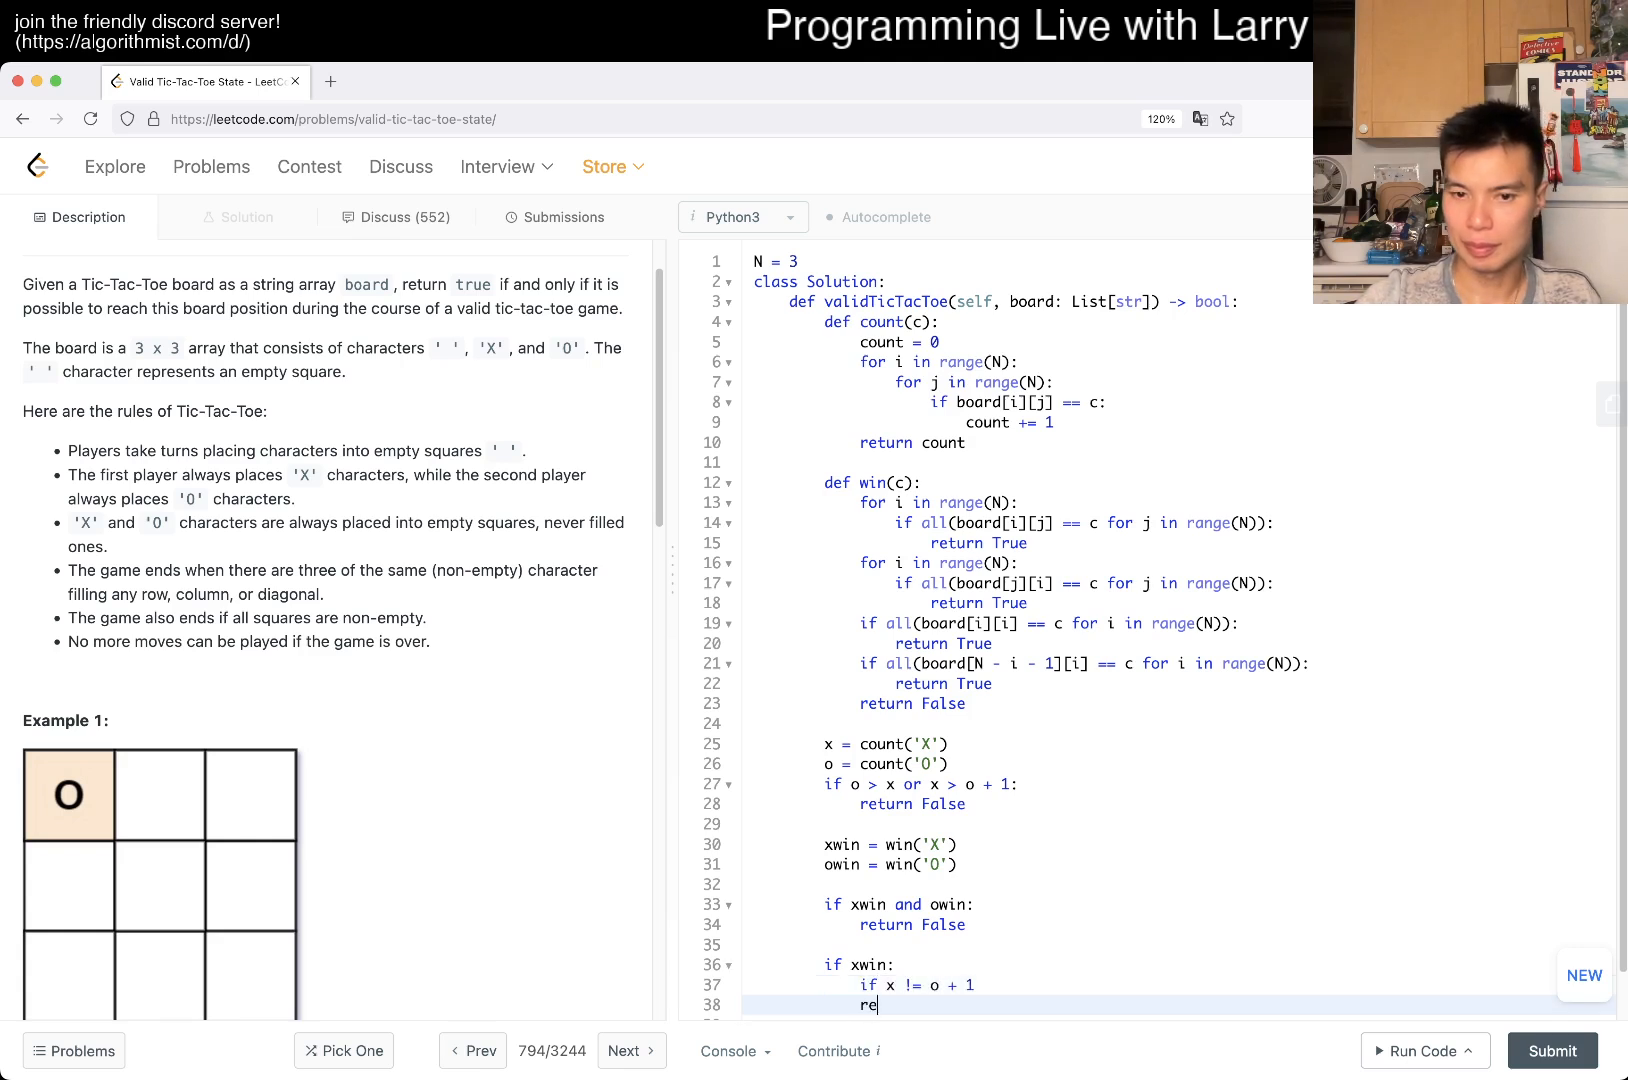
text(turn False)
click(1026, 984)
text(:)
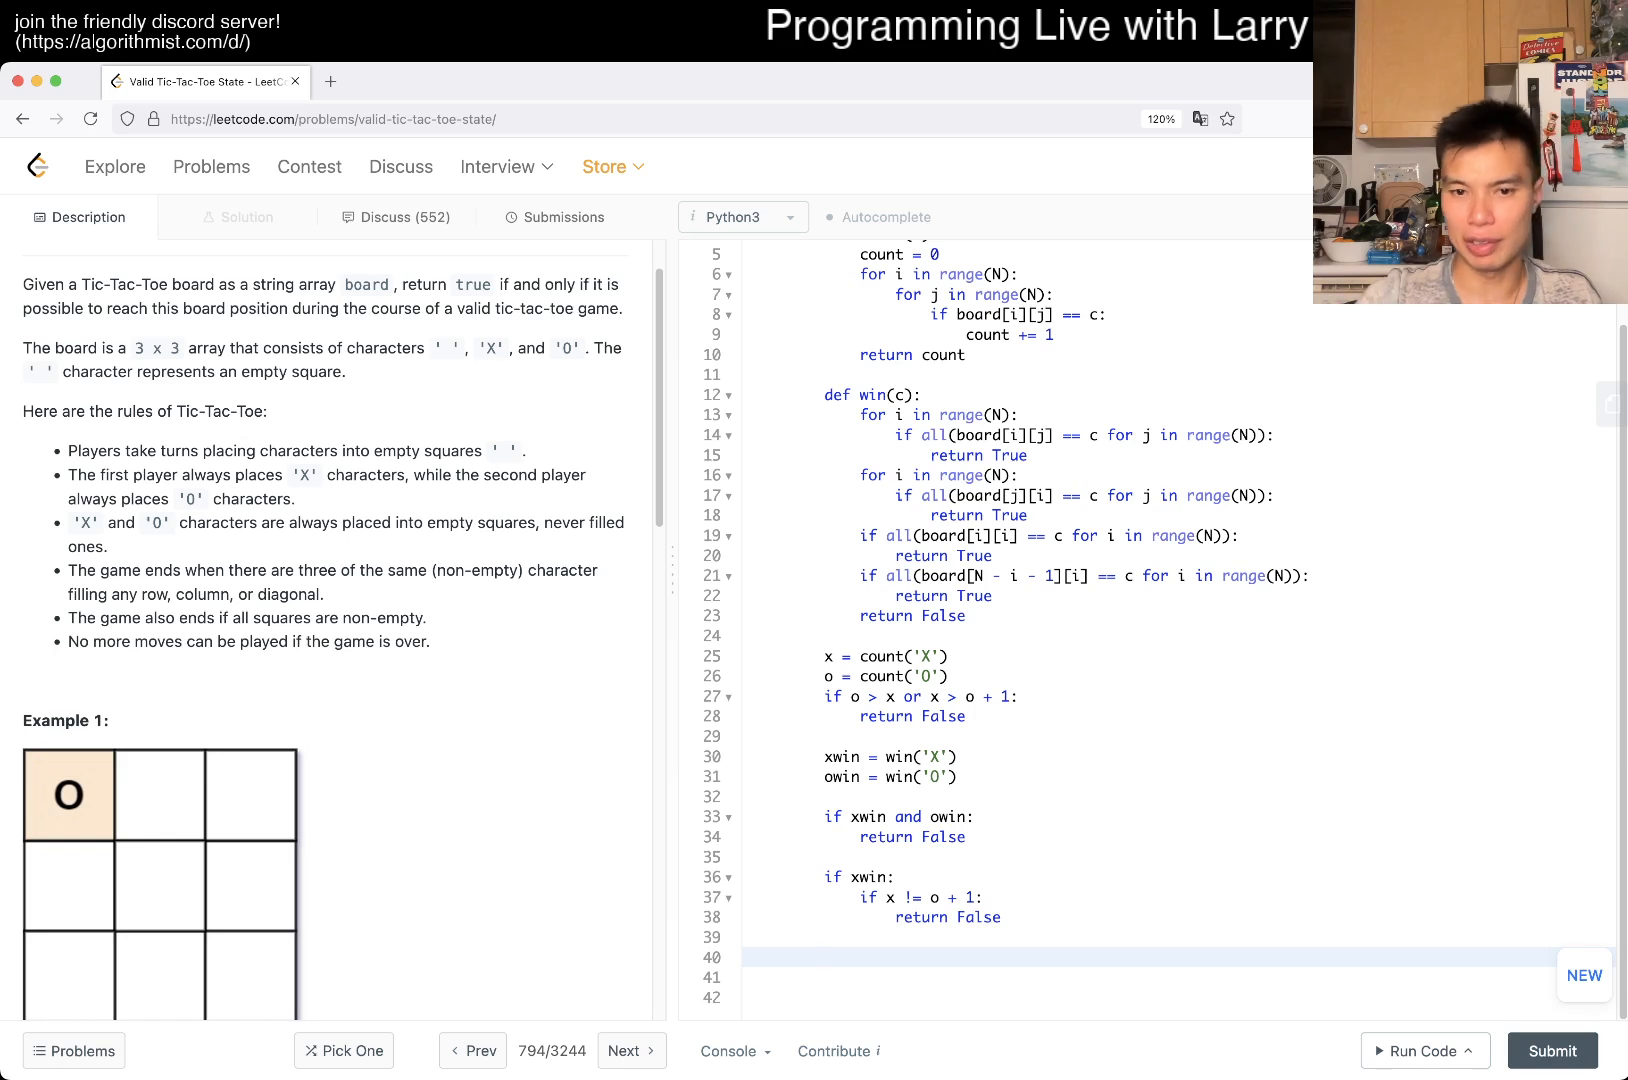
text(if owin:)
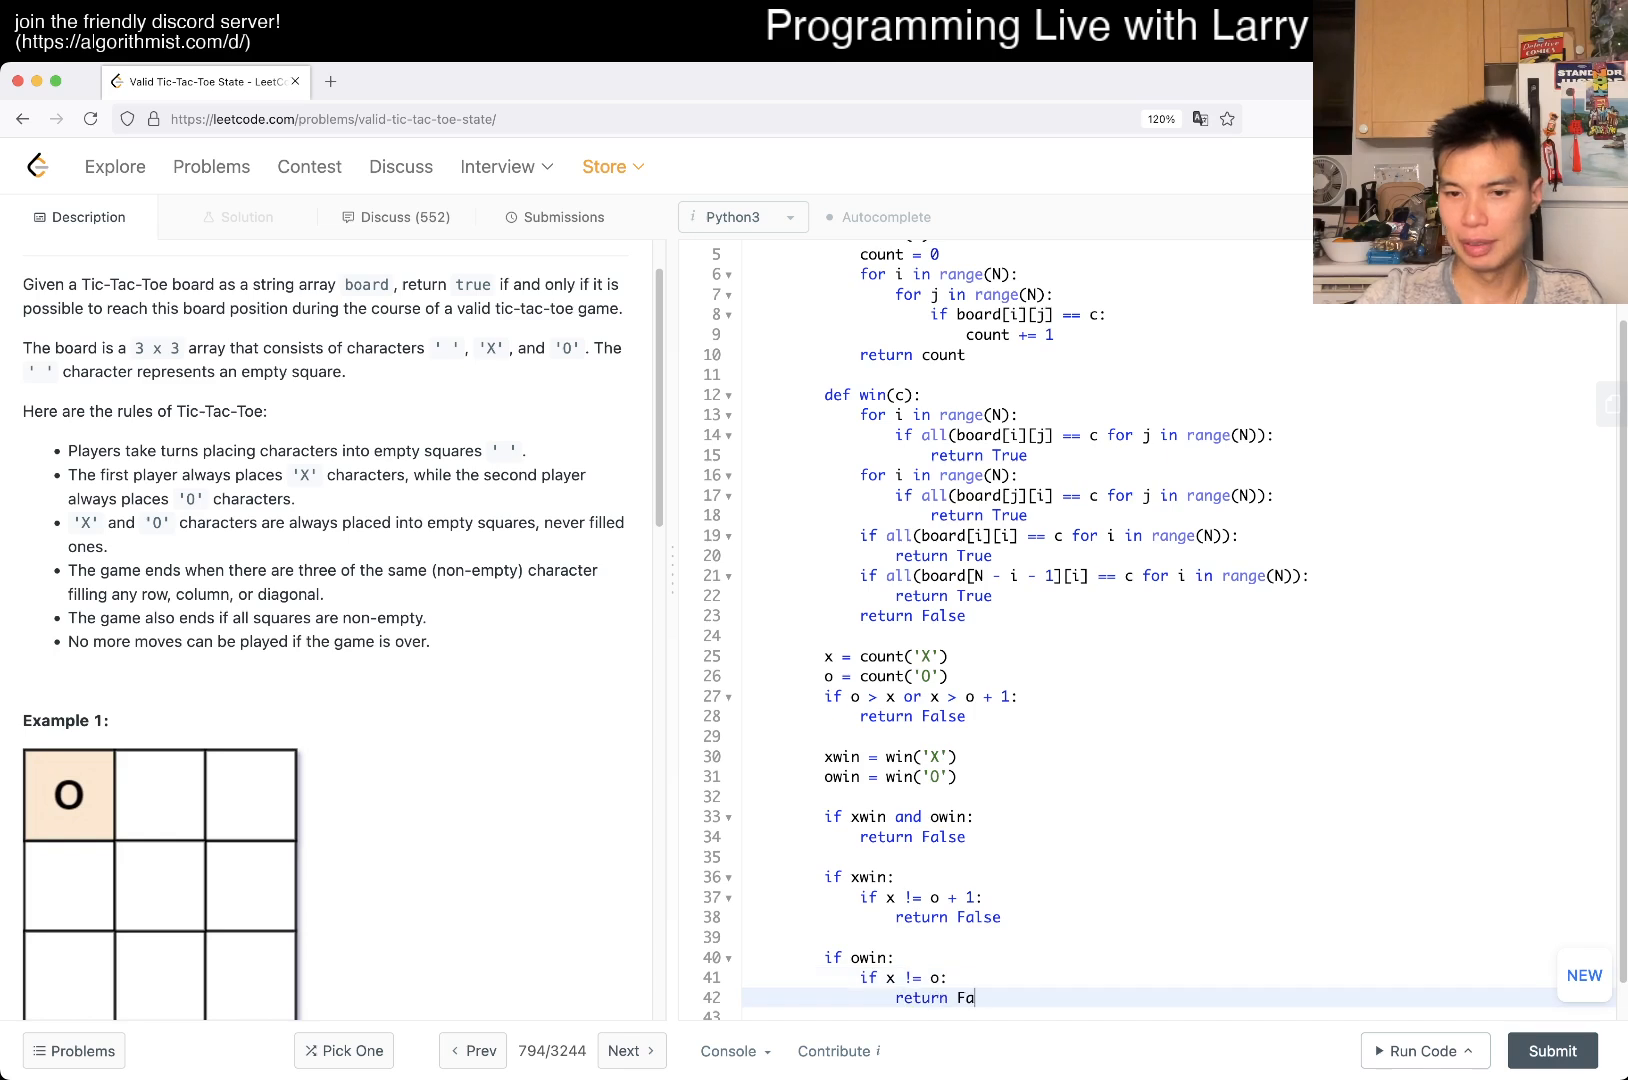
text(lse)
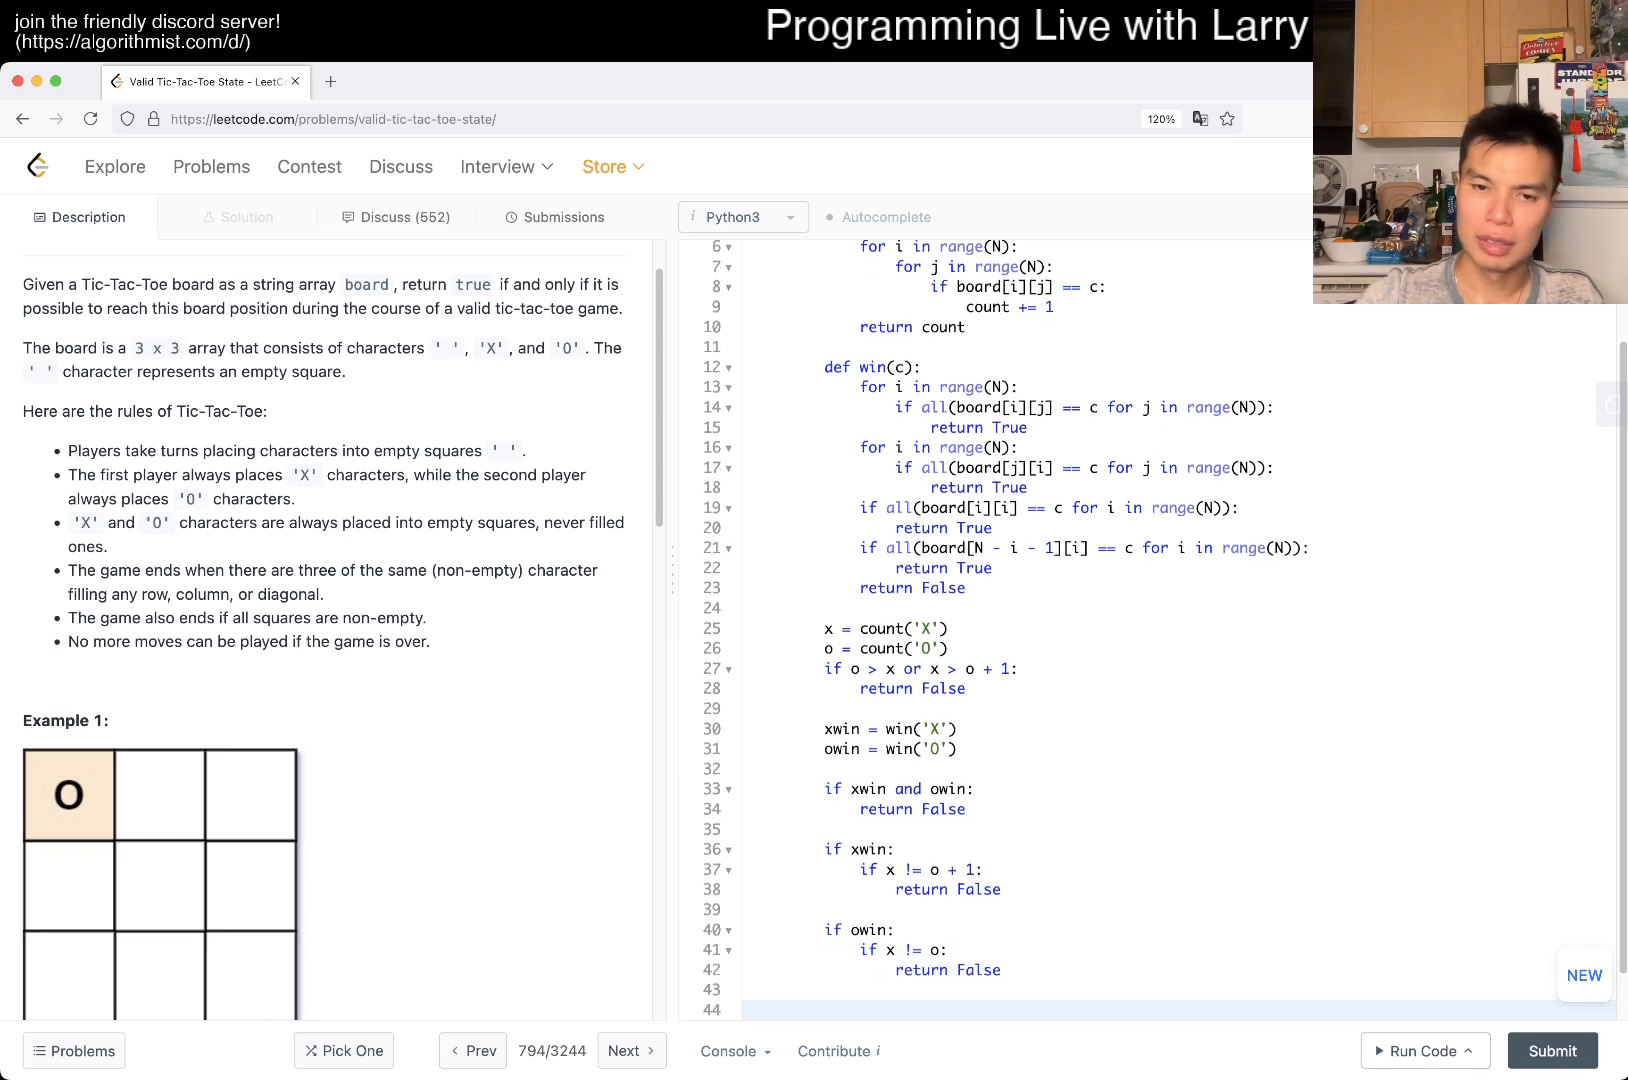
text(return True)
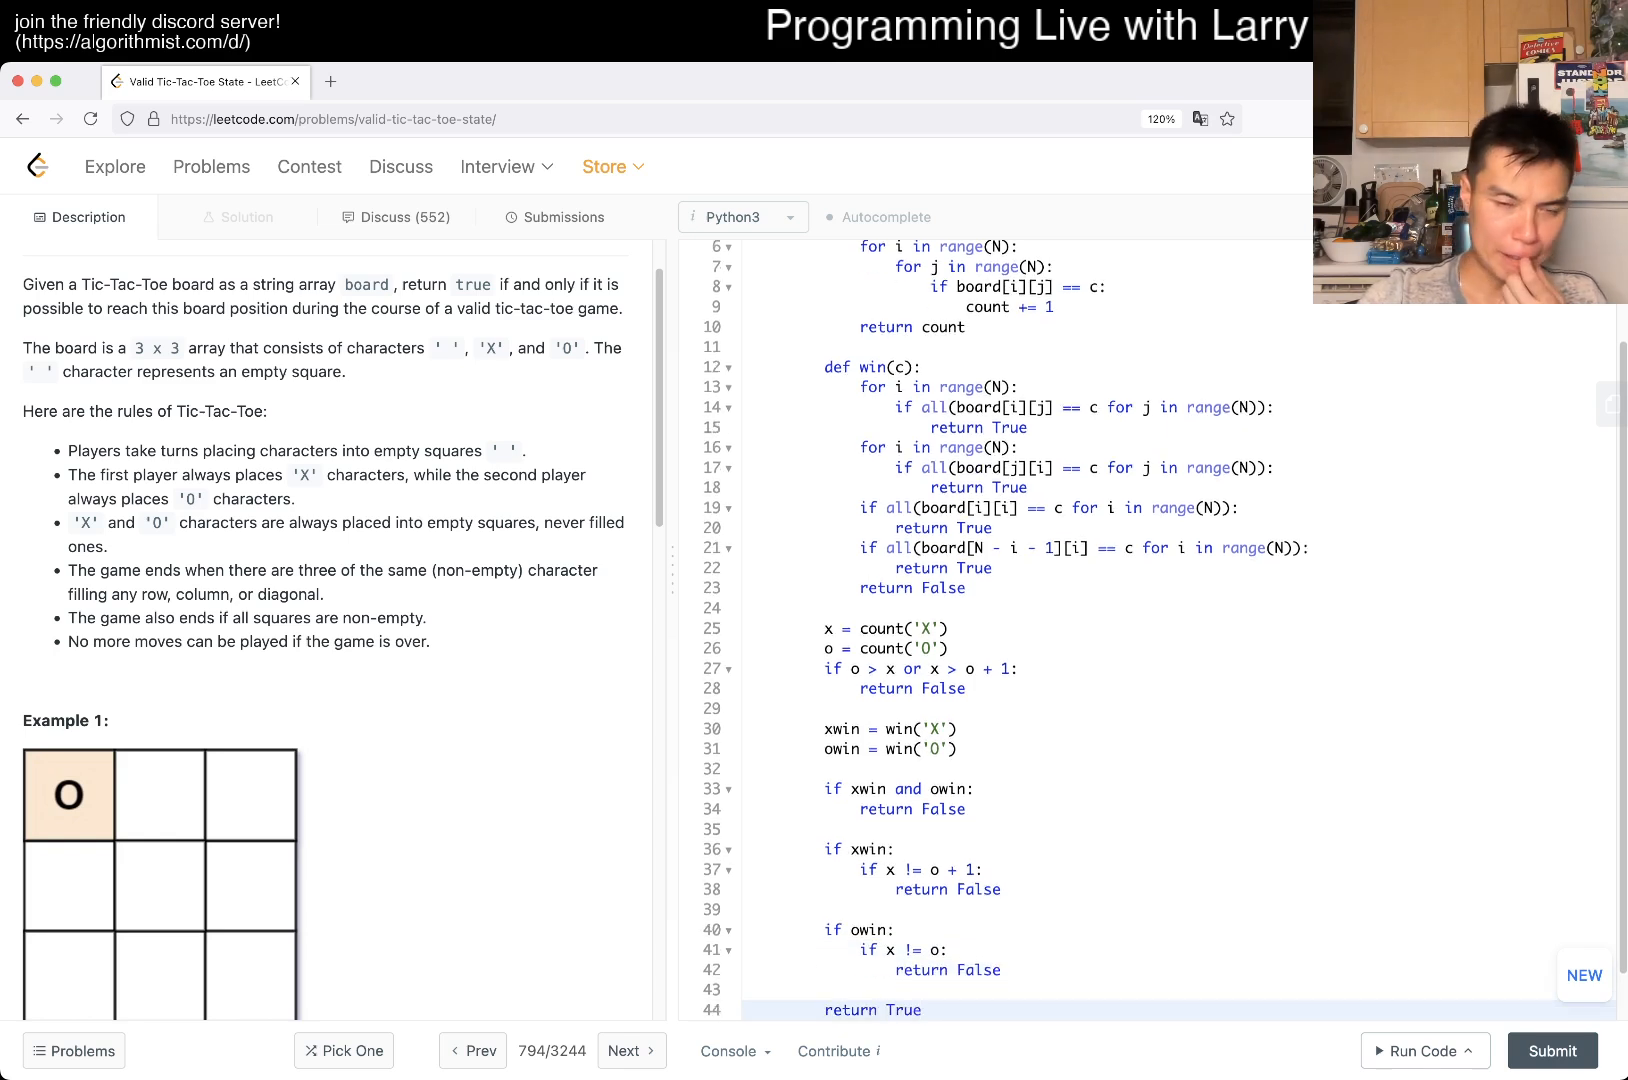
scroll(down, 3)
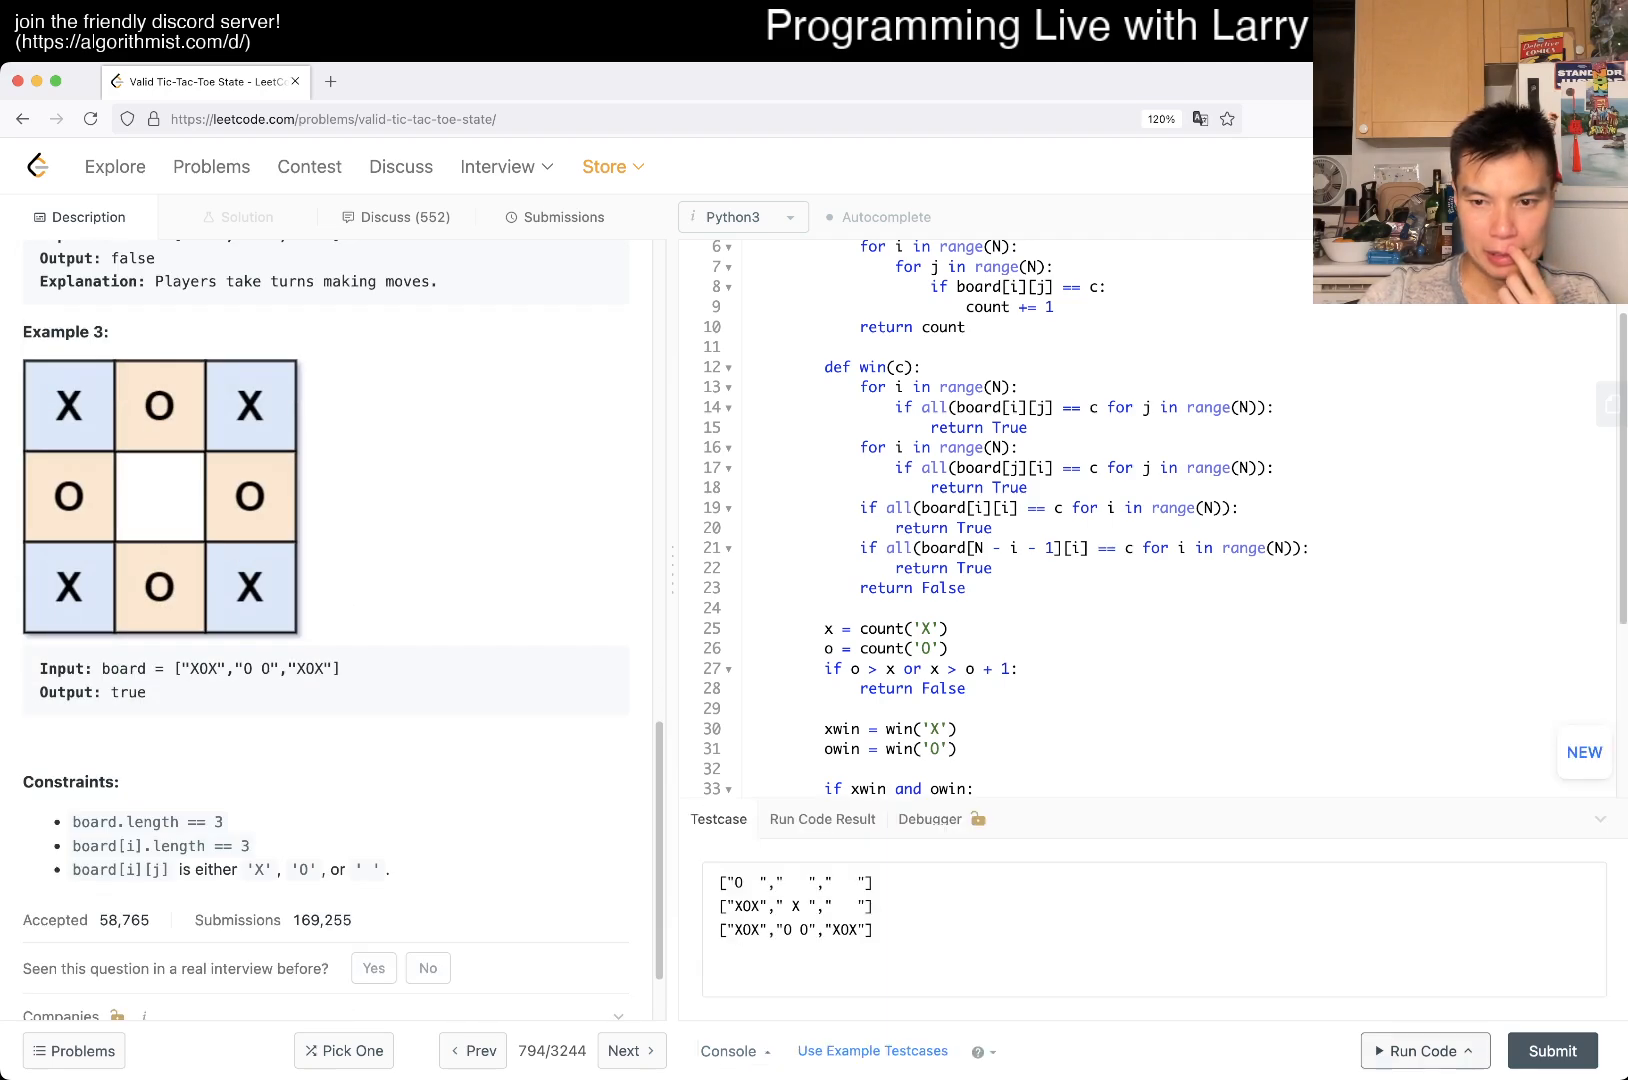
click(1416, 1052)
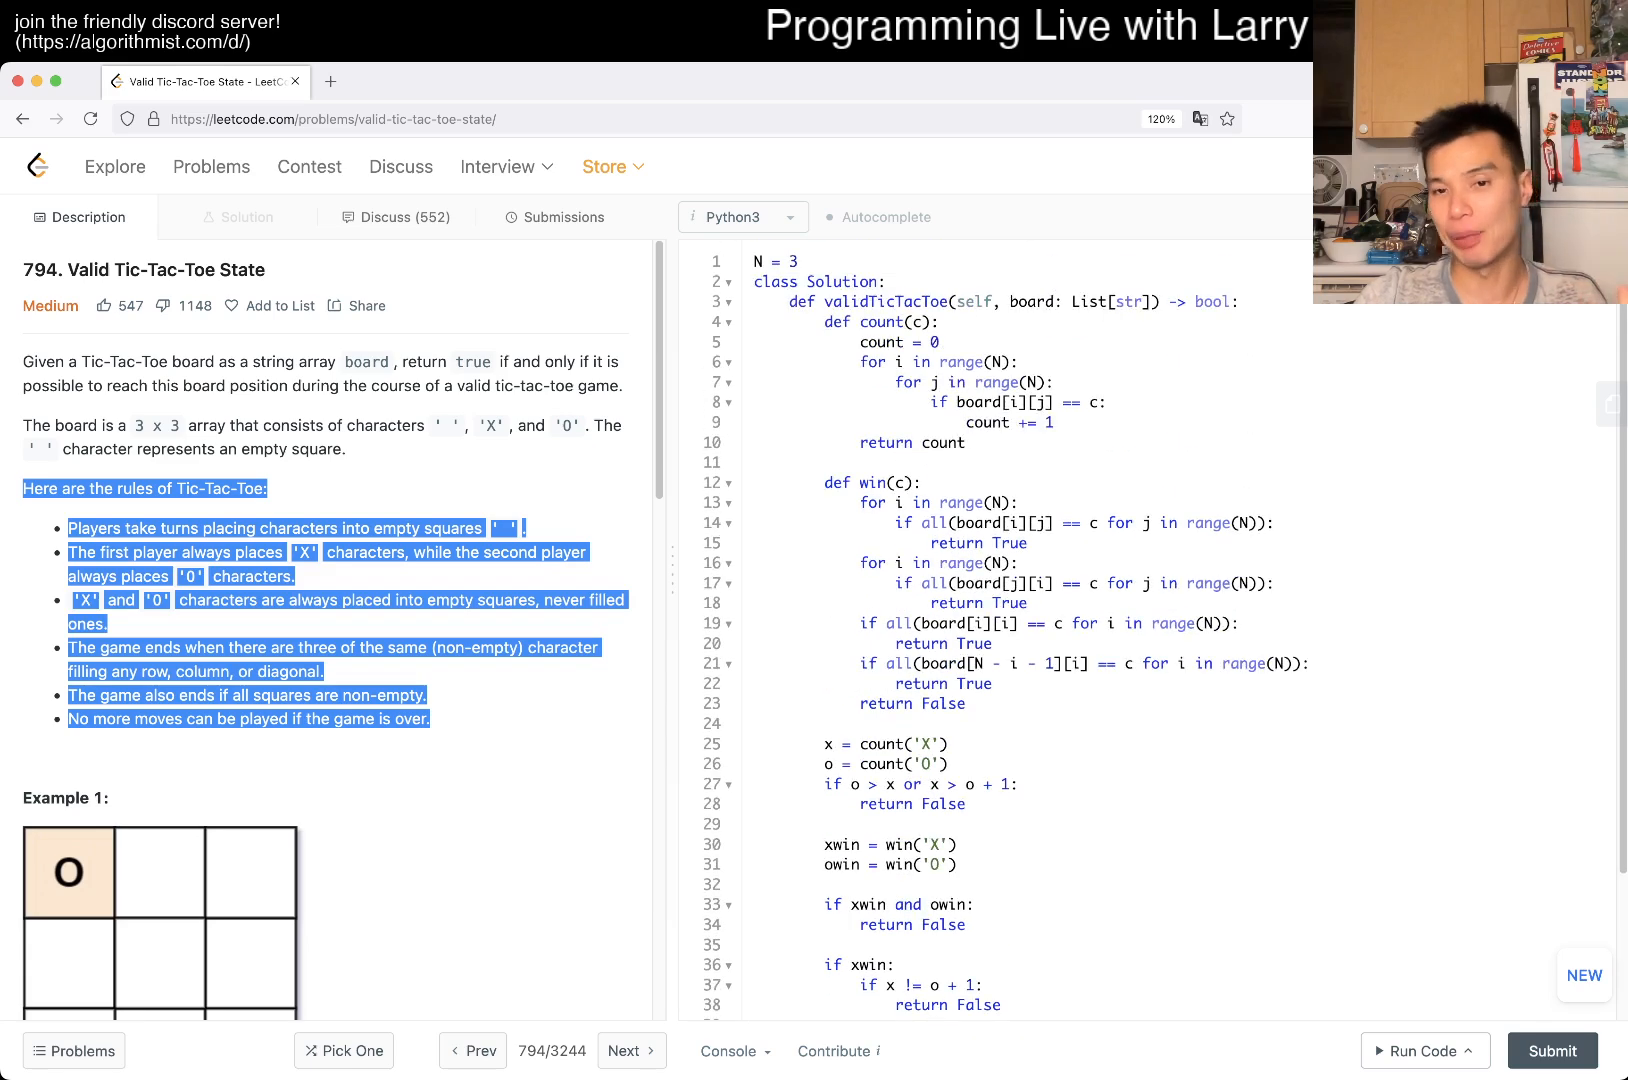
scroll(down, 3)
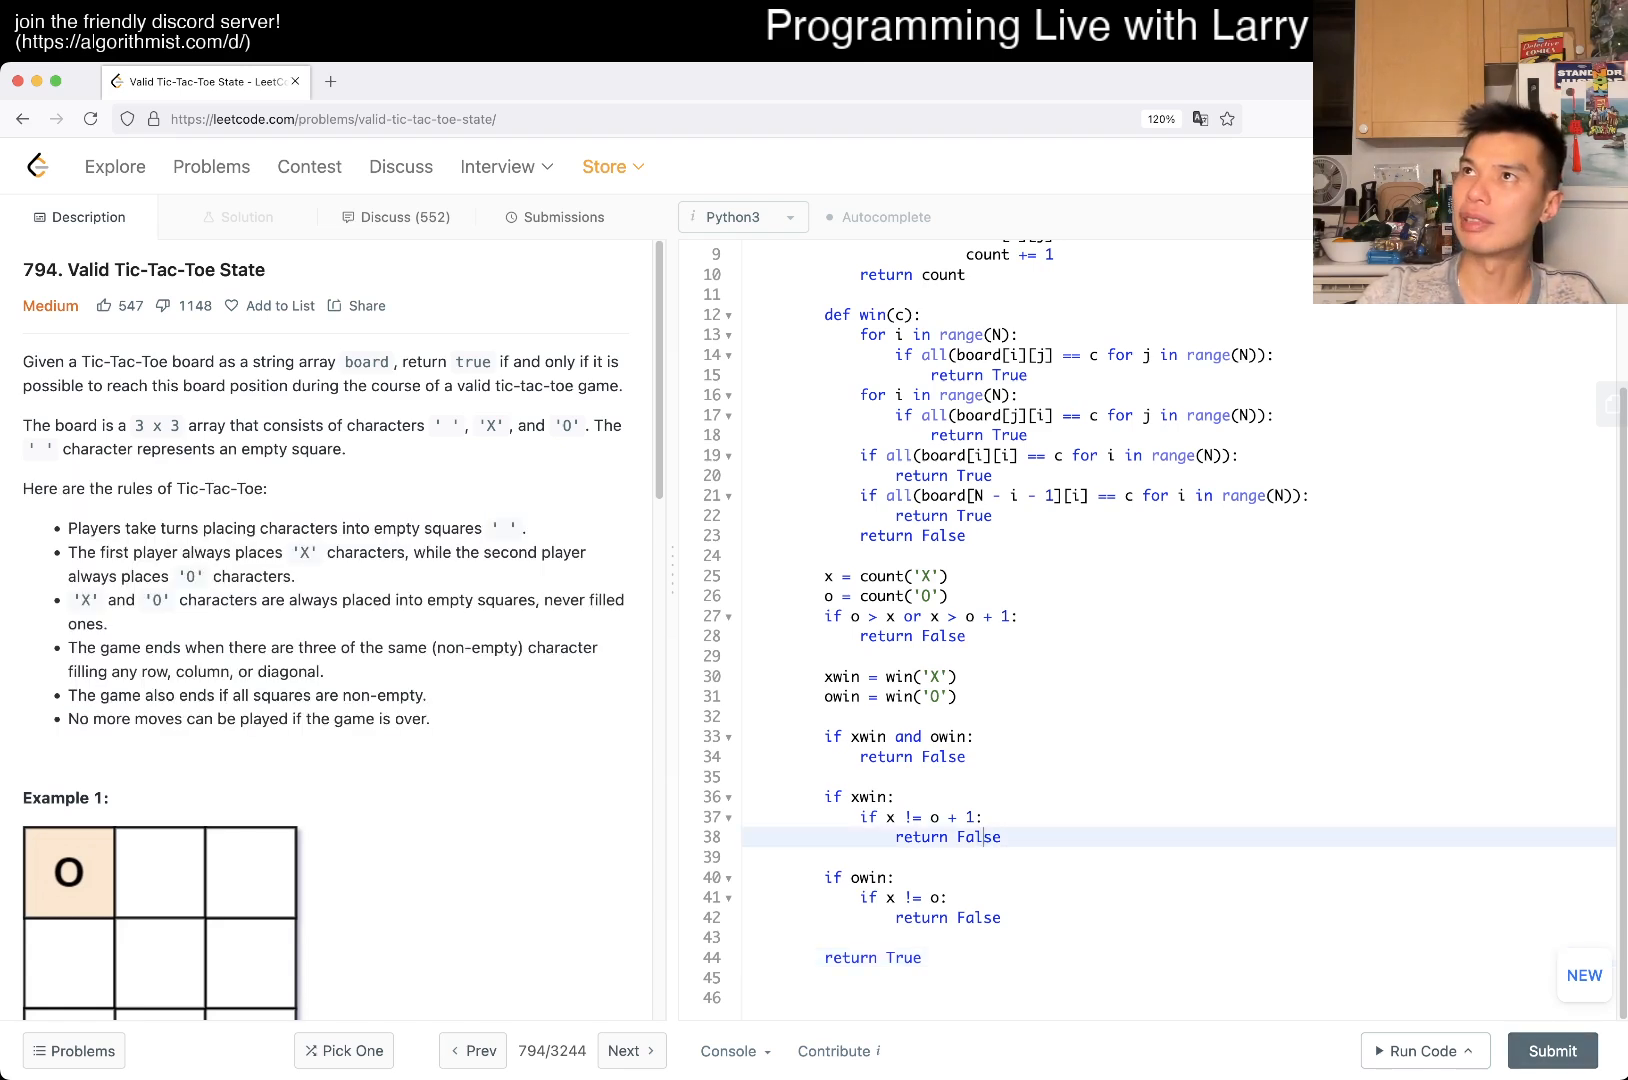
- Submit the solution, see Success at 35 ms, and return to the Description tab
click(1554, 1052)
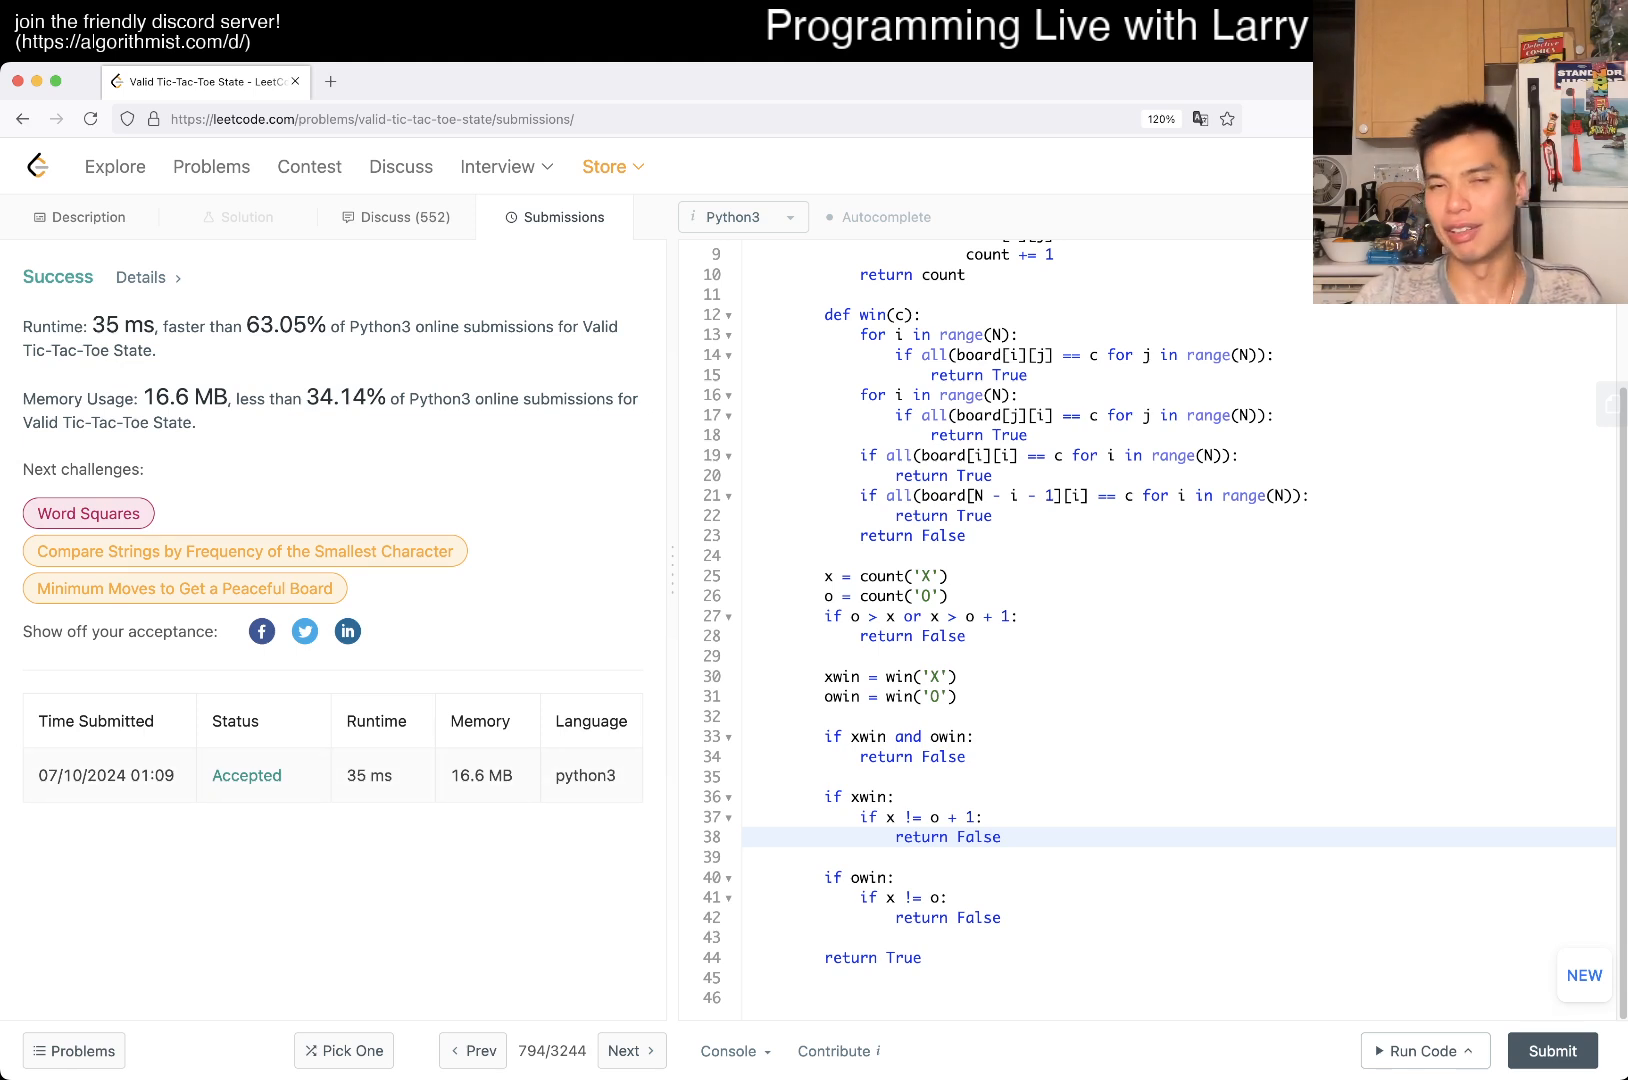
click(88, 218)
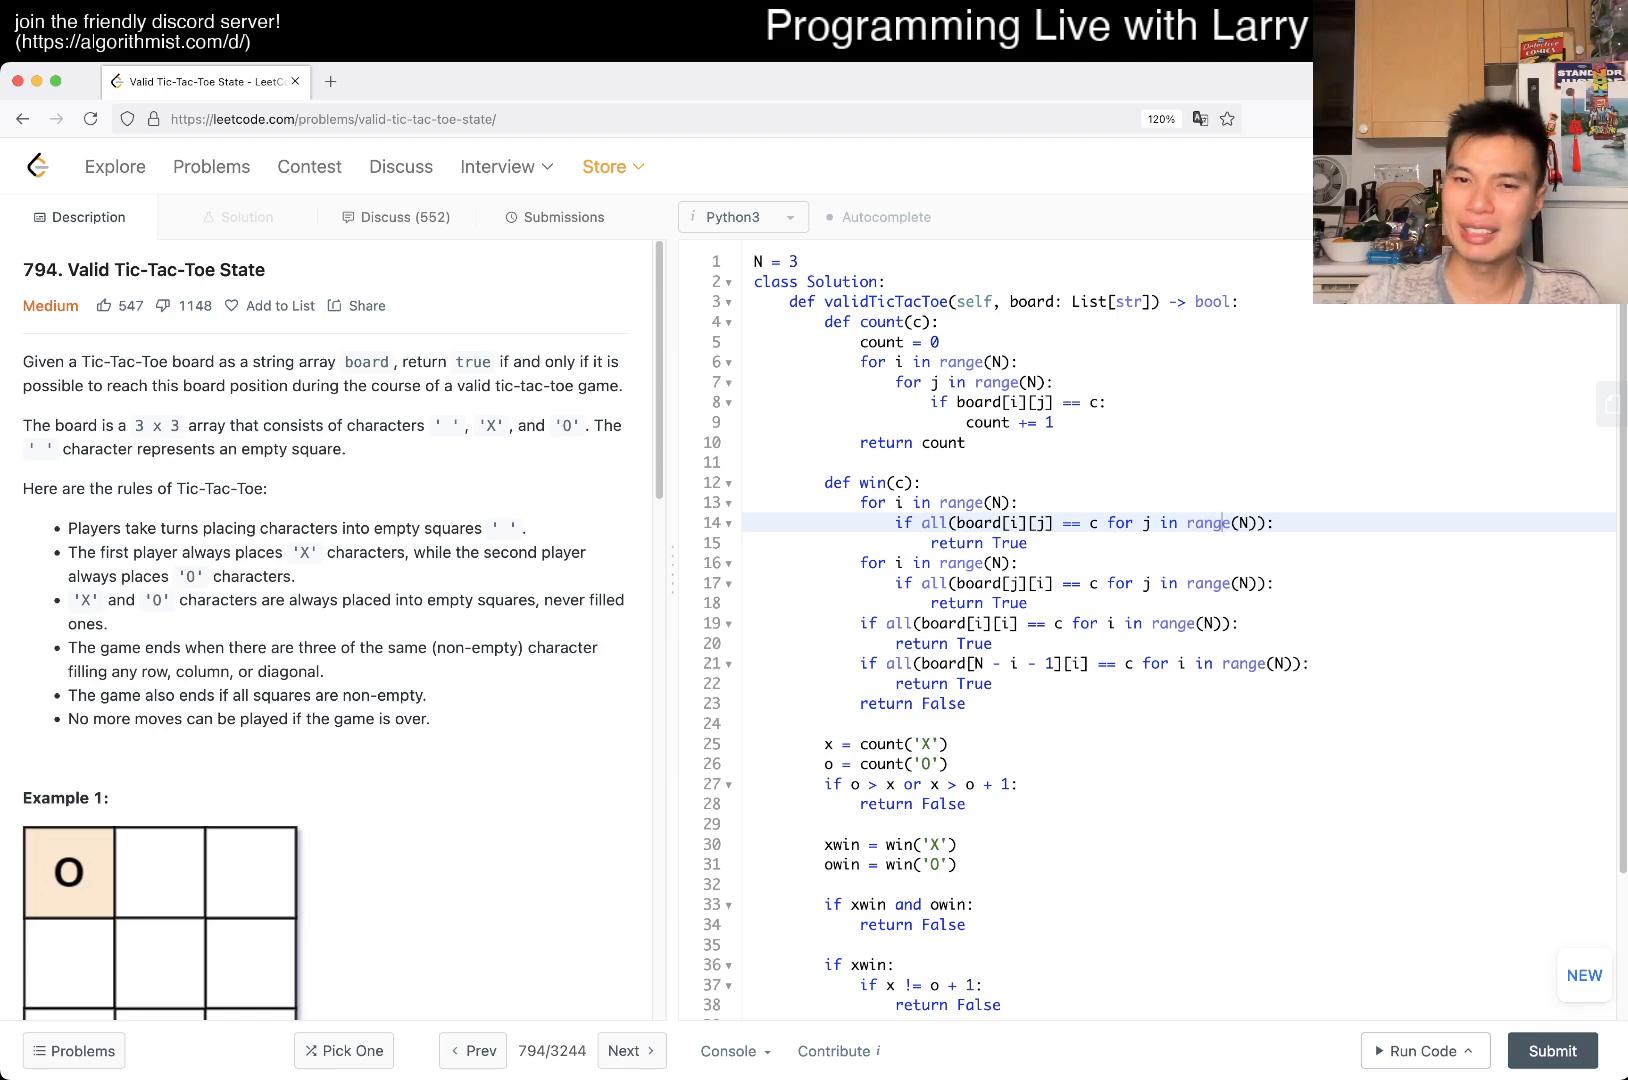
scroll(down, 3)
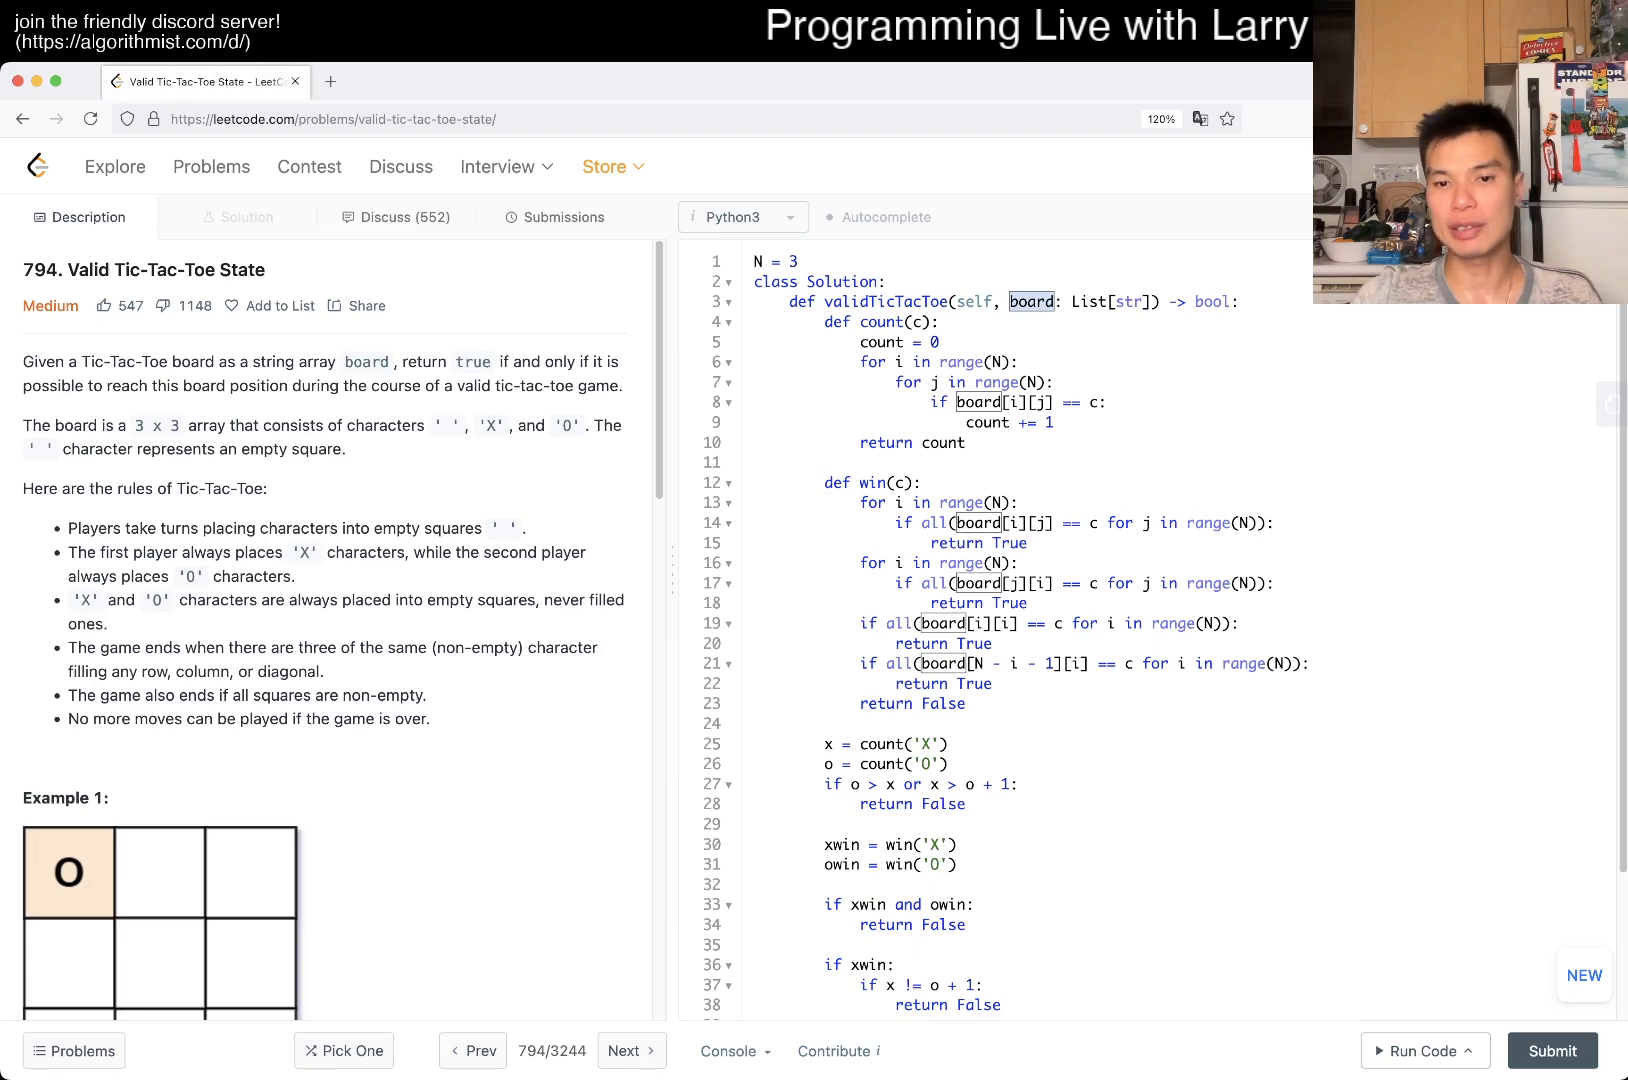
scroll(down, 3)
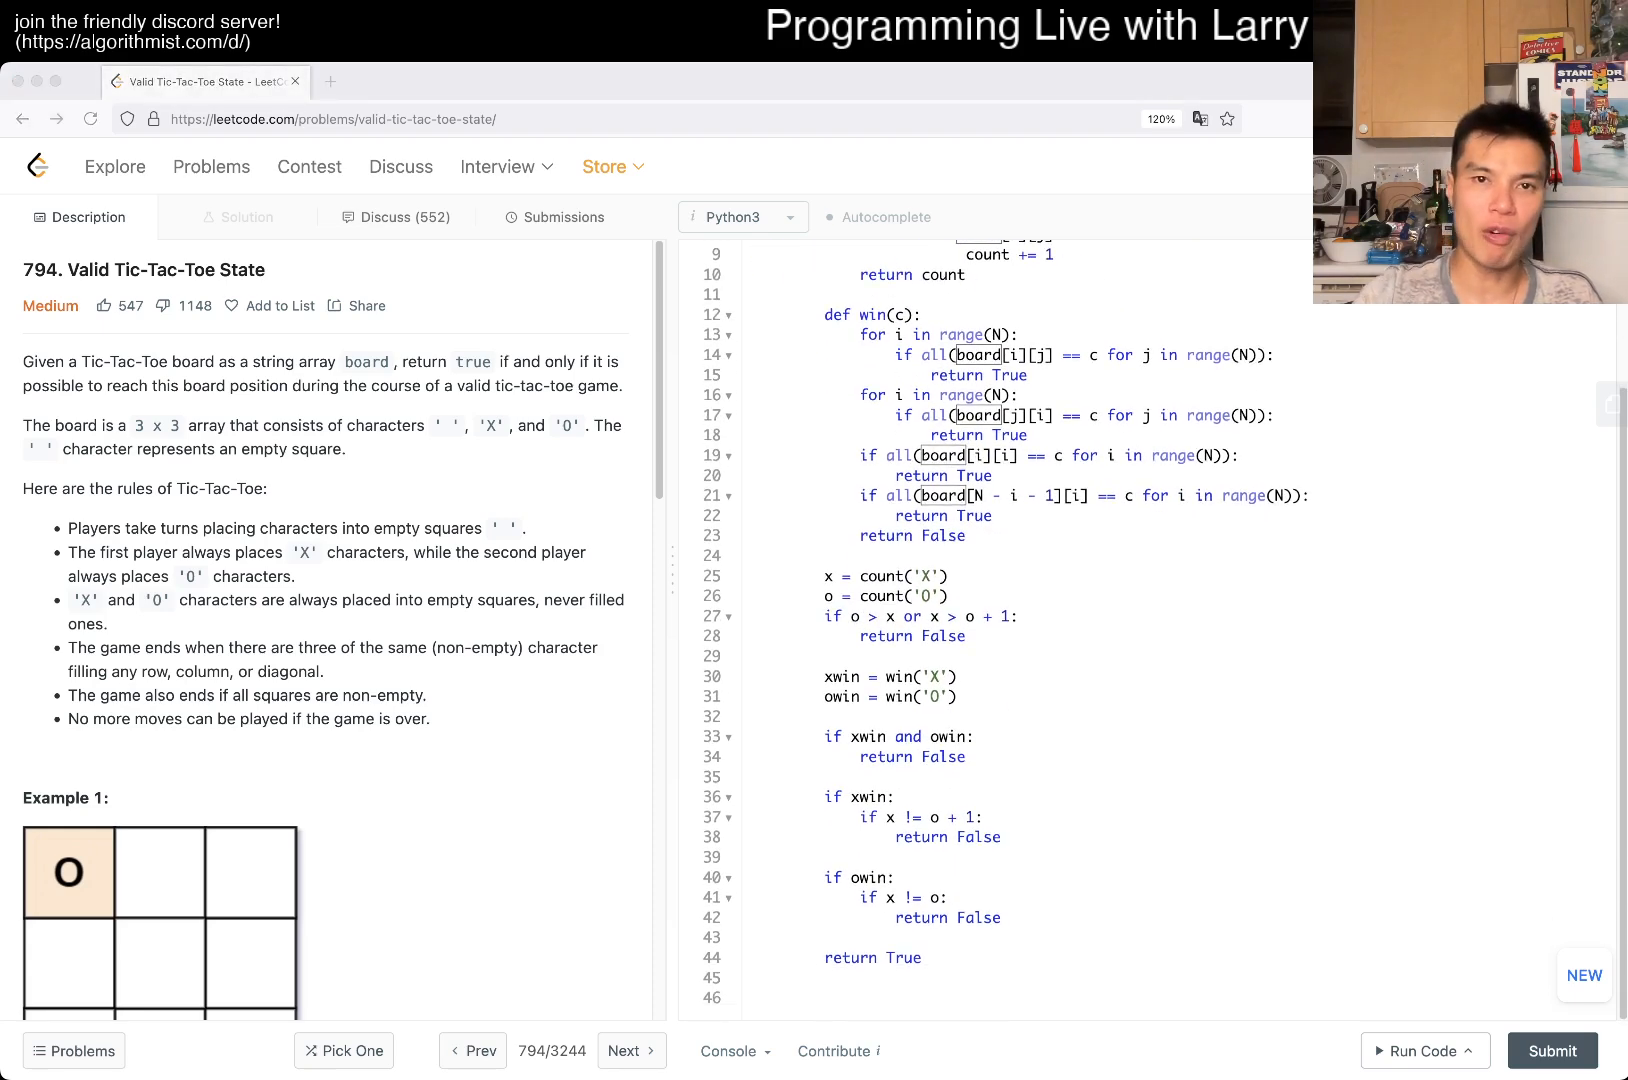